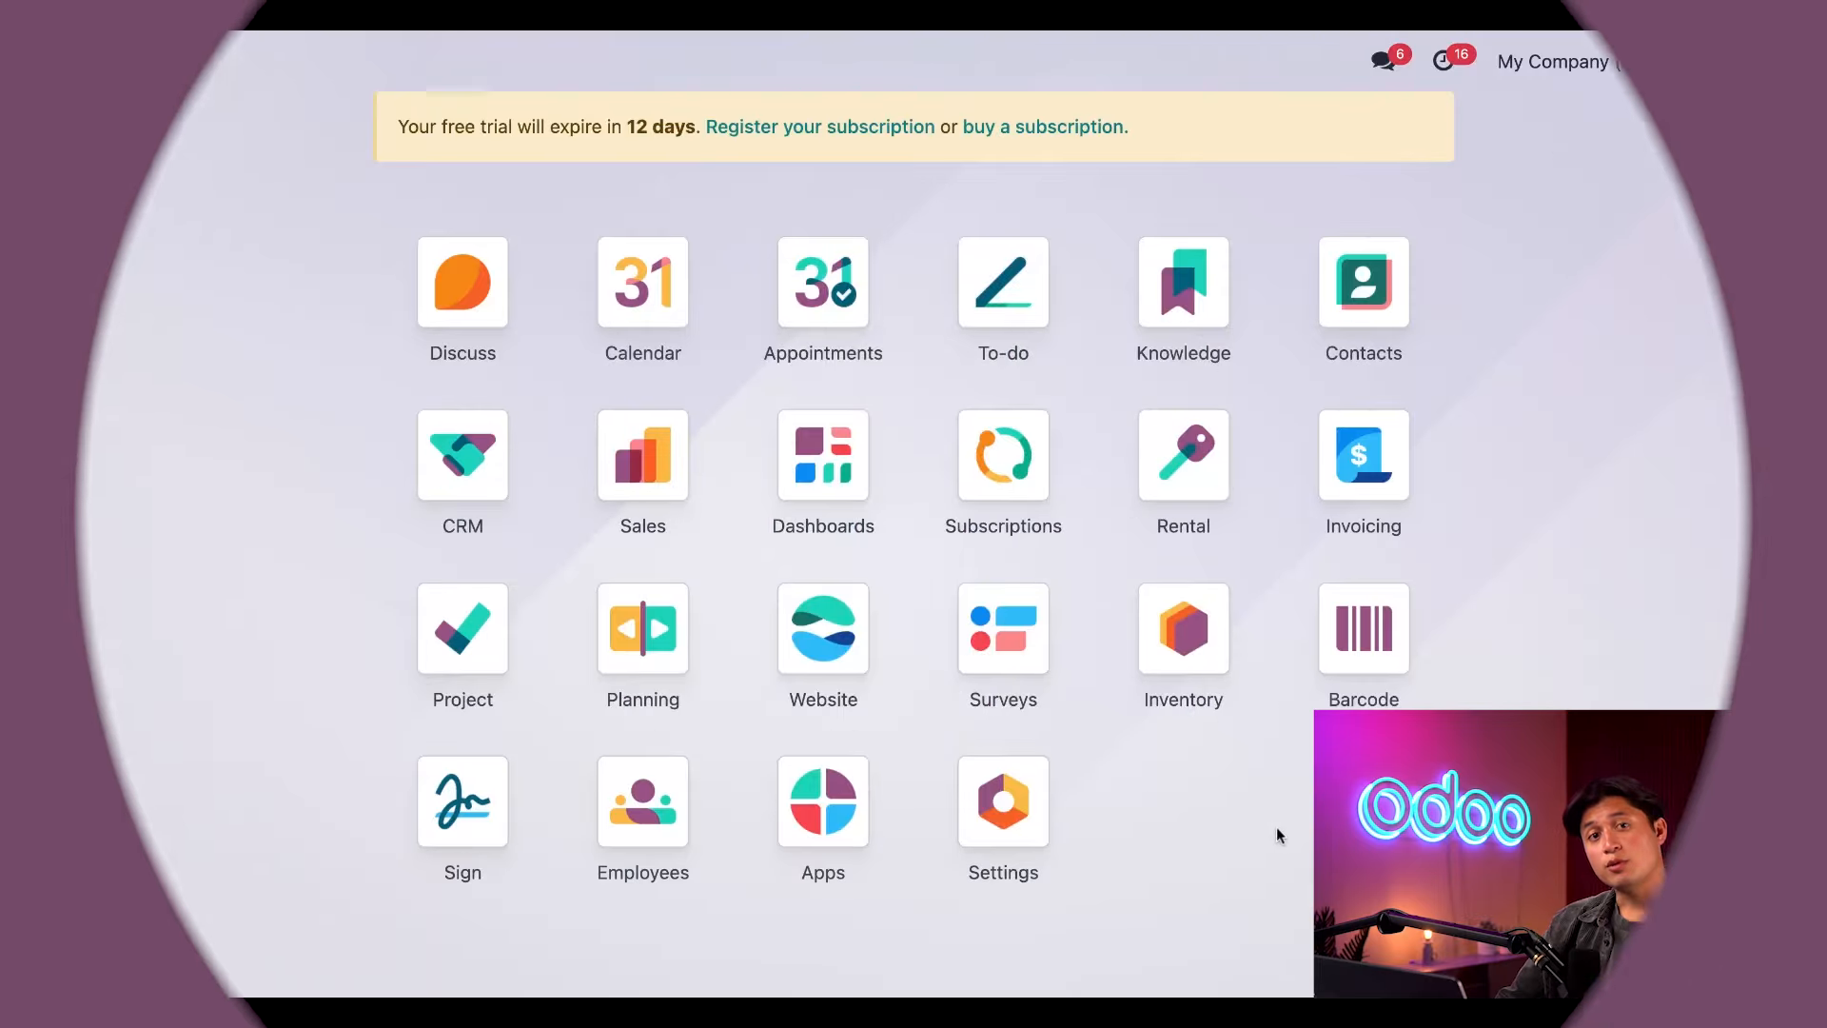
Open the Rental app from the home dashboard to see existing rental orders.
left_click(1181, 455)
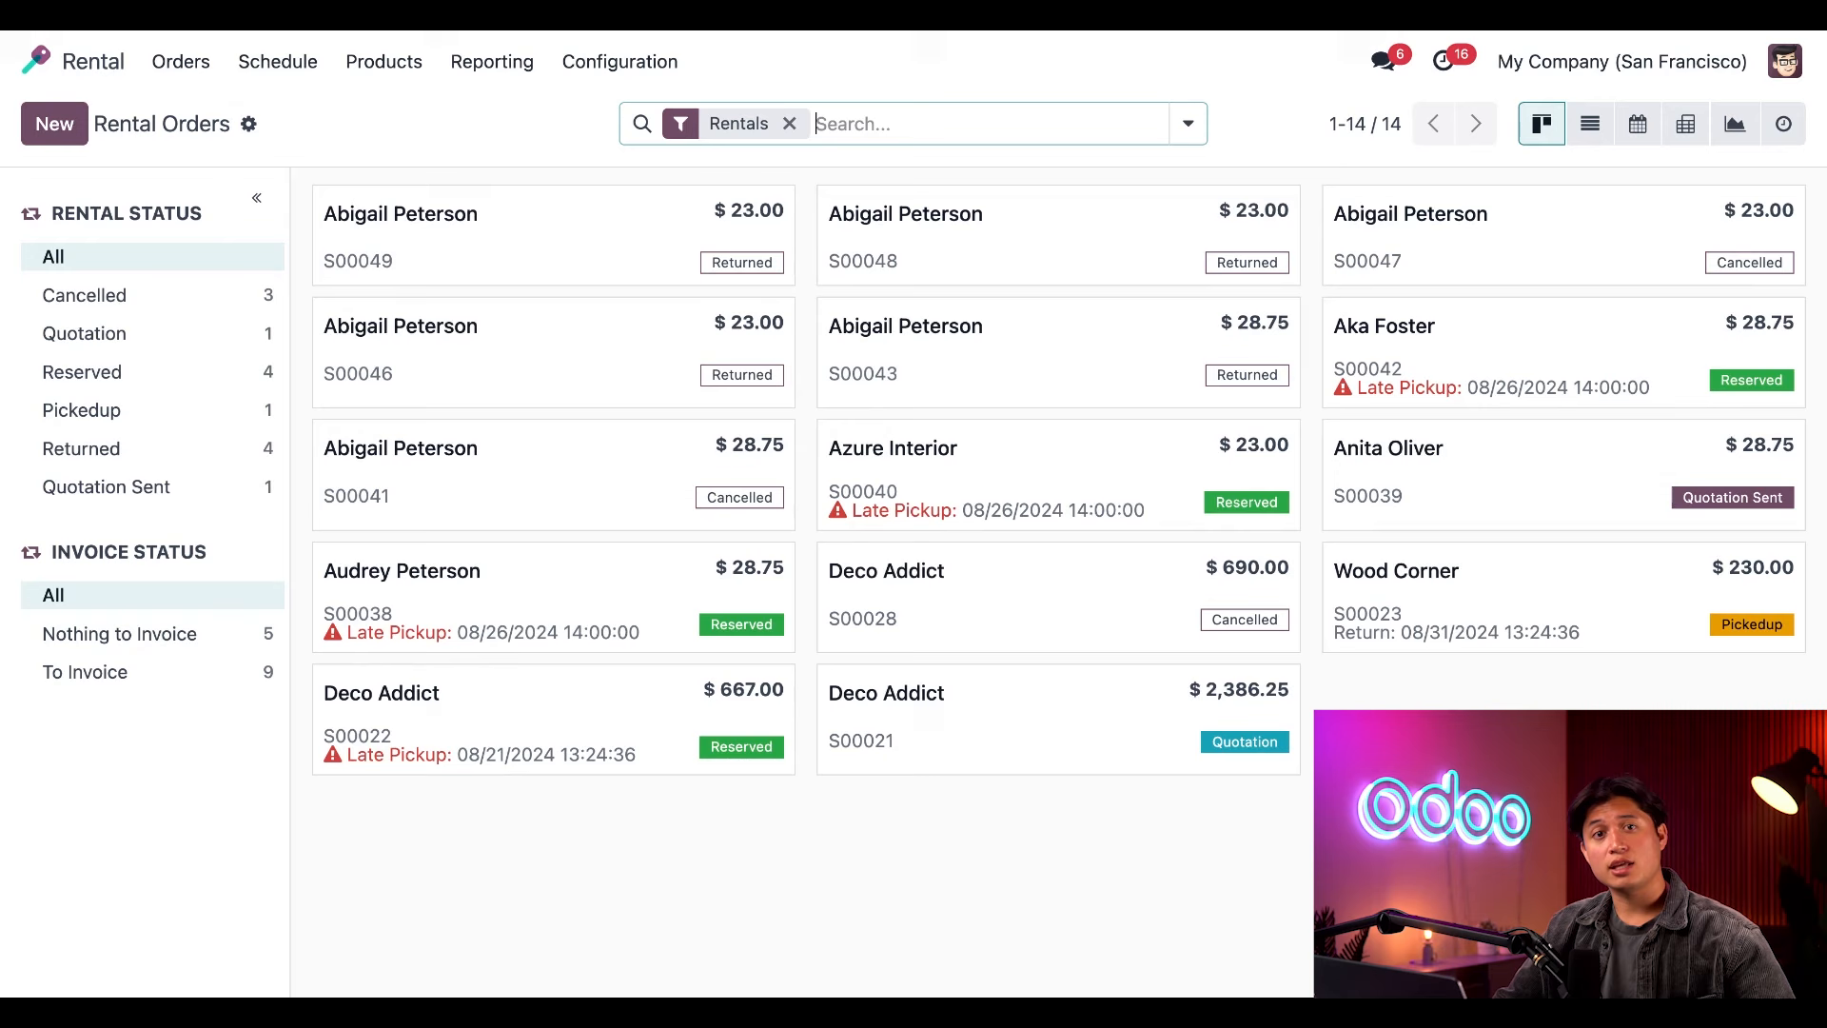
mouse_move(521, 649)
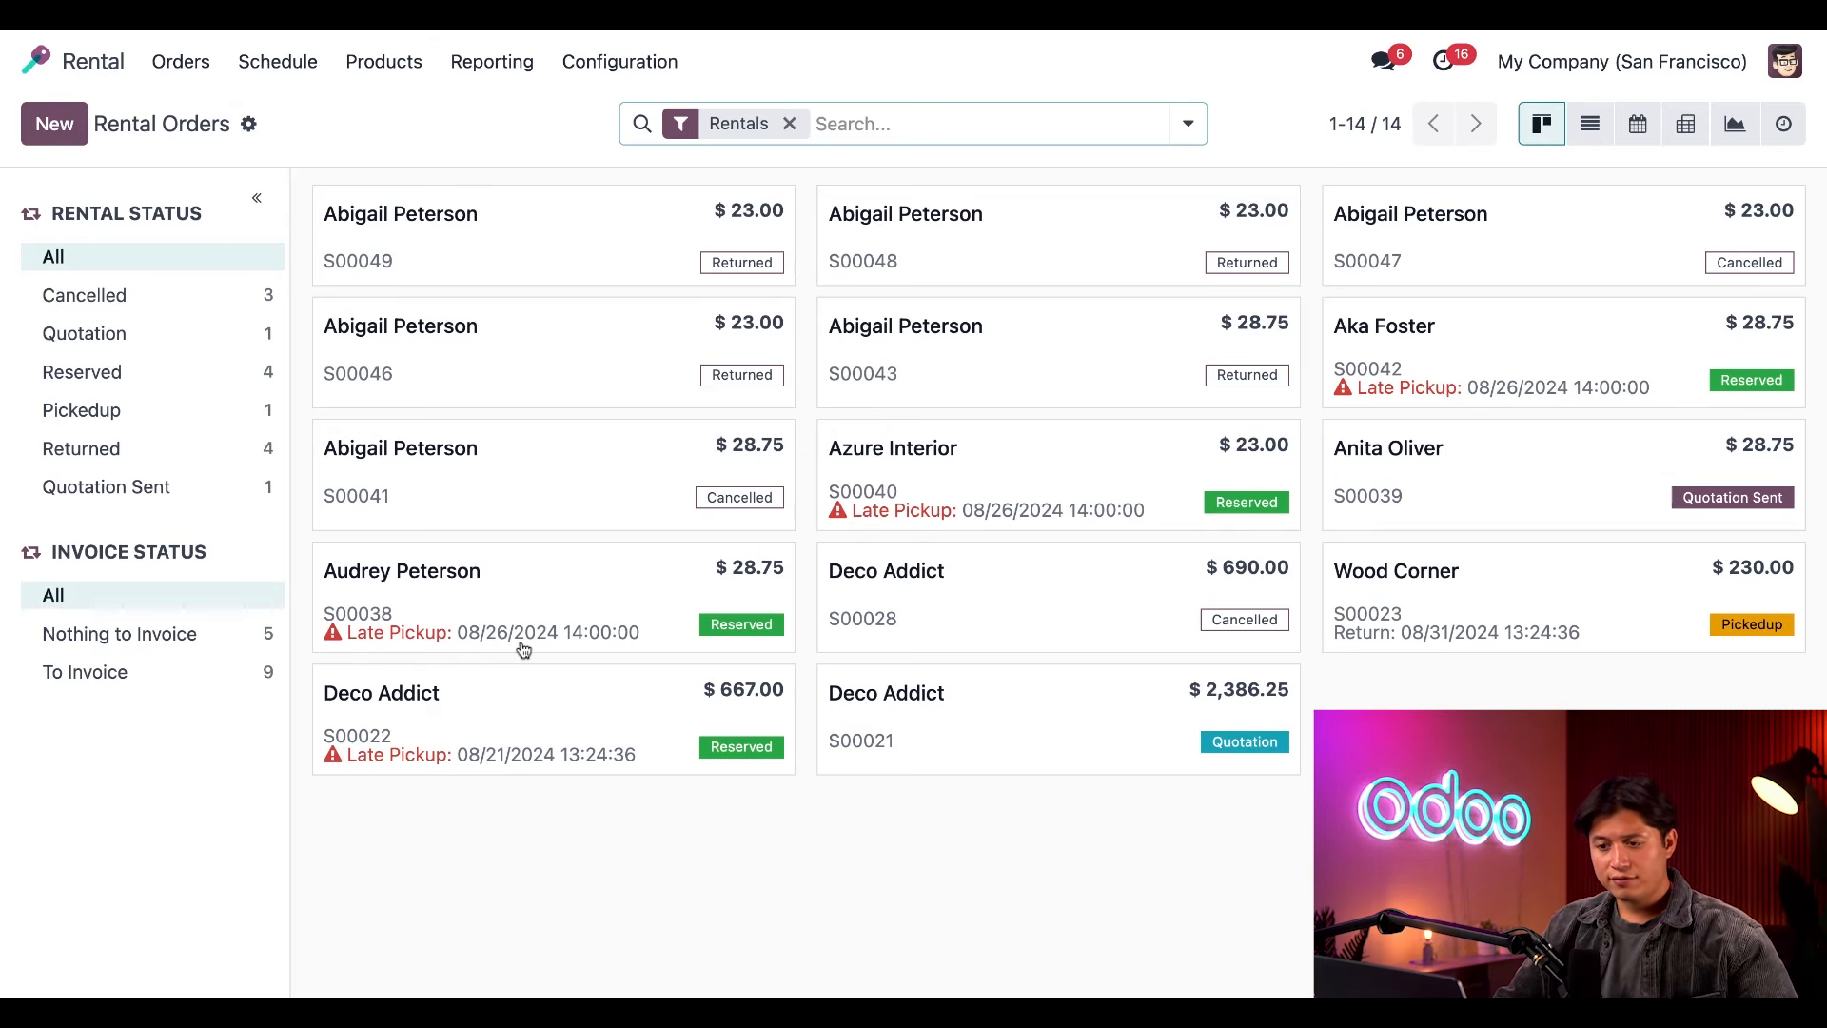
mouse_move(148, 365)
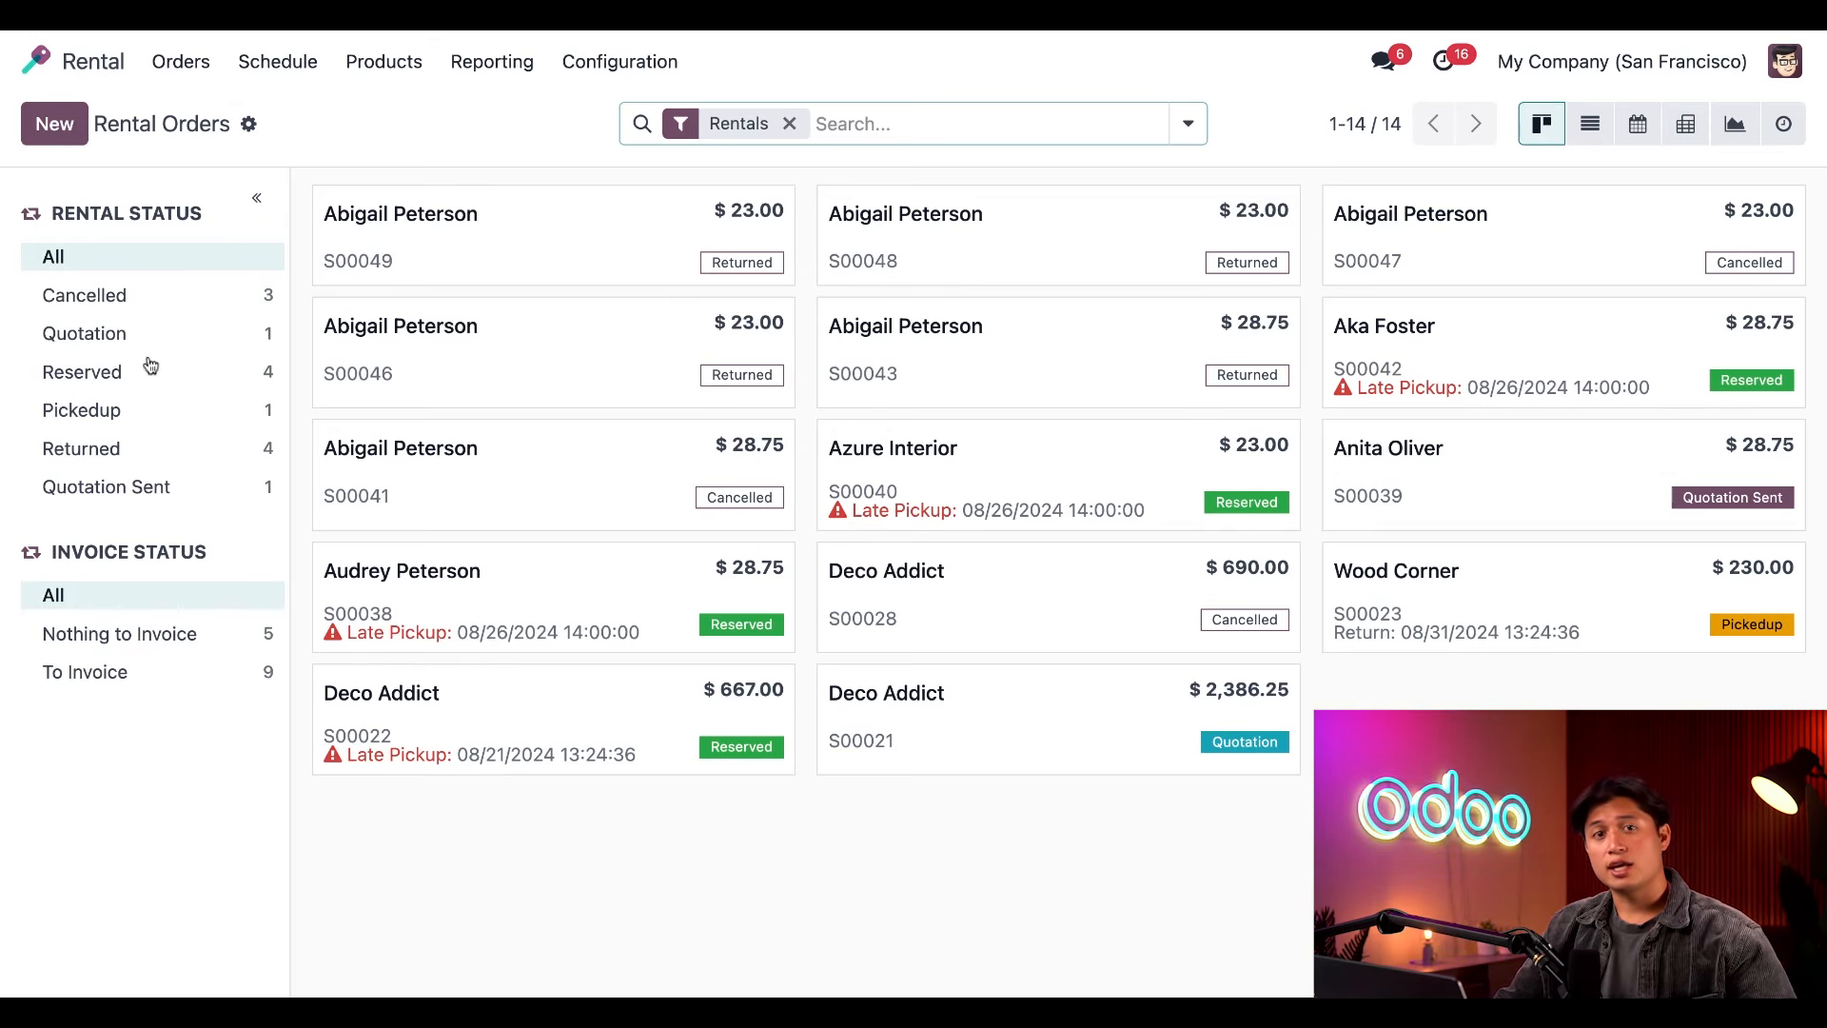
mouse_move(702, 896)
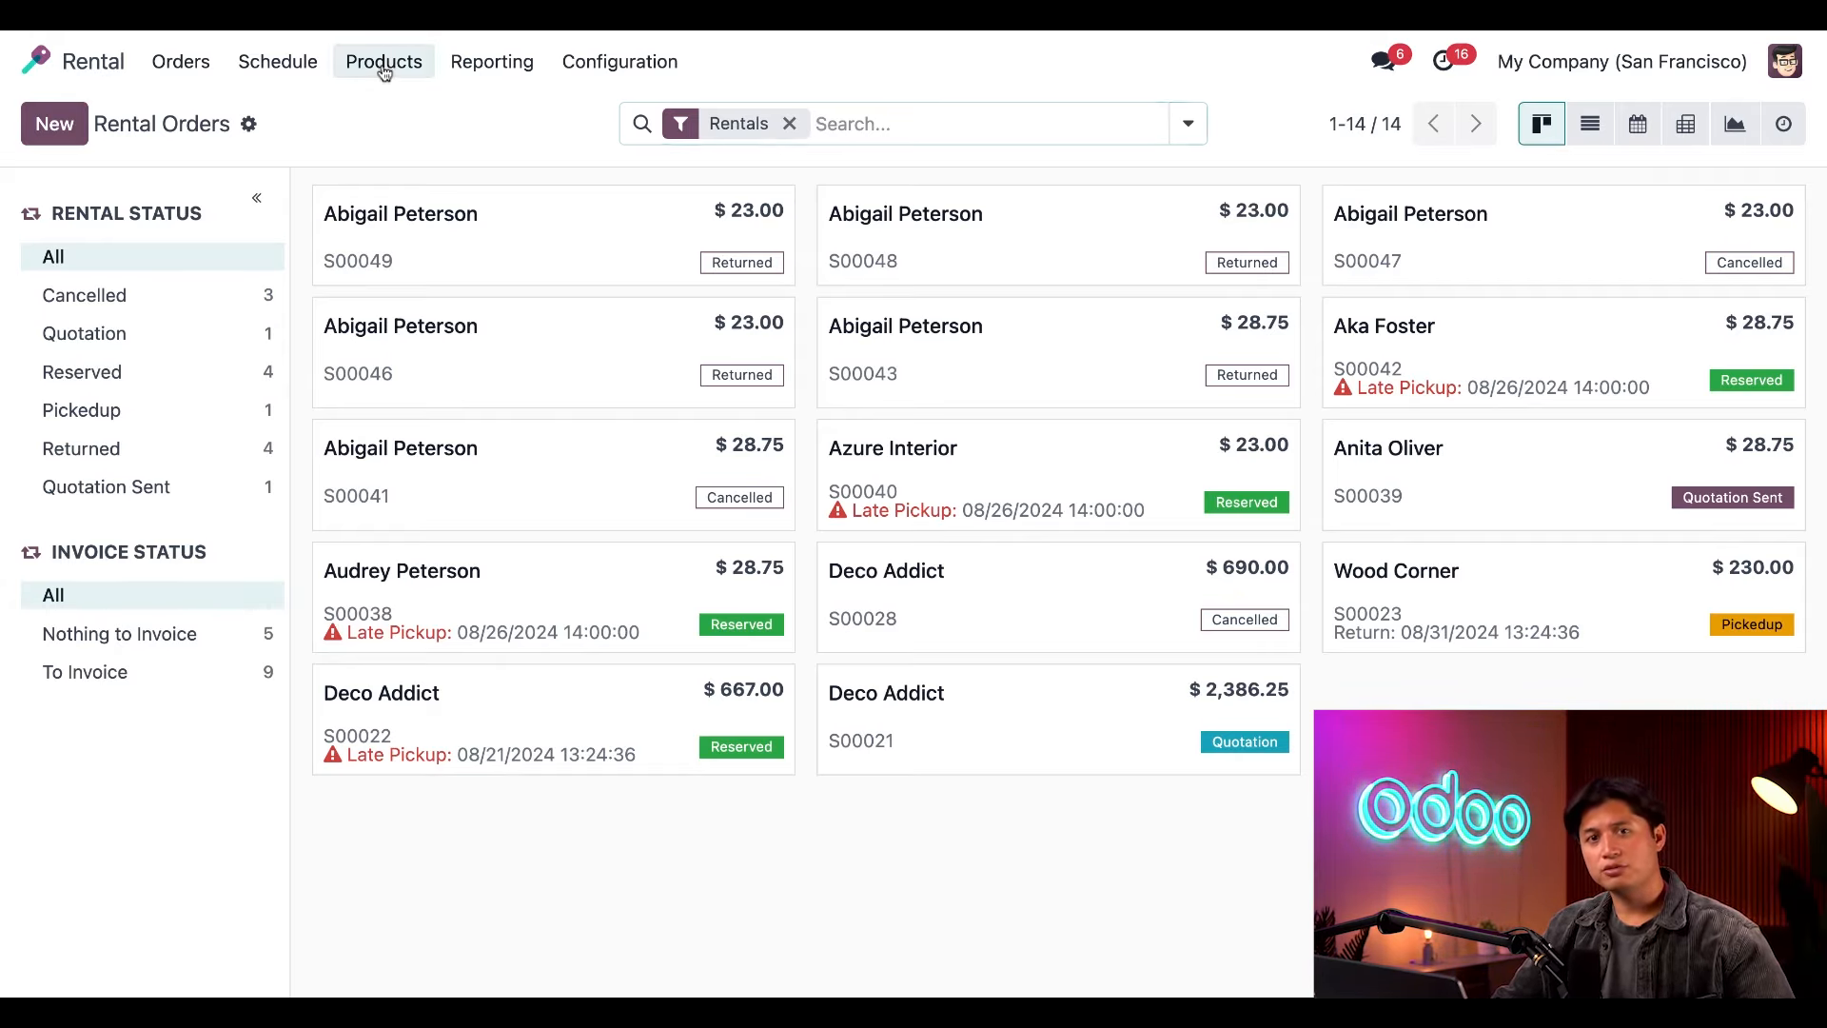
Create a new rental product named 'Bicycle' from the Products list.
left_click(382, 61)
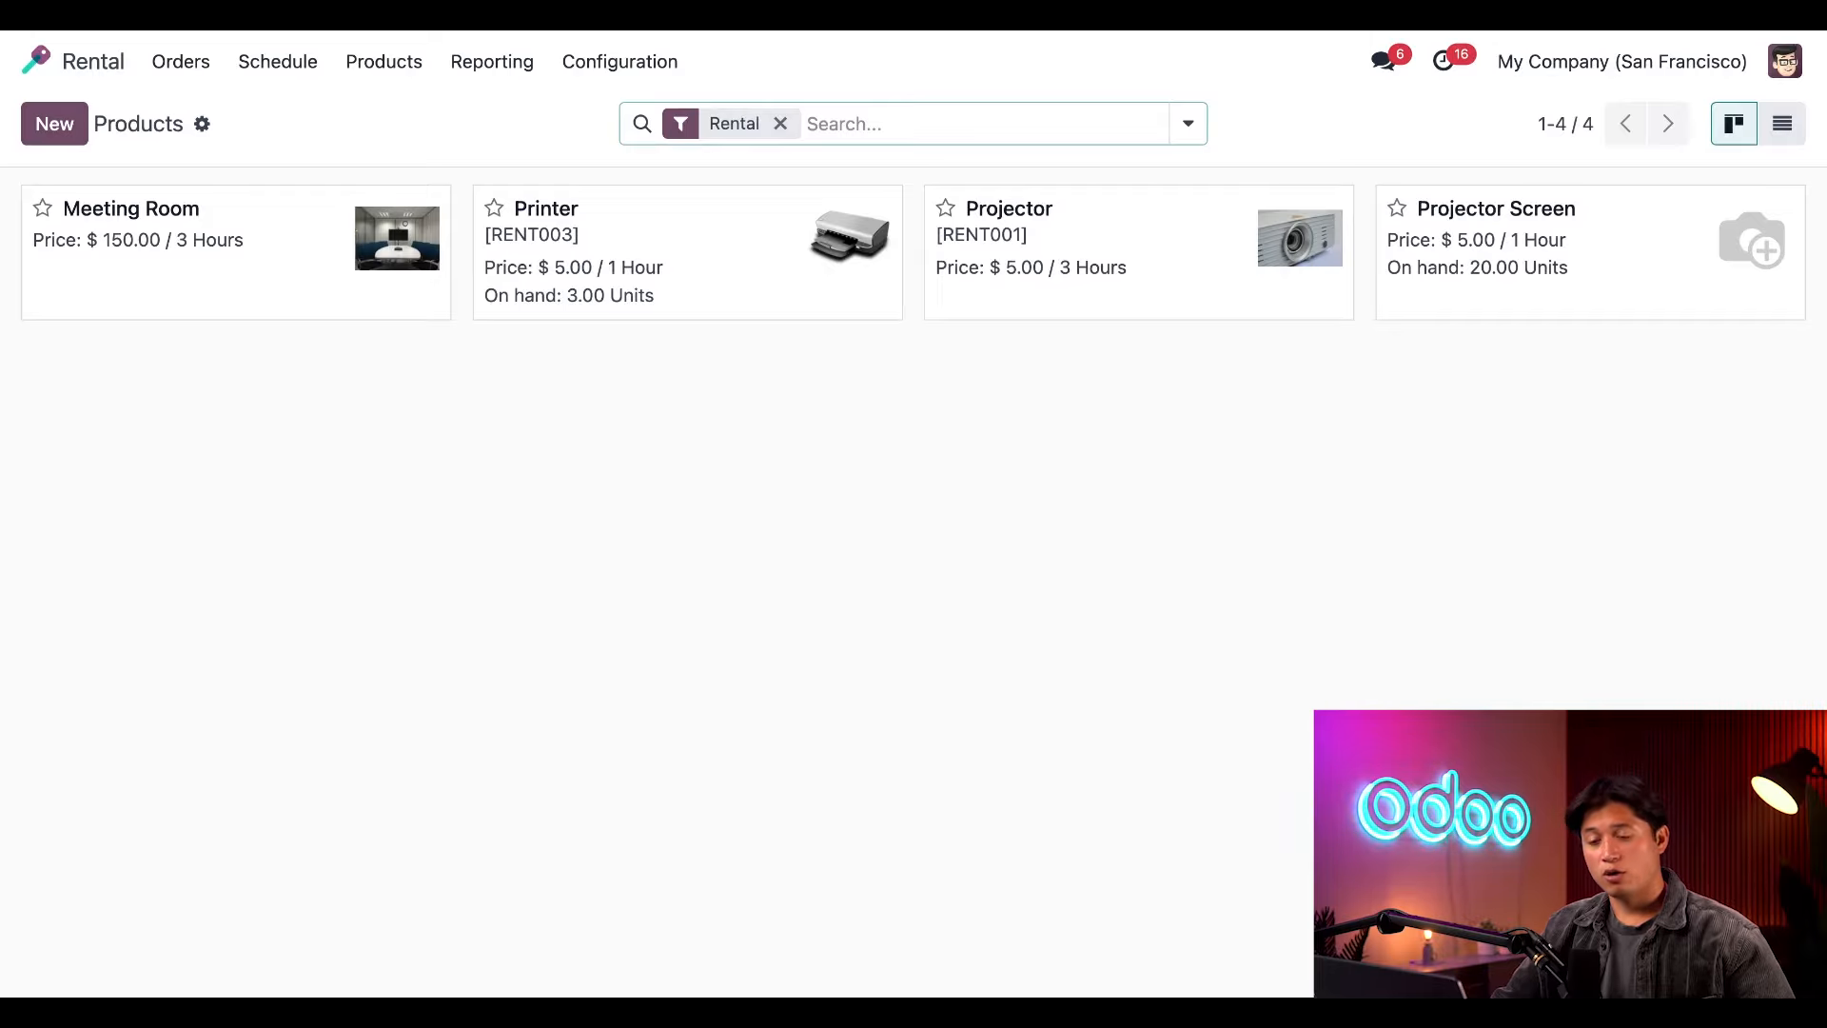
left_click(53, 124)
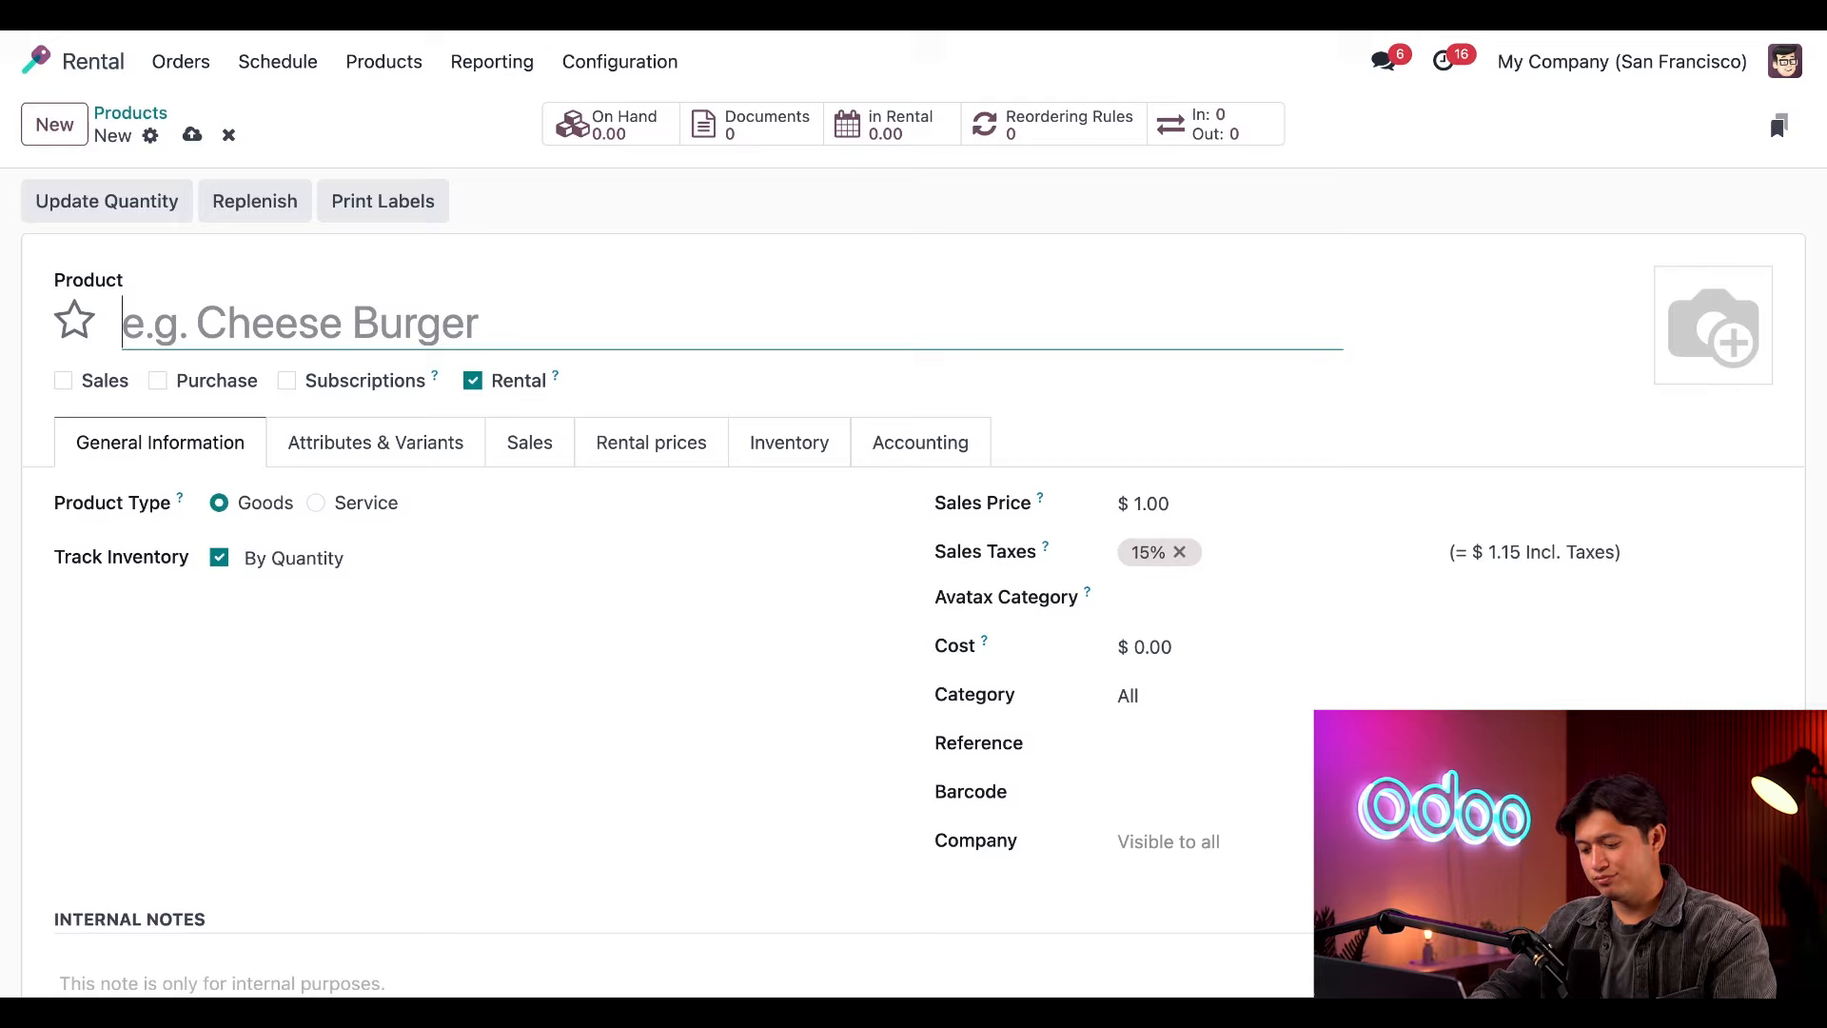
type("Bicyc")
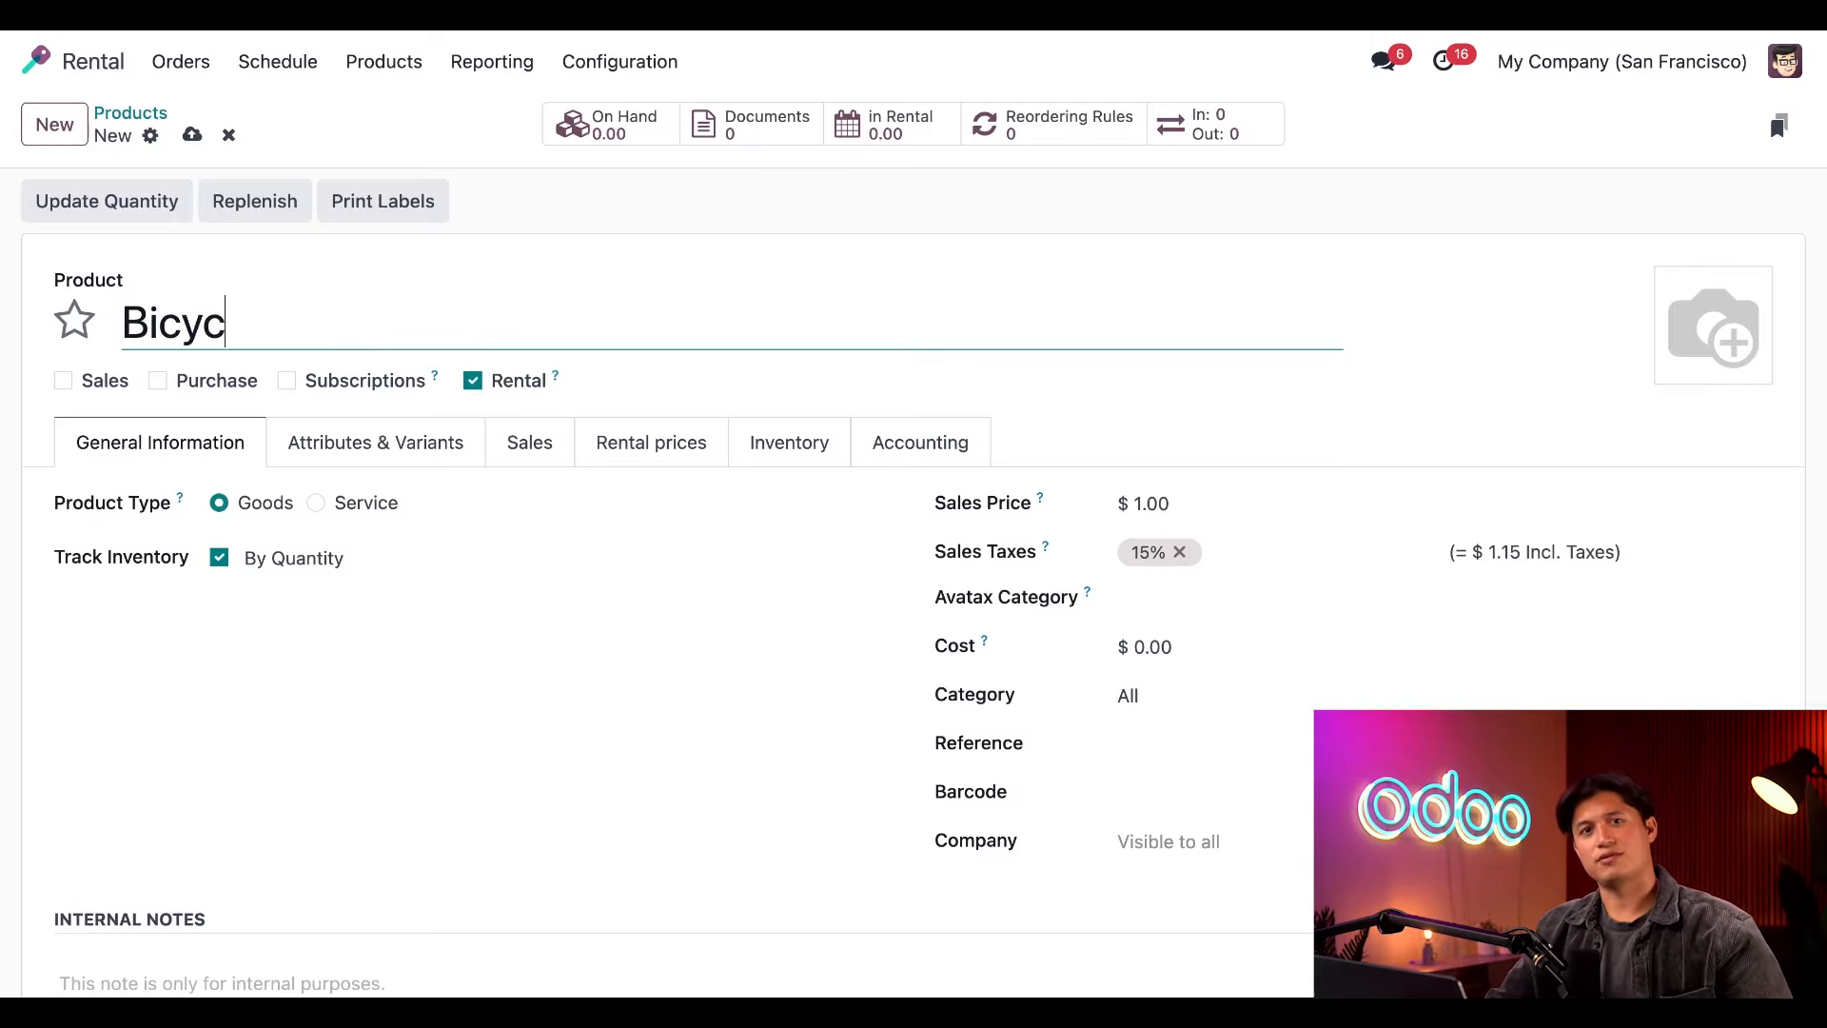
type("le")
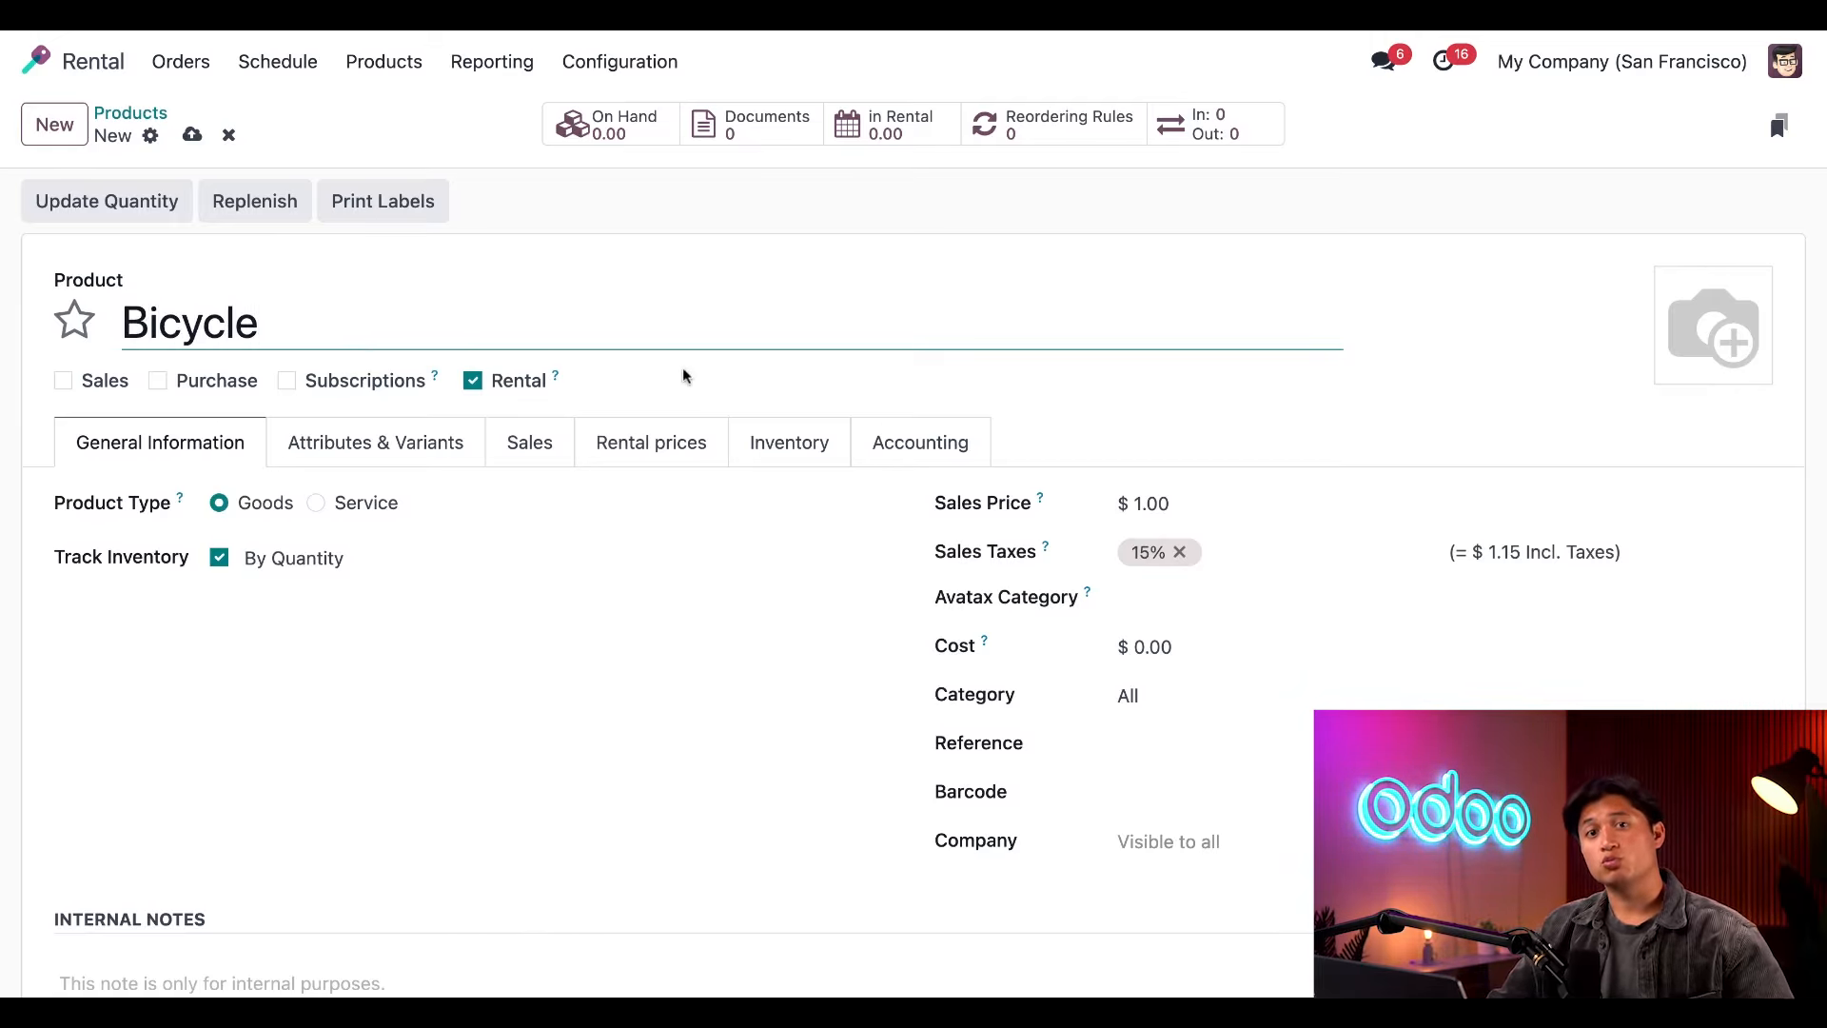
mouse_move(553, 384)
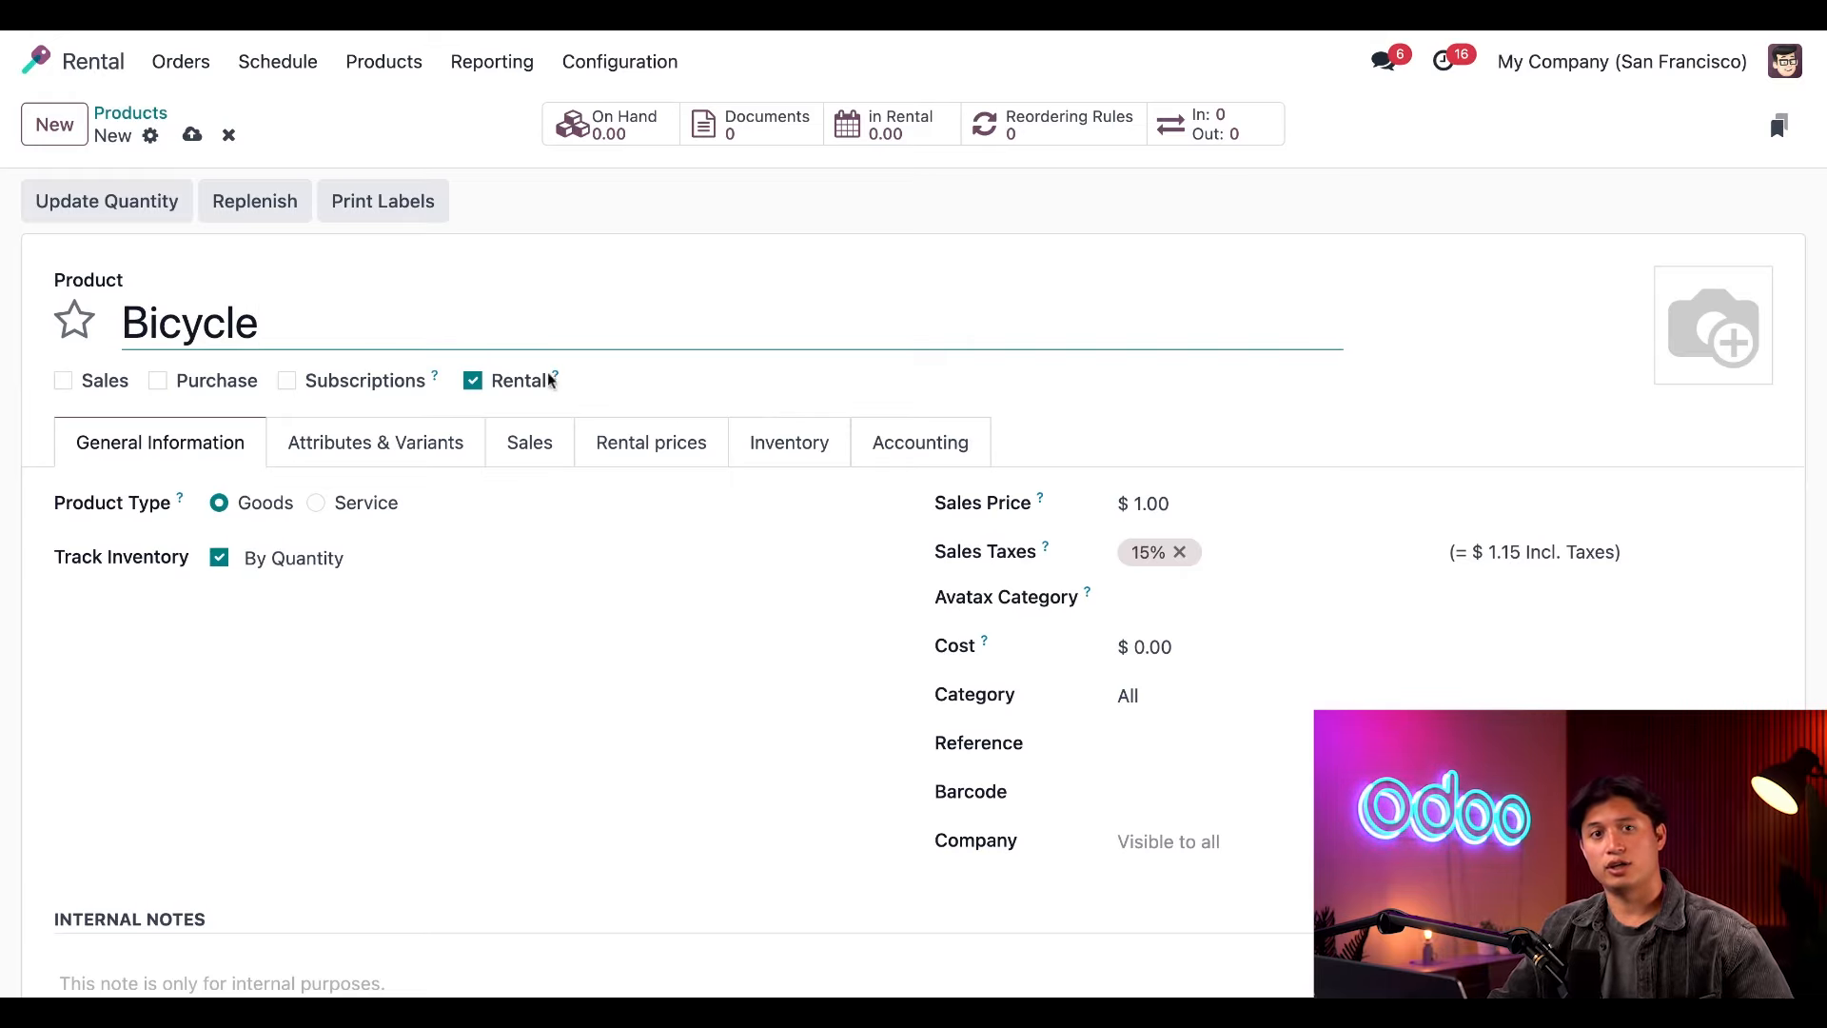
mouse_move(683, 394)
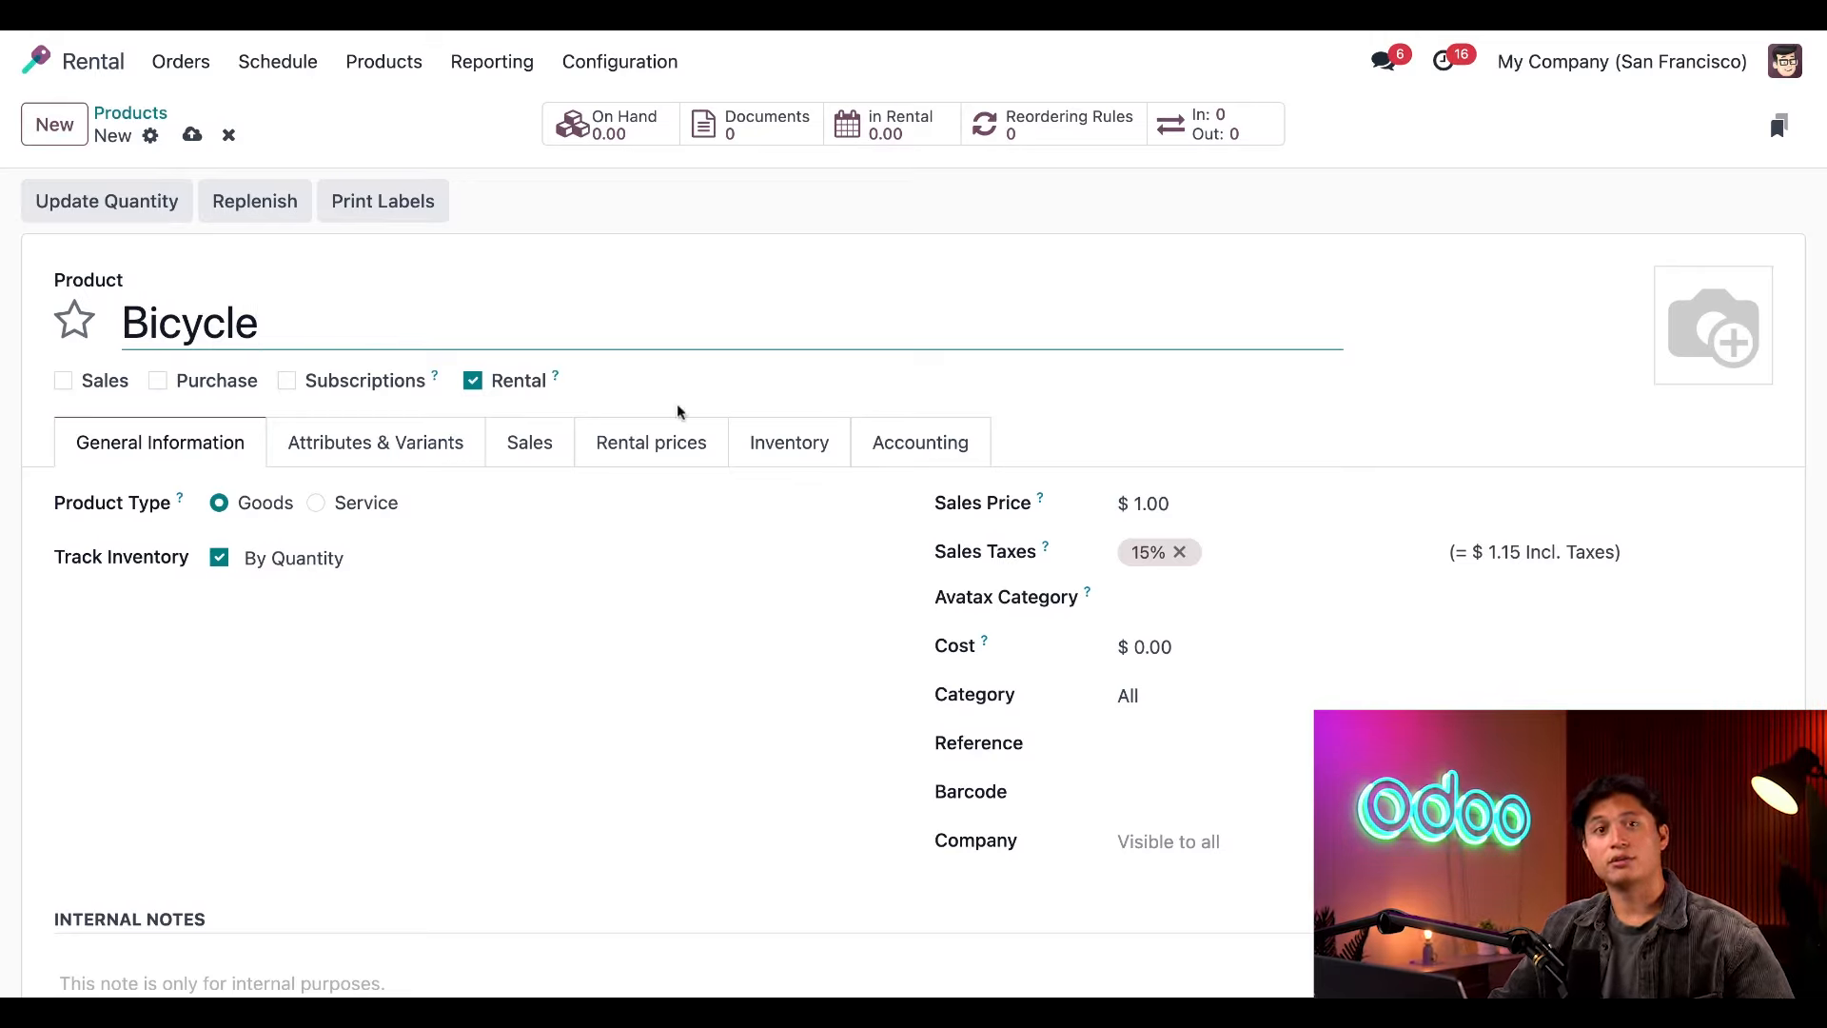
mouse_move(651, 441)
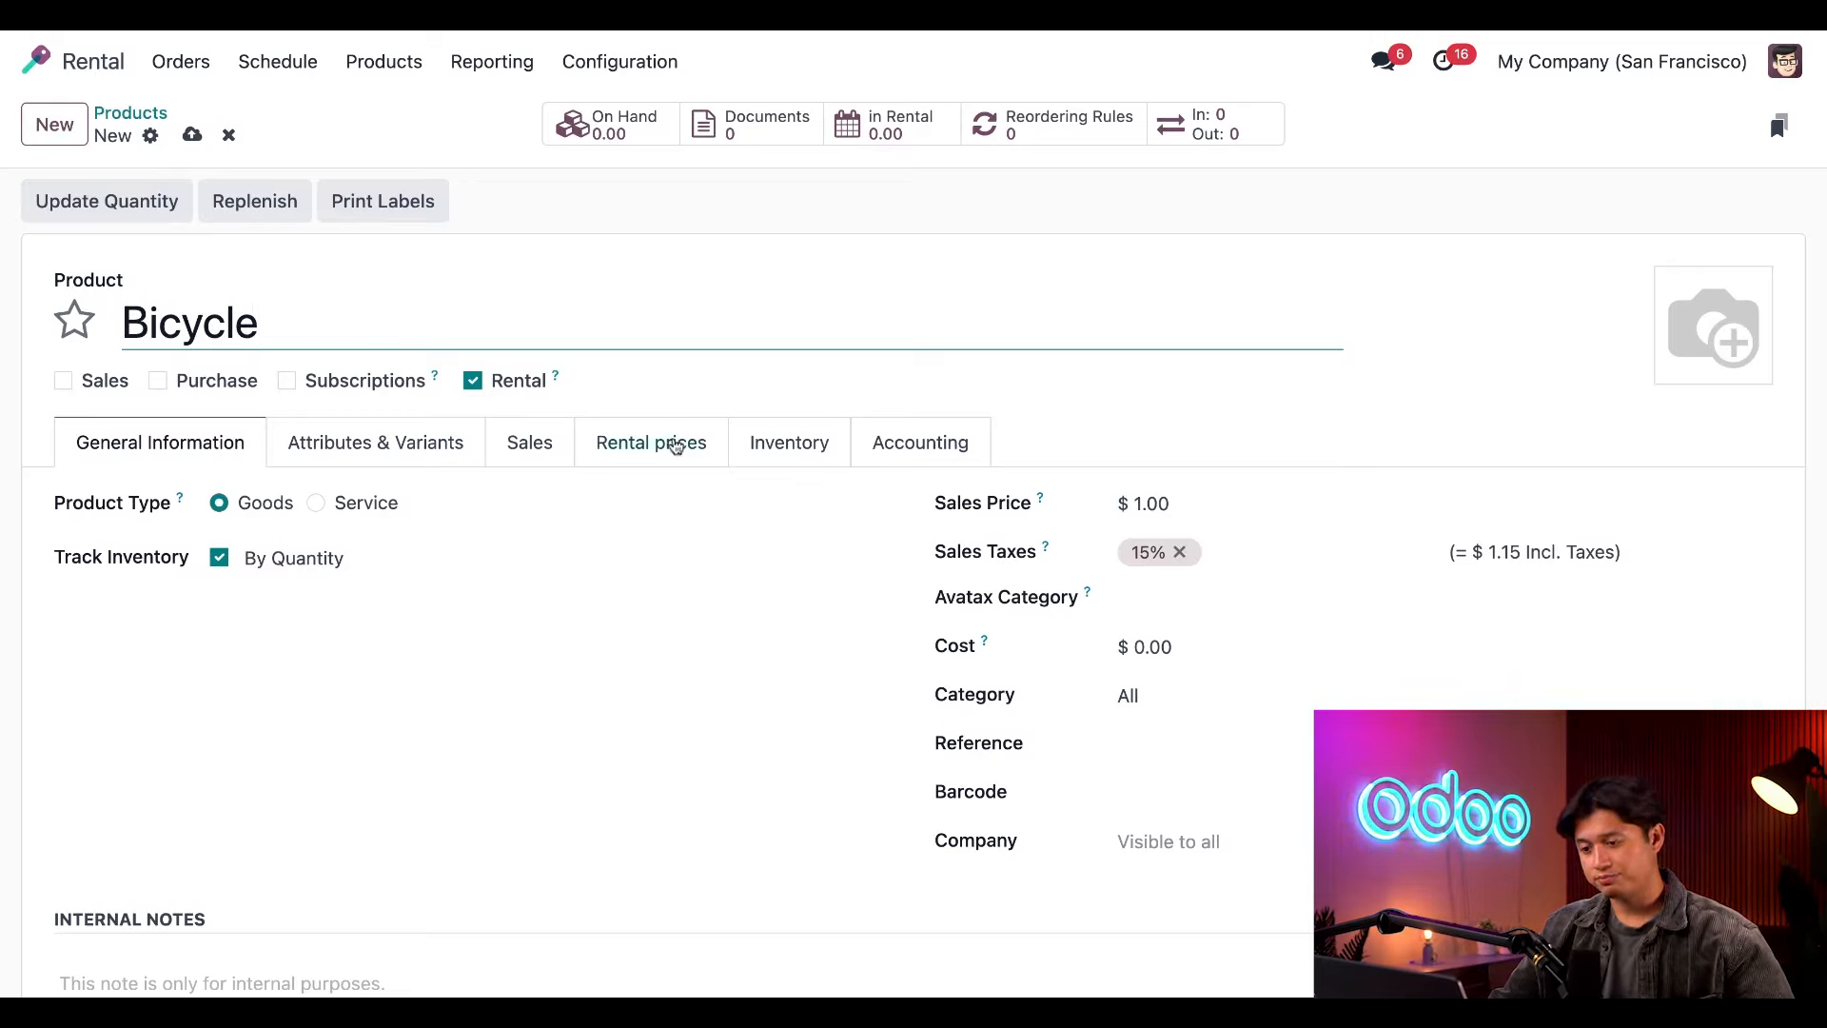
Add rental prices of 5.00 Hourly, 20.00 Daily and 90.00 Weekly to the Bicycle.
left_click(651, 441)
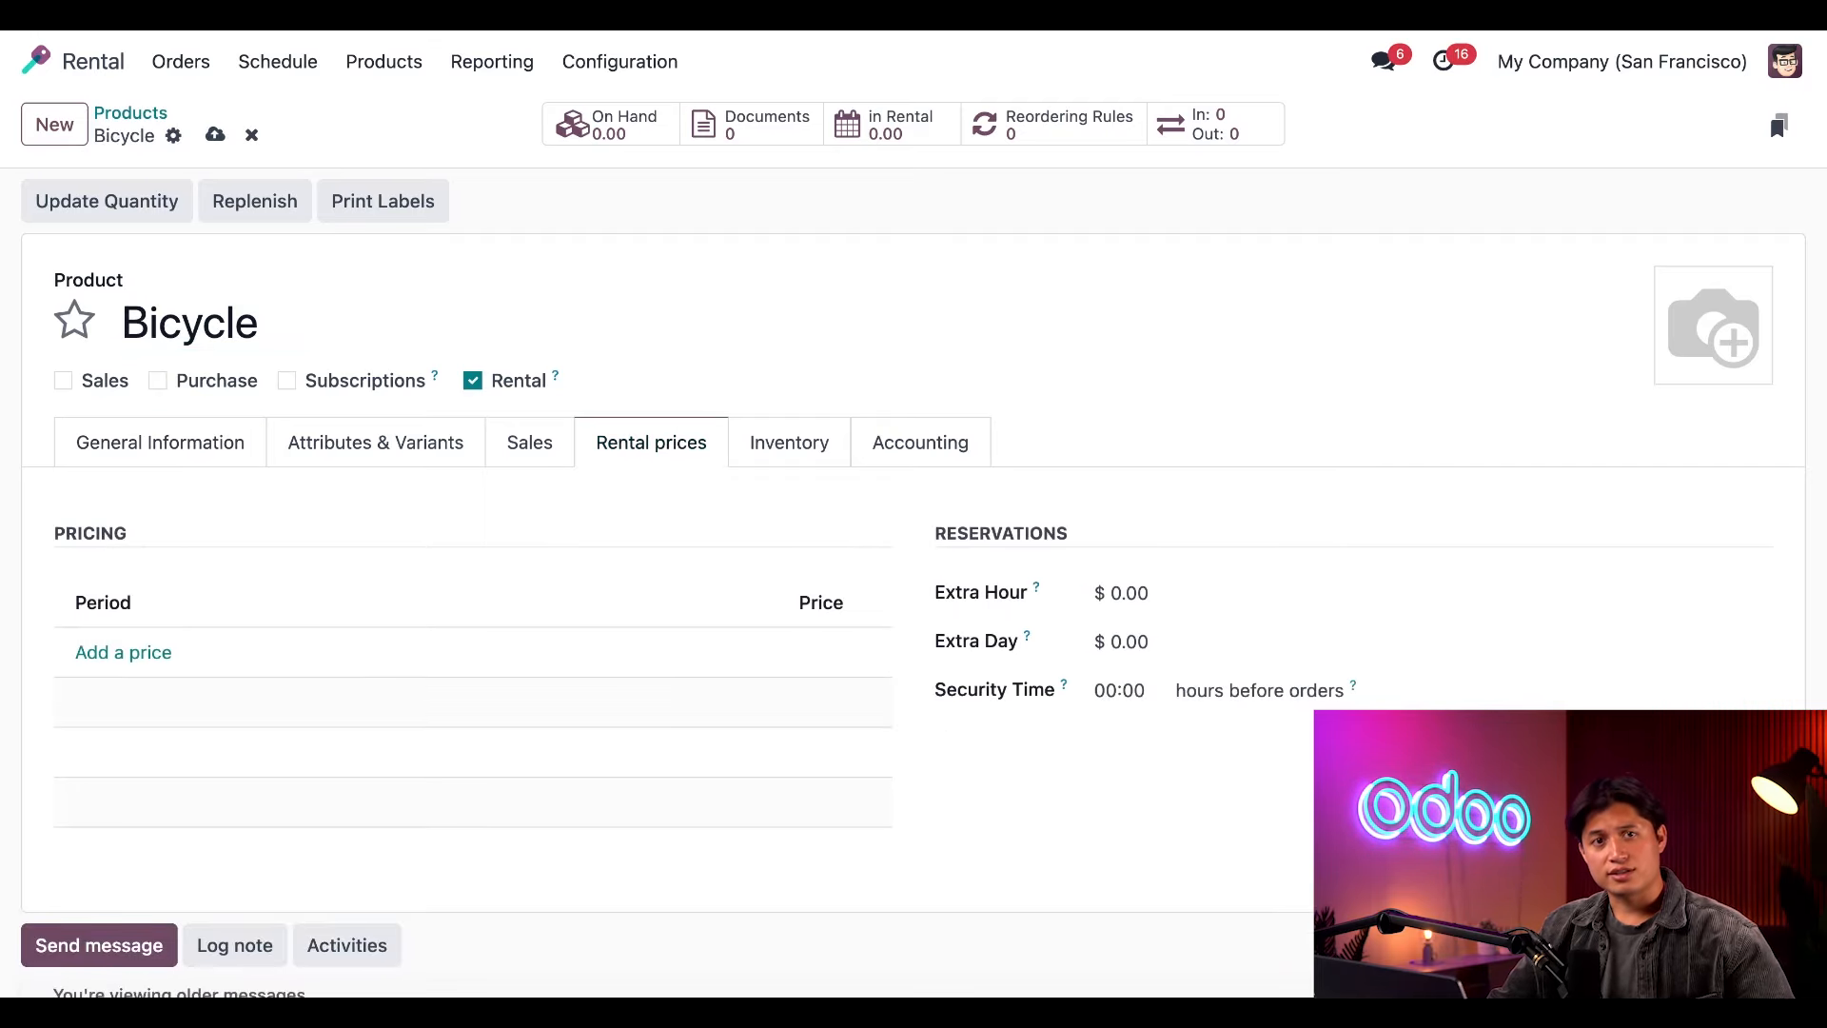
mouse_move(384, 569)
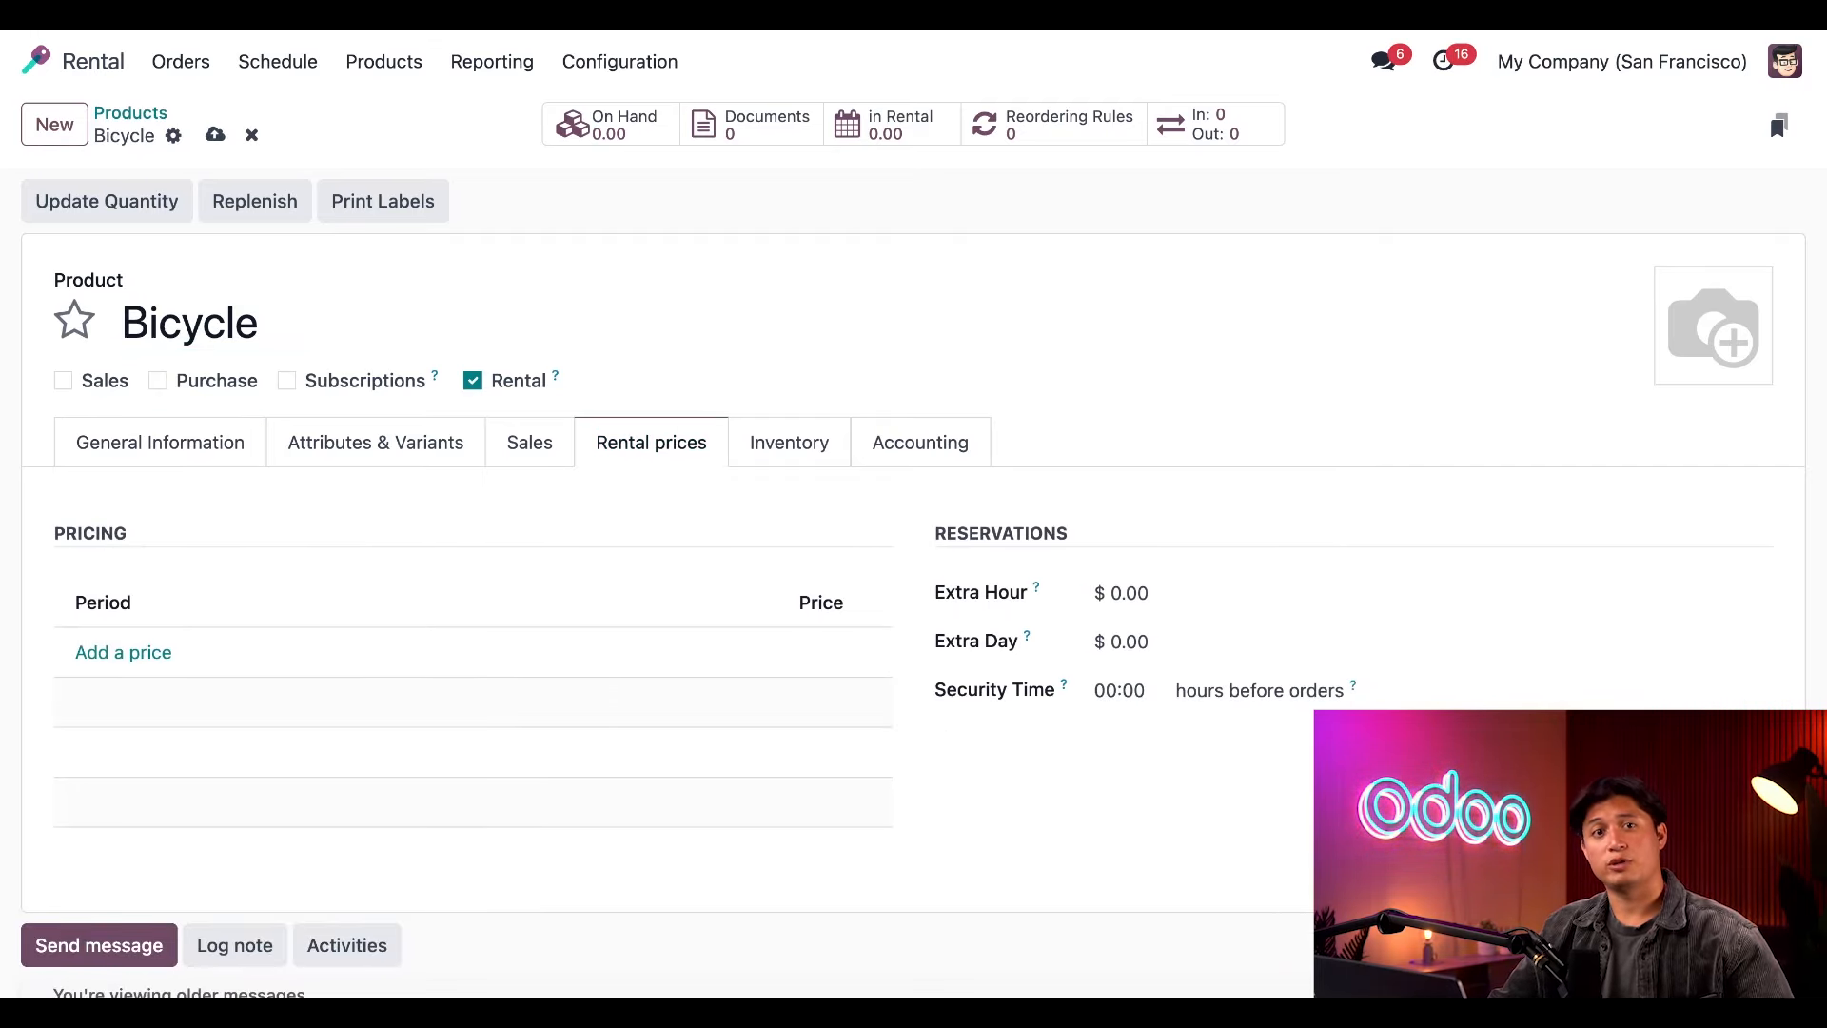
type("hou")
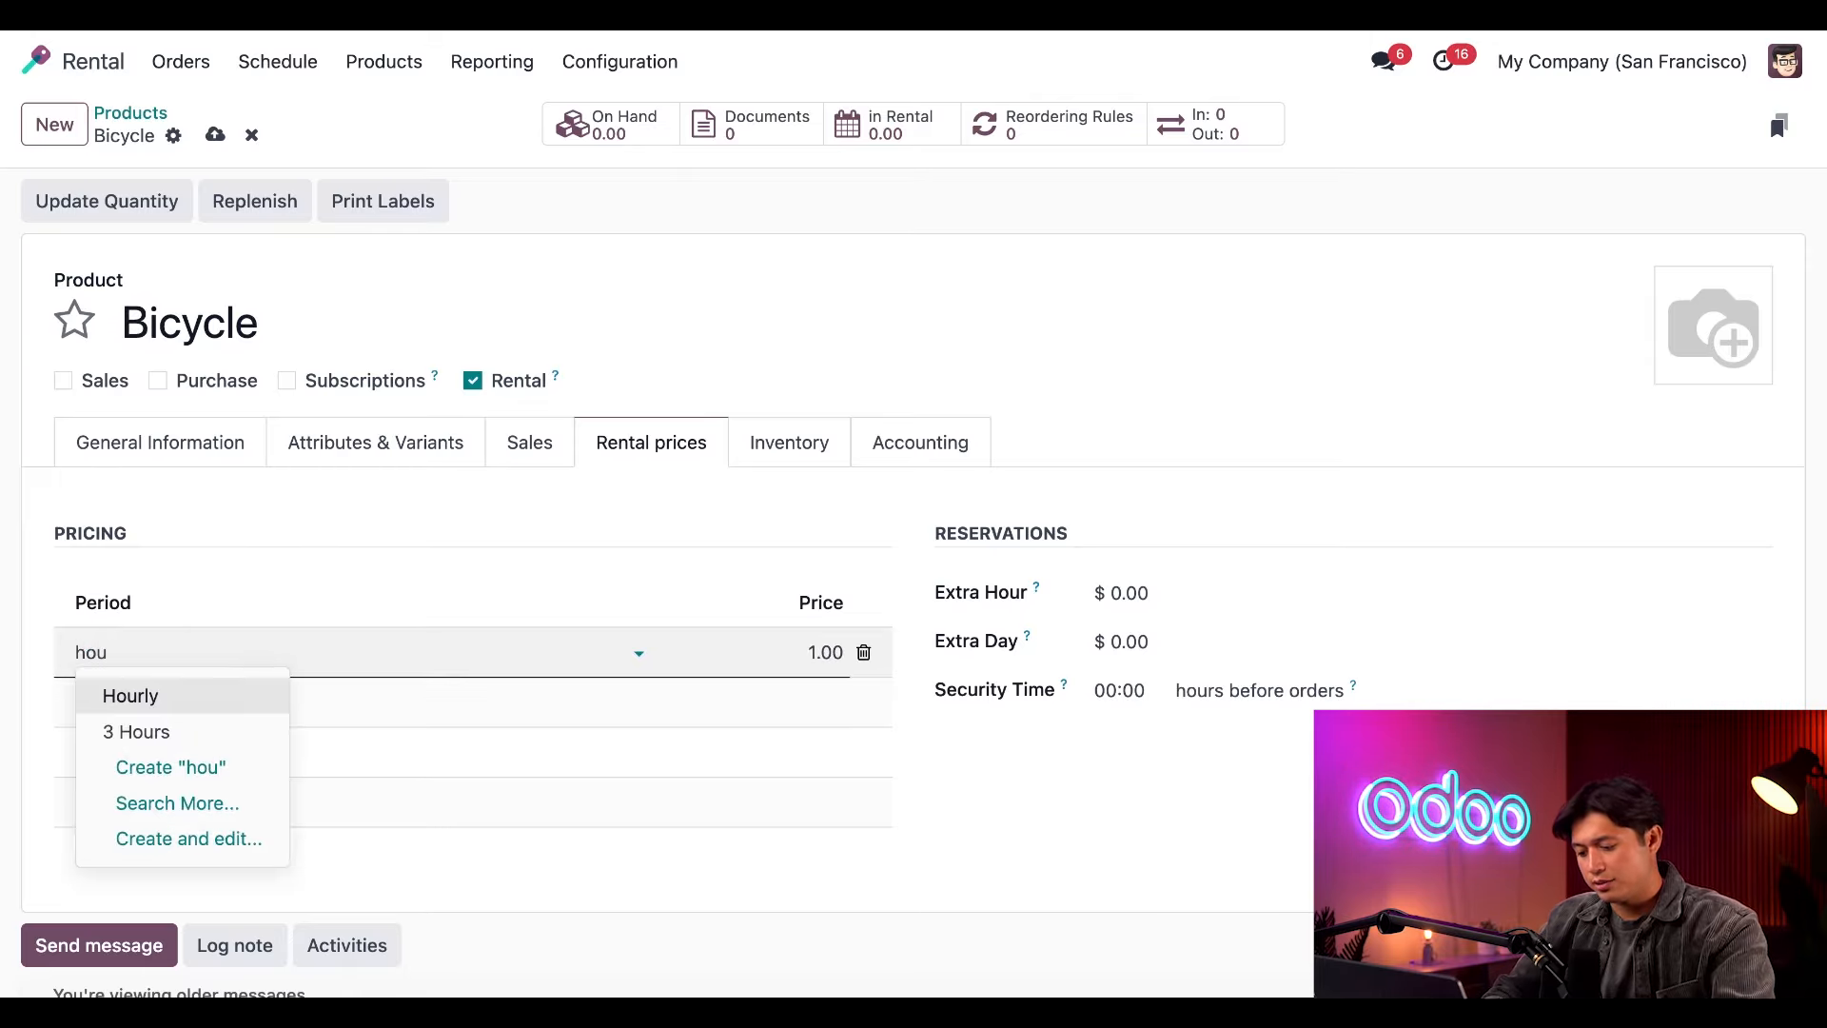
left_click(131, 695)
type("5")
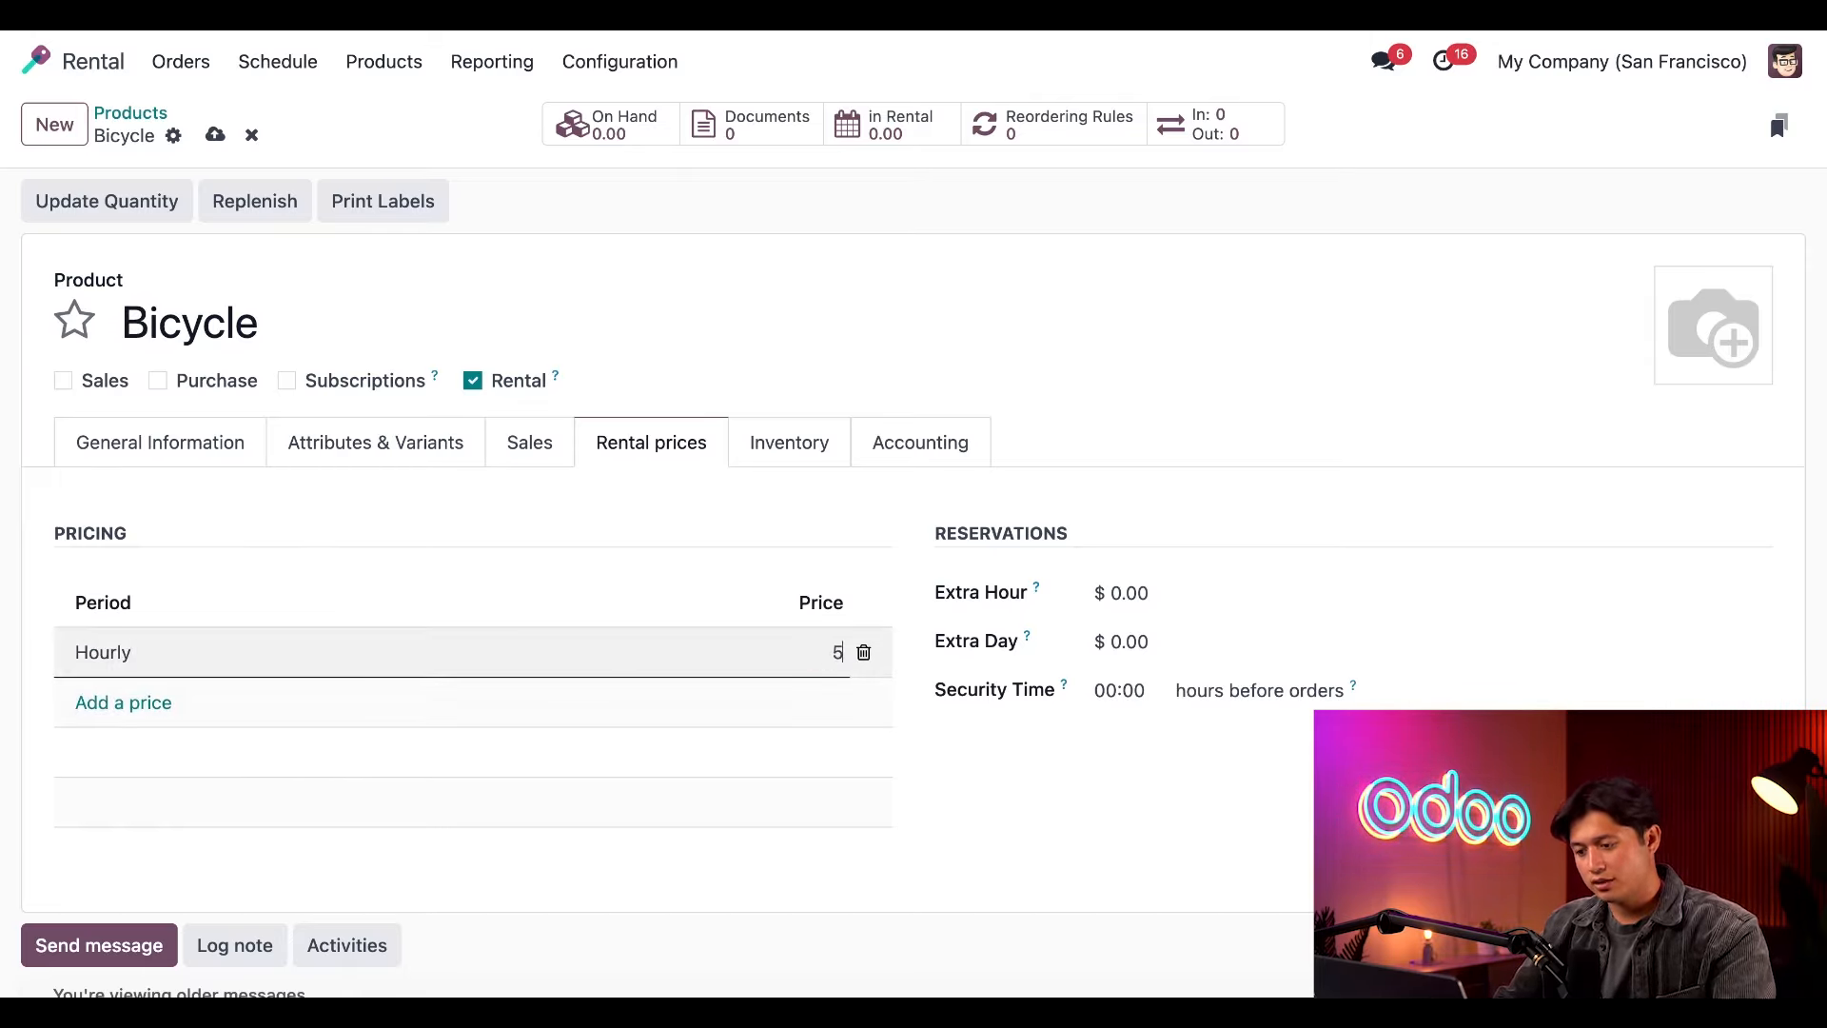
left_click(122, 702)
type("20")
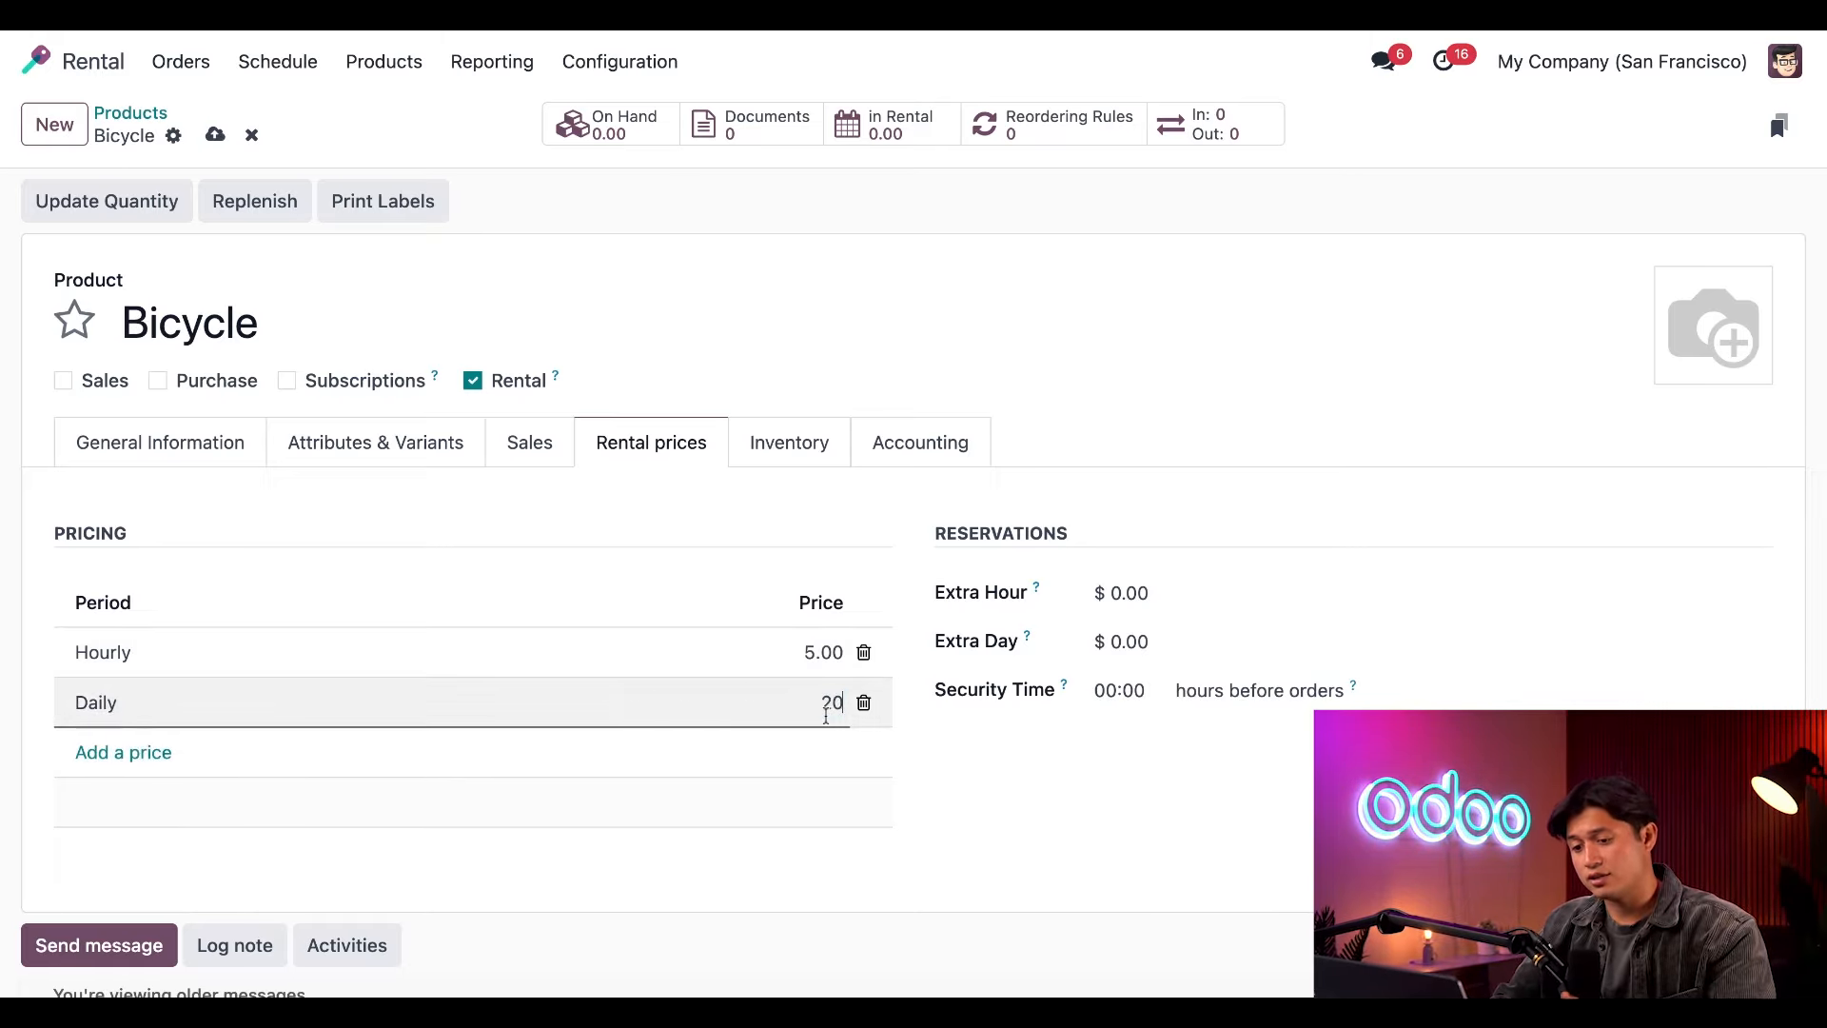
left_click(122, 751)
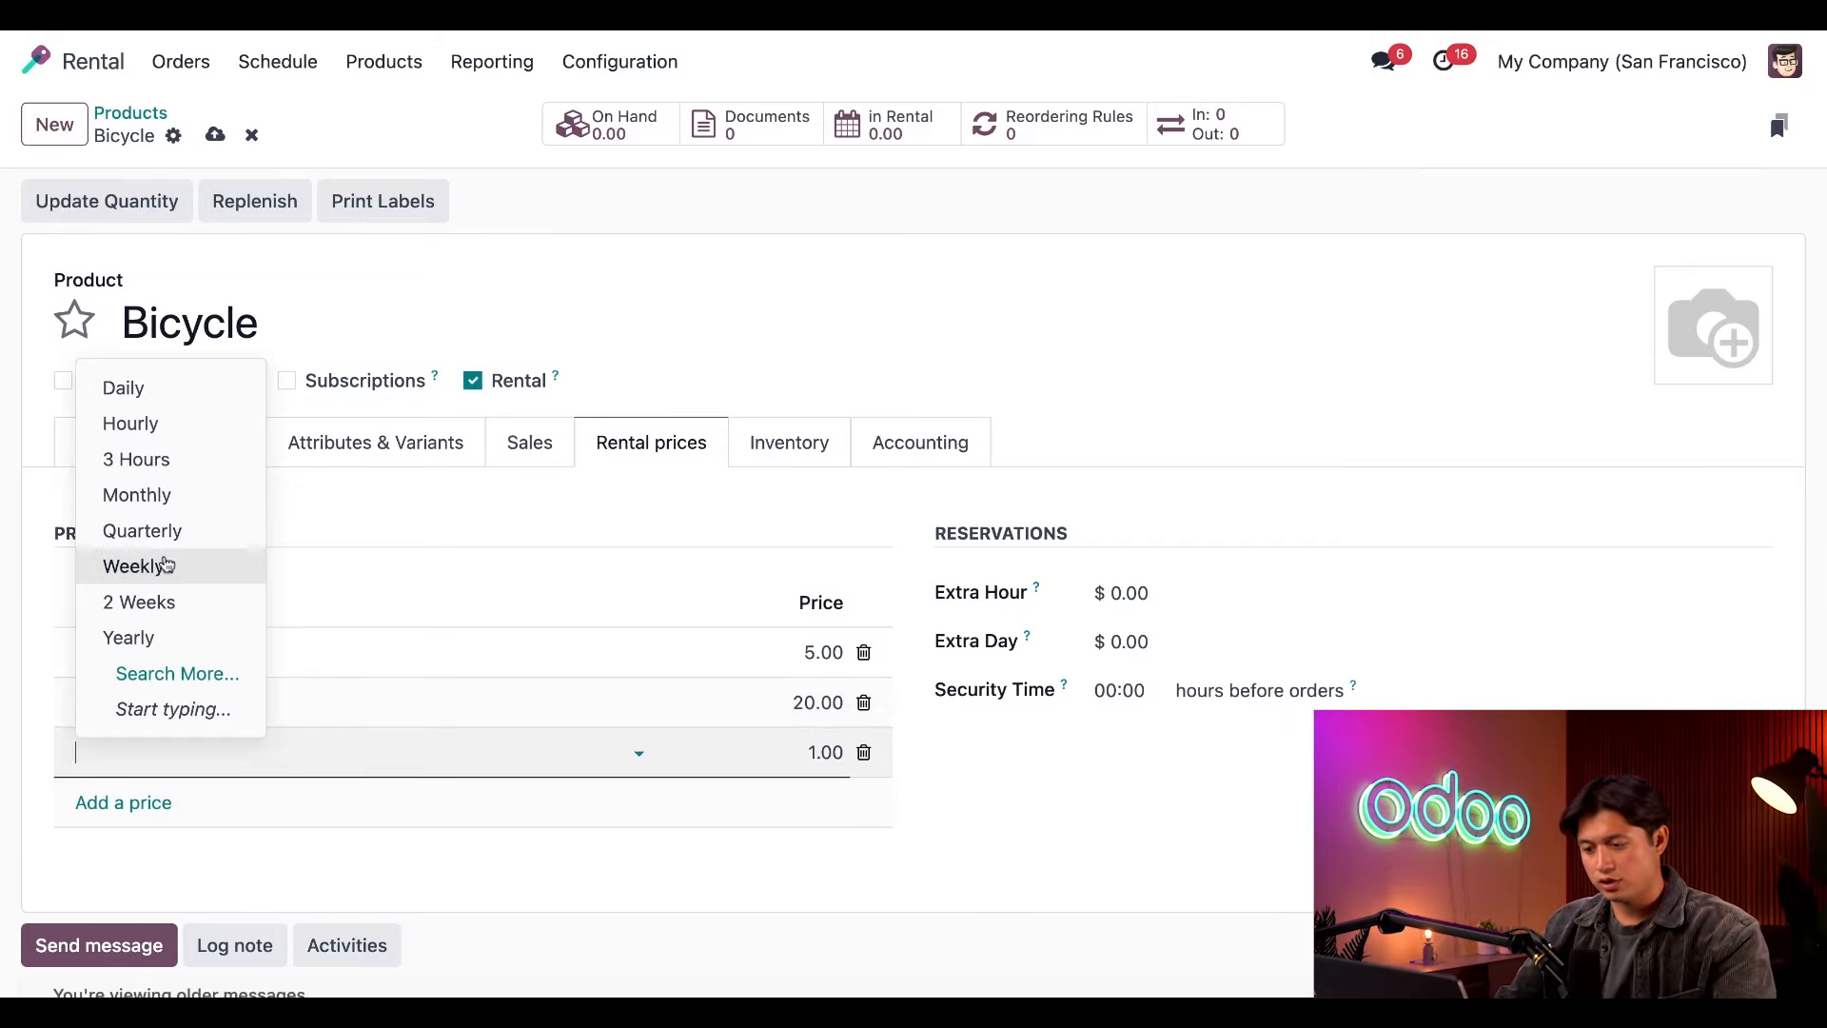
left_click(133, 565)
type("90")
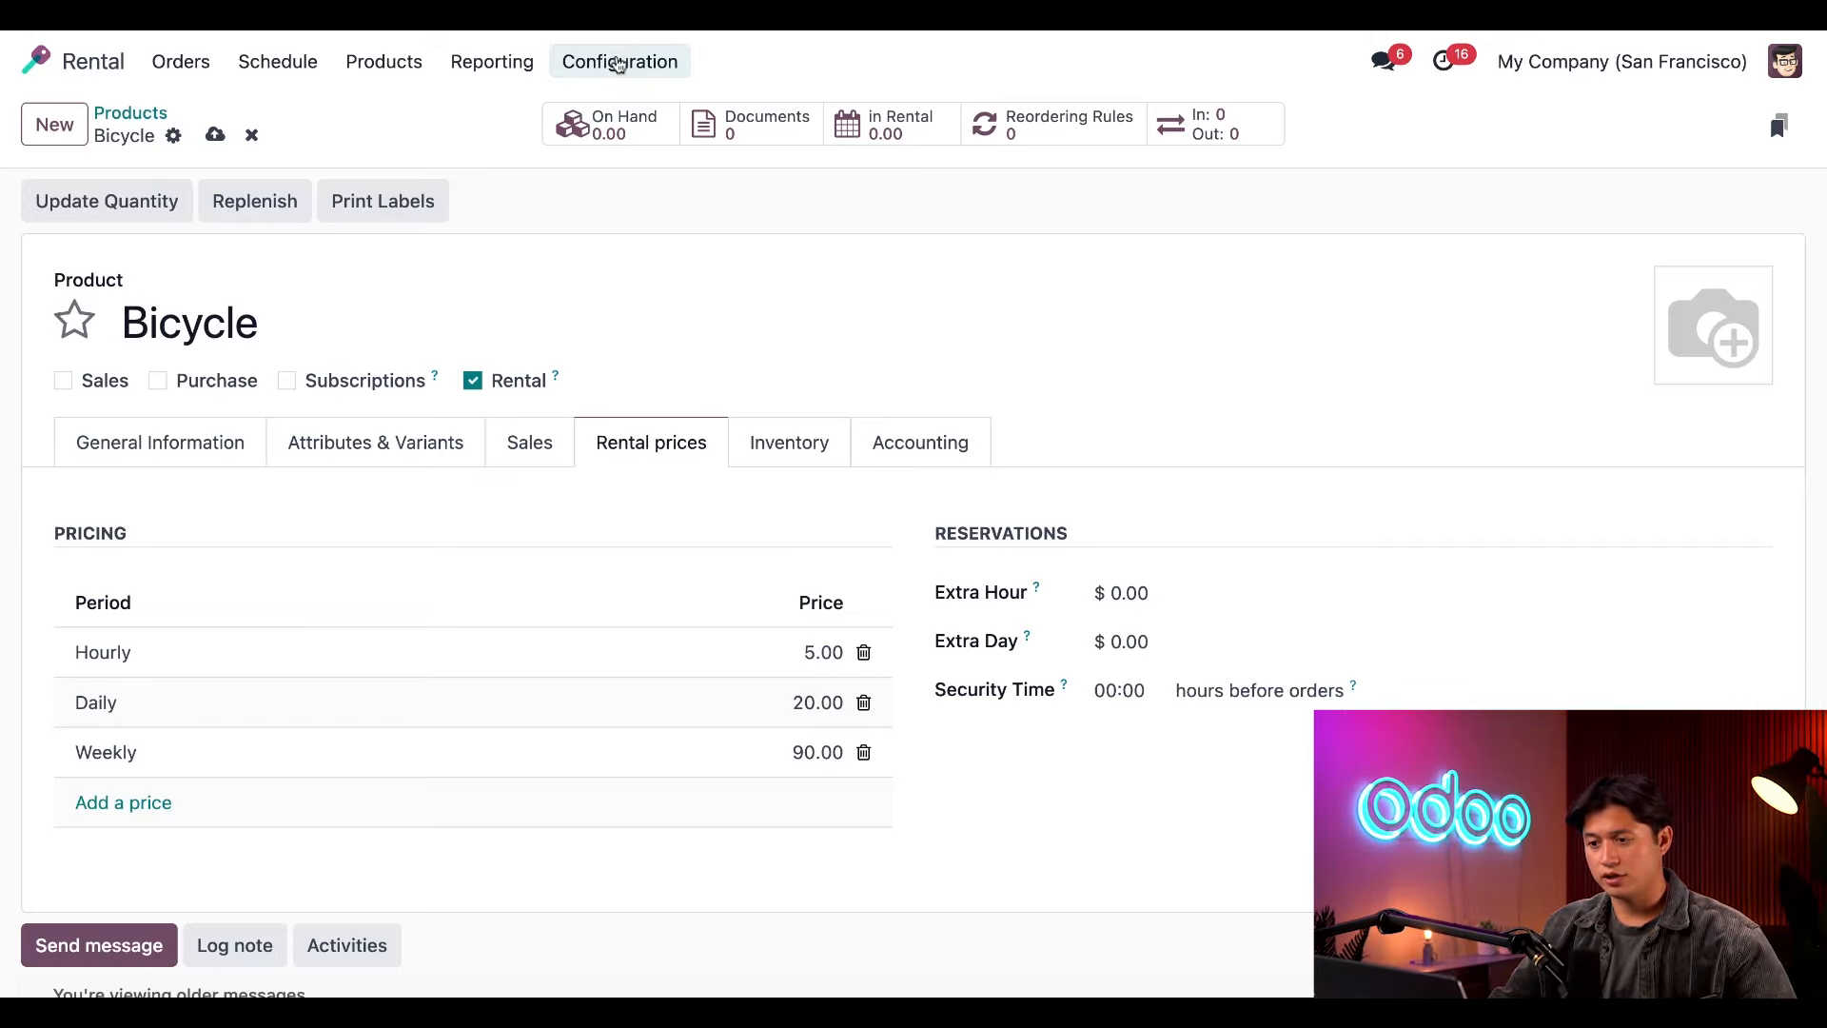
Set a 01:00 security time before orders and update quantity on hand to 20.
left_click(618, 61)
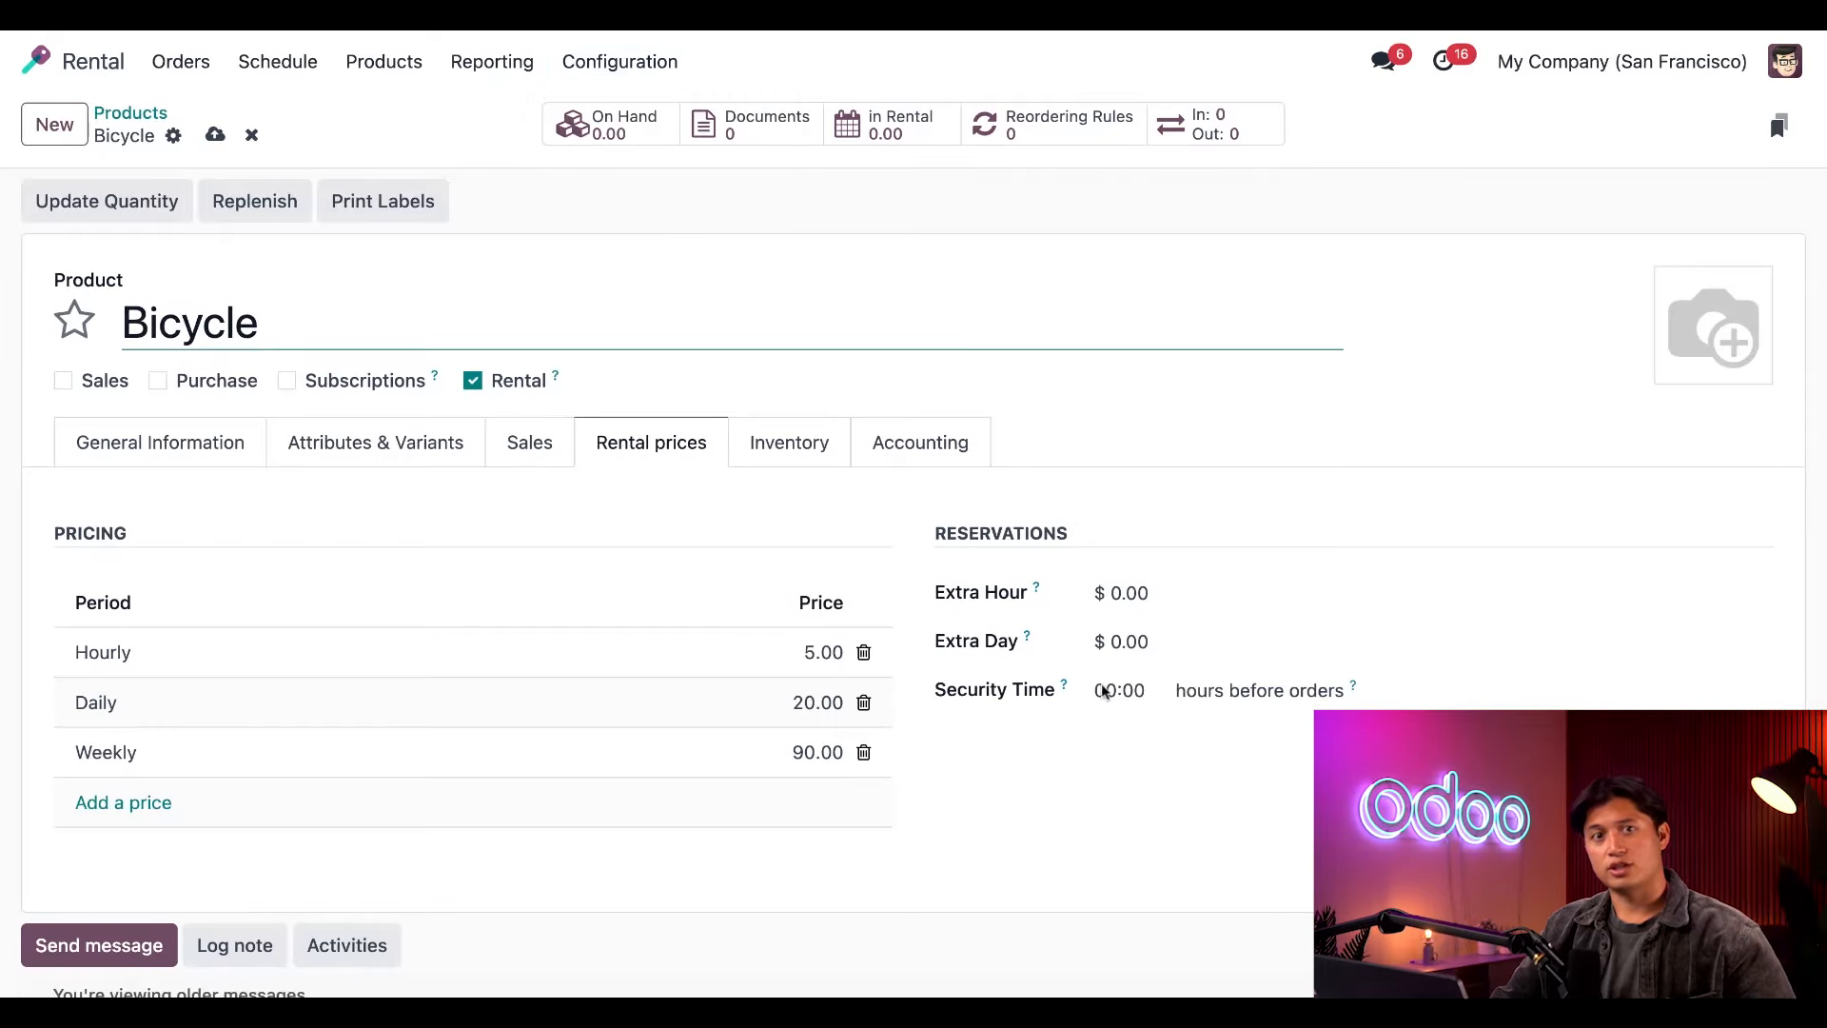
mouse_move(1107, 793)
type("1")
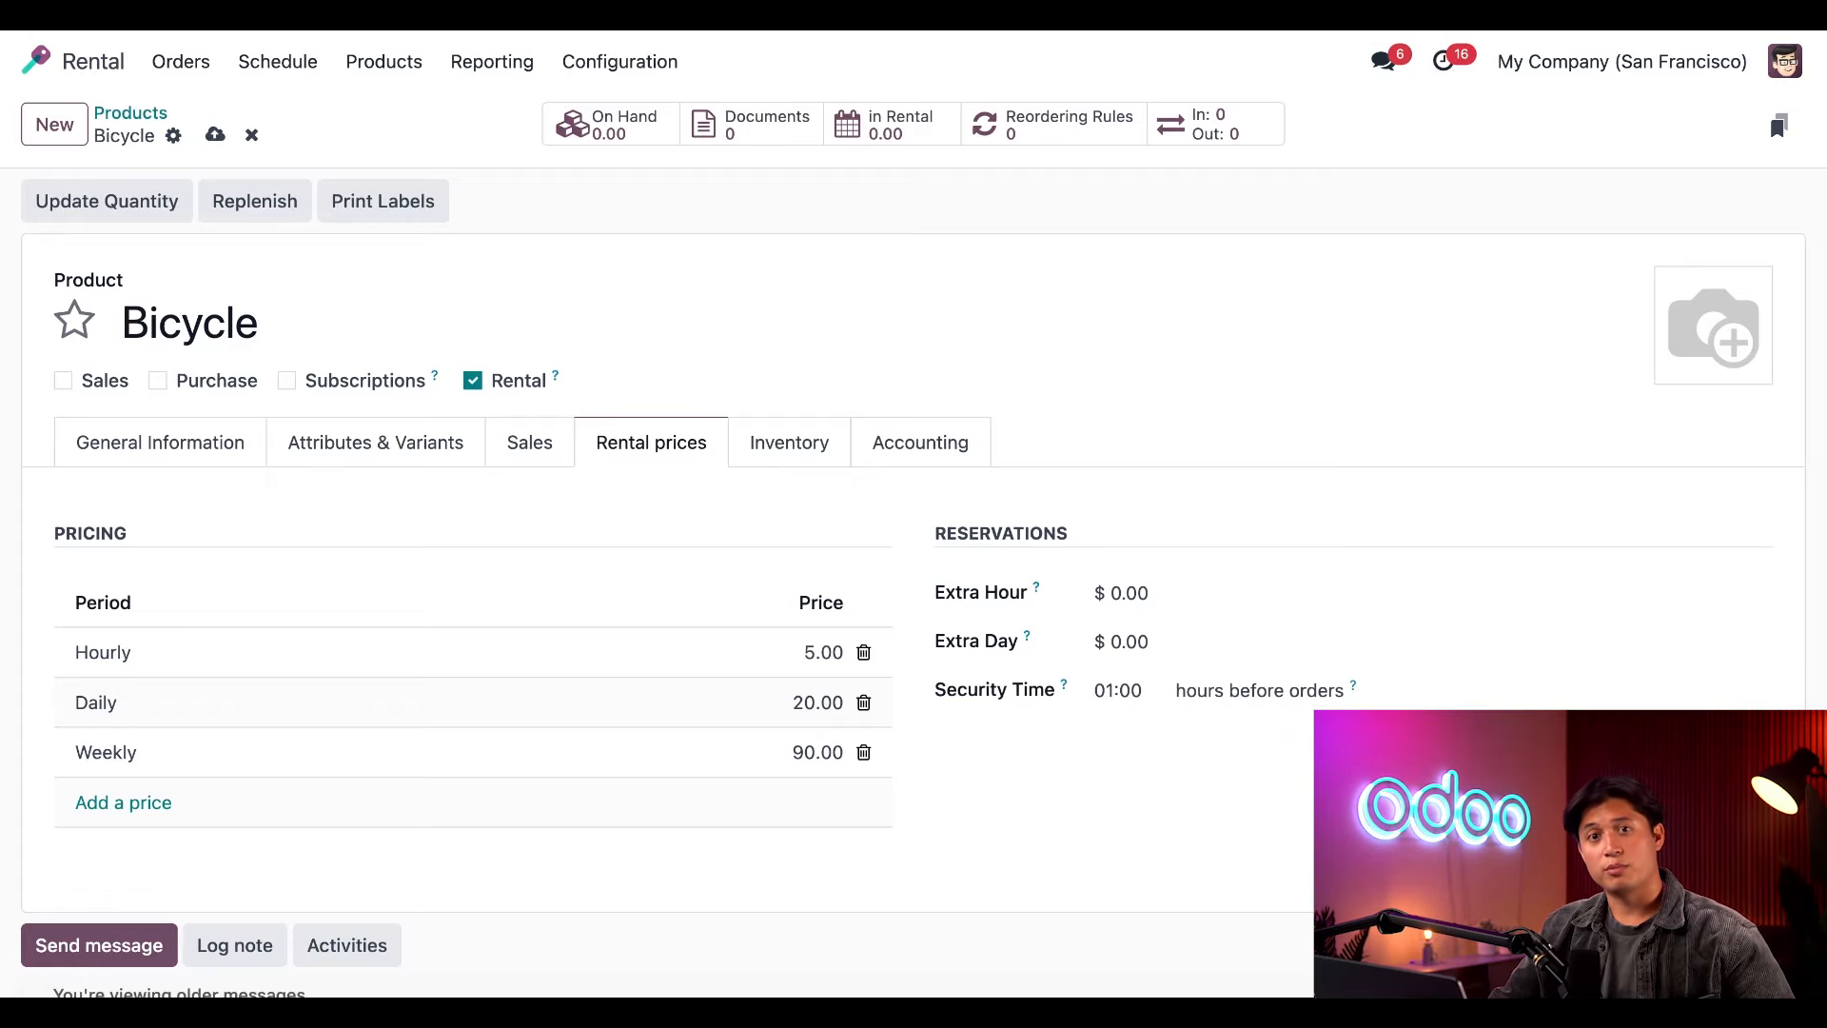
left_click(107, 200)
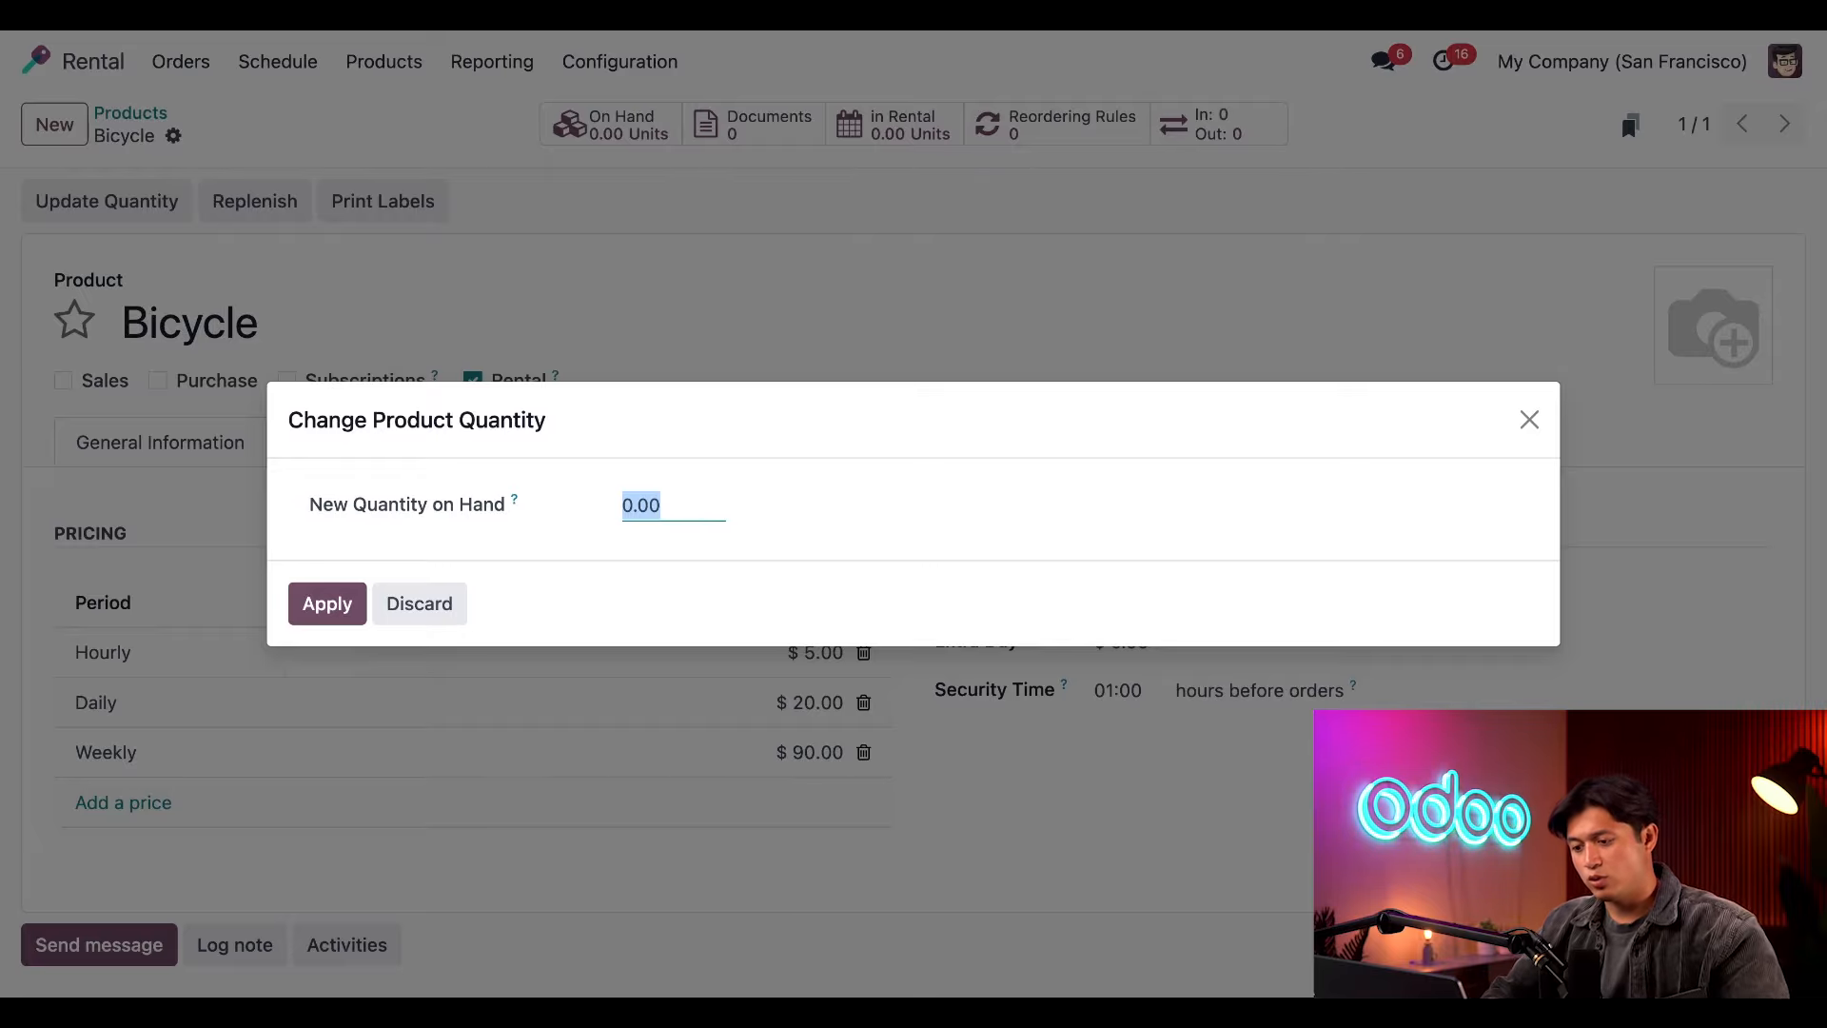
type("20")
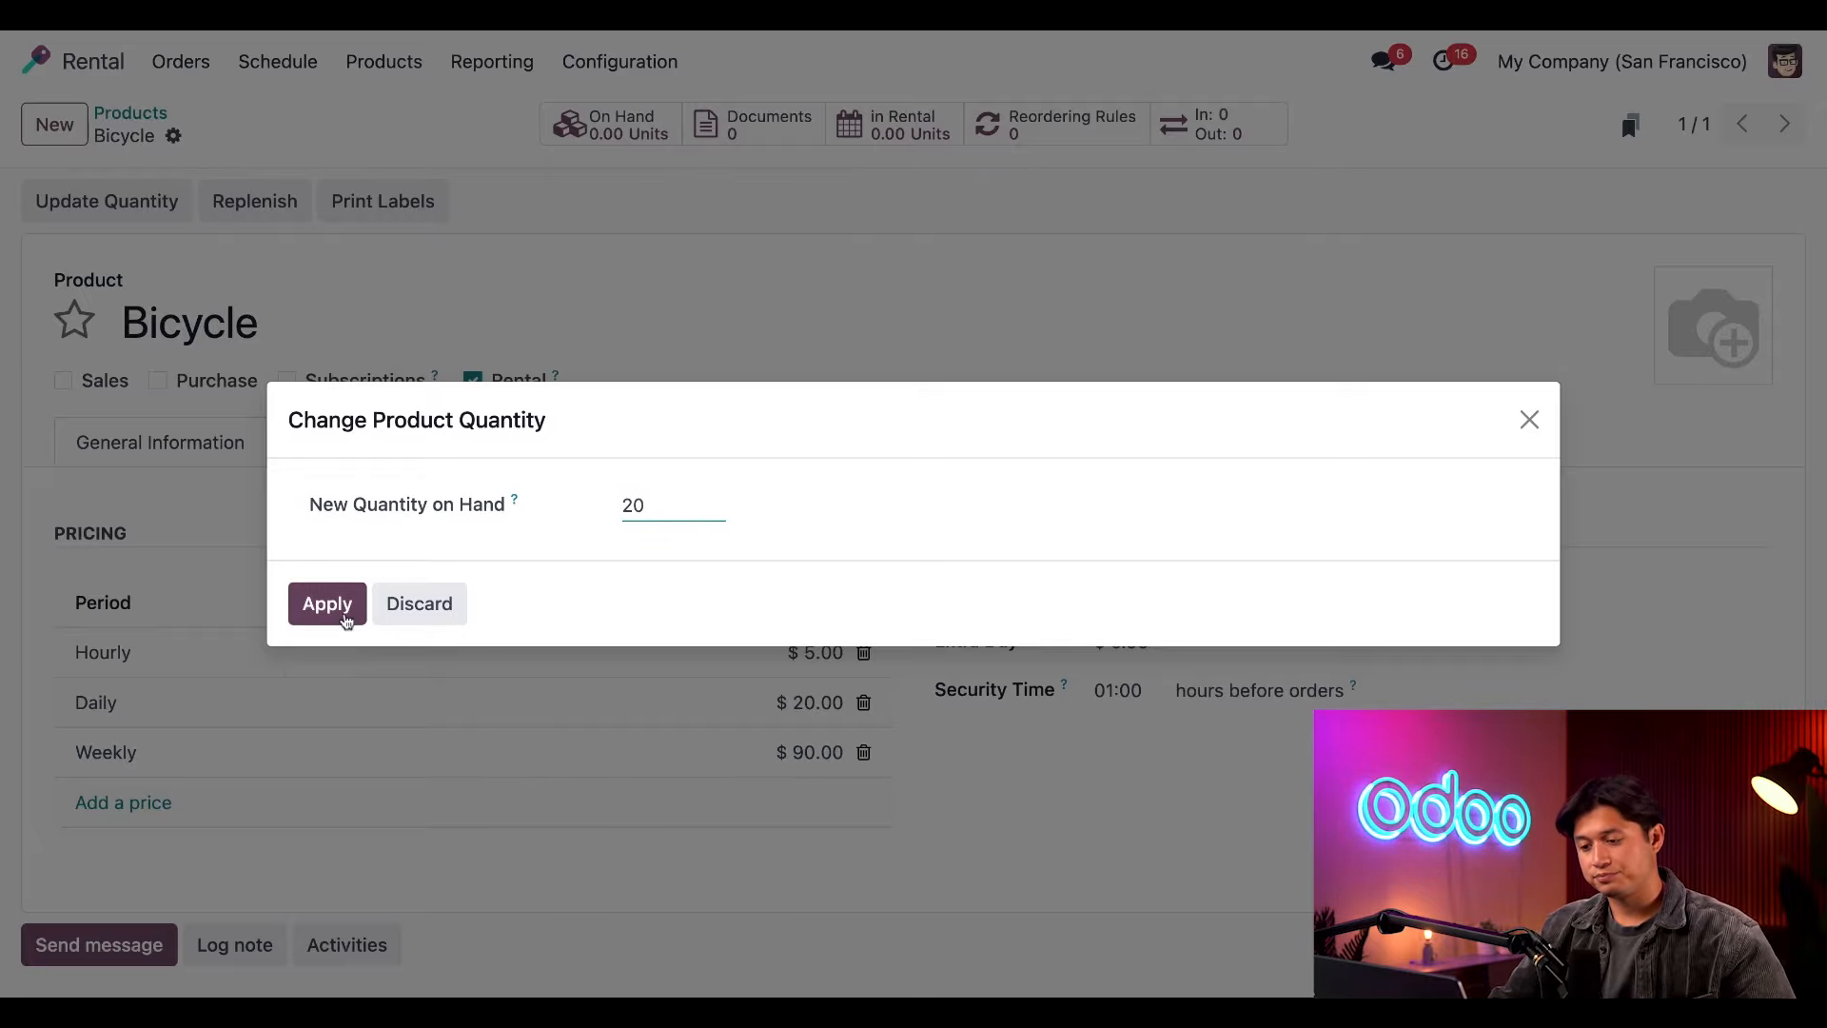
left_click(325, 603)
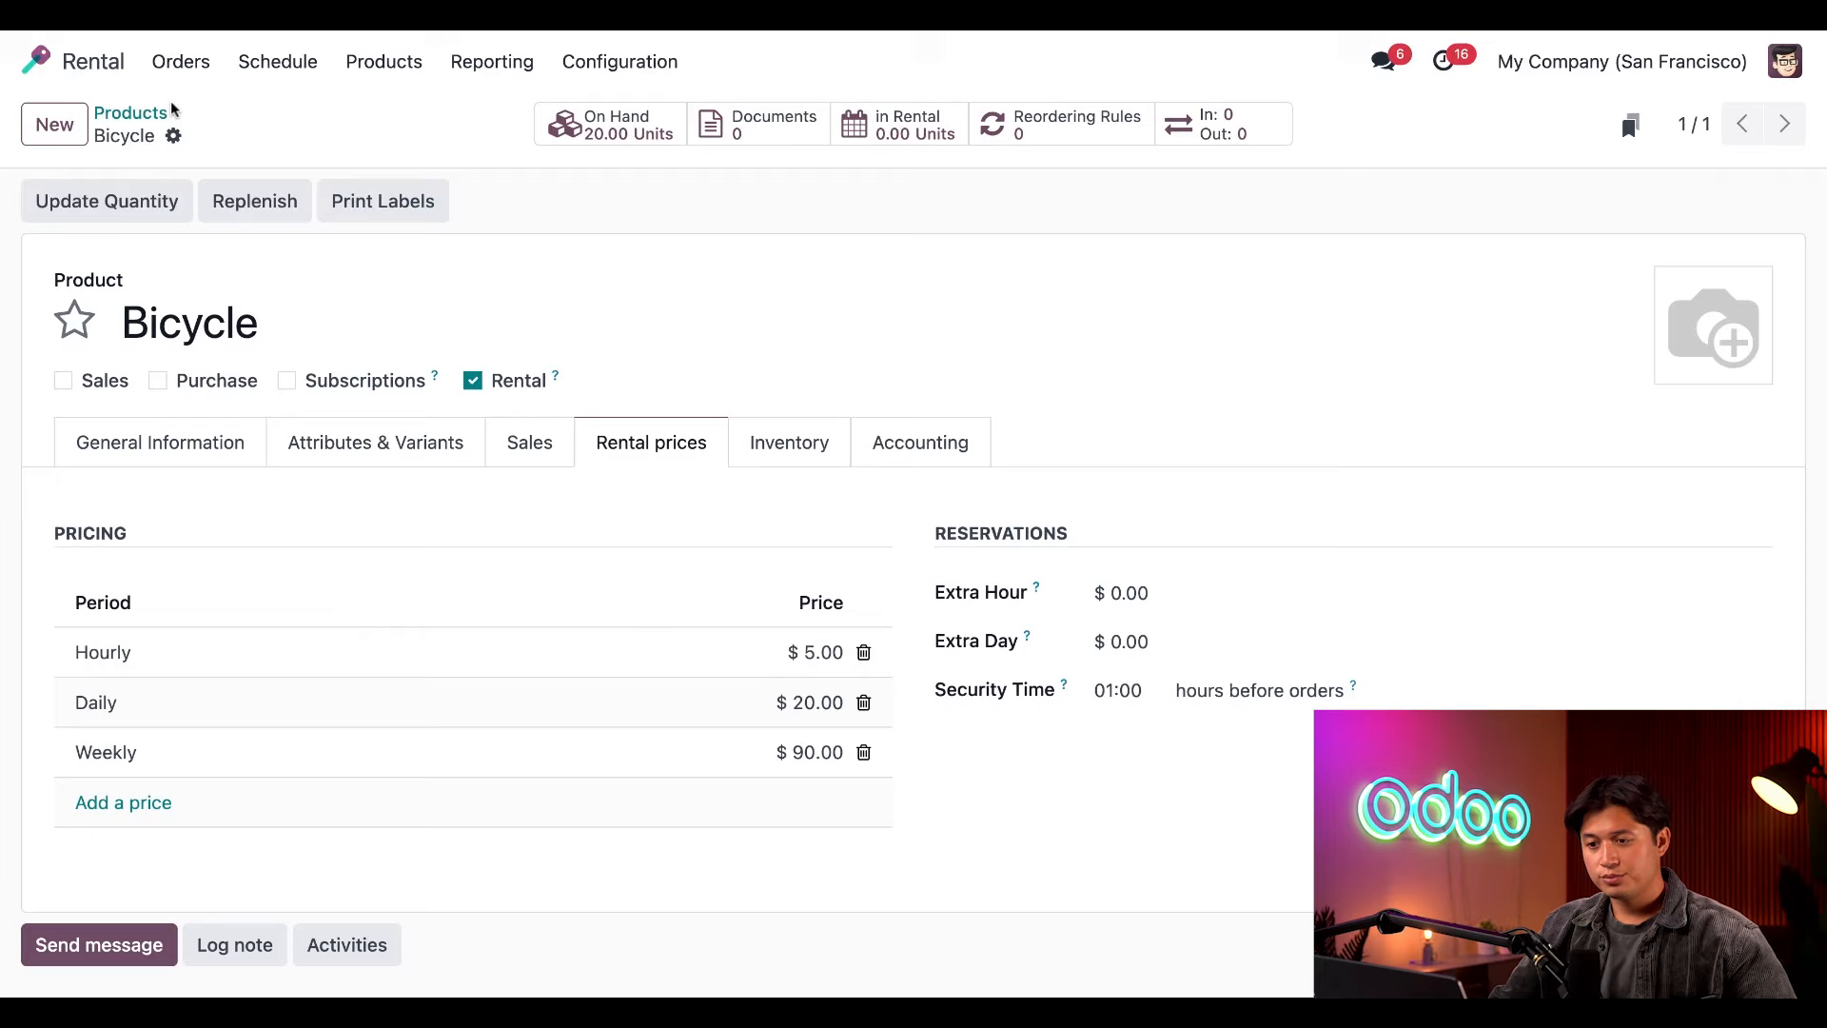
left_click(179, 61)
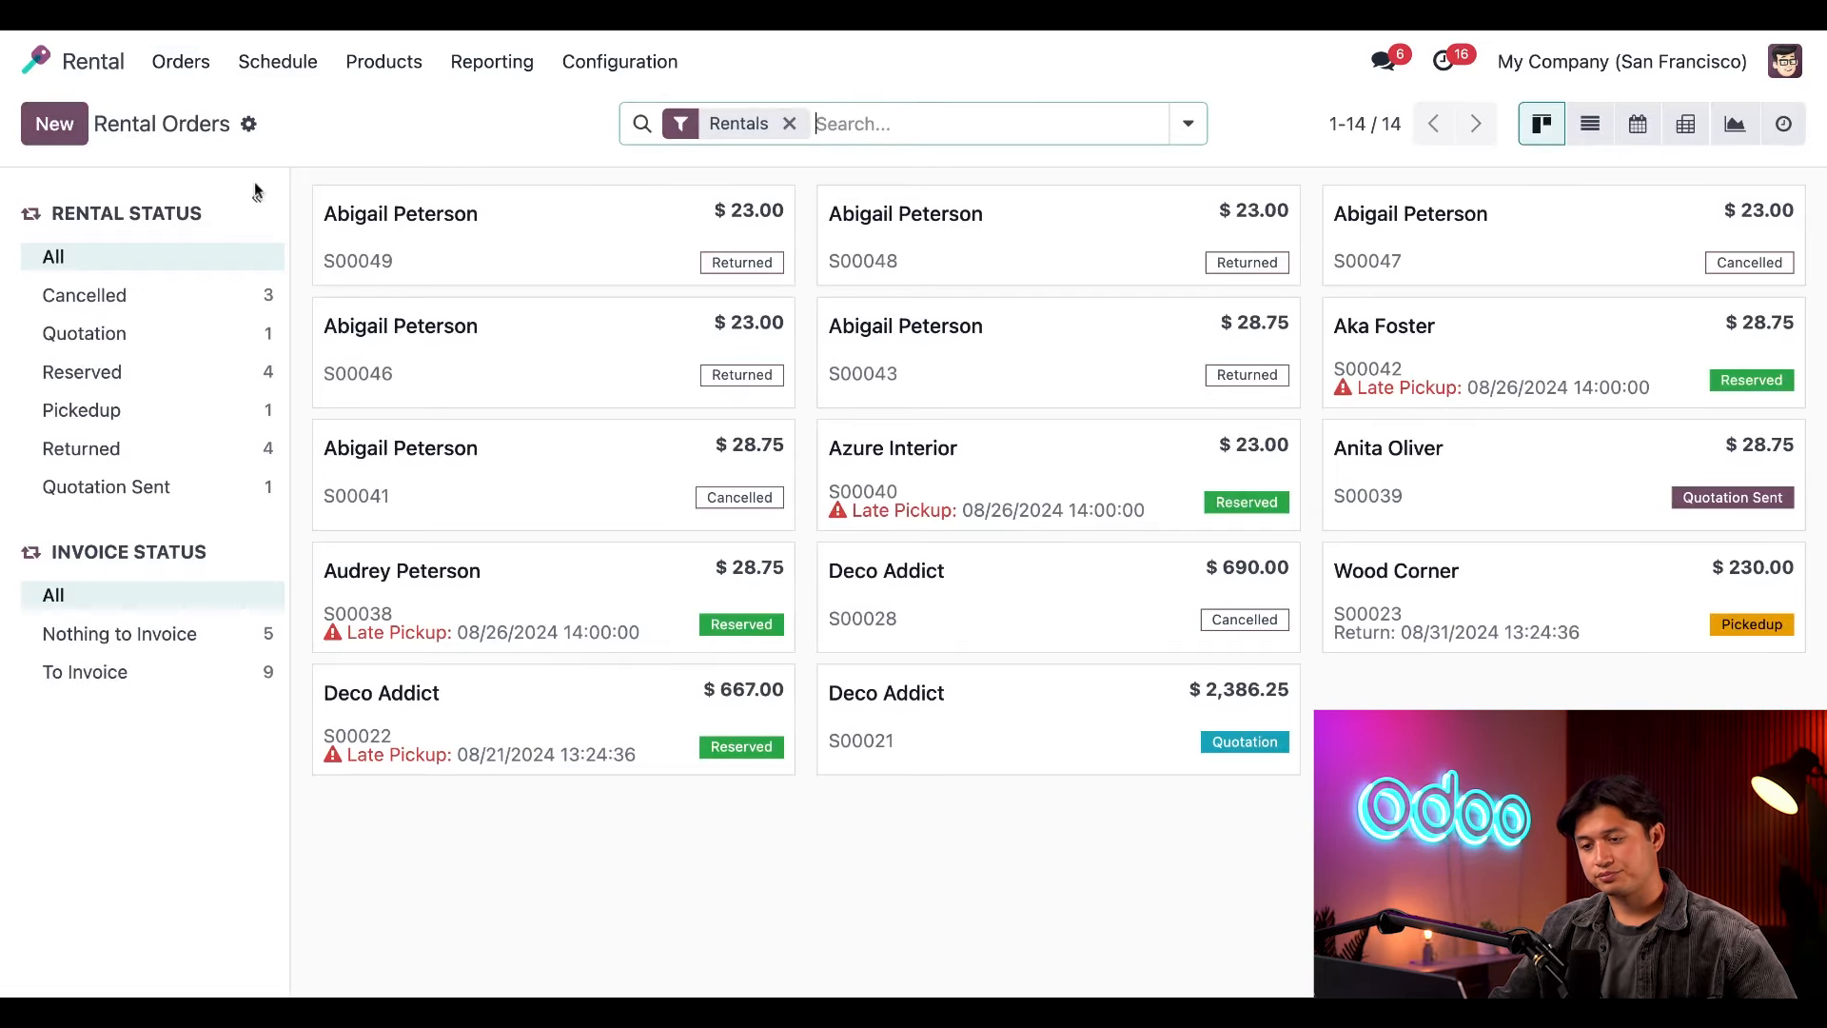
mouse_move(582, 886)
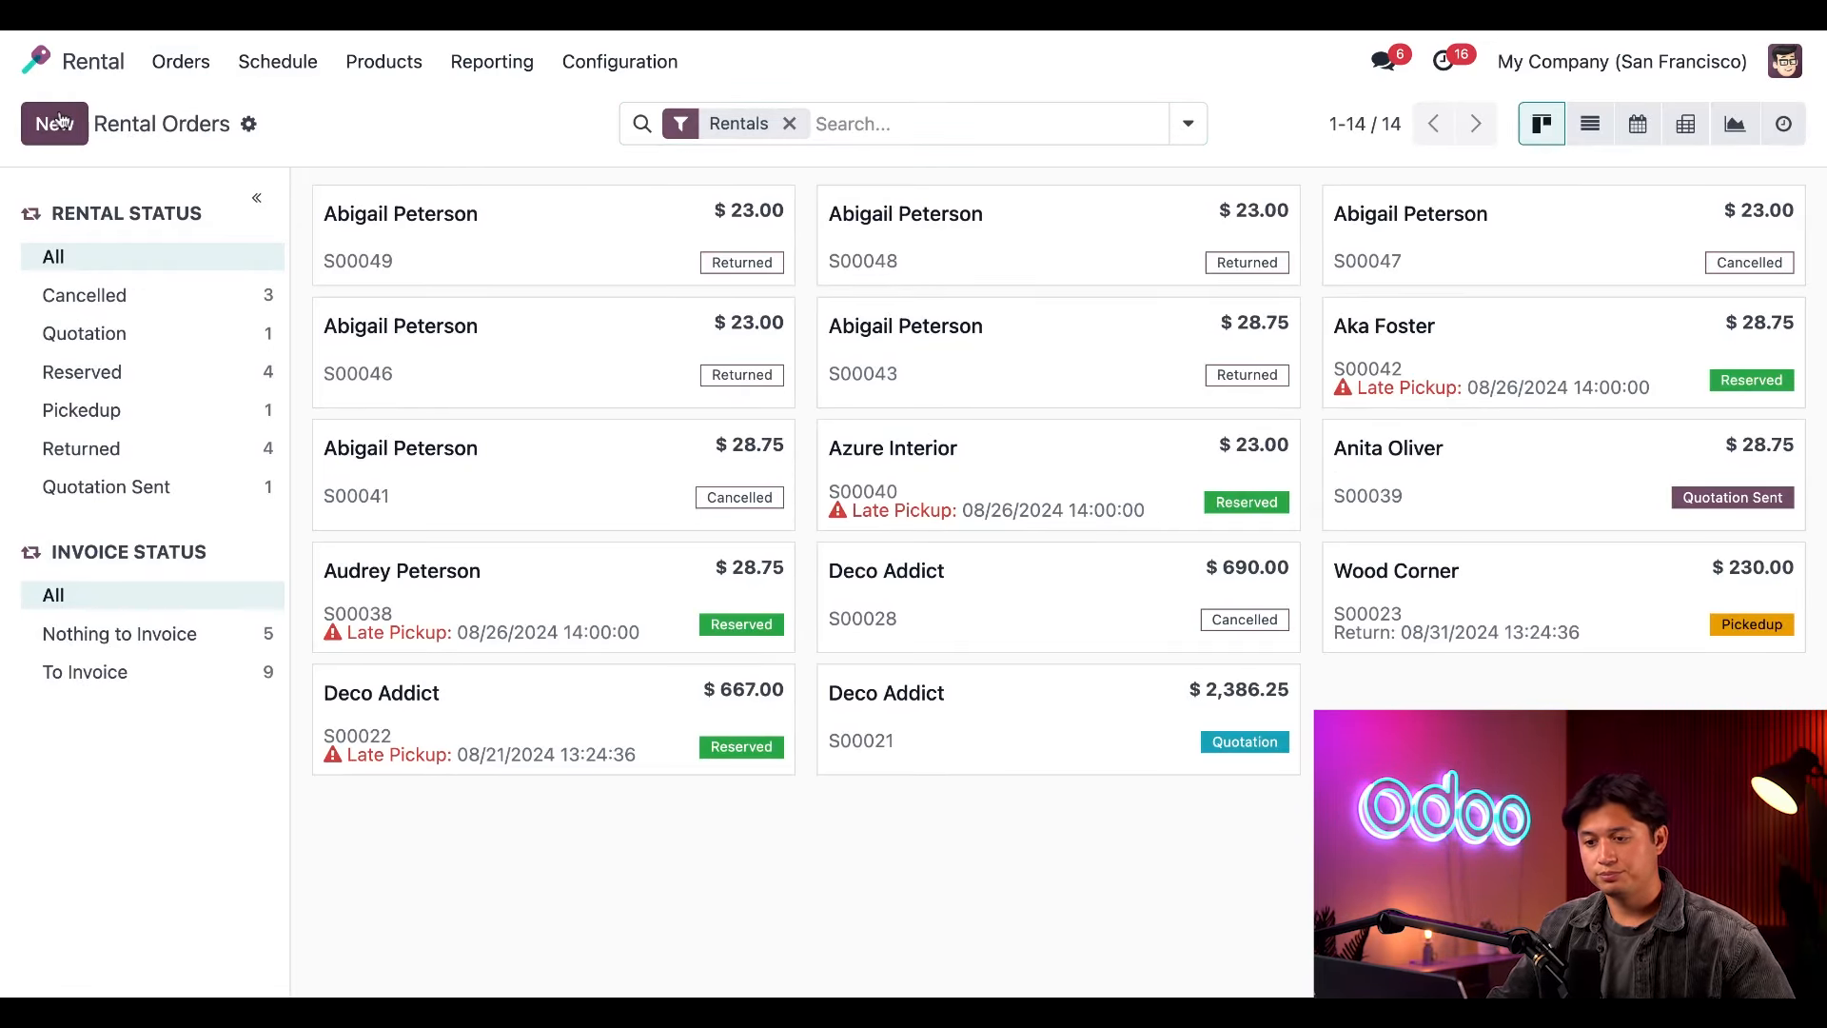
left_click(53, 124)
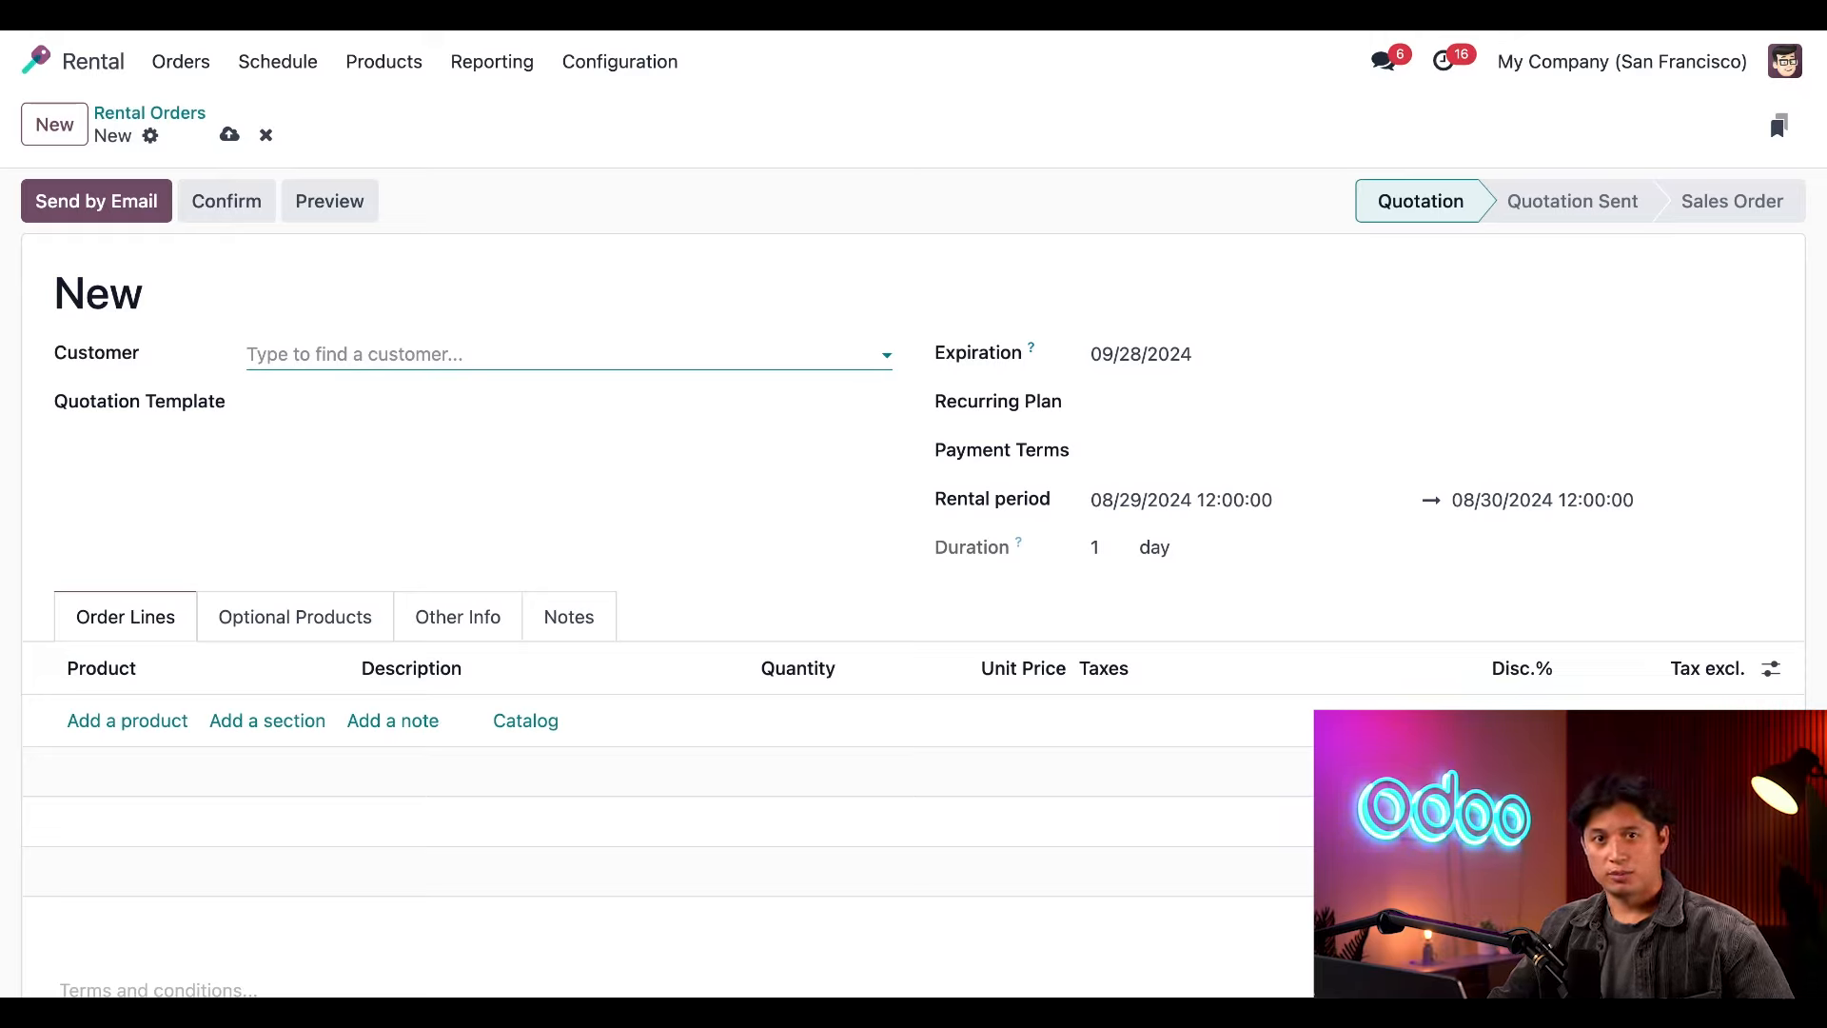
left_click(567, 354)
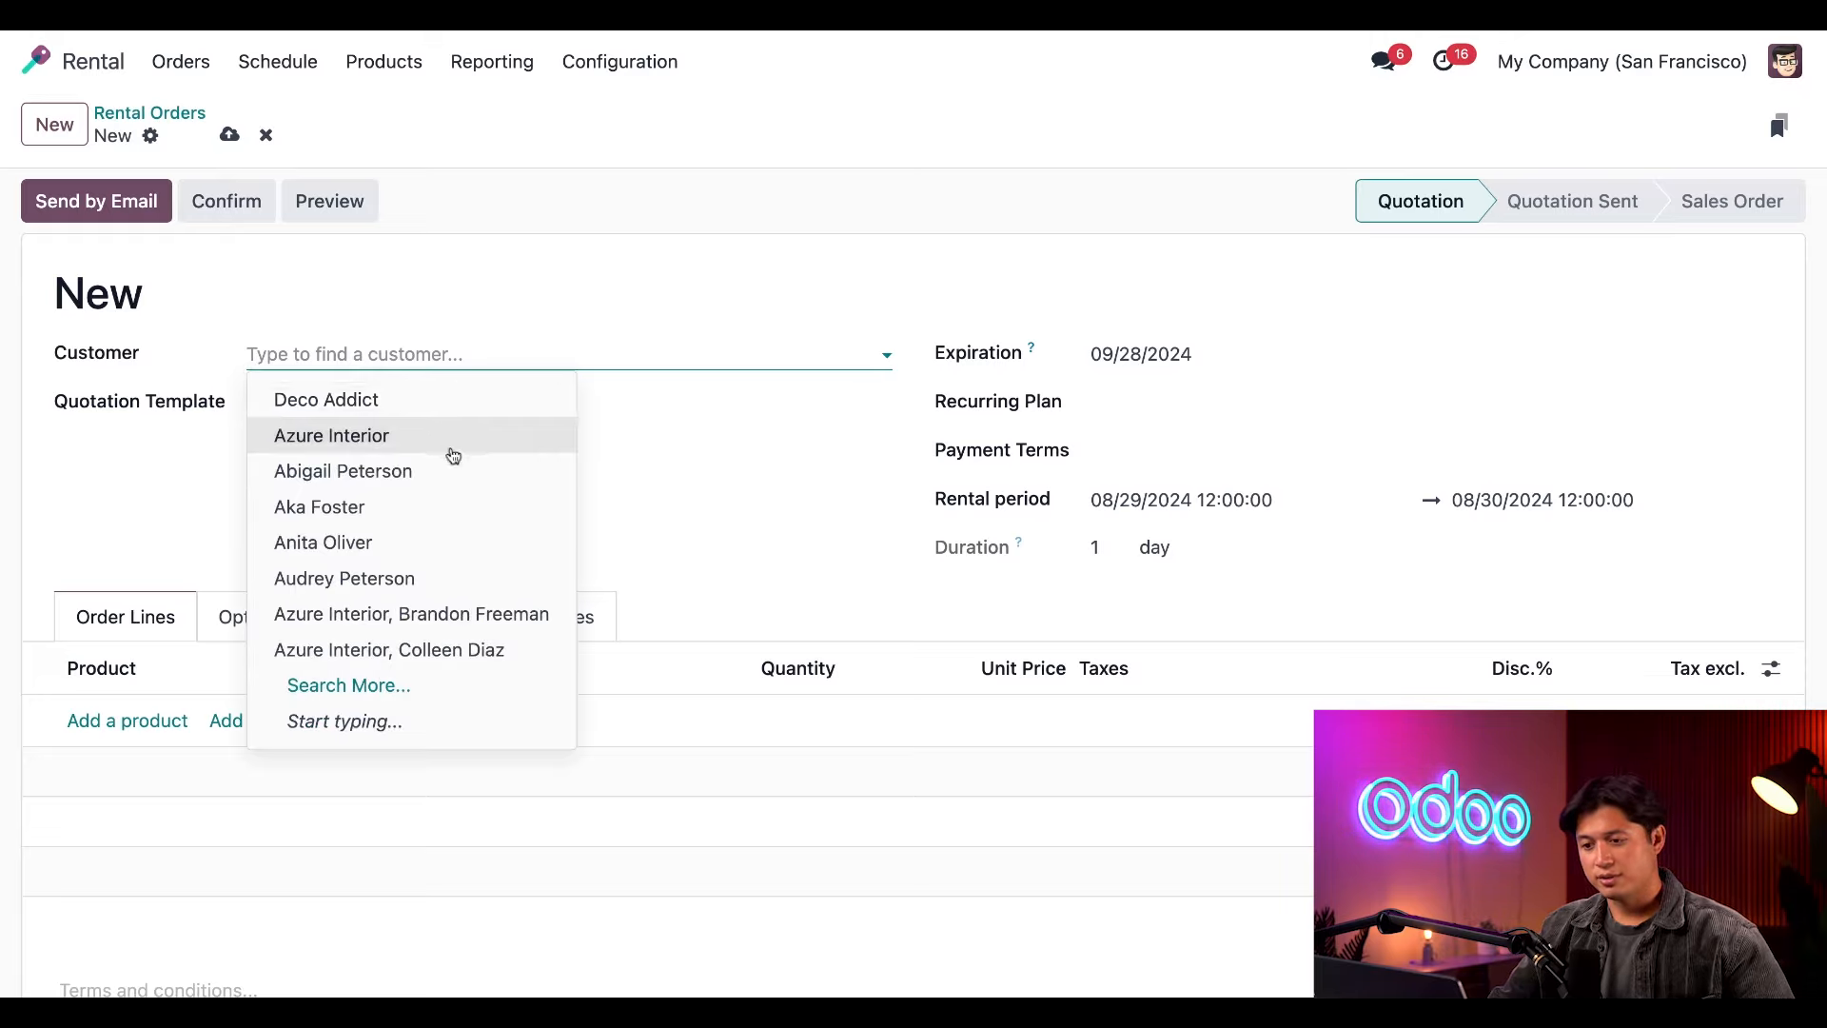
left_click(343, 470)
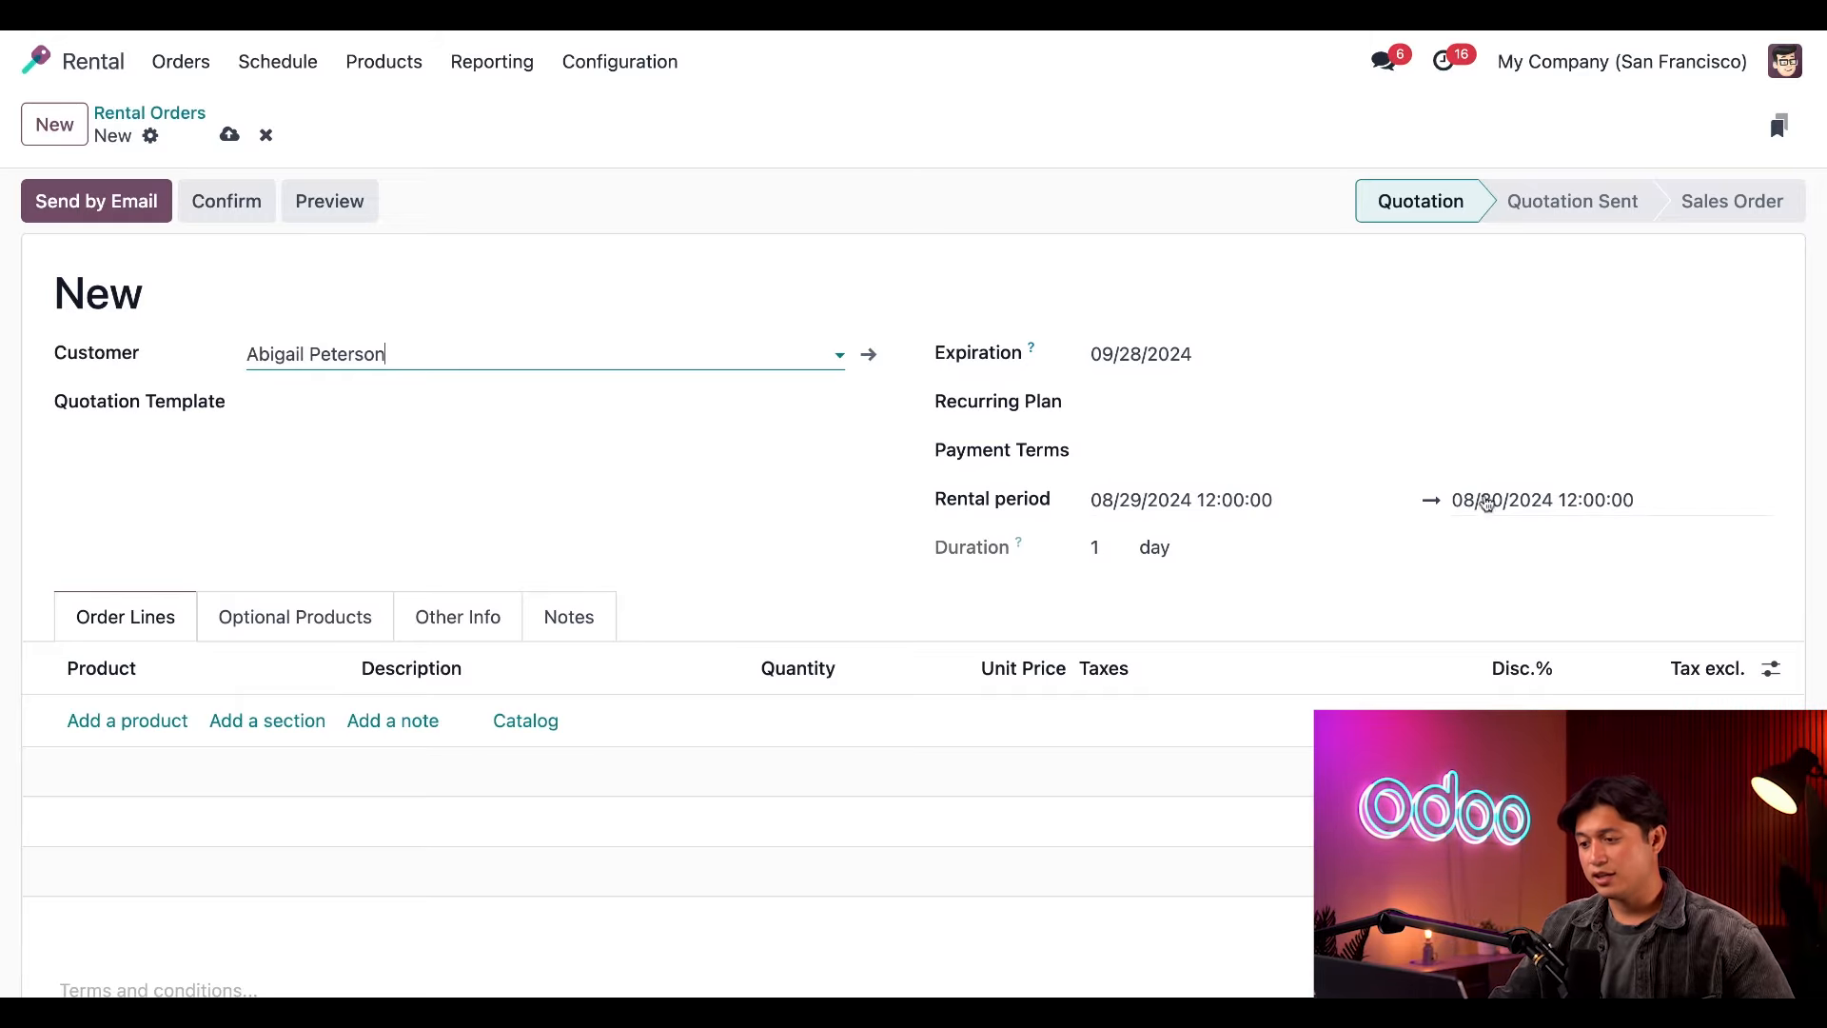
Set the rental period from 08/29/2024 to 08/31/2024, two days.
left_click(1539, 500)
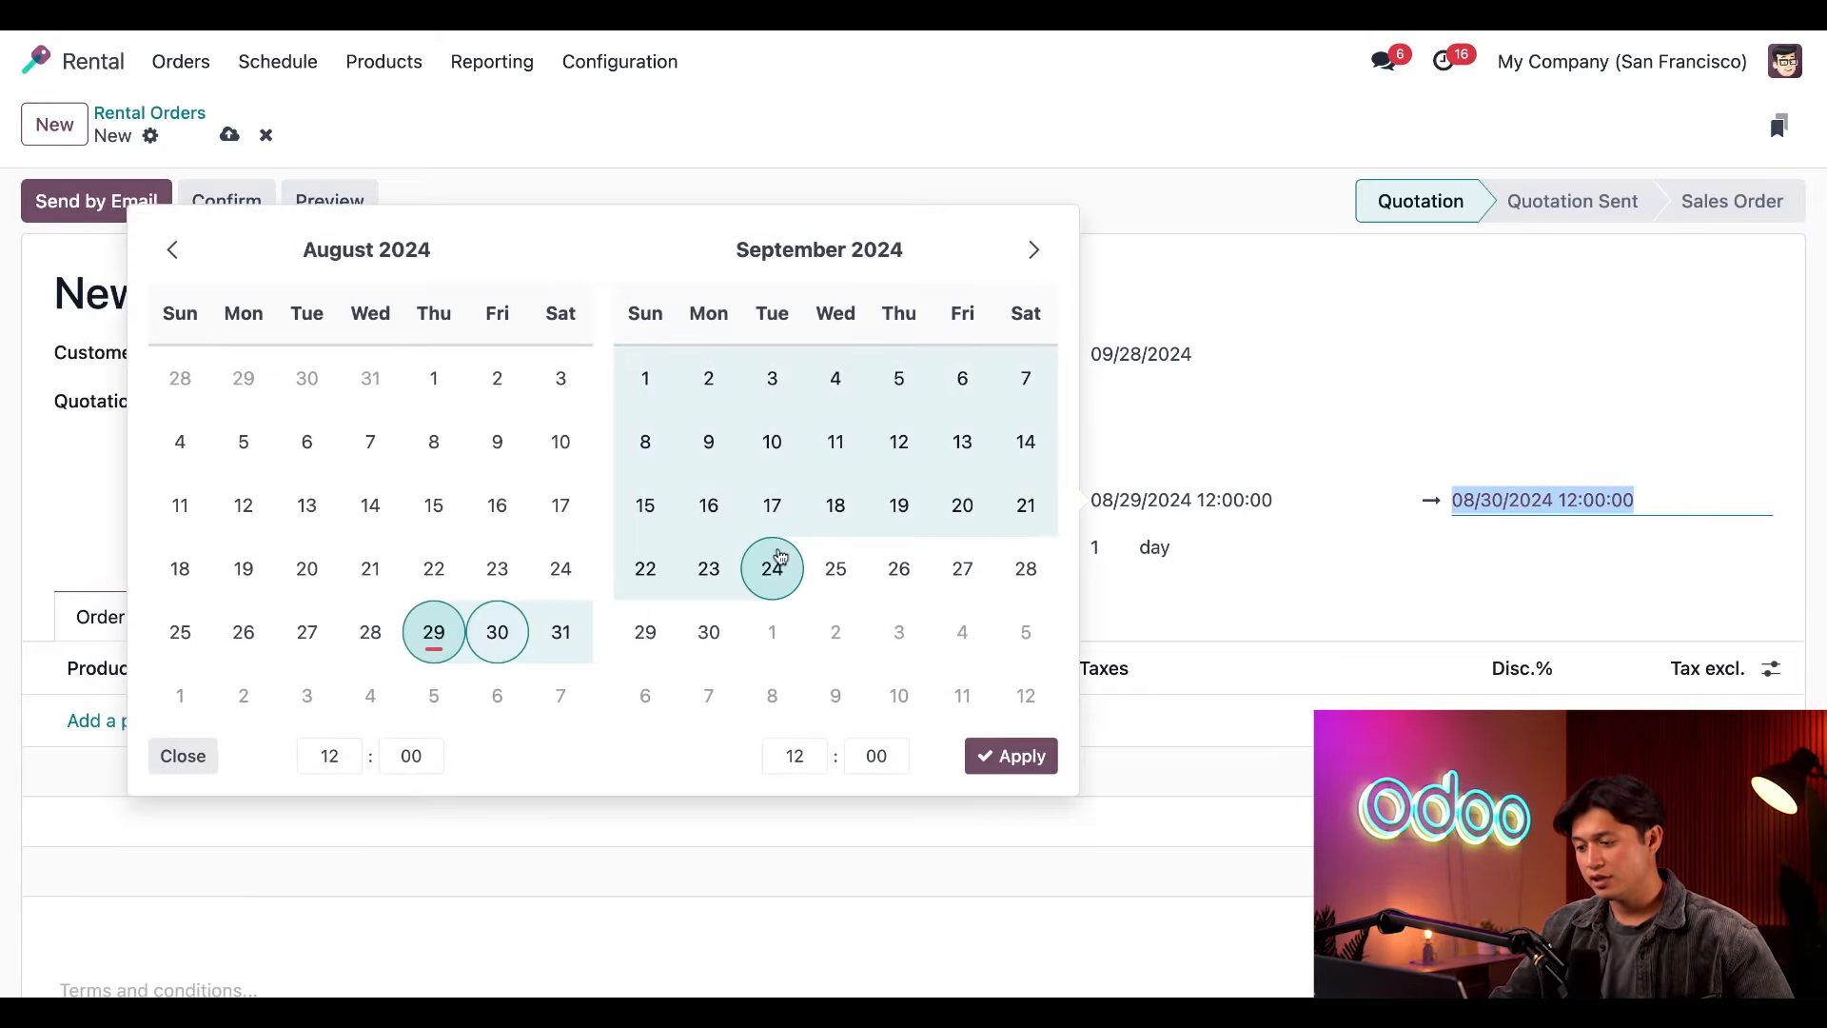
left_click(560, 632)
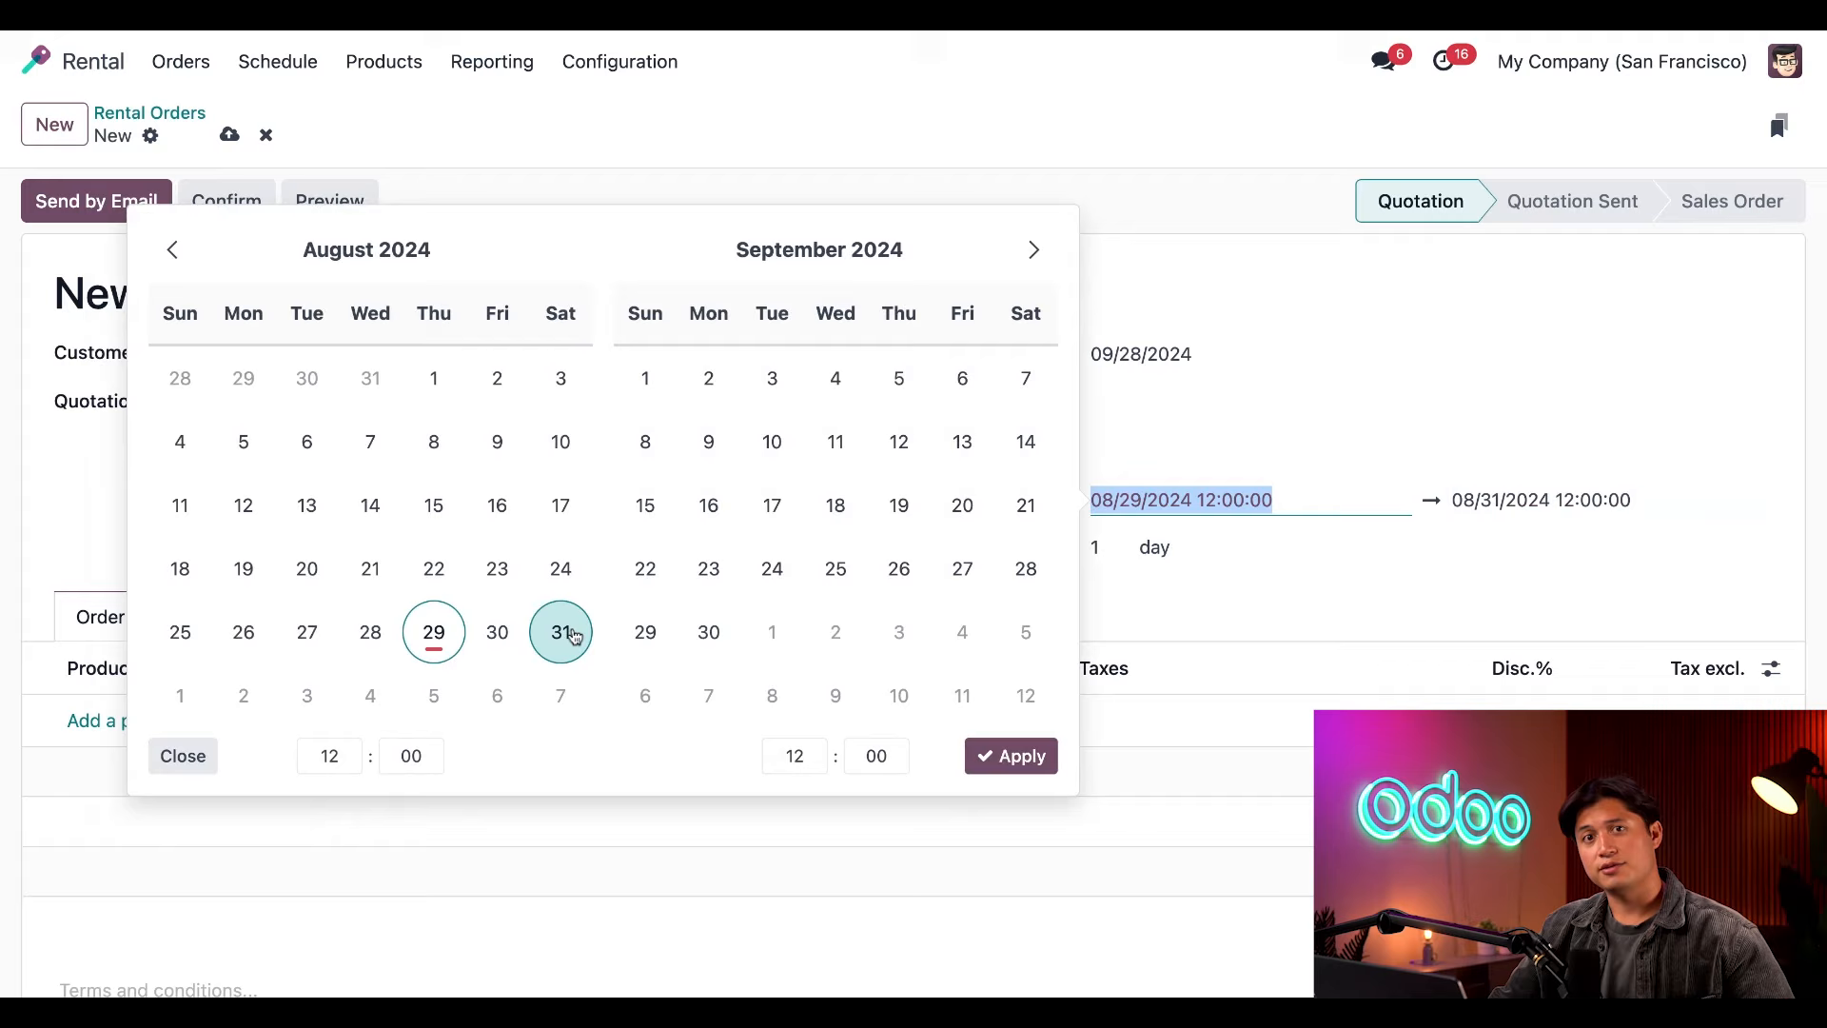
left_click(1011, 755)
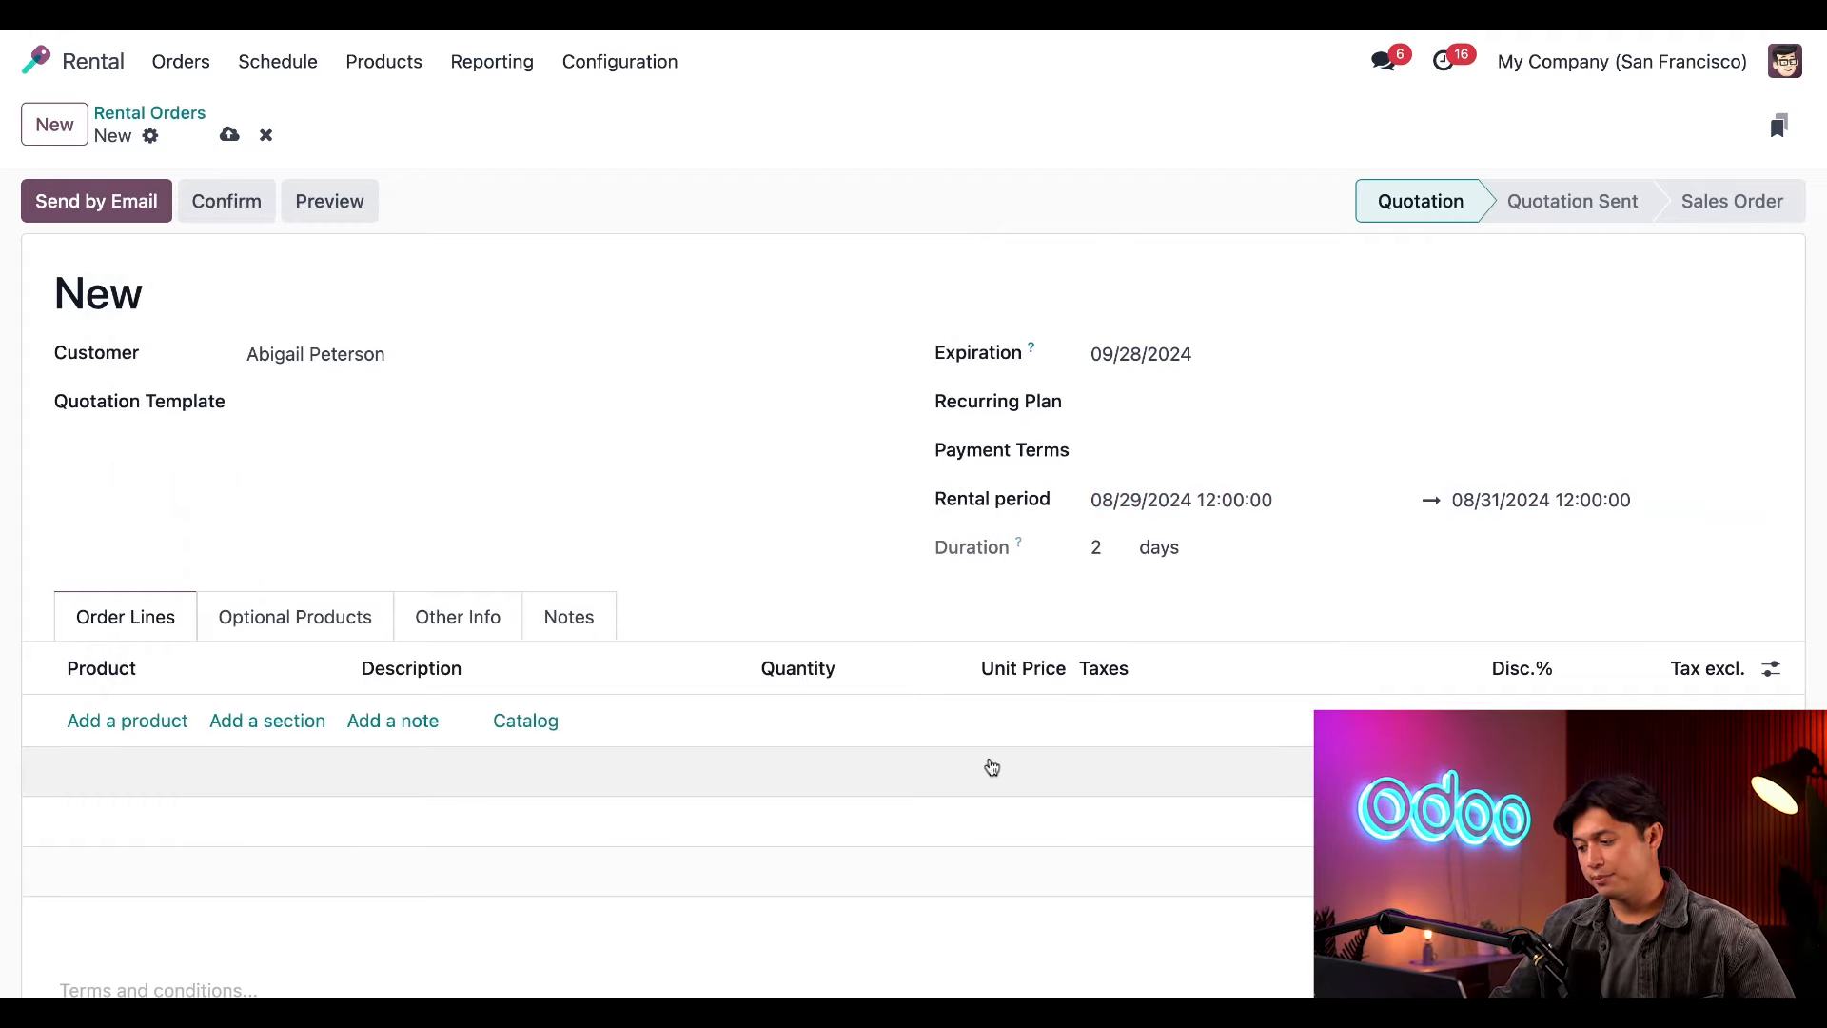
mouse_move(1227, 626)
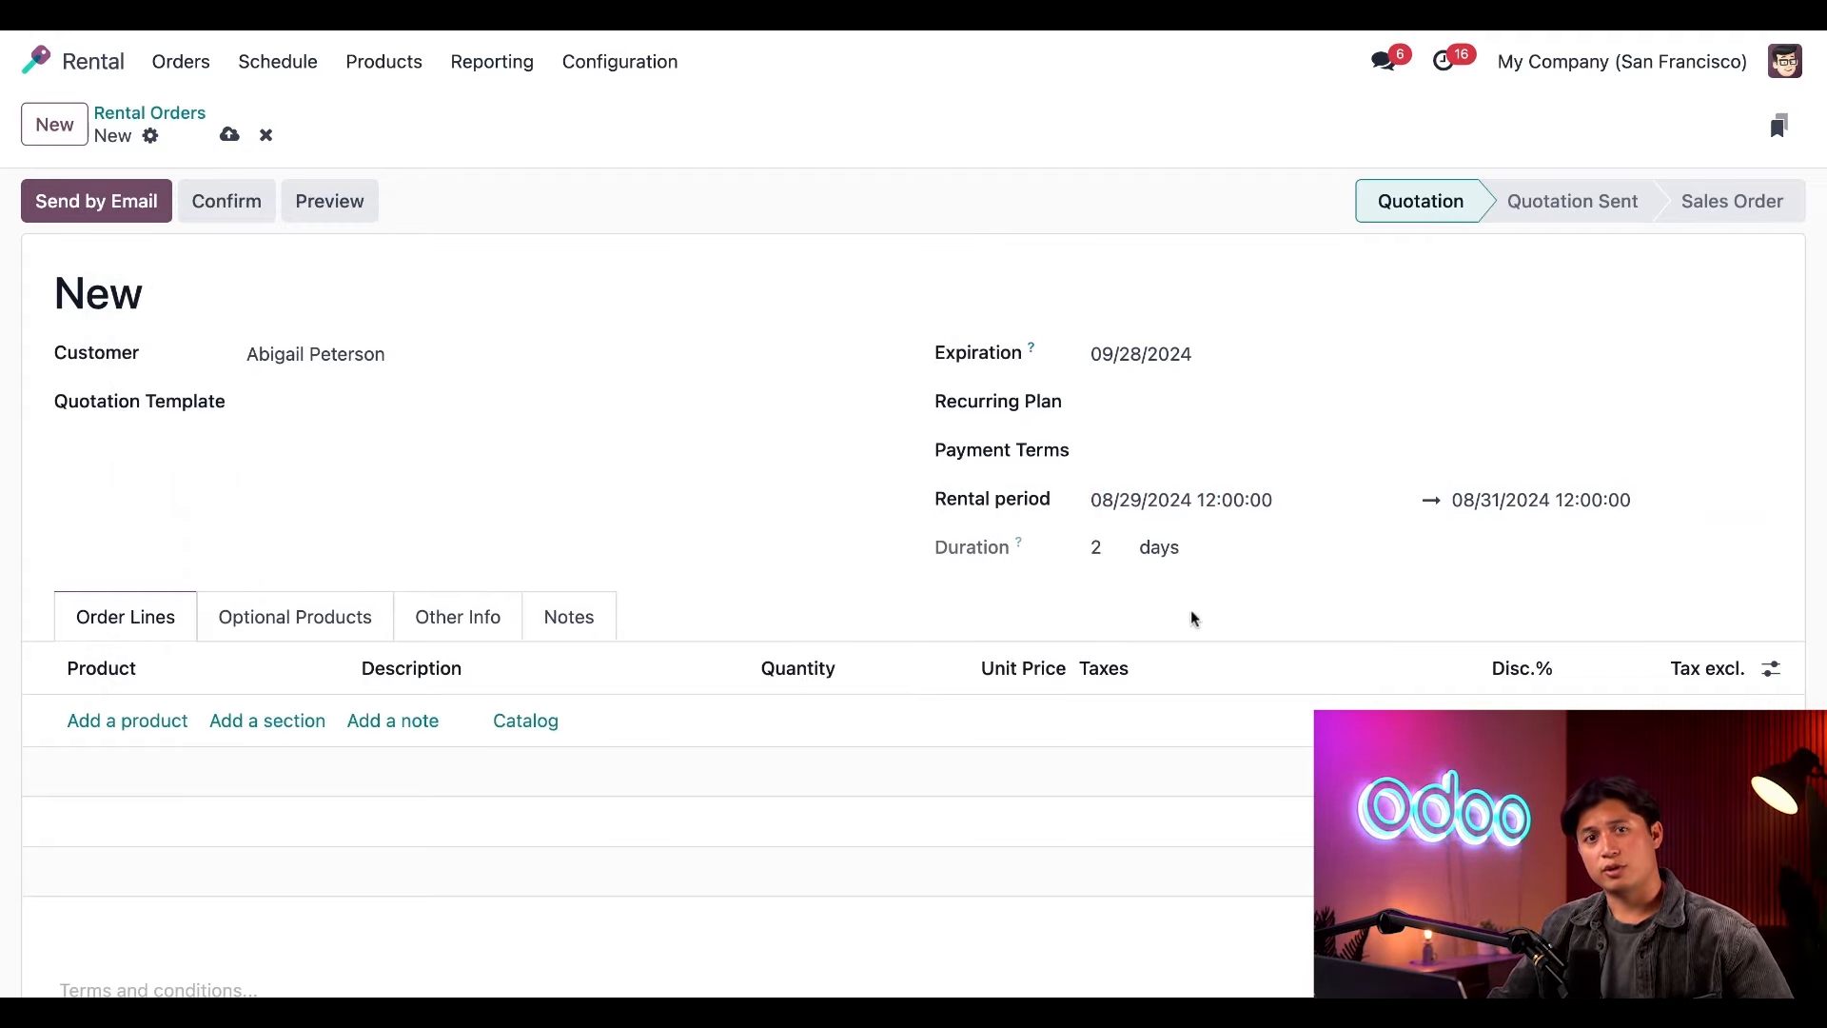
mouse_move(1145, 585)
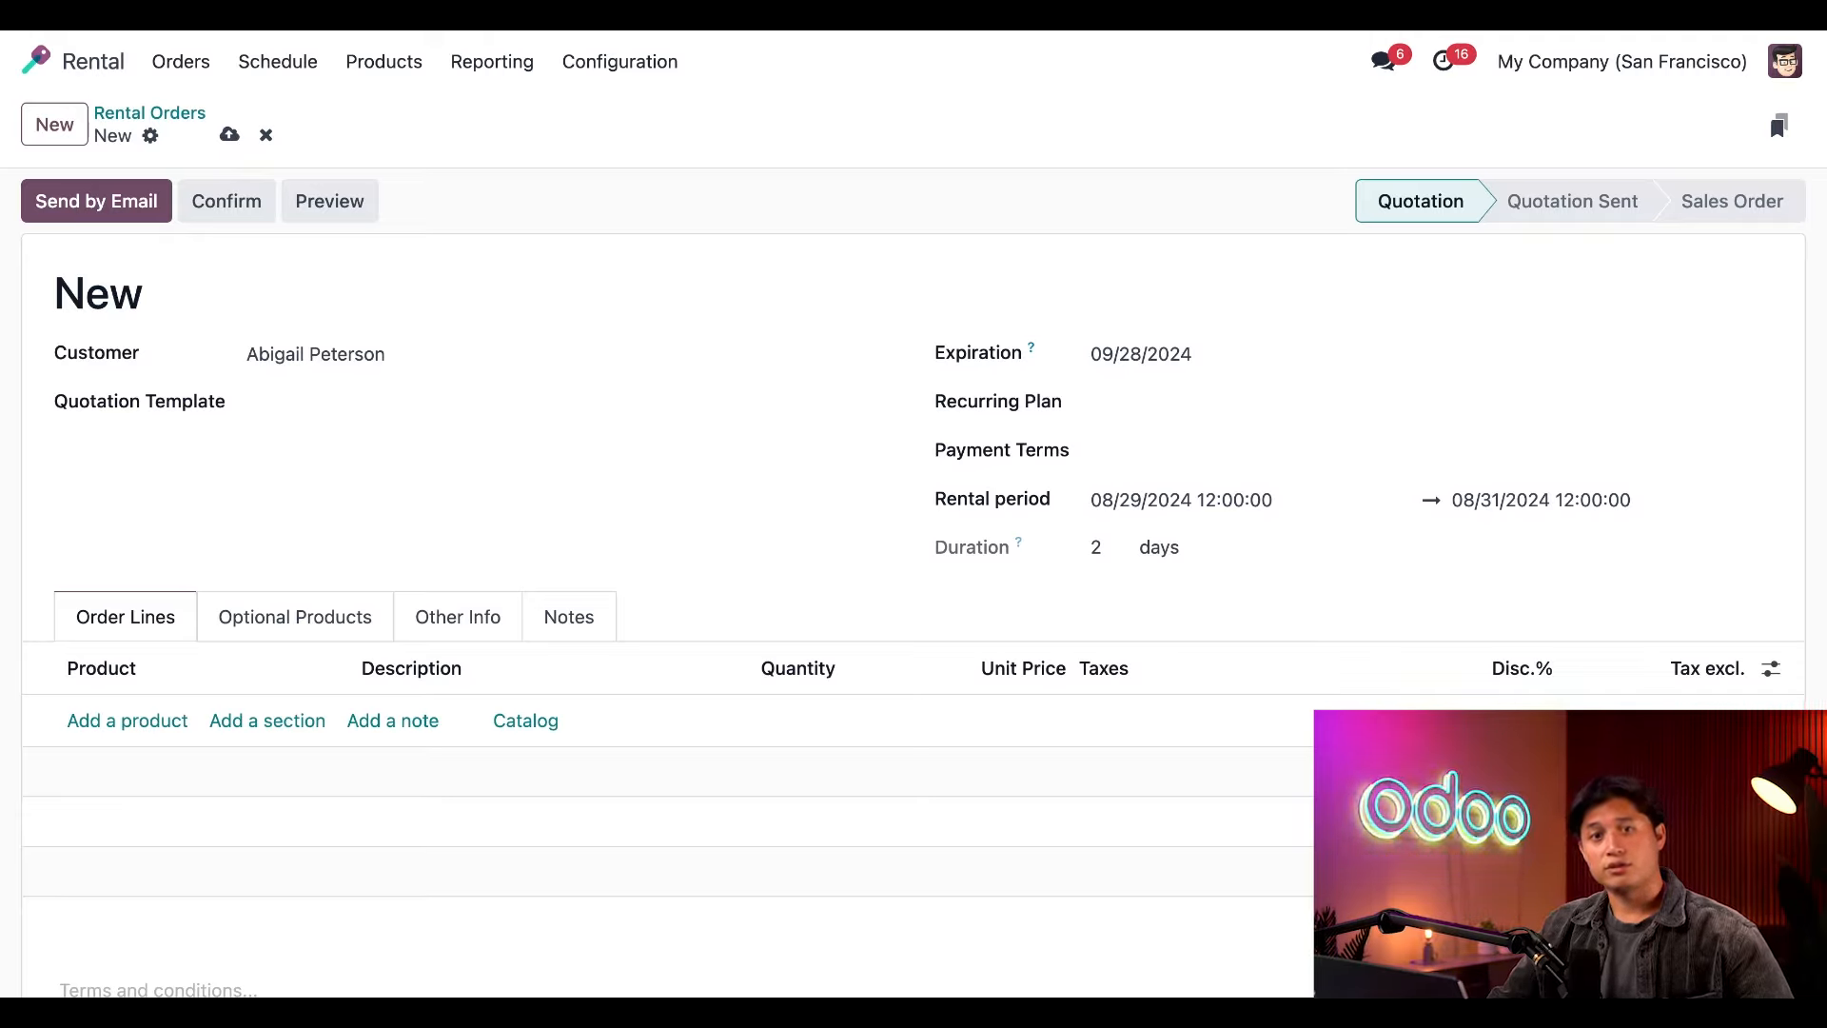
Add a Bicycle (Rental) order line, quantity 1 at 40.00 with 15% tax.
left_click(125, 720)
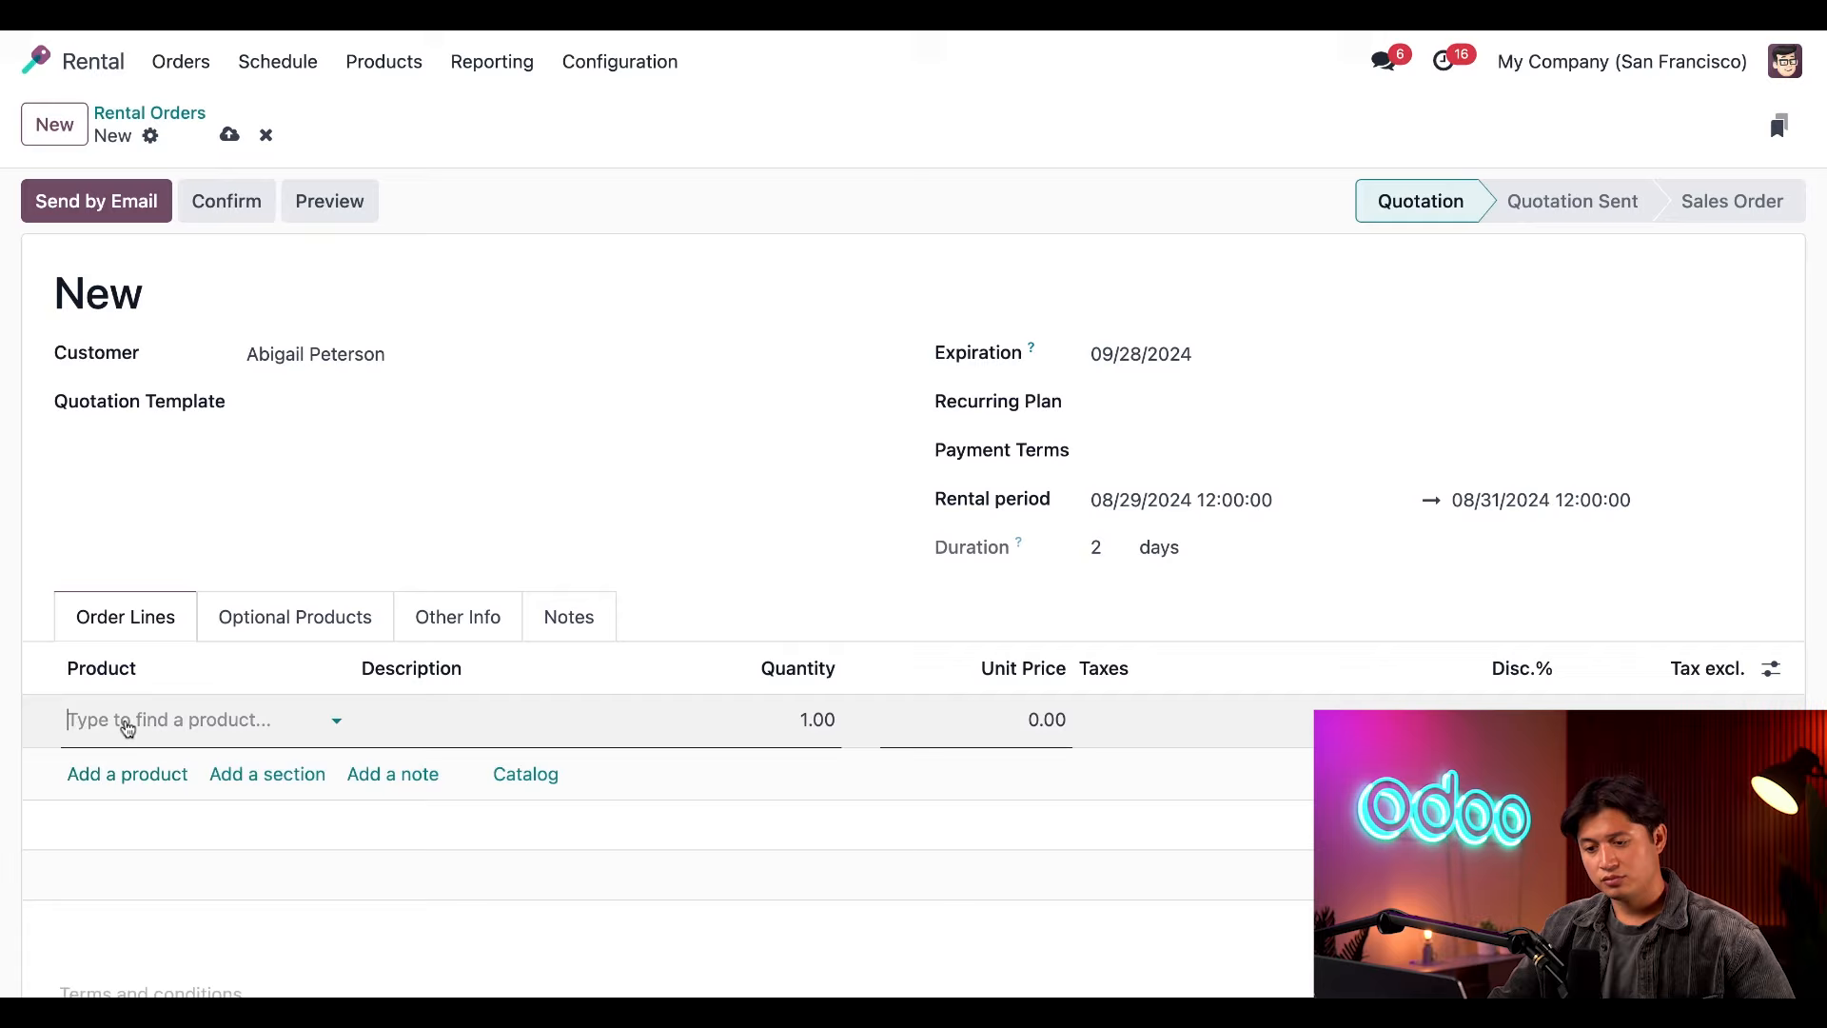
left_click(169, 719)
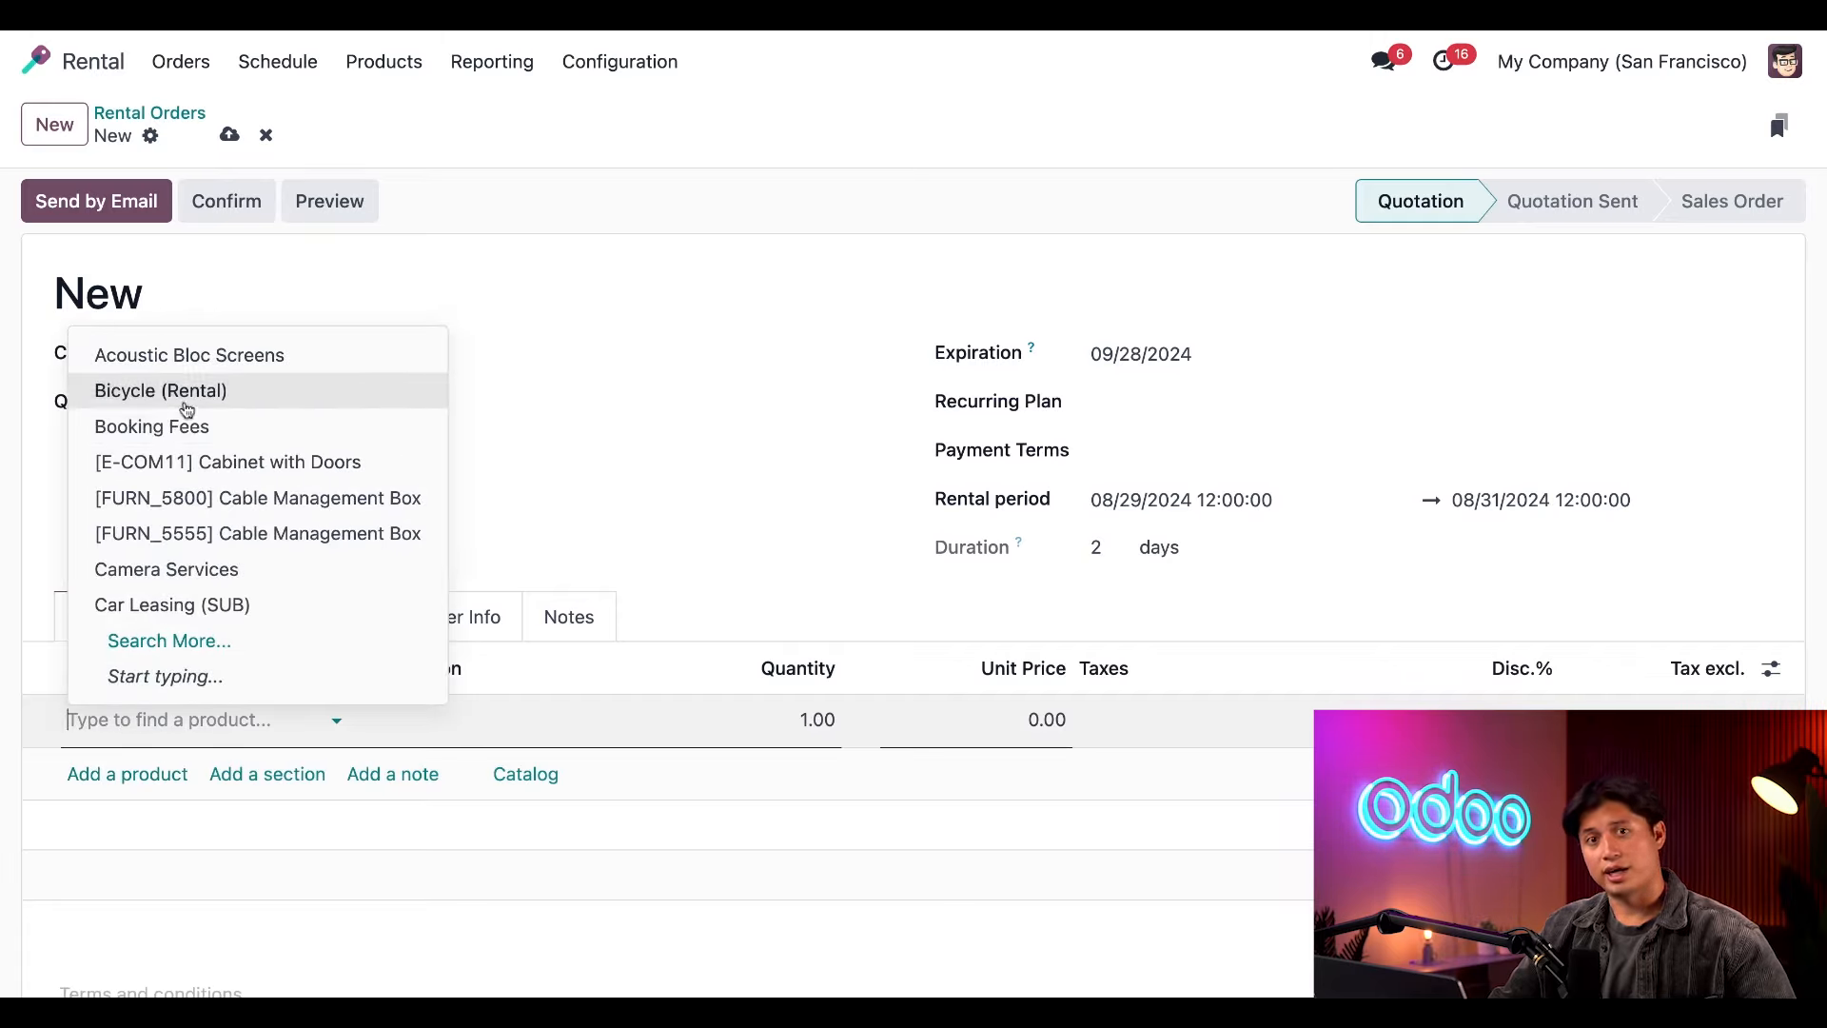
left_click(160, 390)
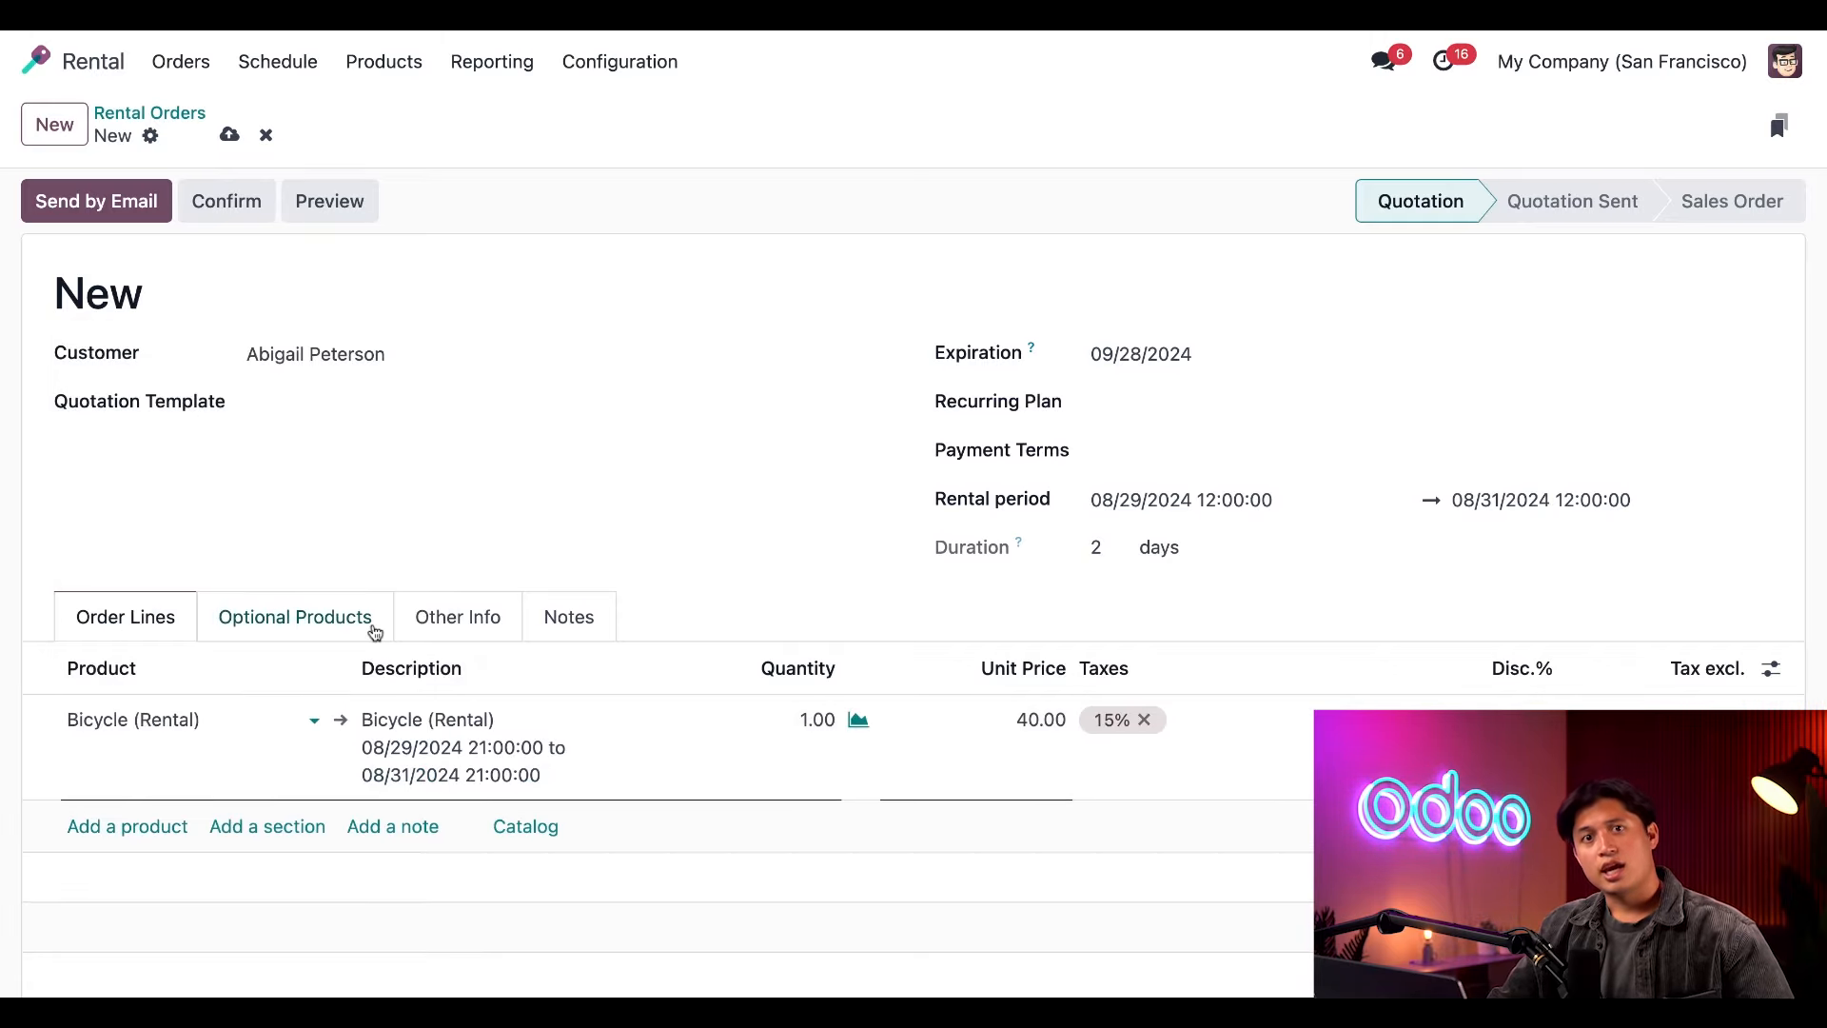
mouse_move(761, 881)
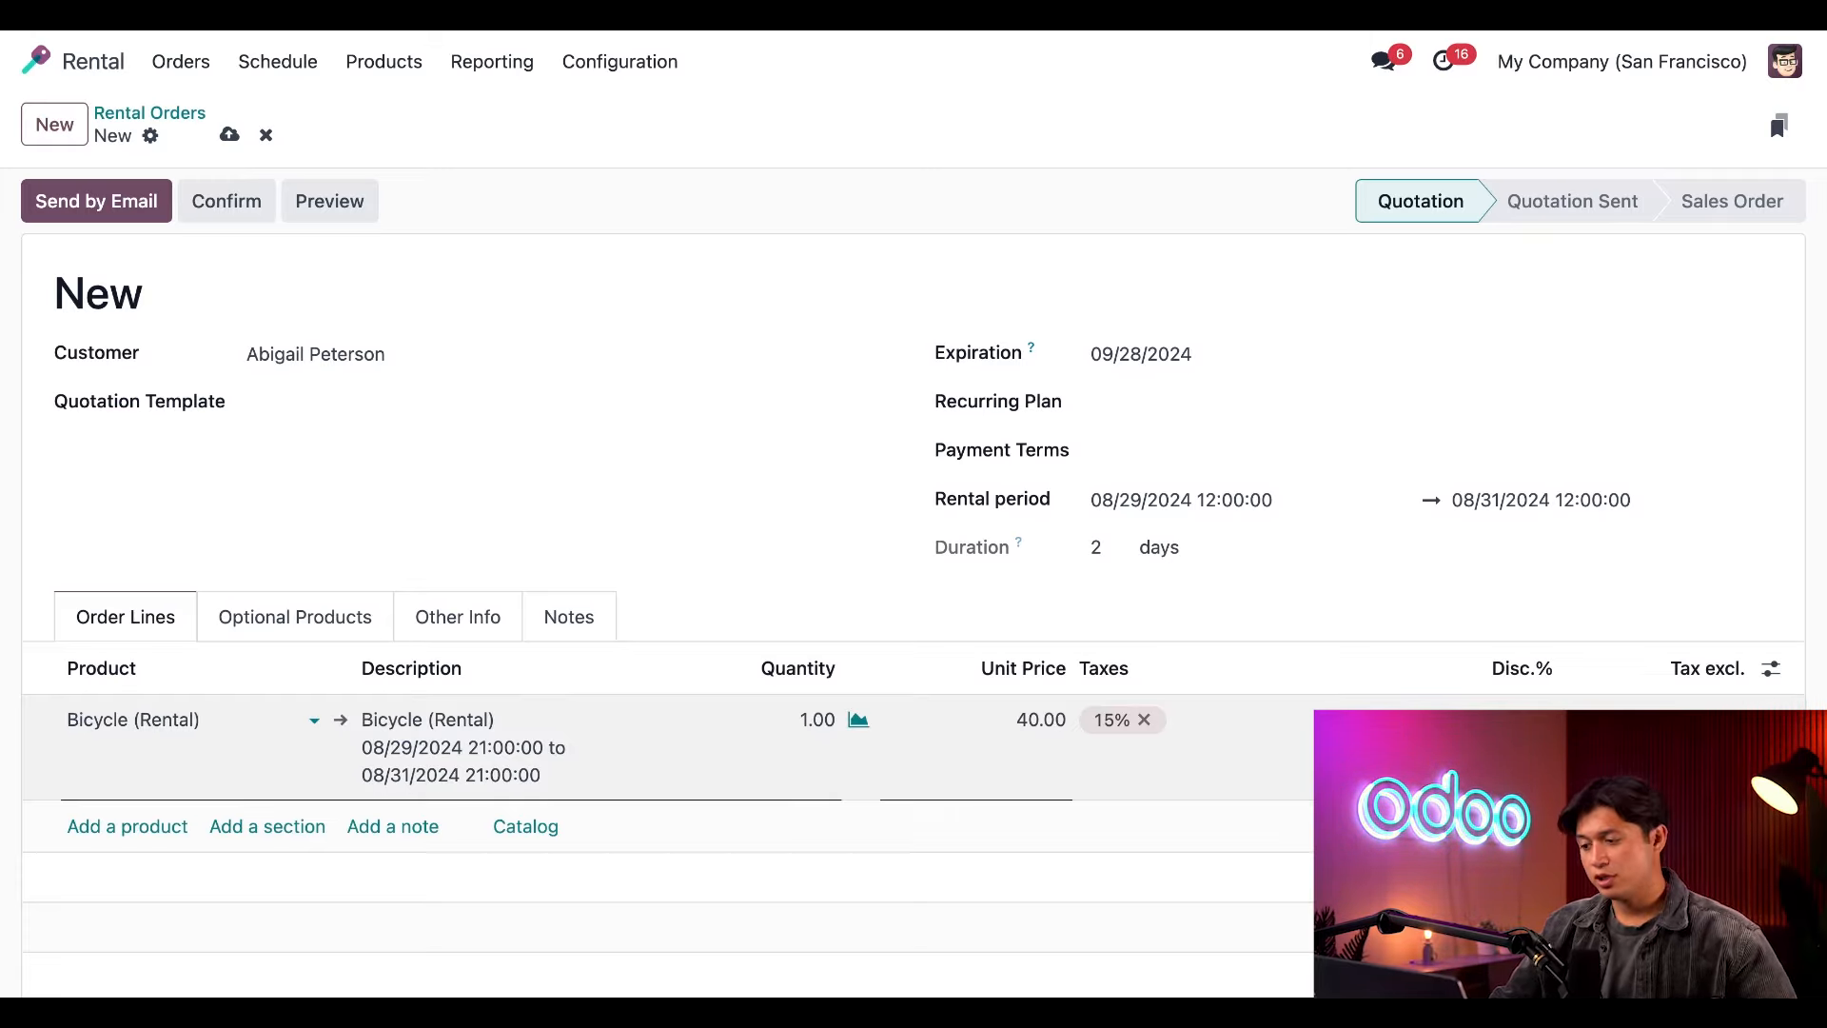
Change the return date to August 30 and update rental prices to 20.00.
left_click(1537, 500)
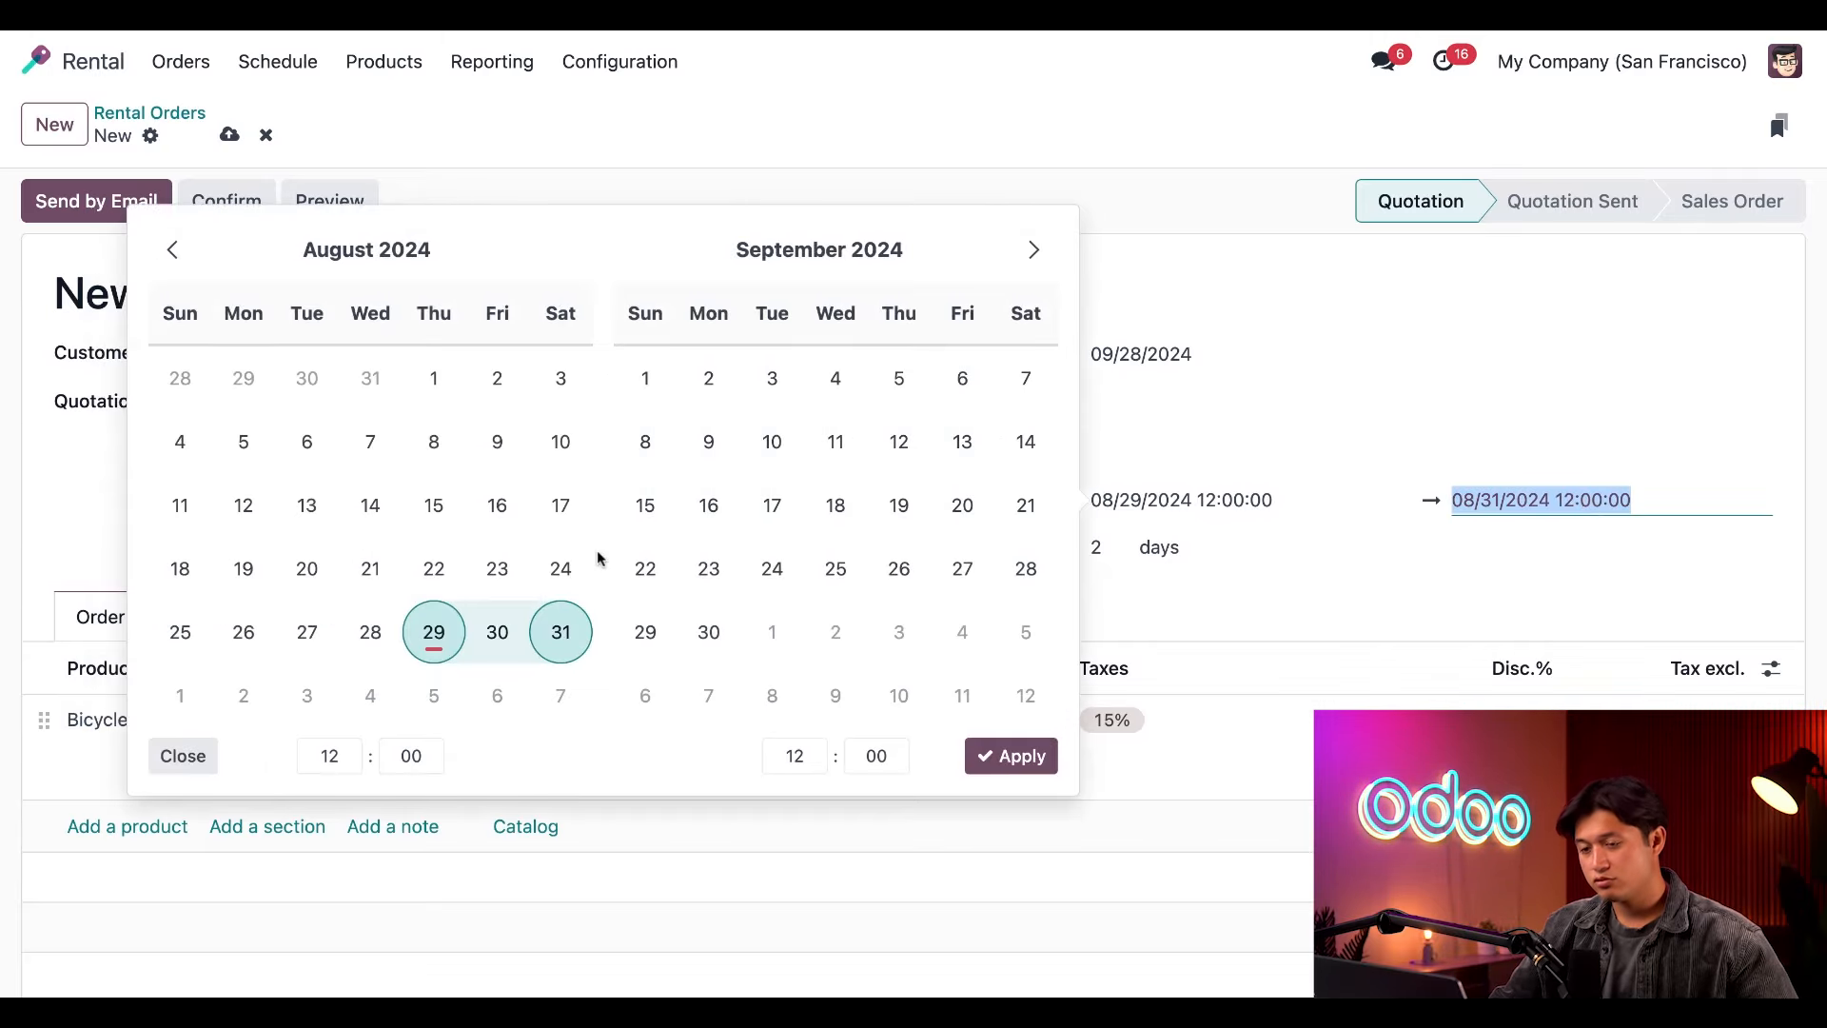
left_click(497, 630)
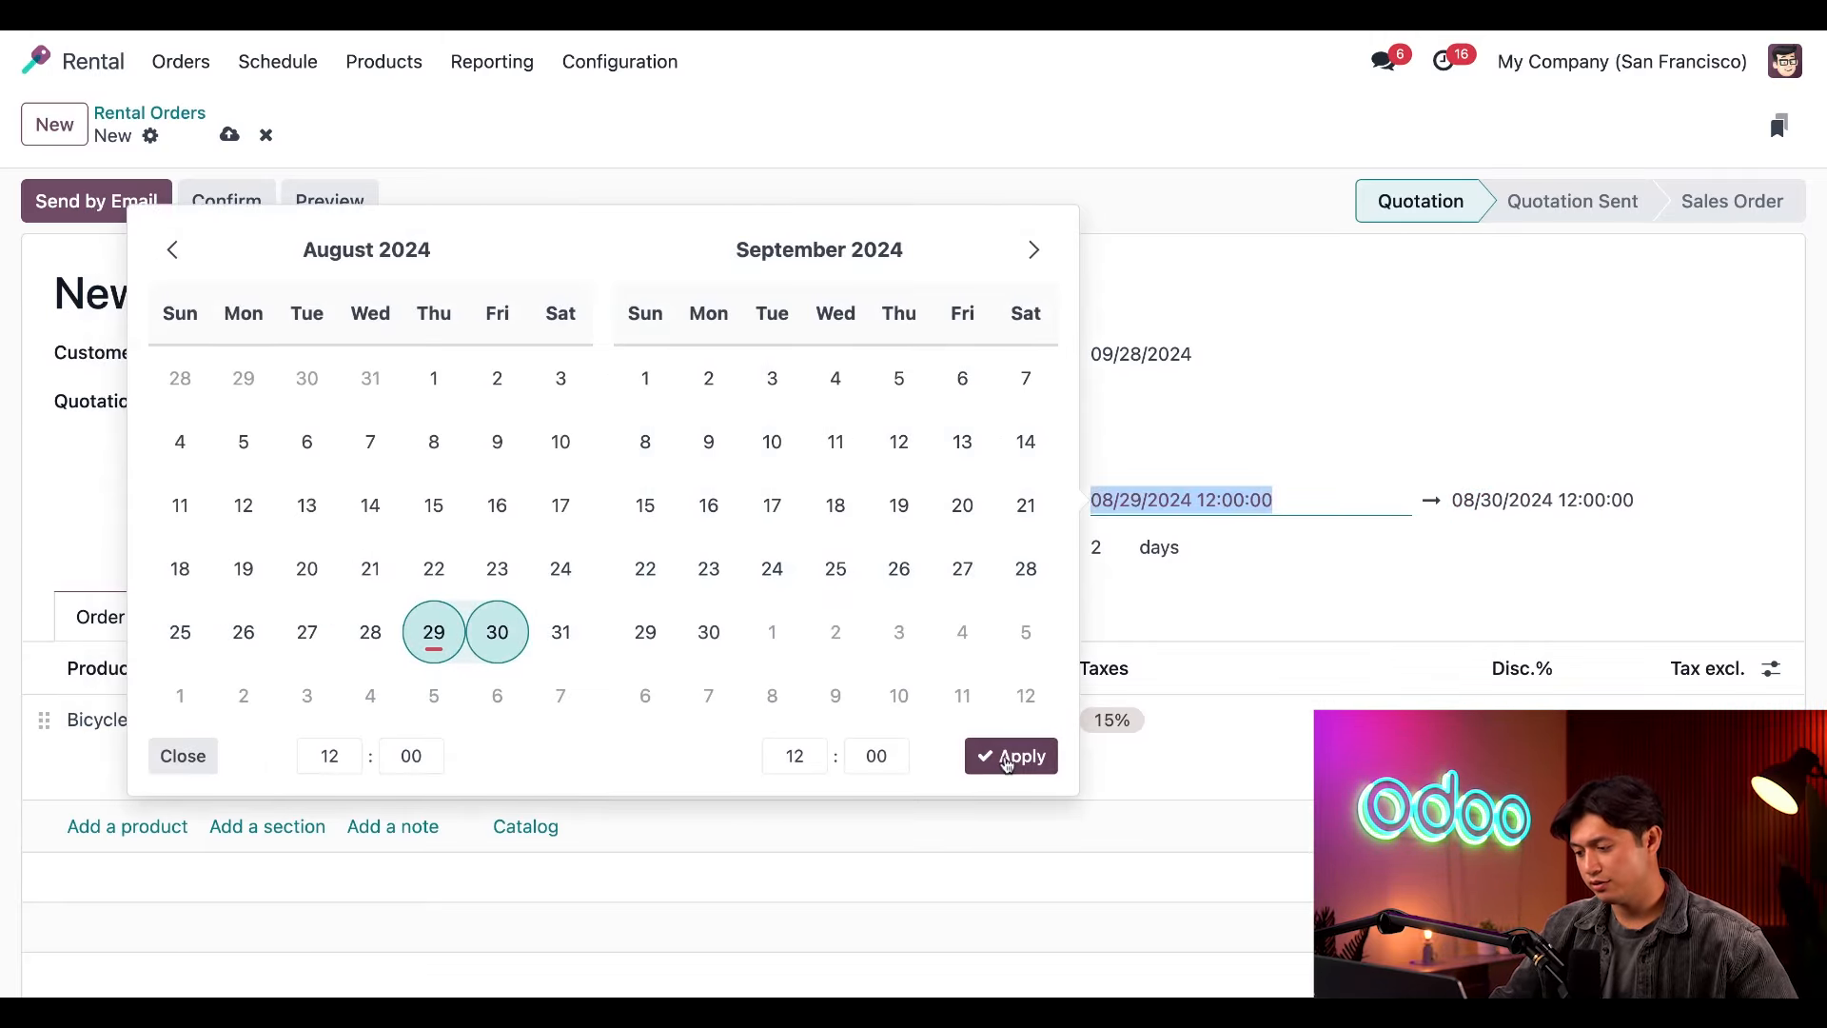
left_click(1009, 755)
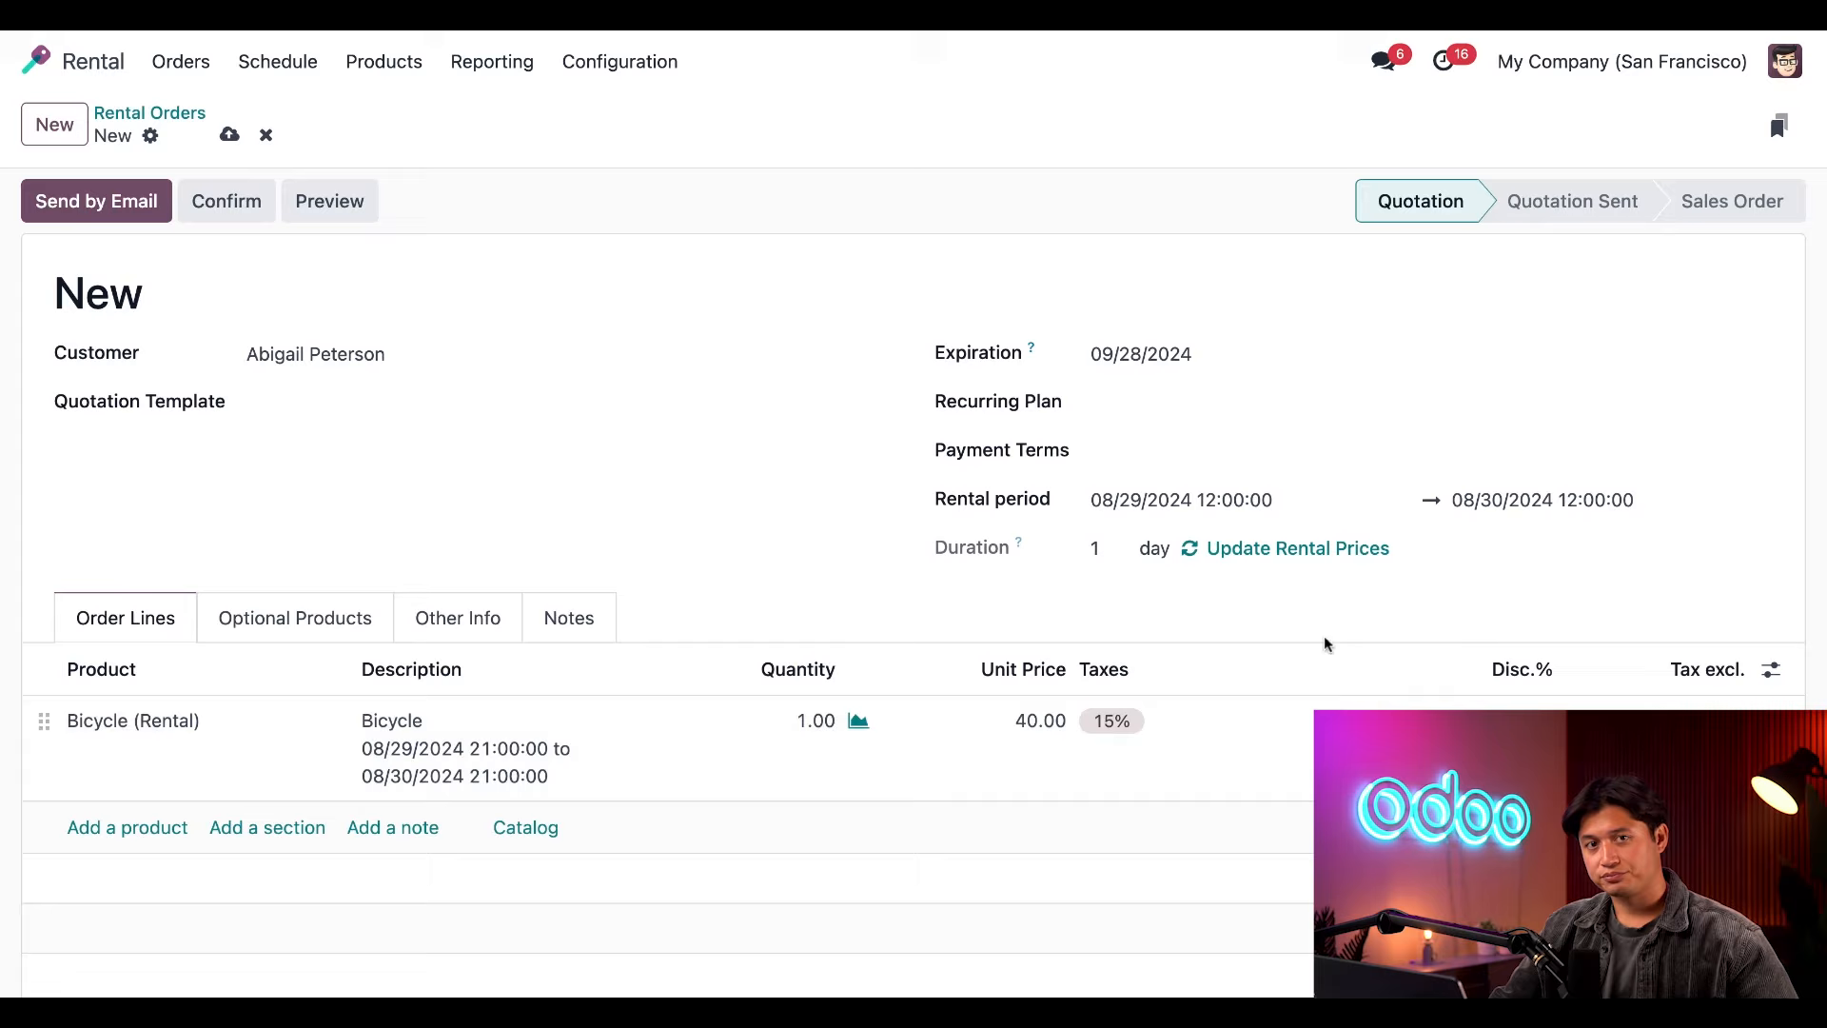
mouse_move(1341, 615)
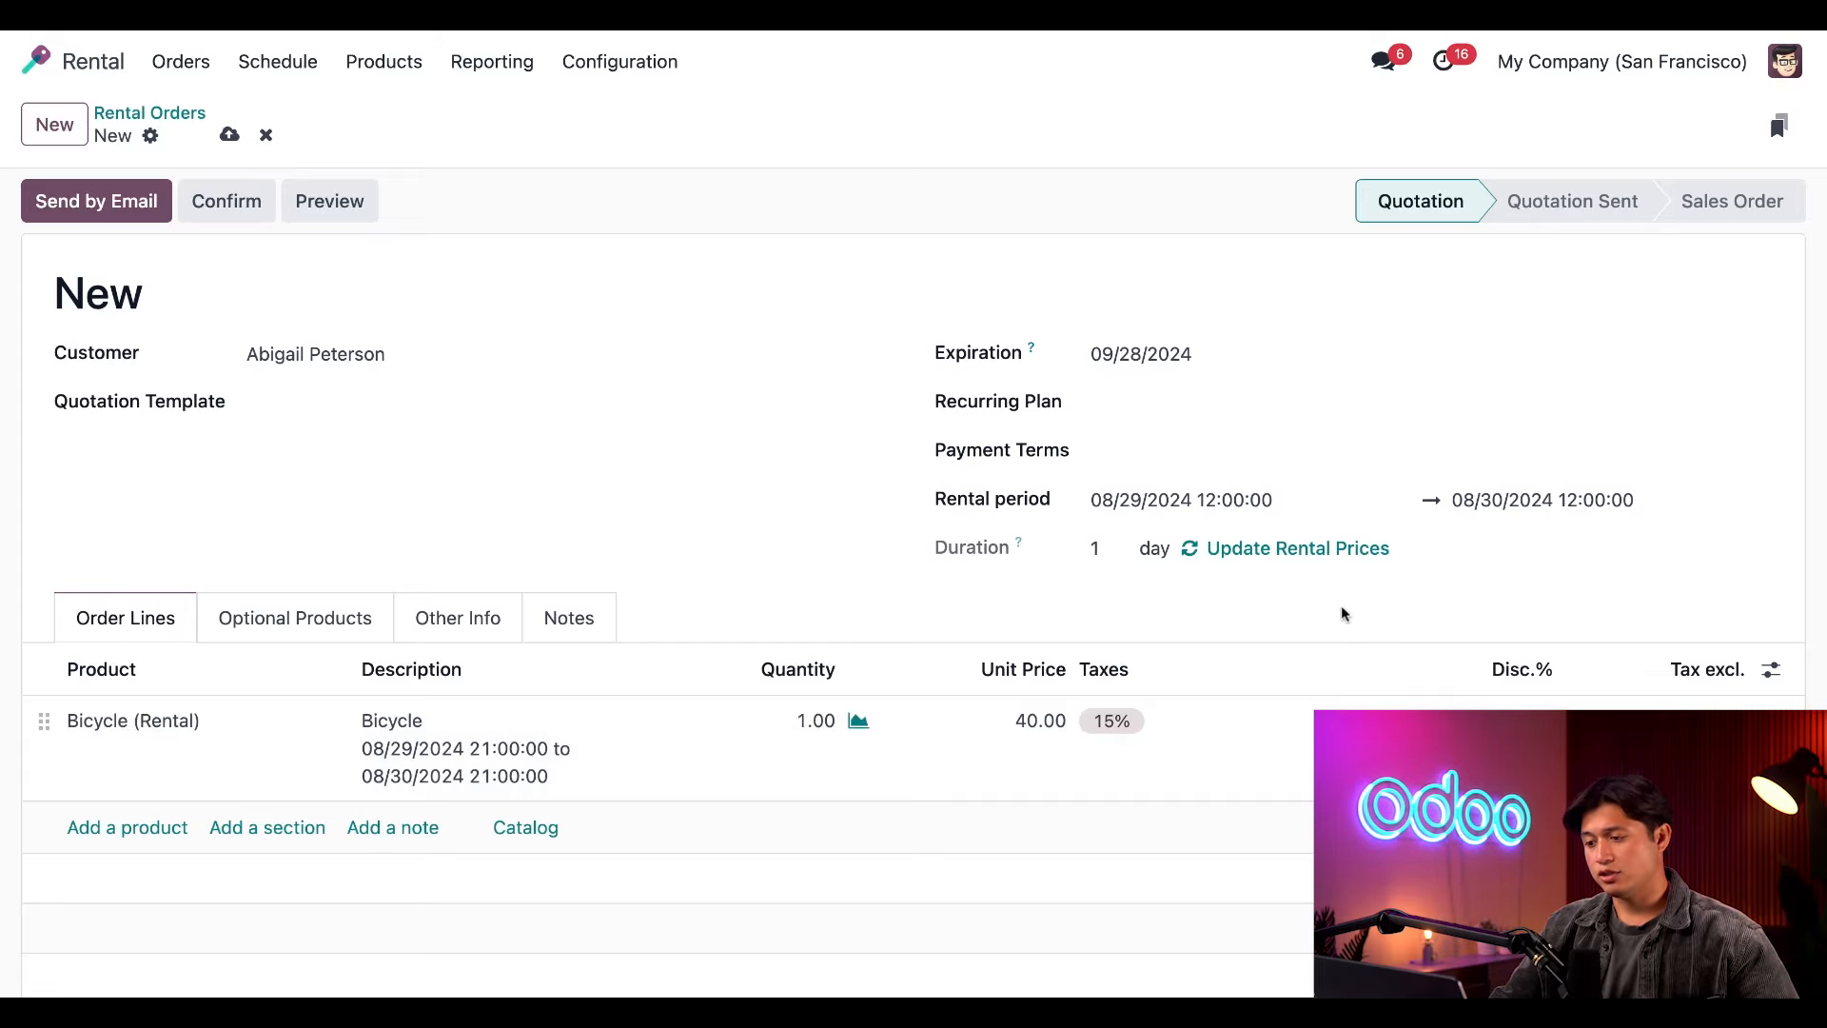
mouse_move(1296, 548)
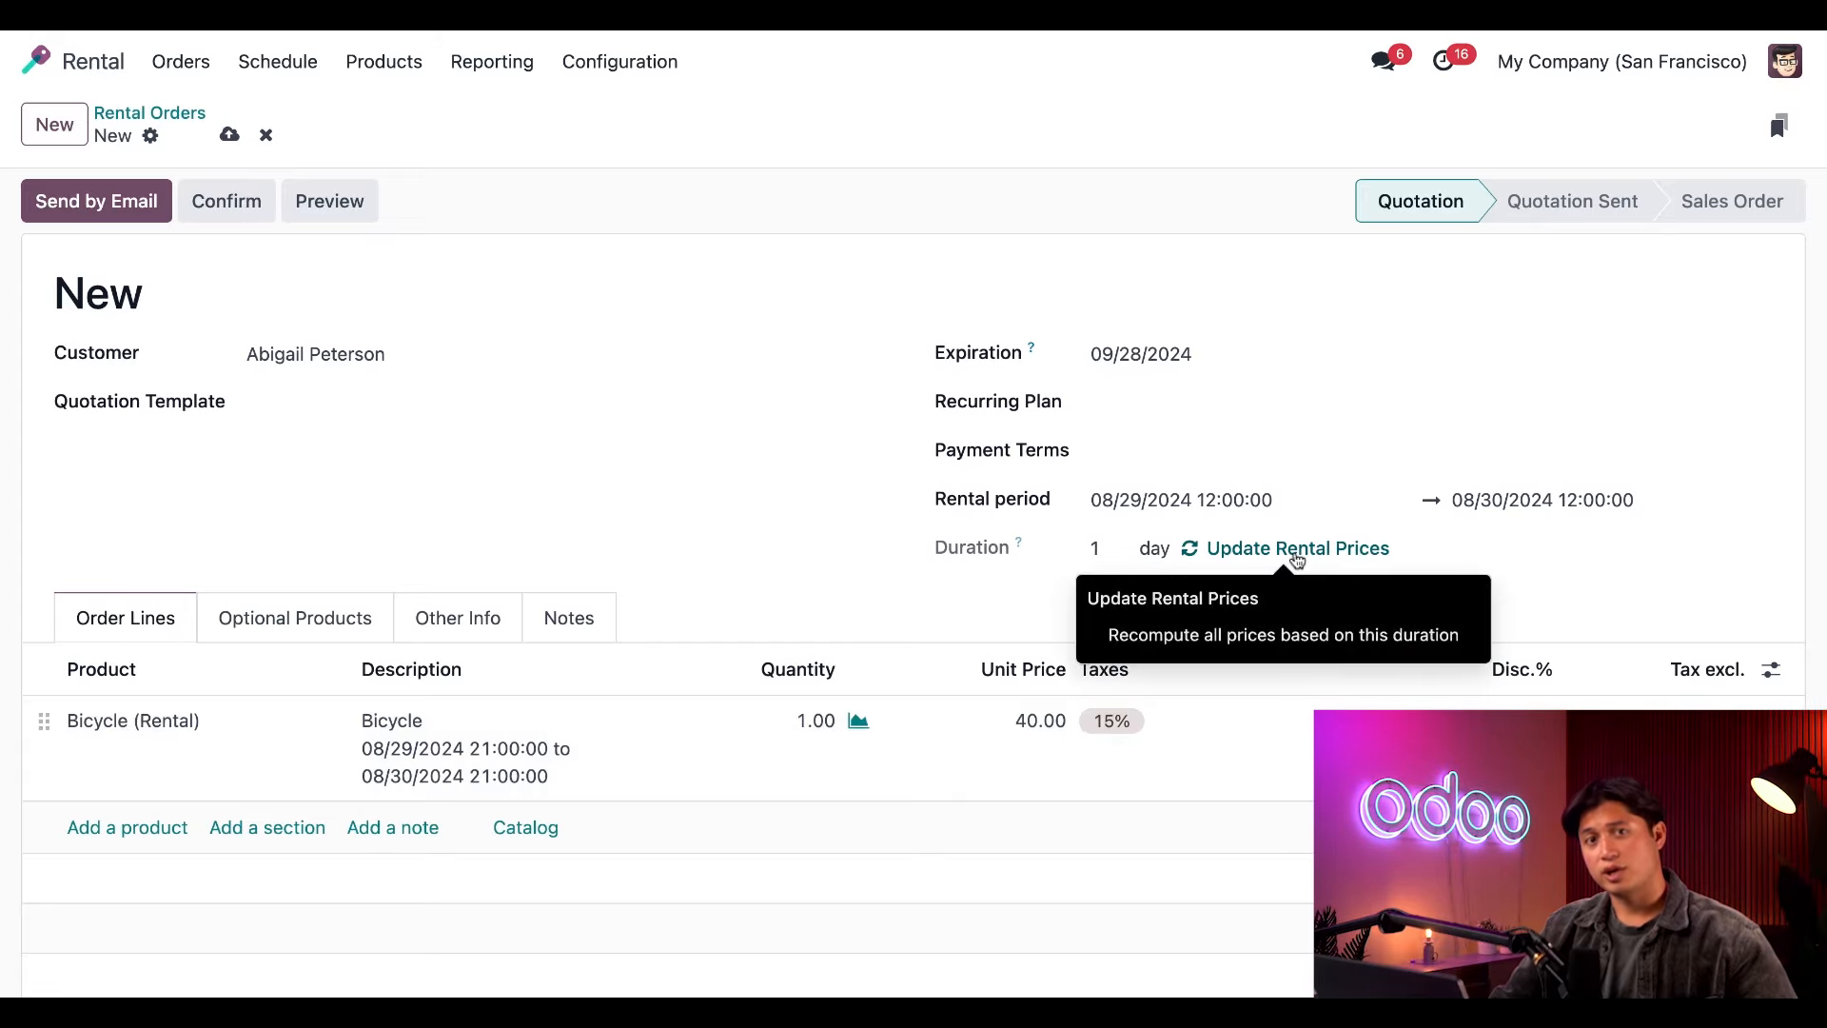
left_click(1296, 548)
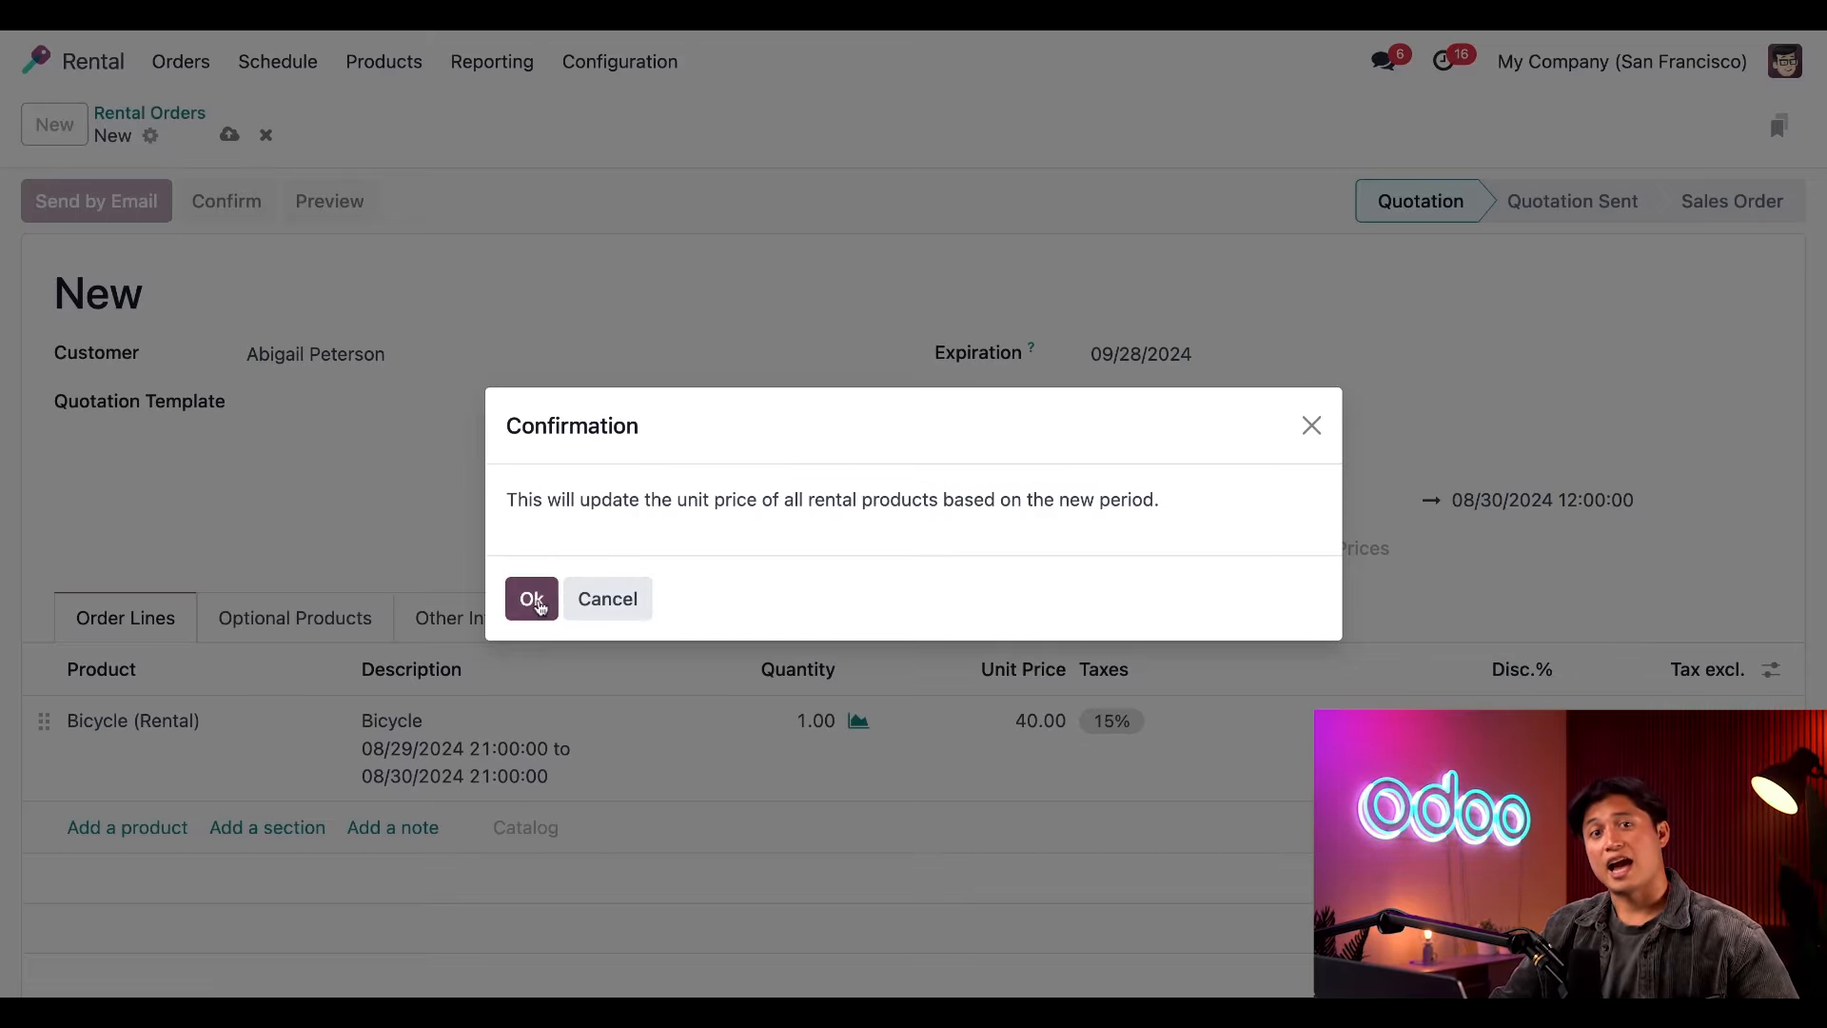
left_click(531, 598)
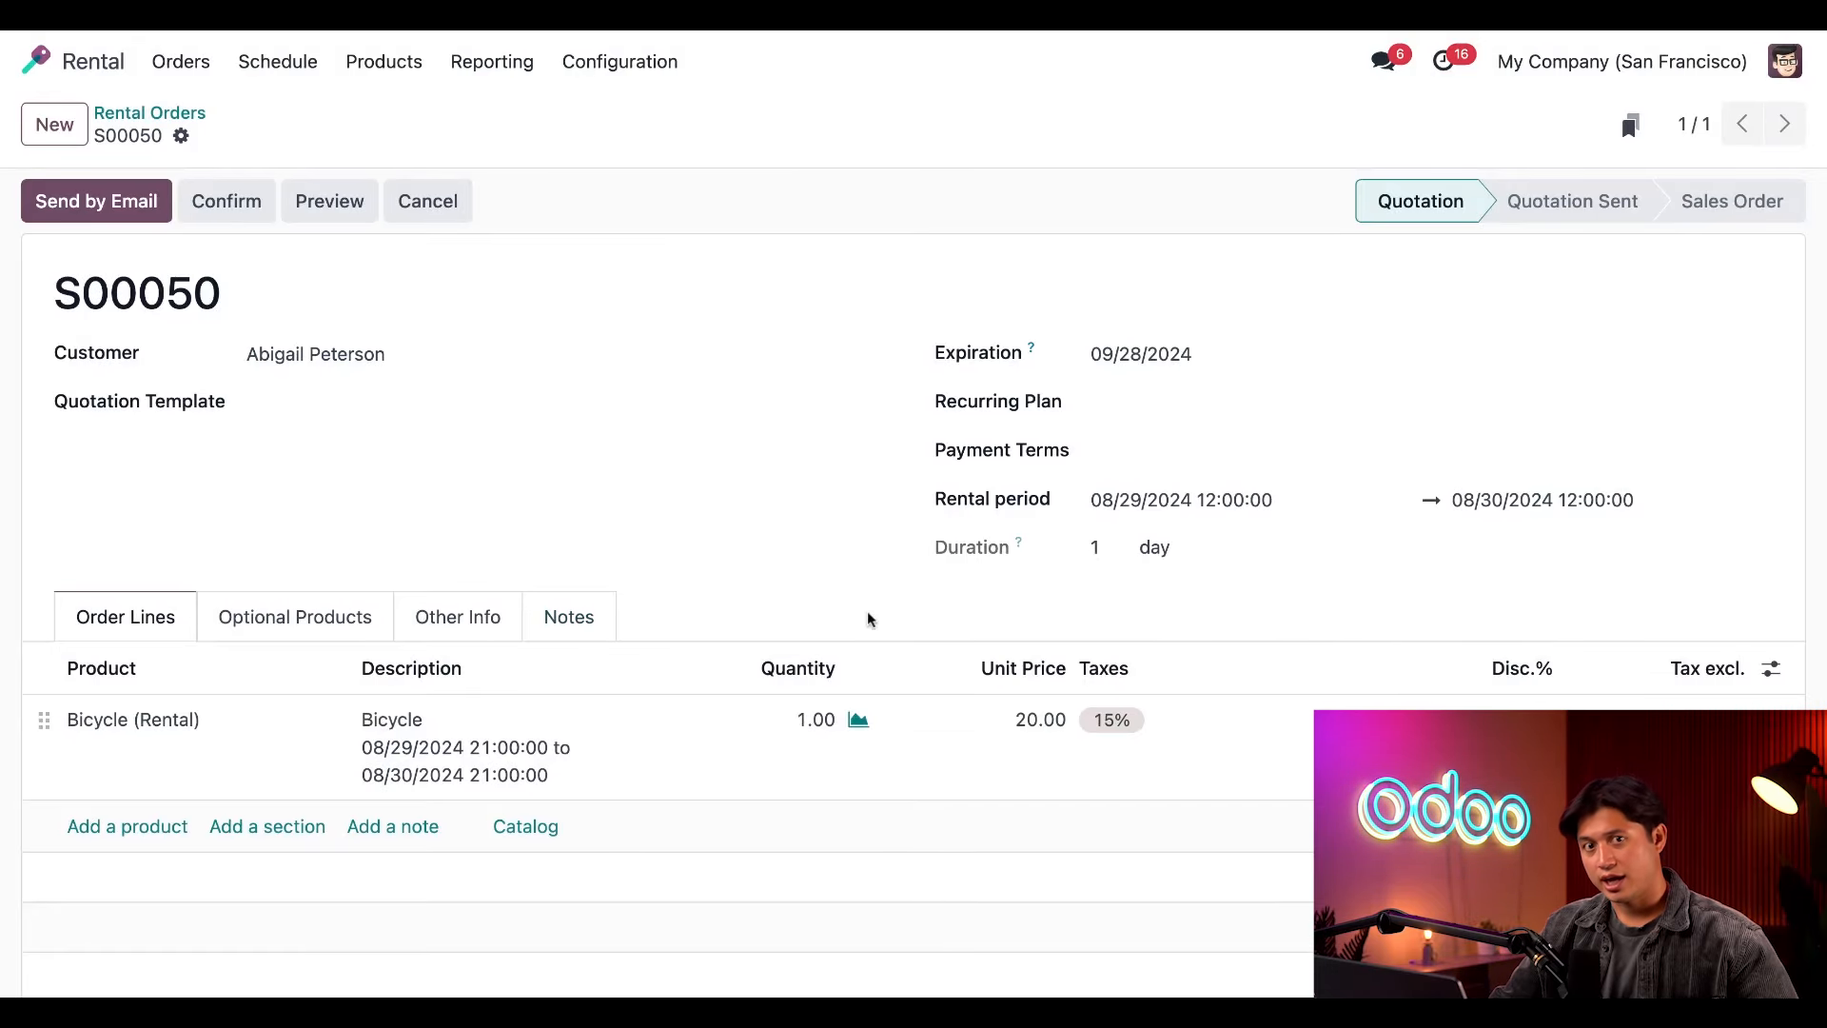
mouse_move(908, 620)
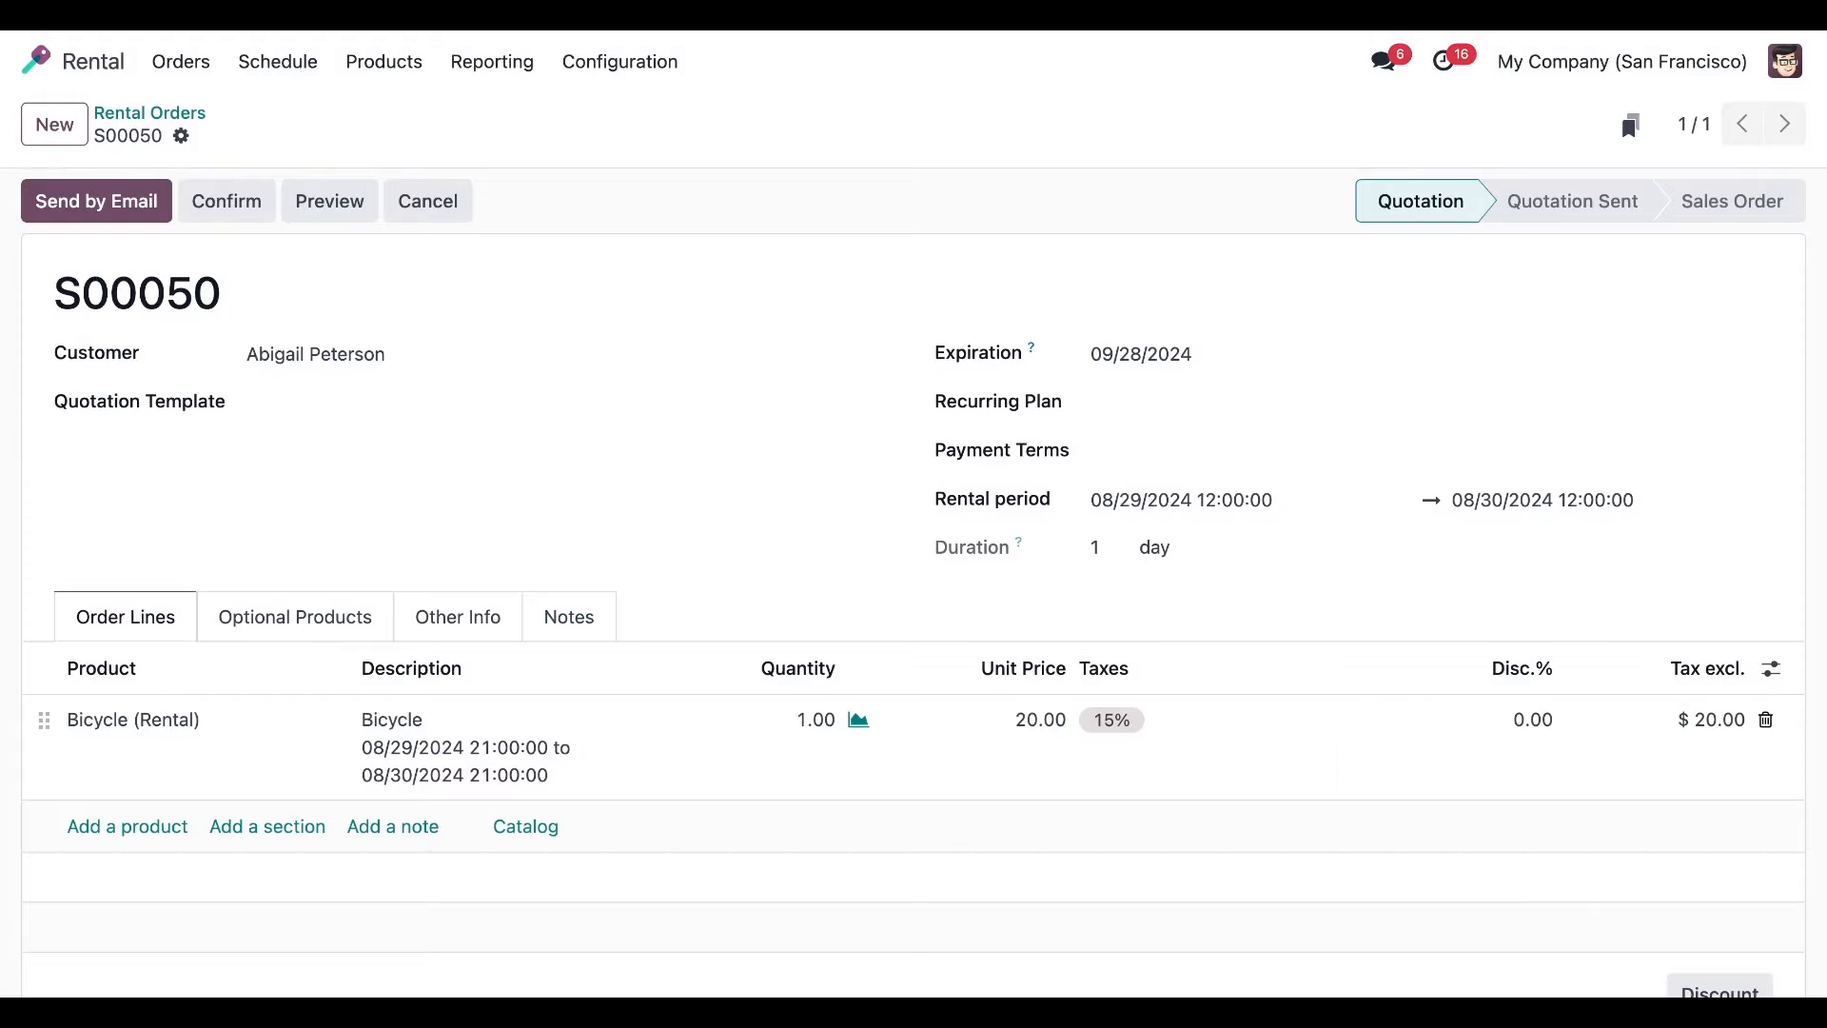
scroll("down", 3)
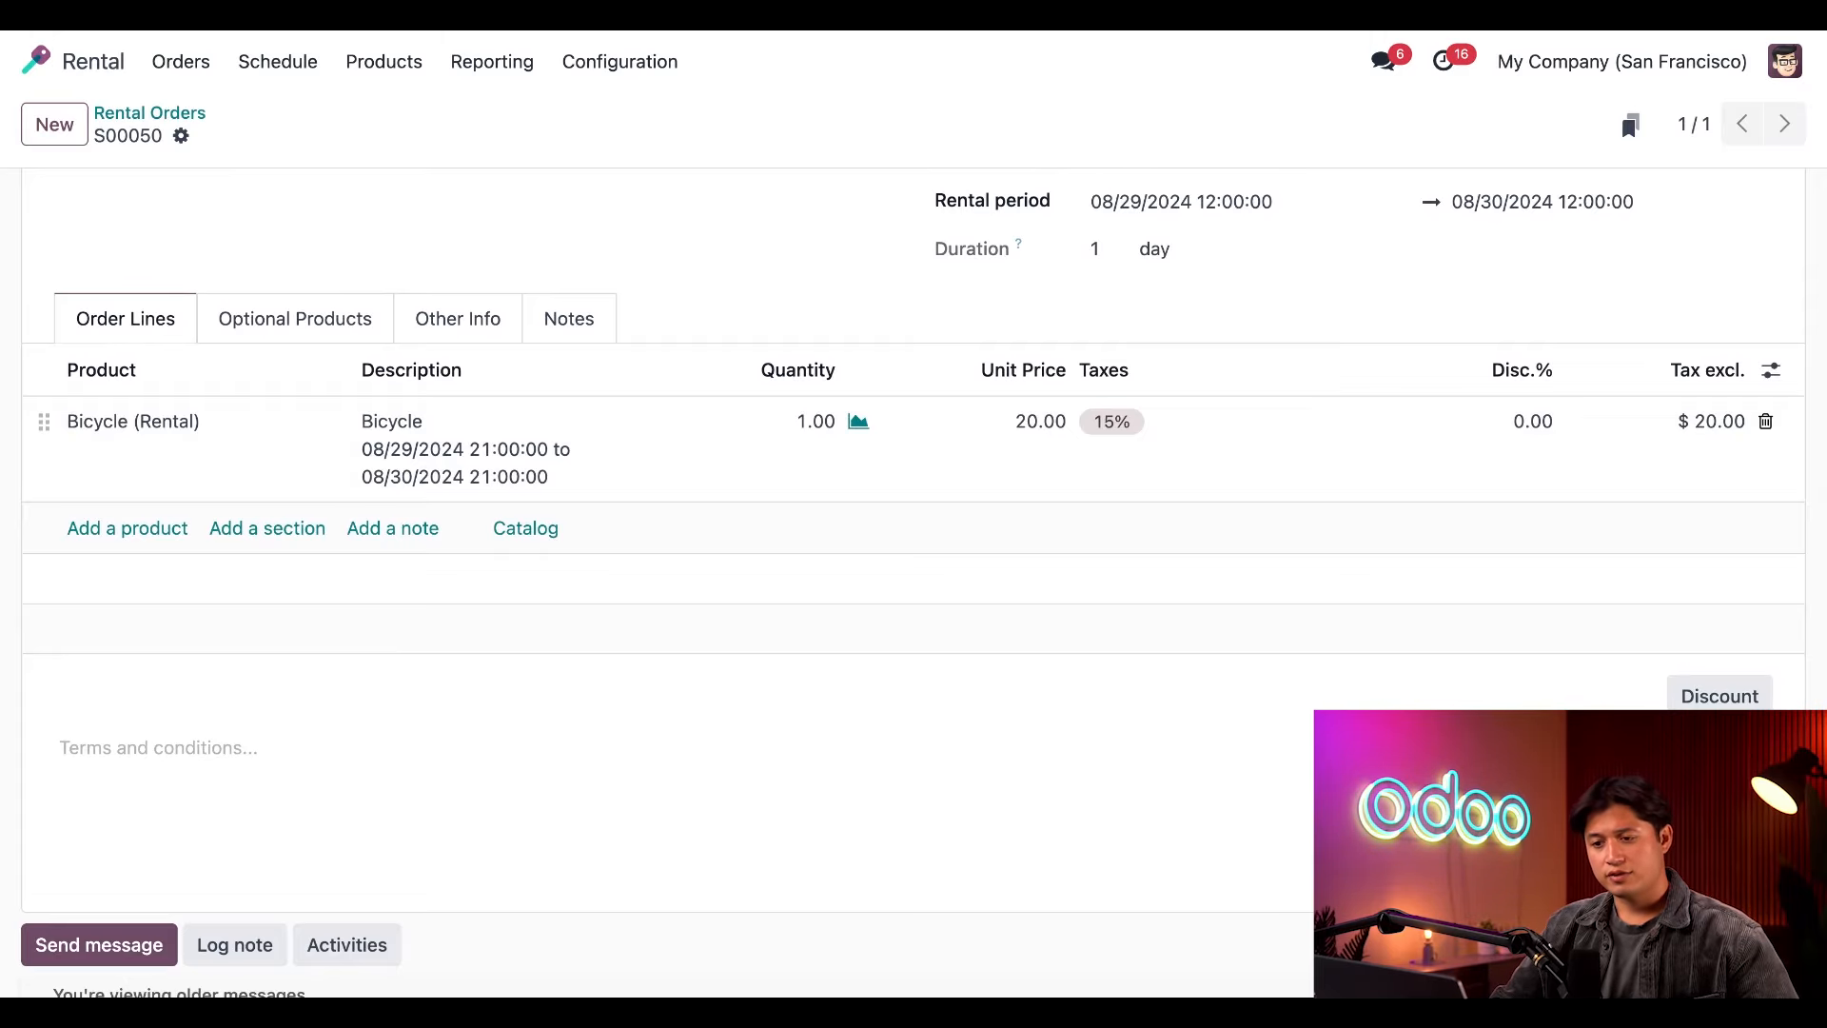
Confirm quotation S00050 as a booked sales order.
scroll("up", 3)
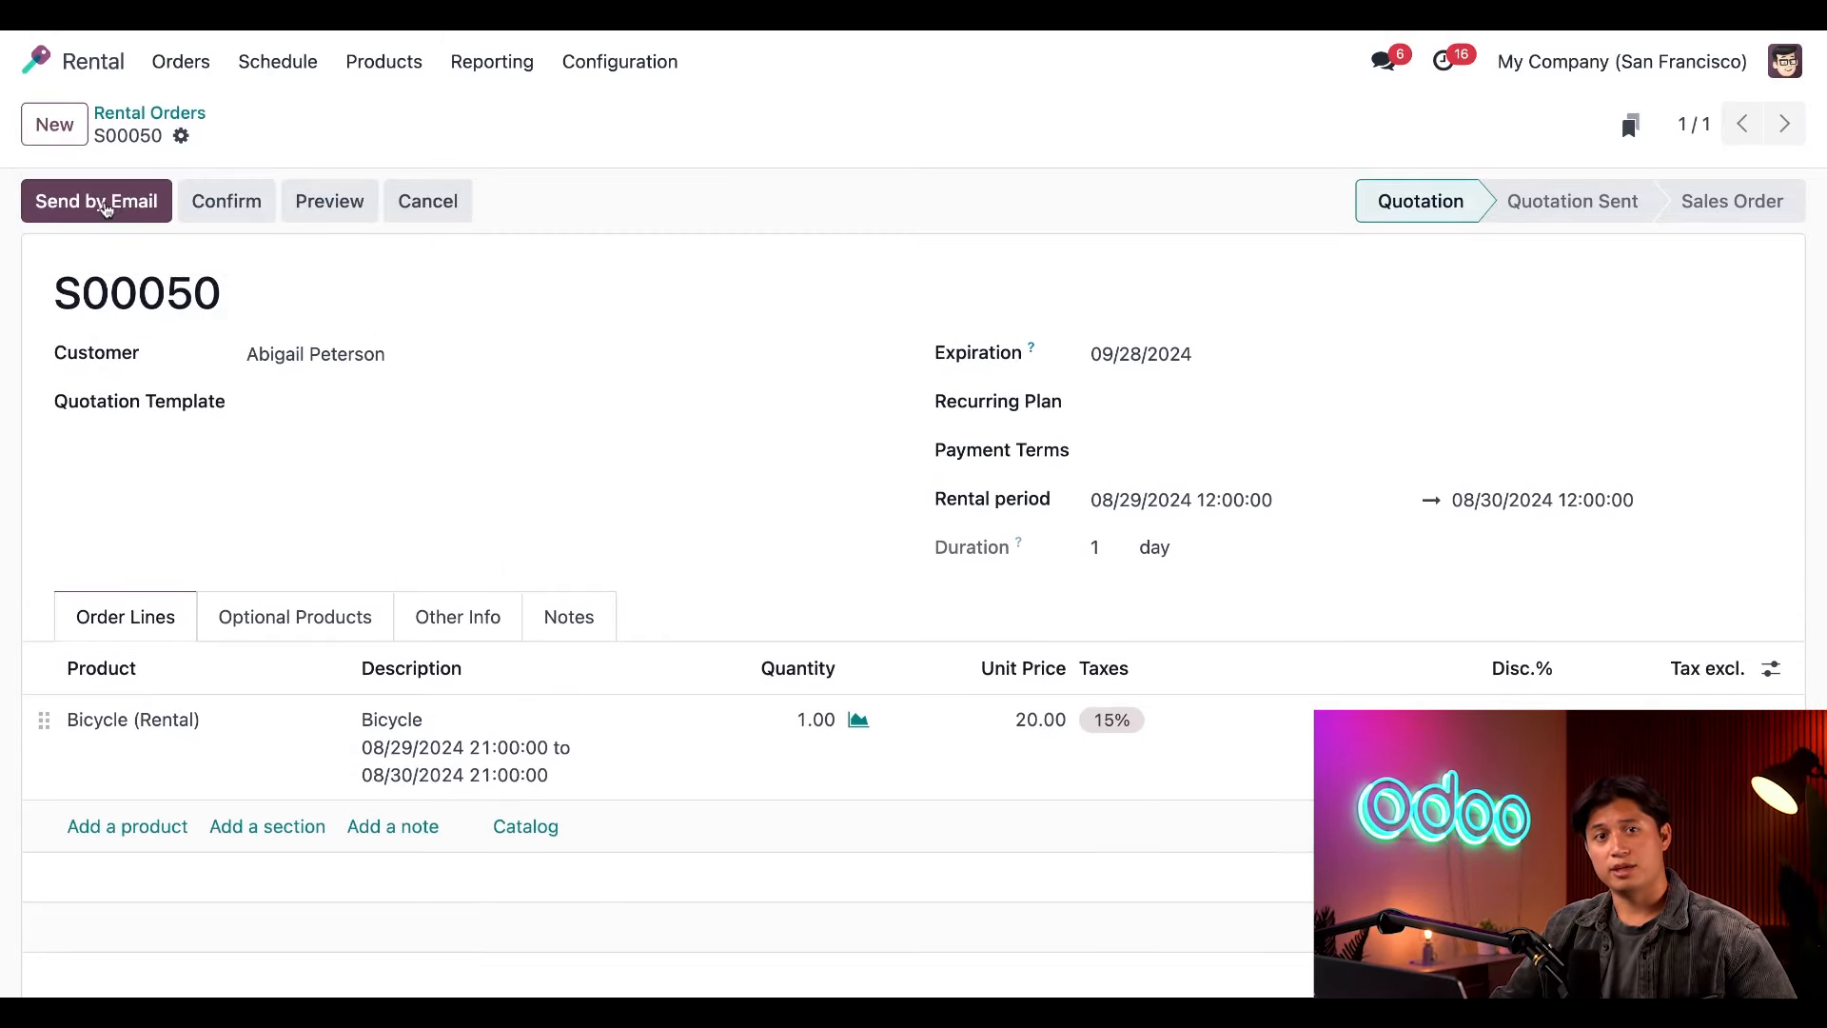
mouse_move(226, 200)
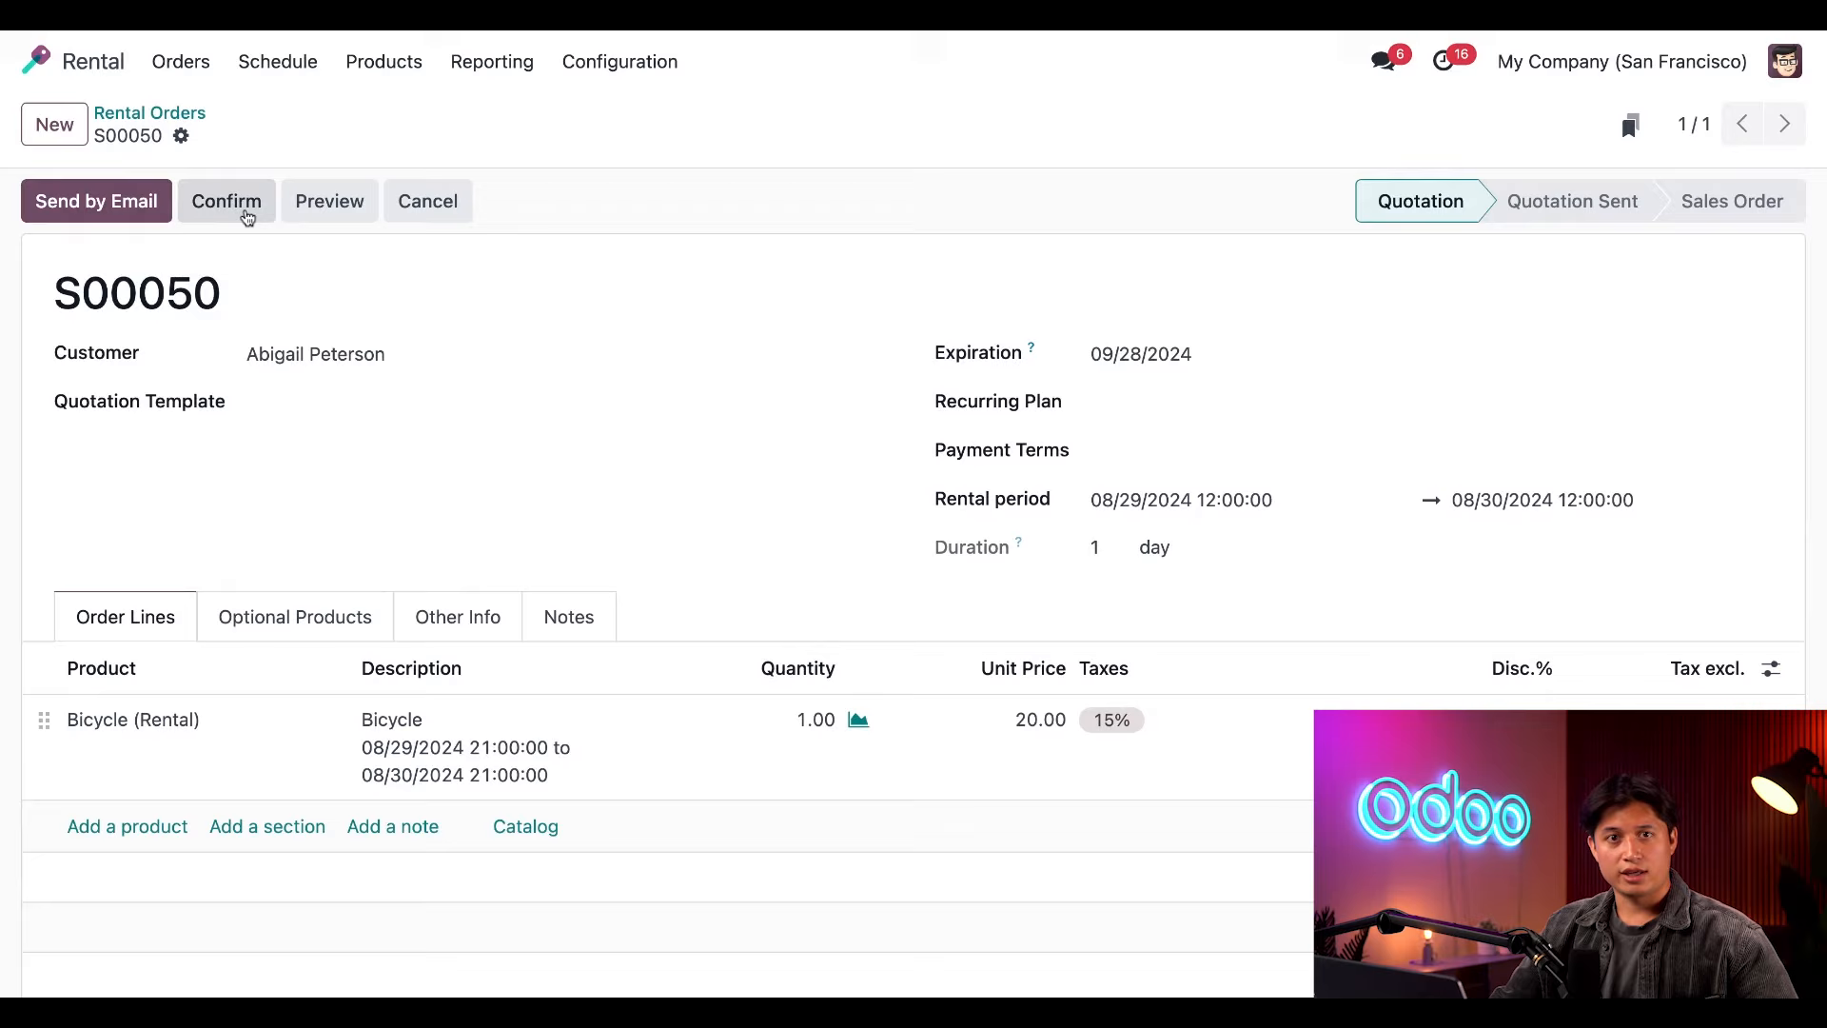
mouse_move(253, 230)
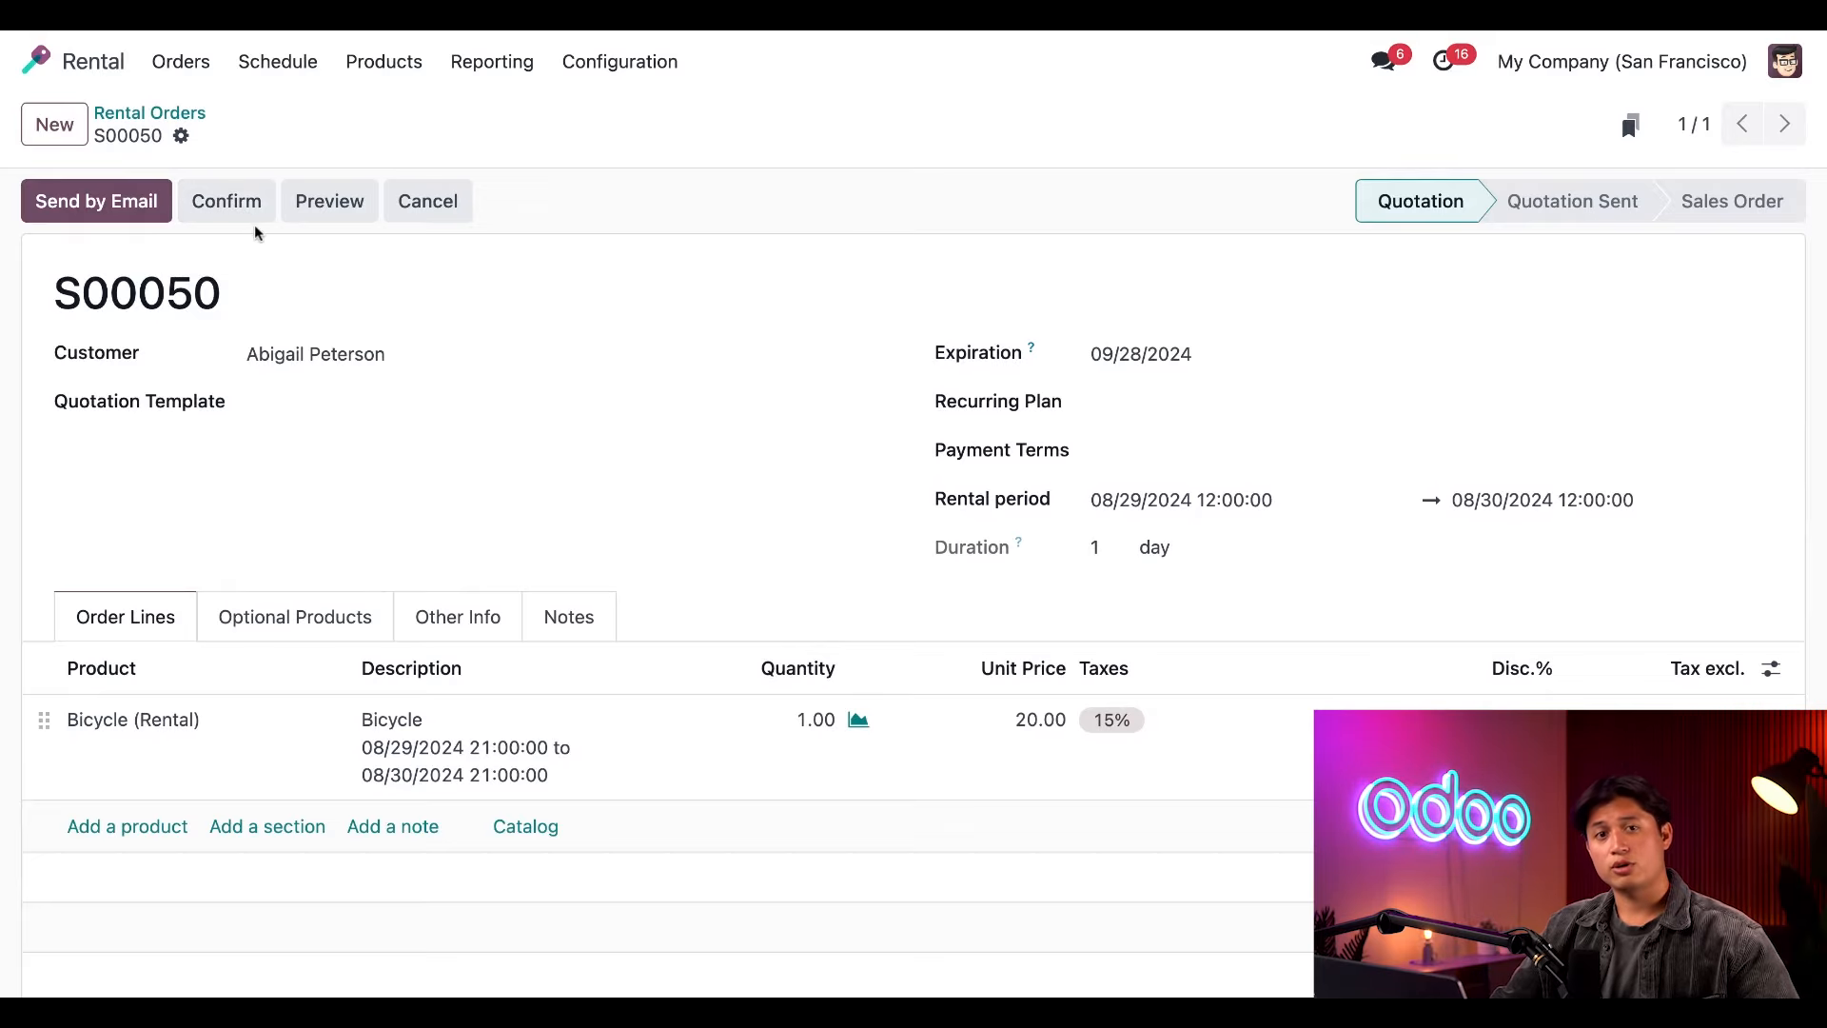
left_click(225, 200)
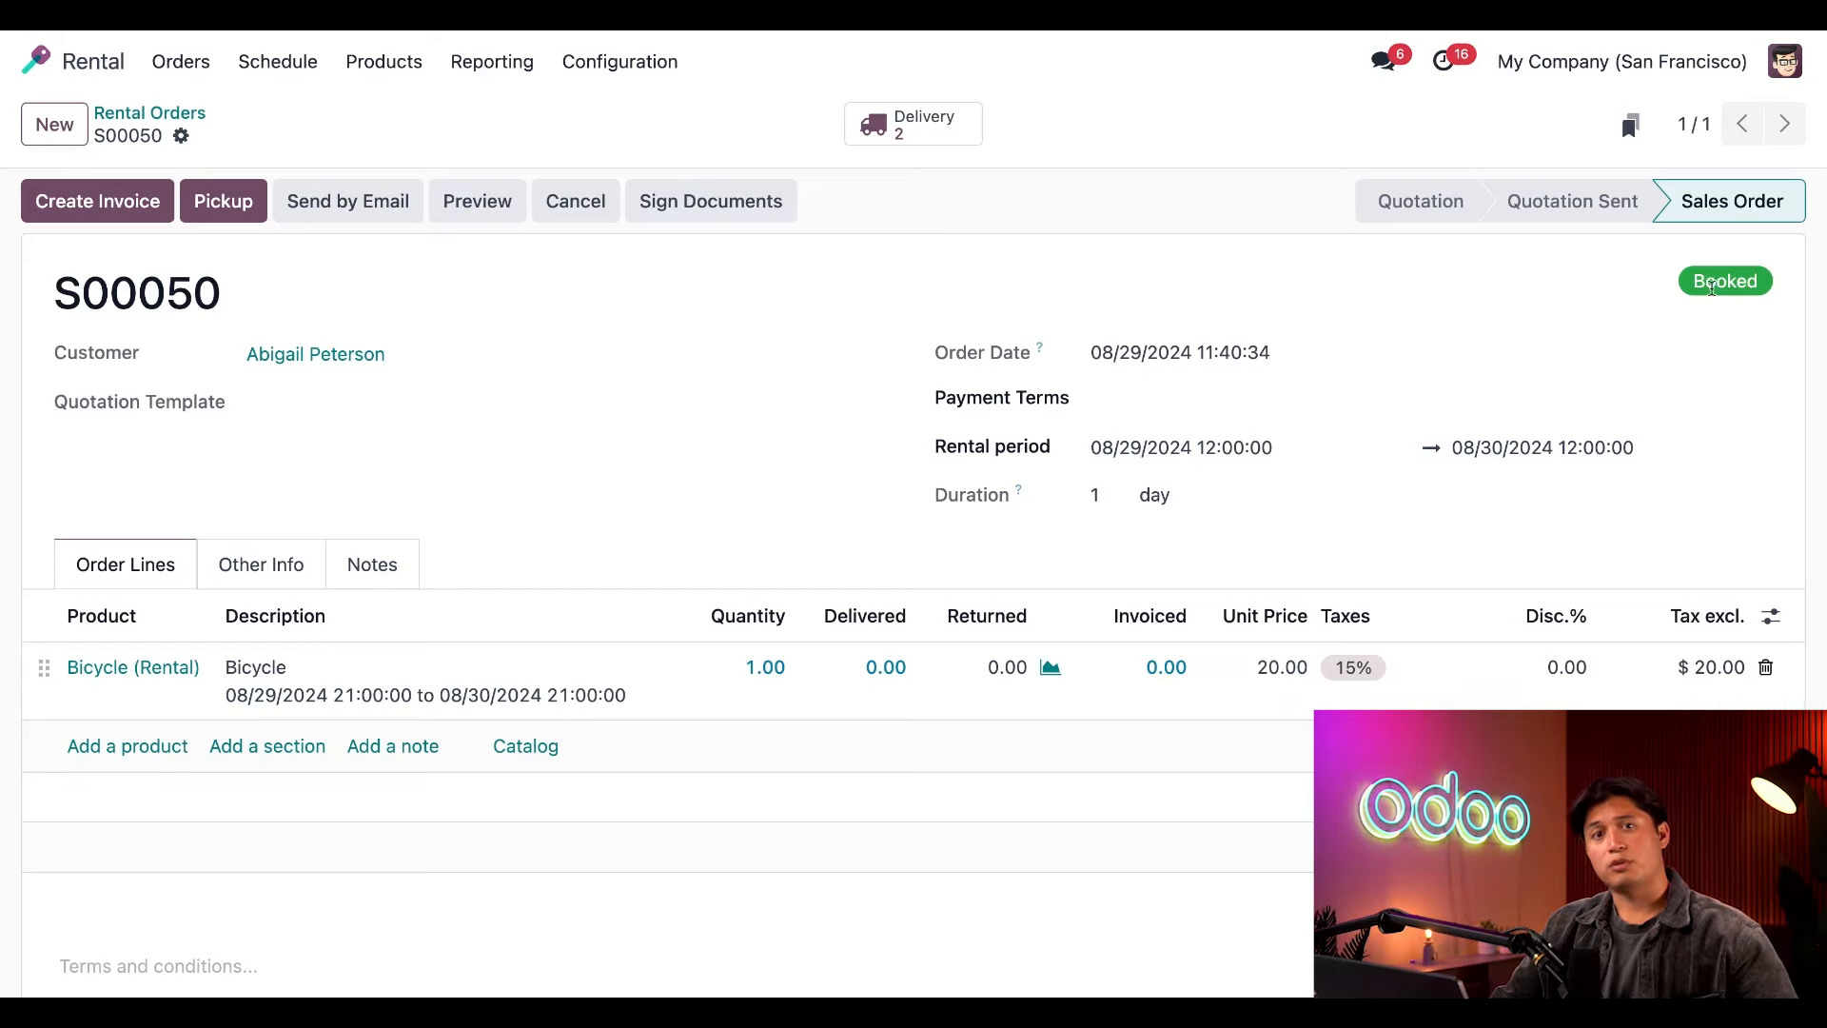
mouse_move(1711, 298)
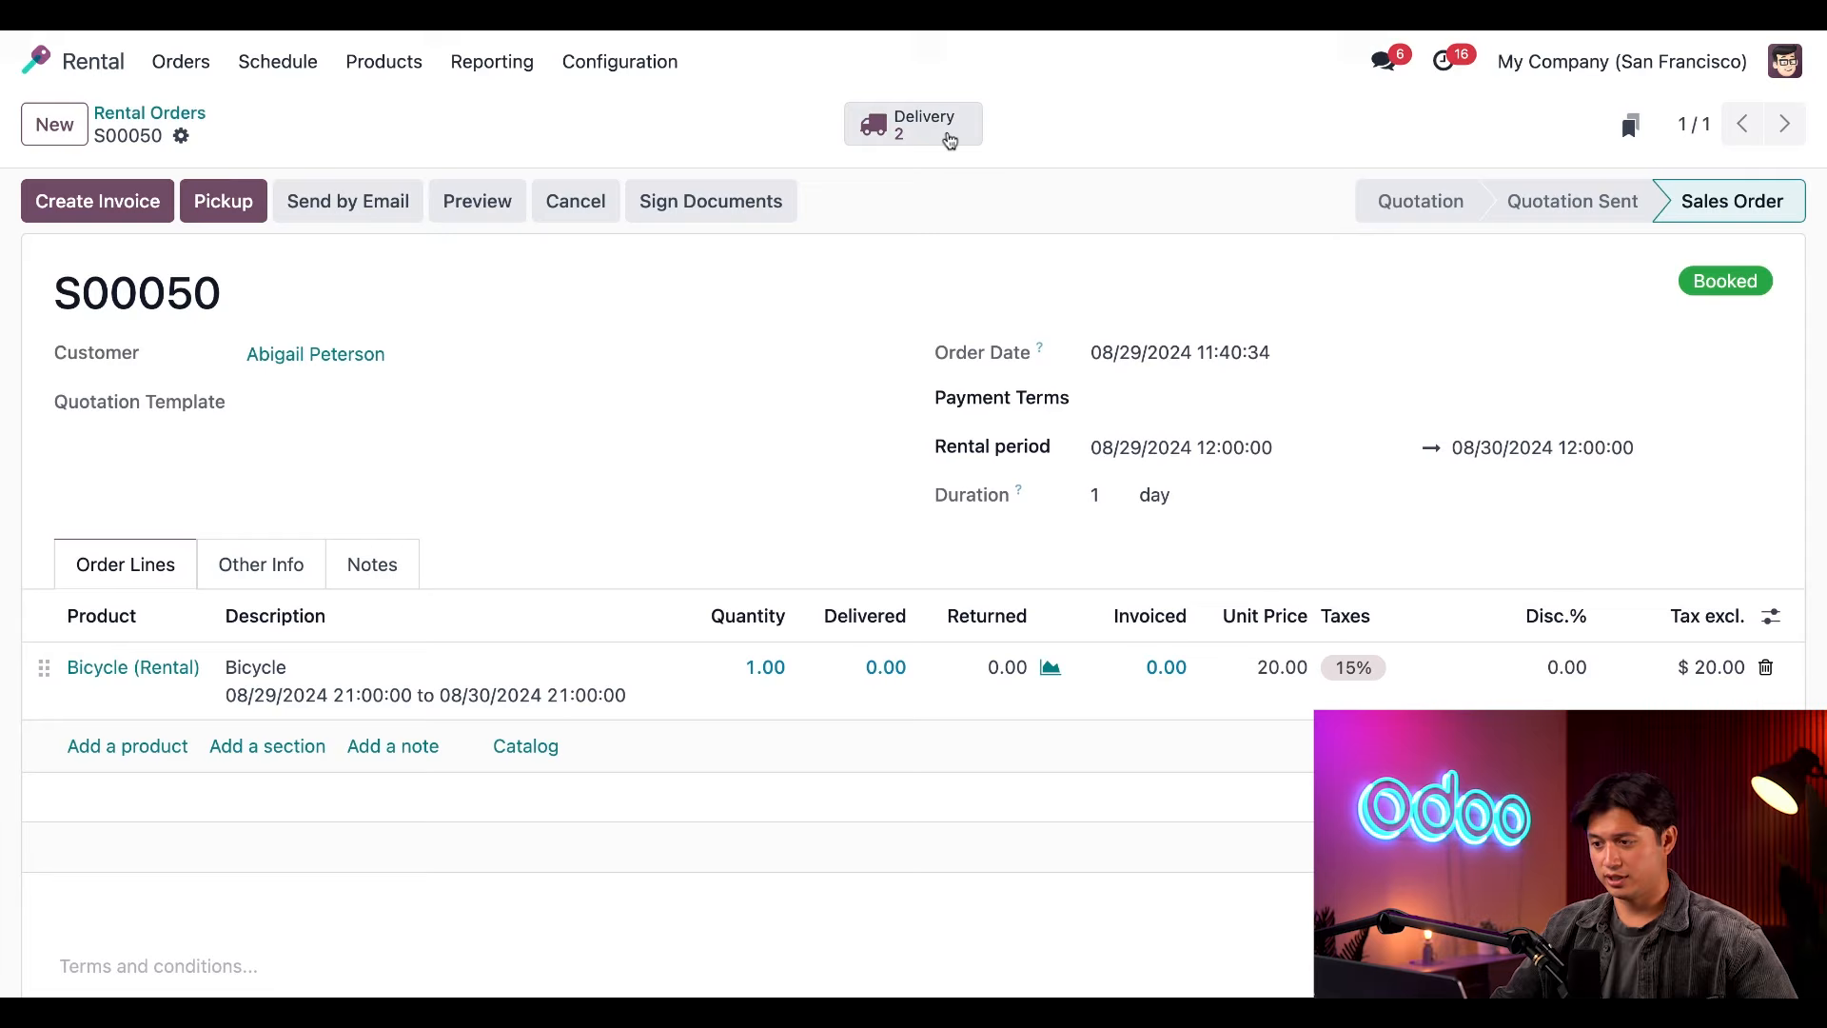
mouse_move(924, 194)
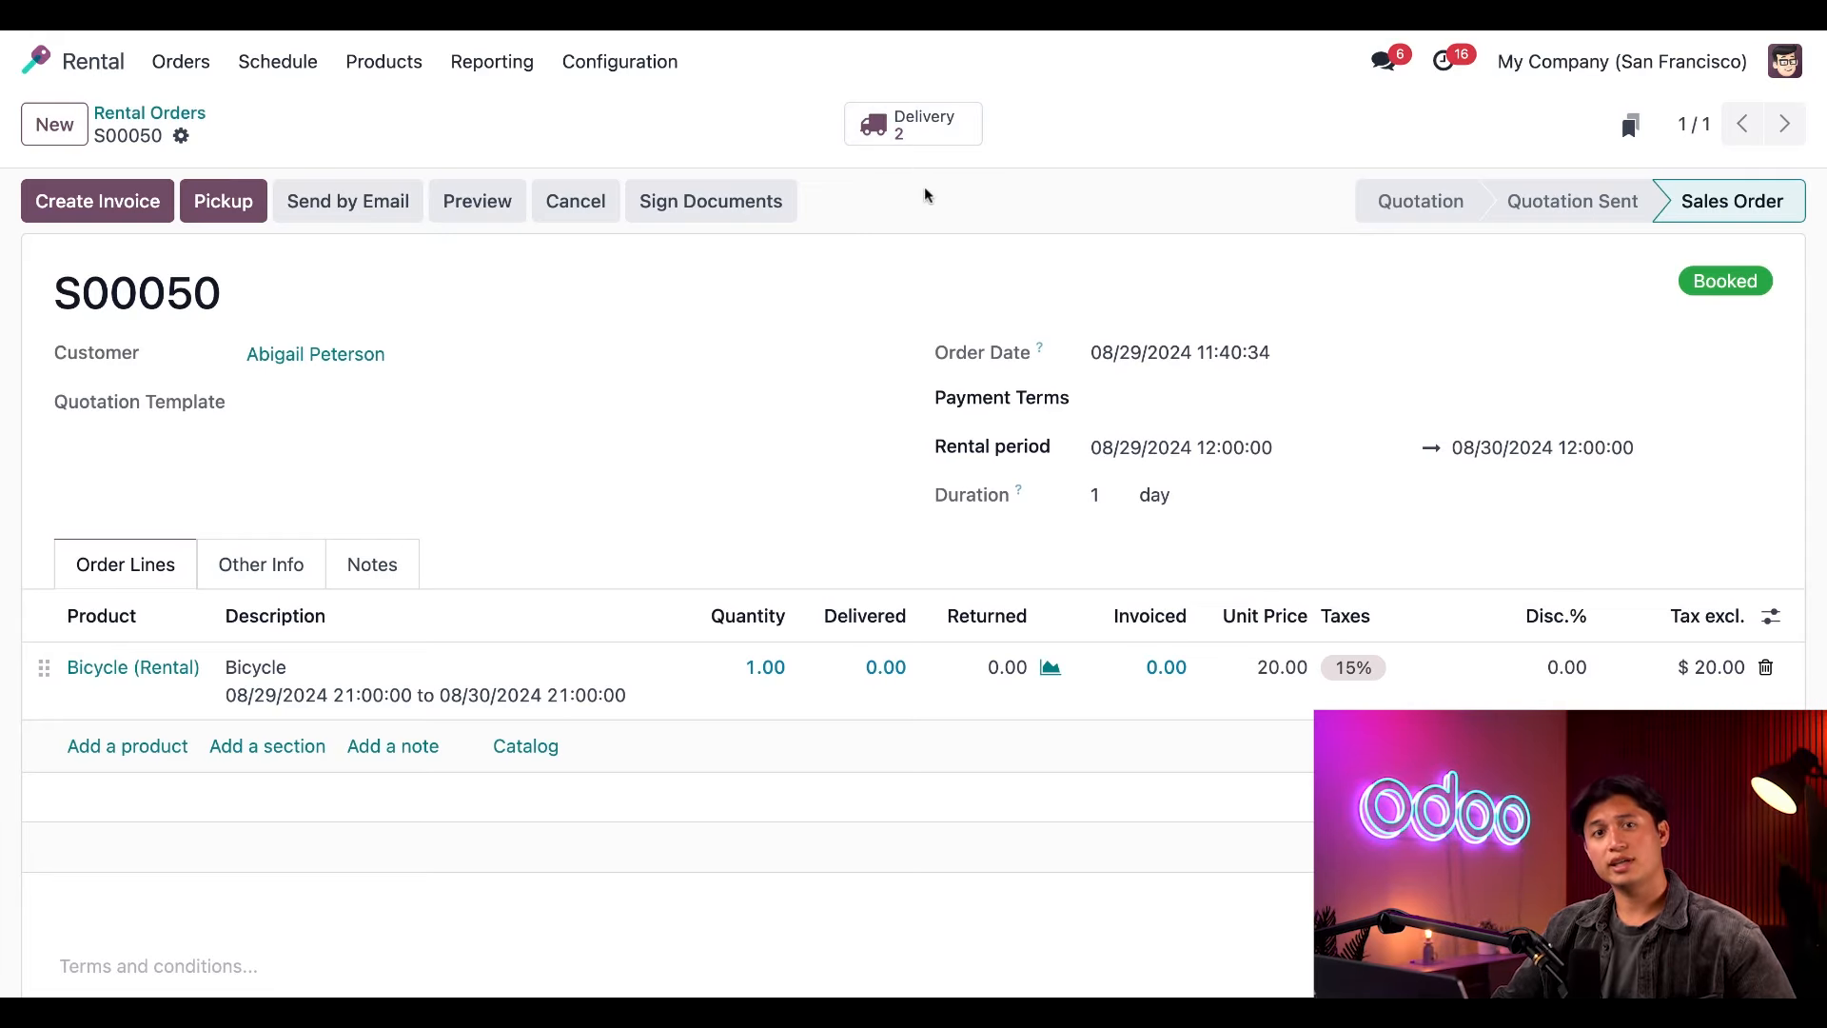
left_click(912, 124)
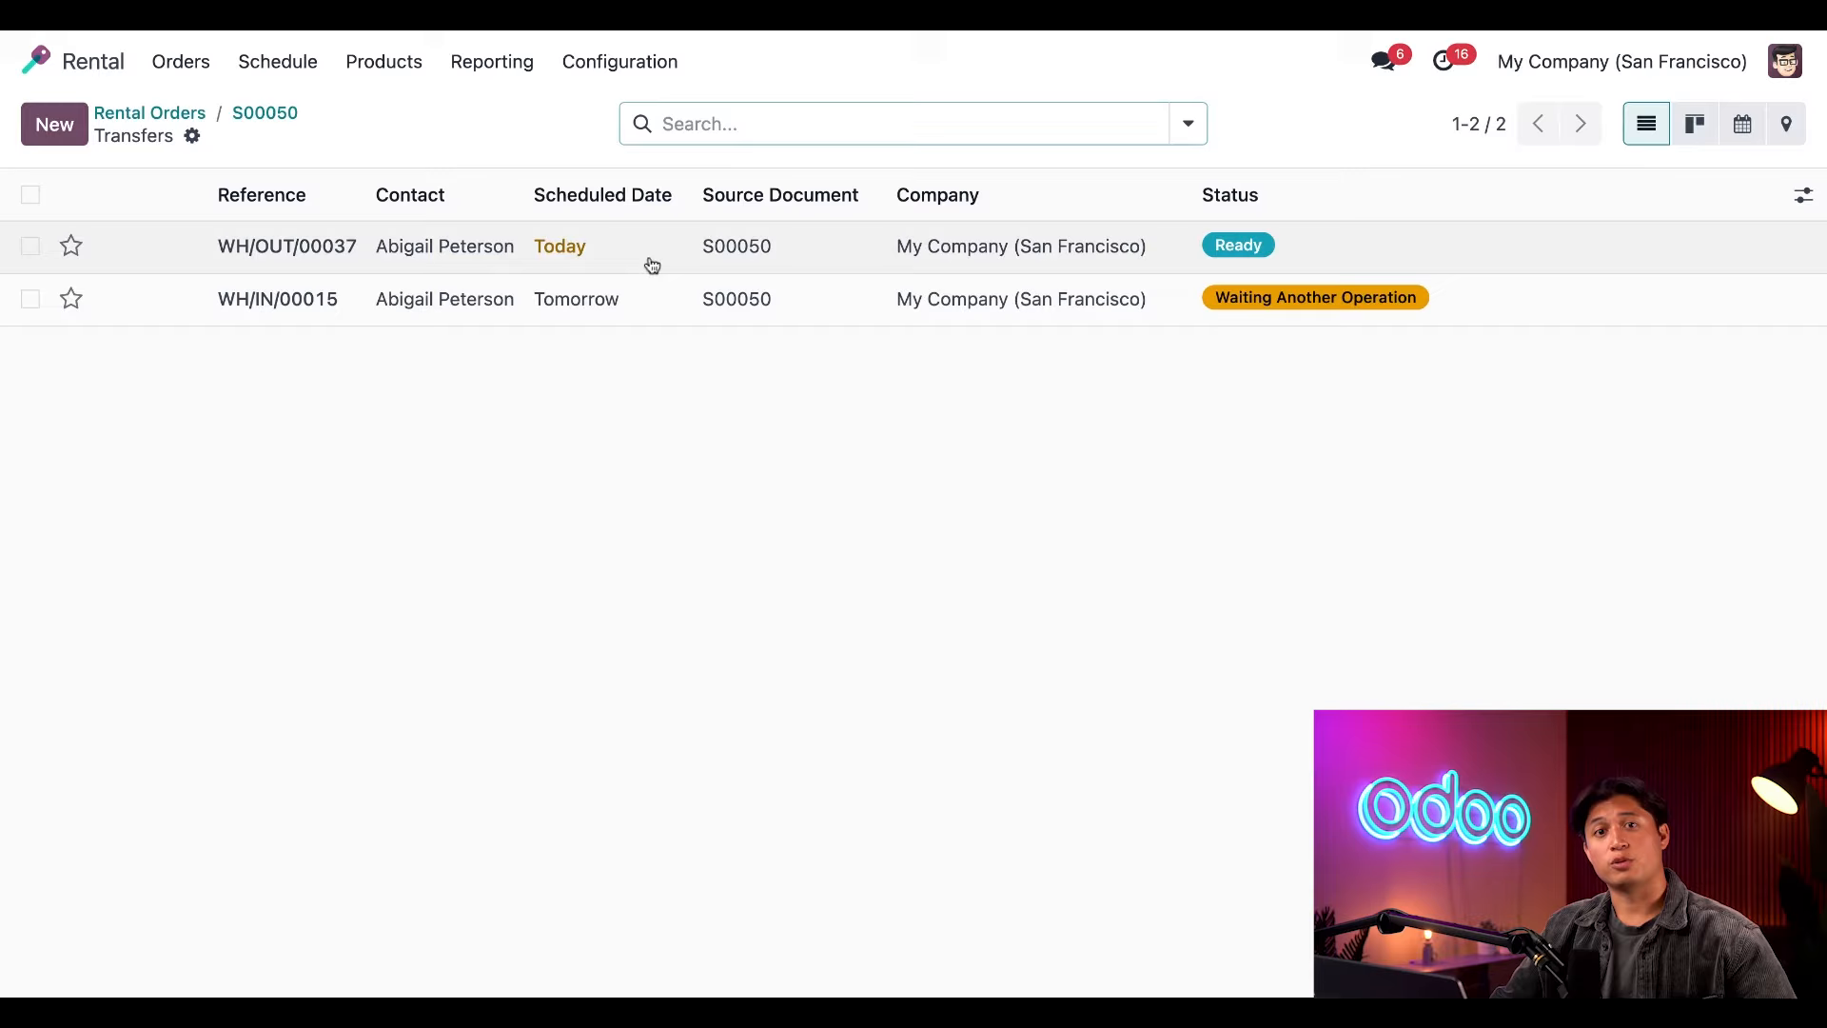
mouse_move(600, 304)
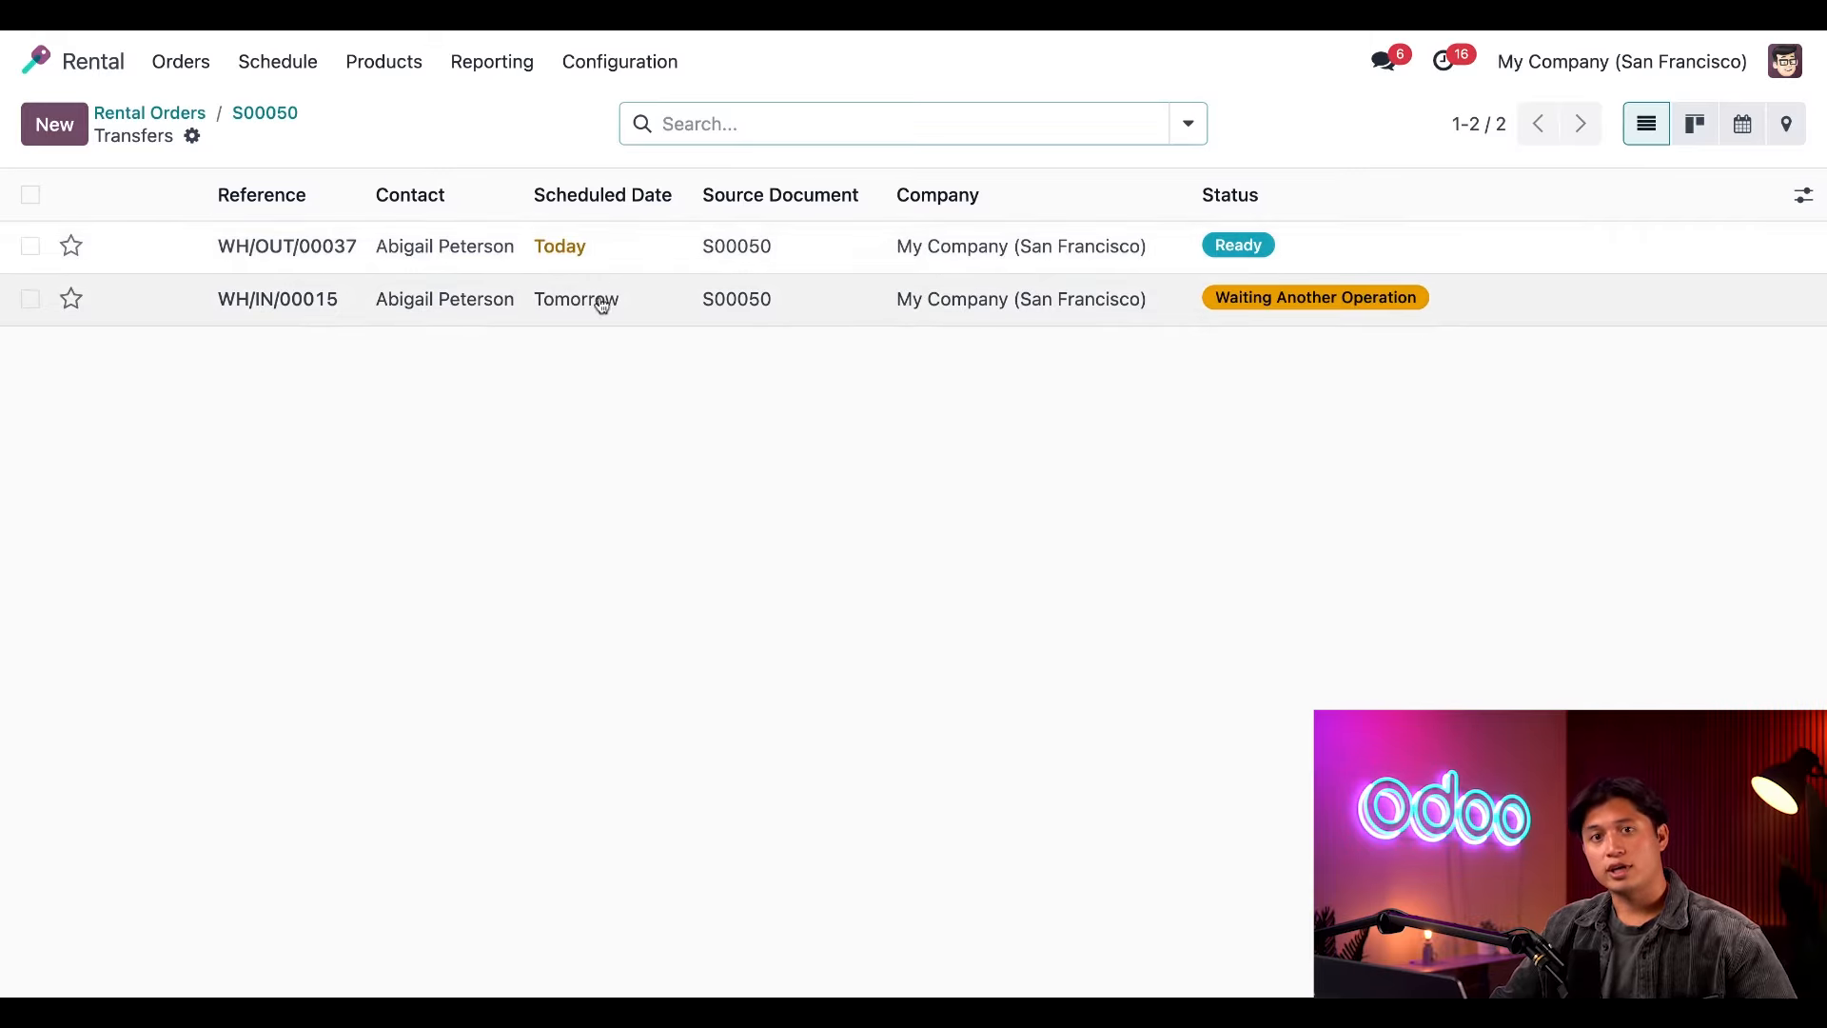
mouse_move(632, 312)
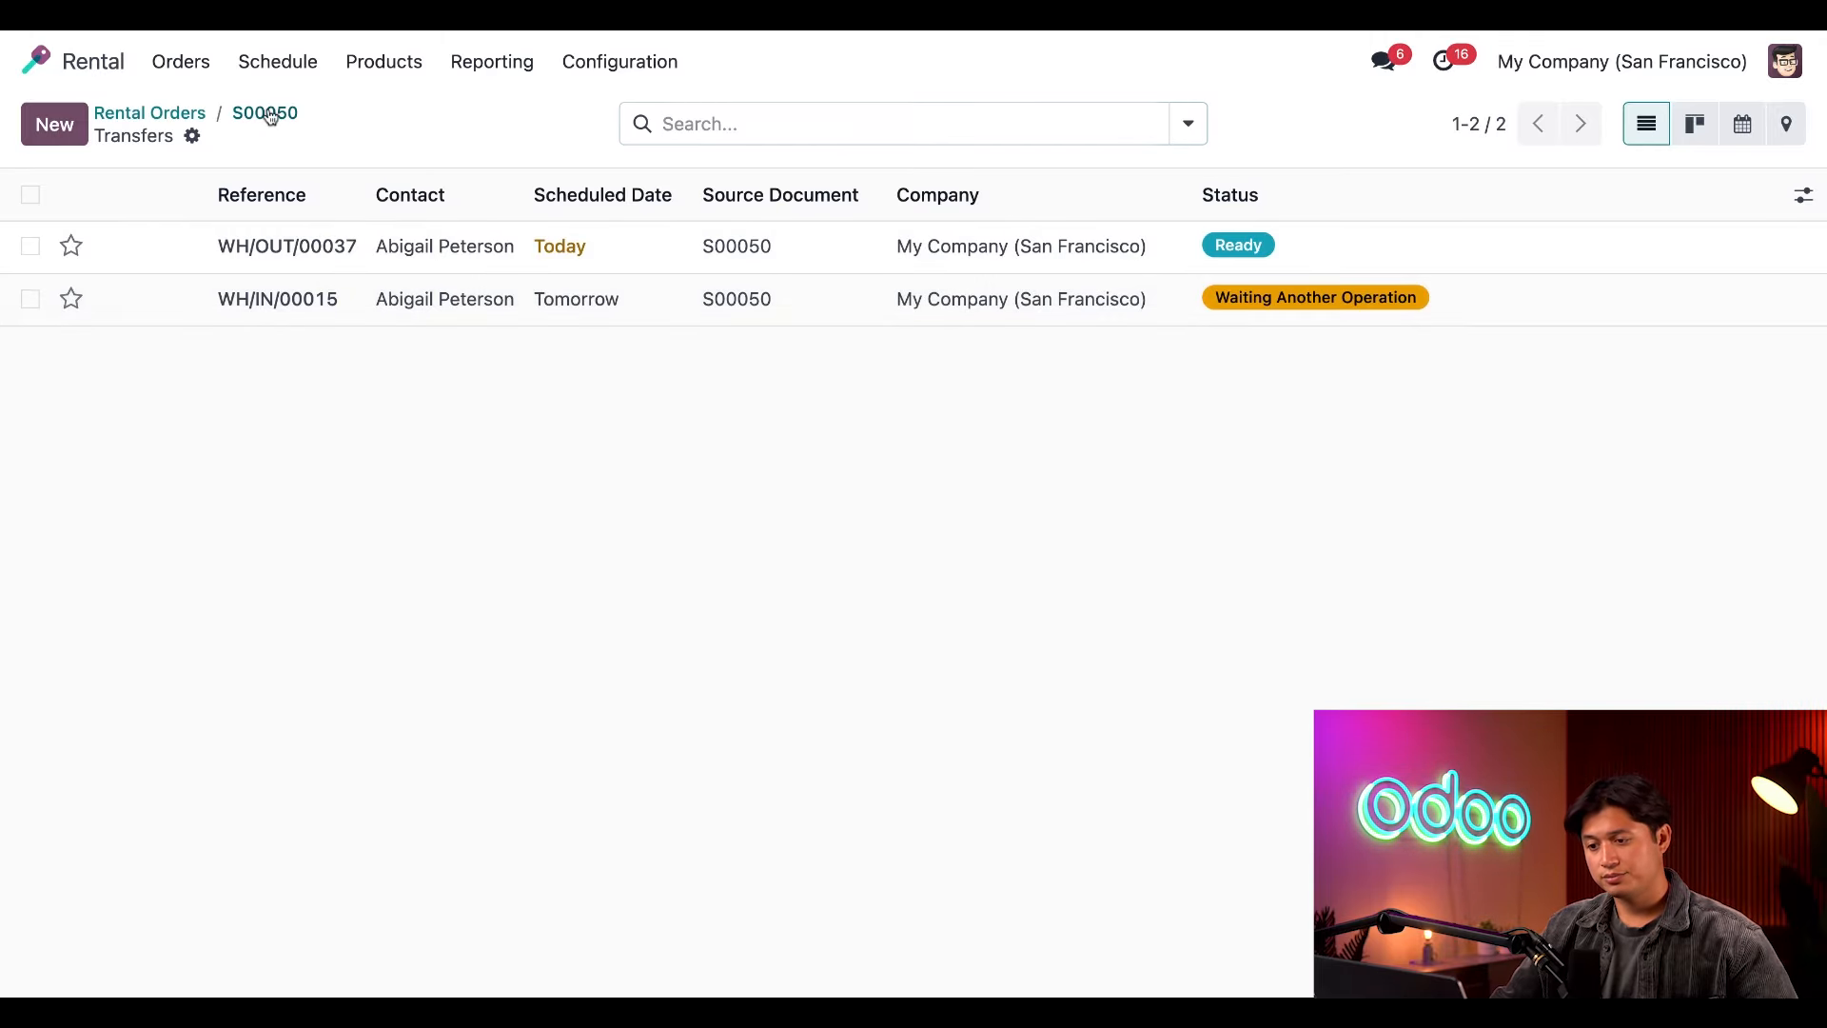
left_click(263, 112)
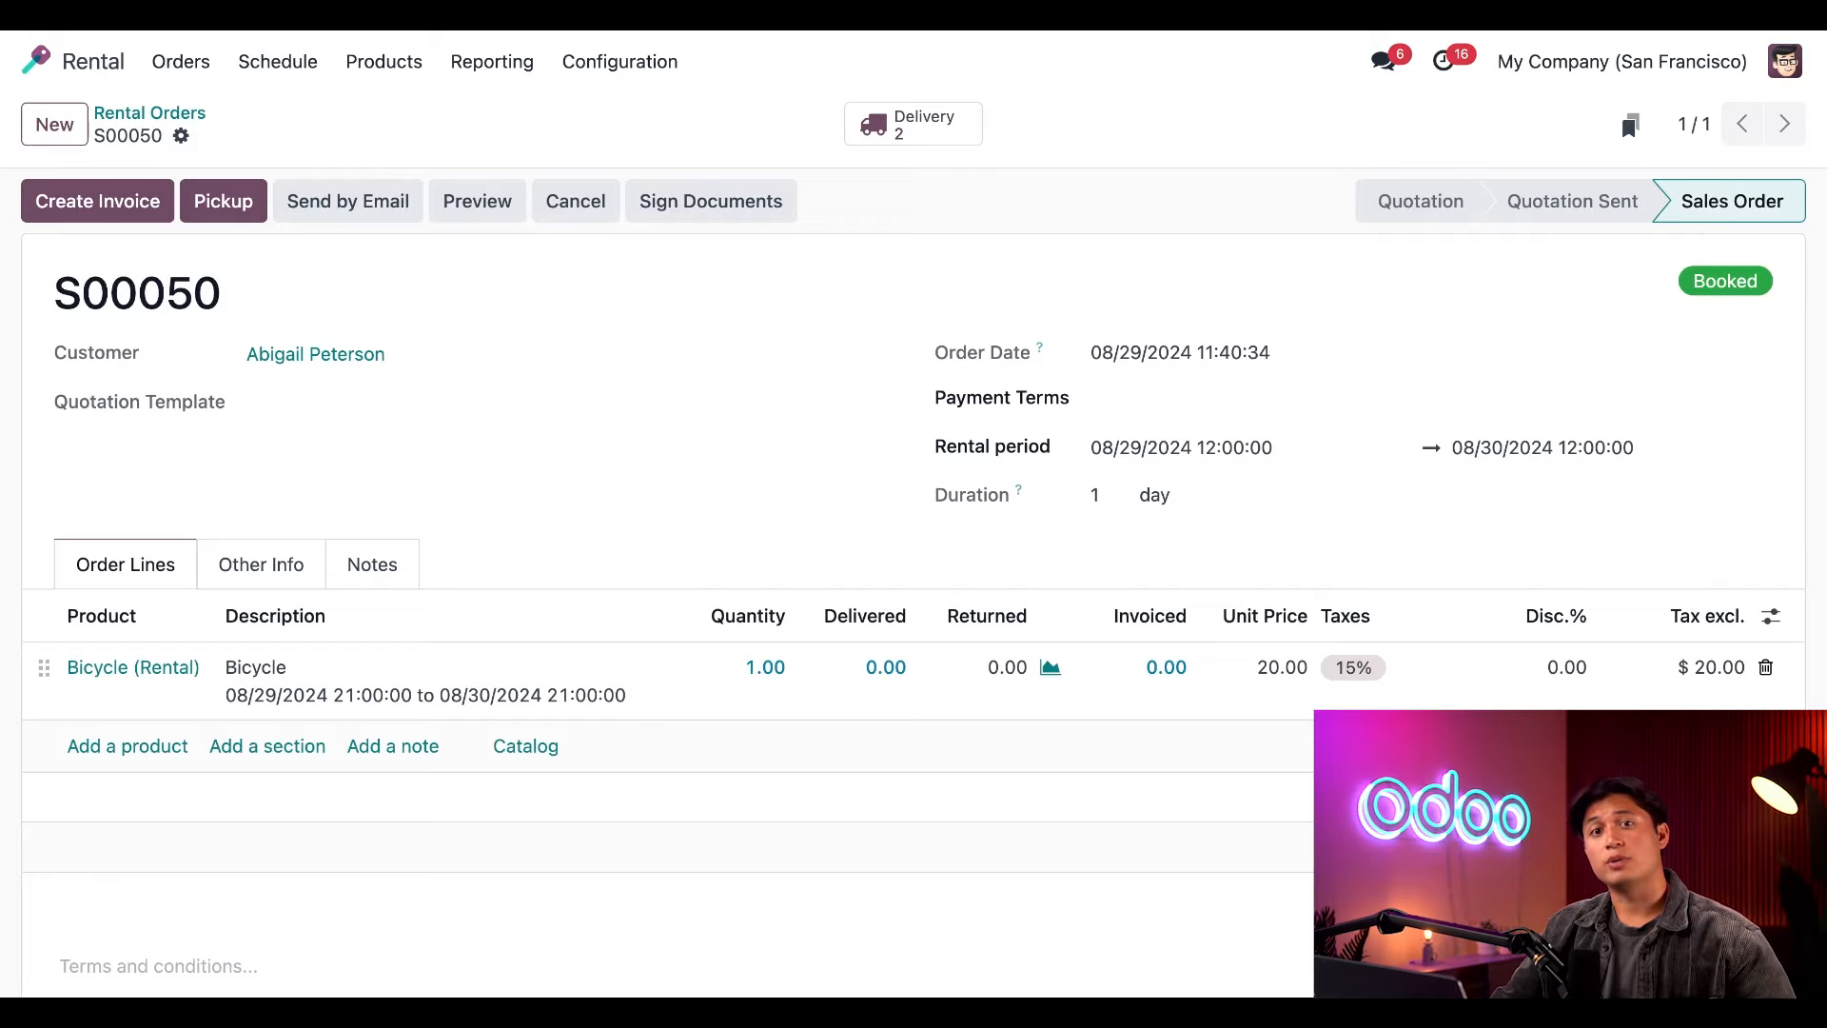
mouse_move(569, 232)
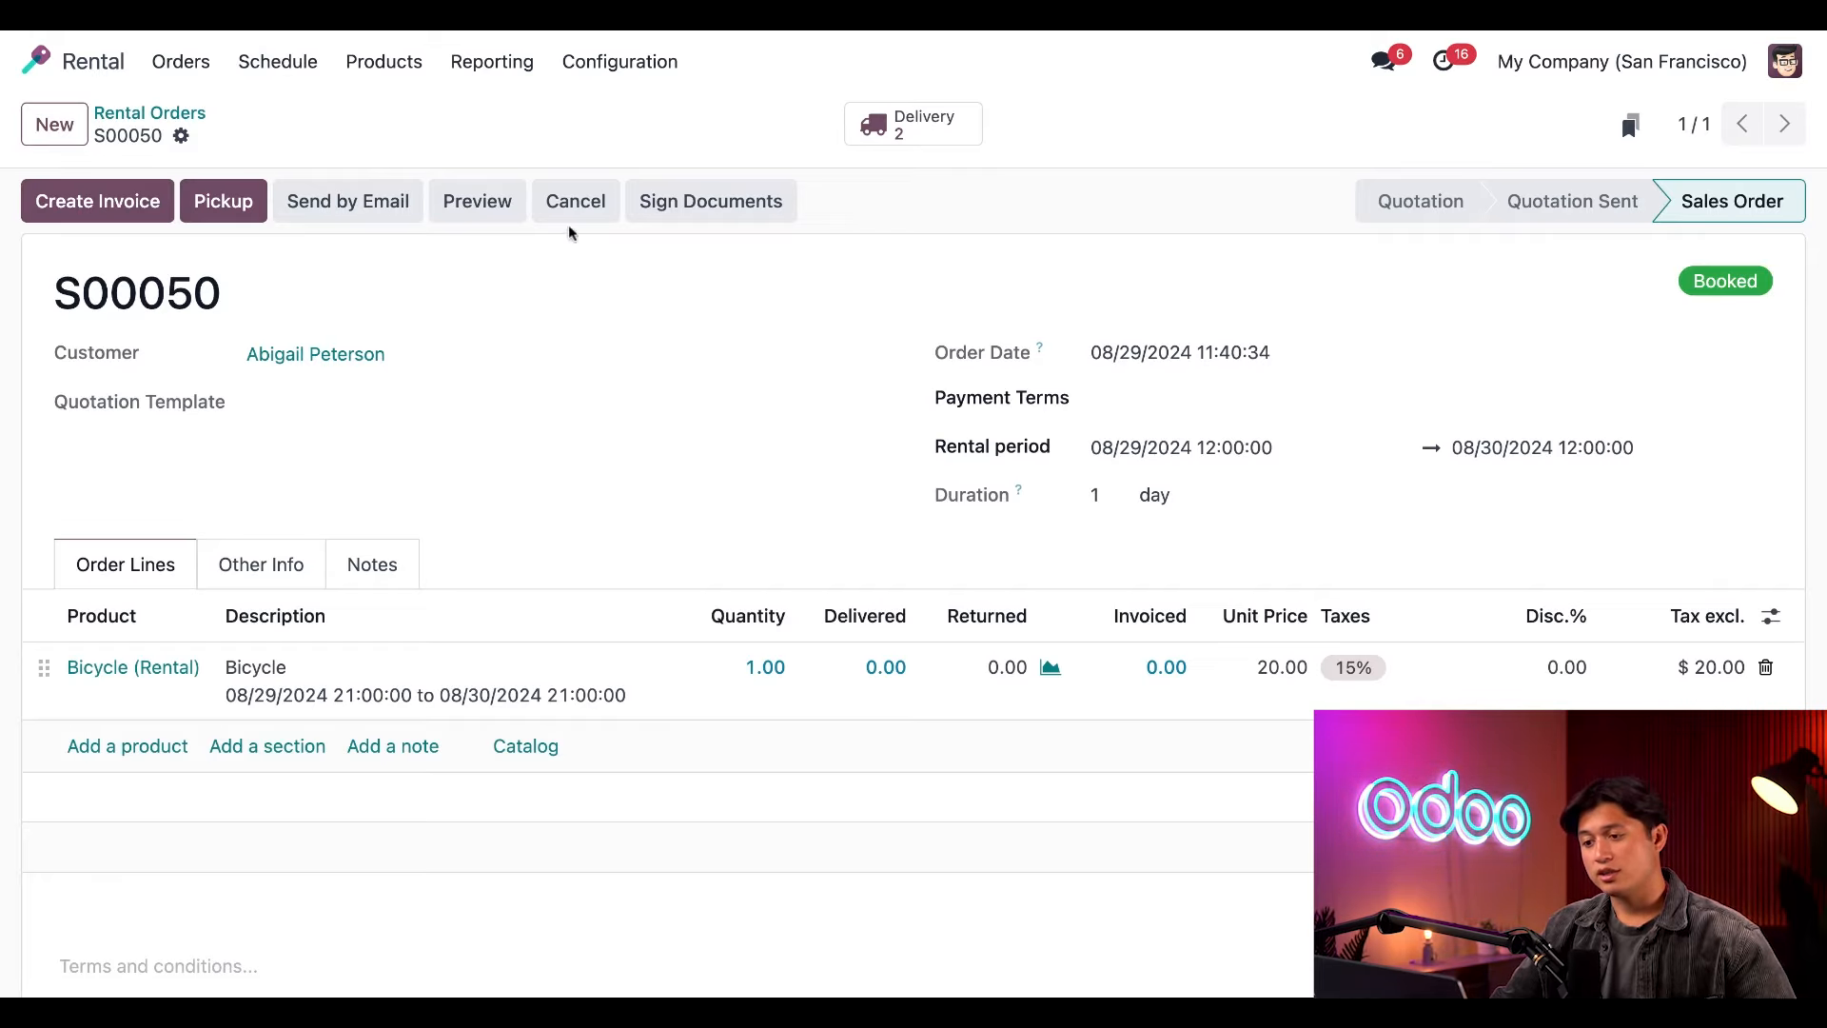
left_click(710, 200)
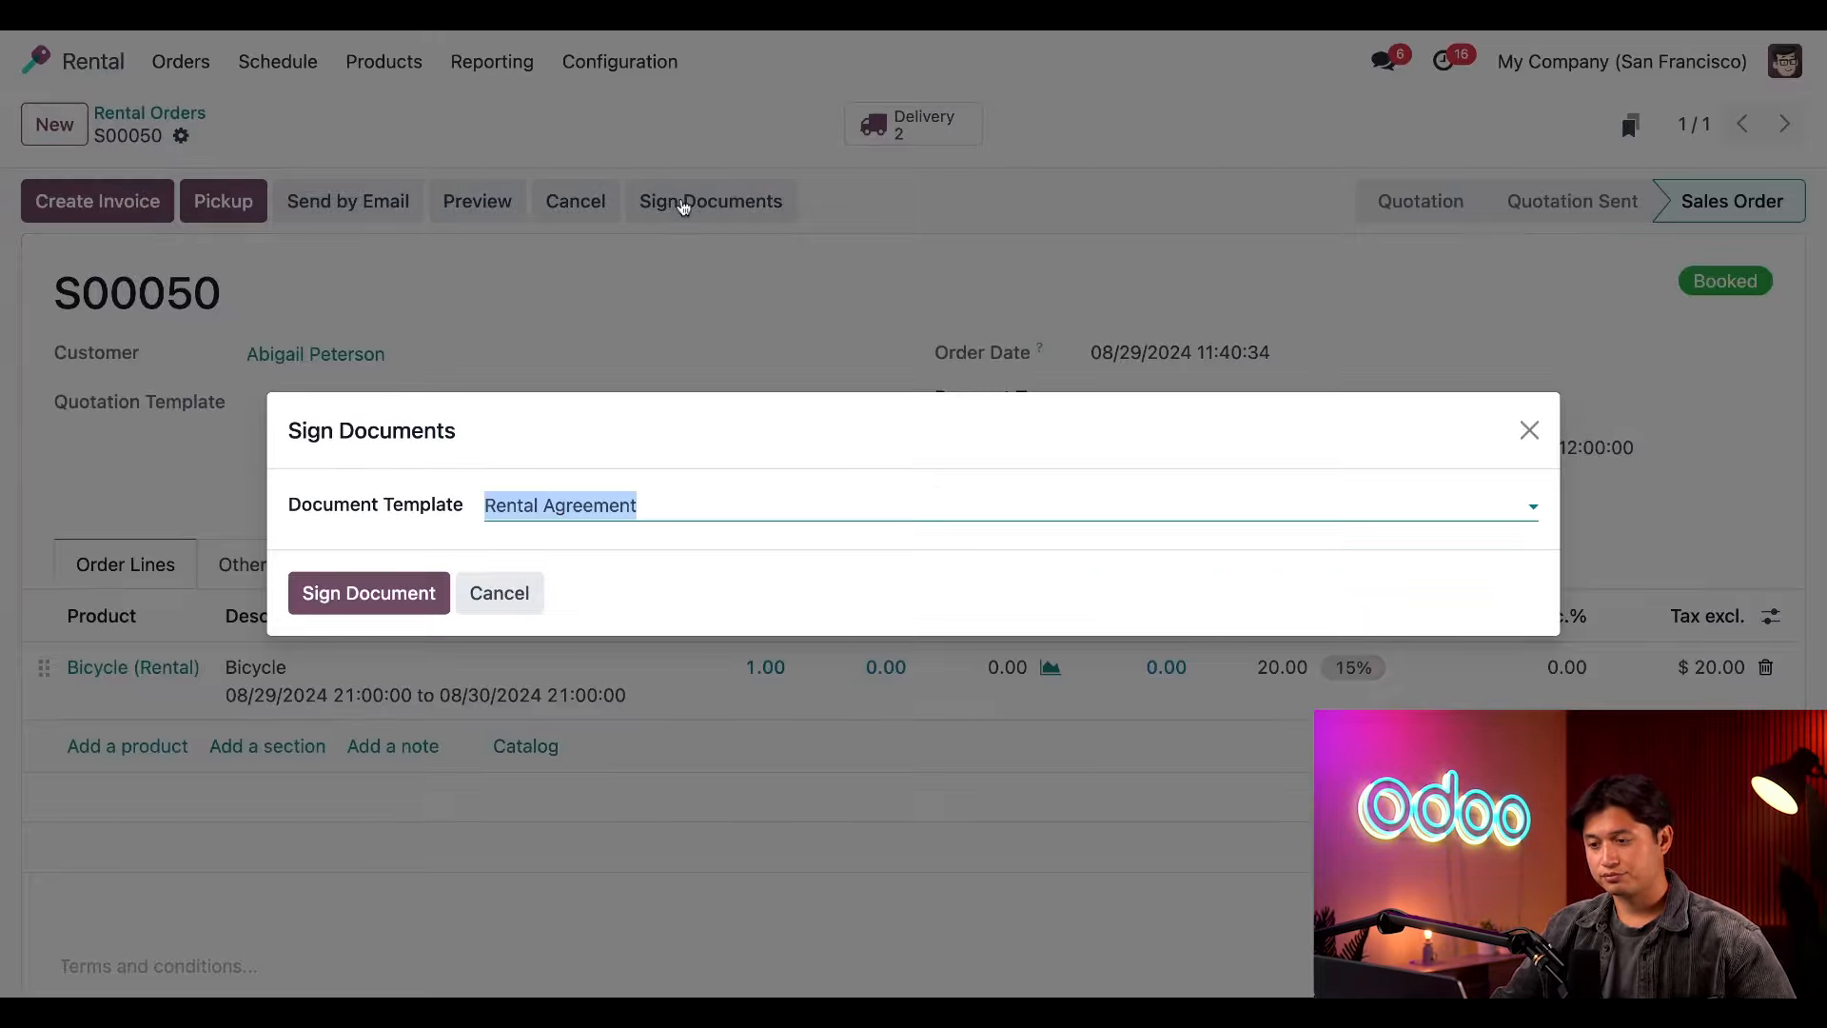
mouse_move(368, 592)
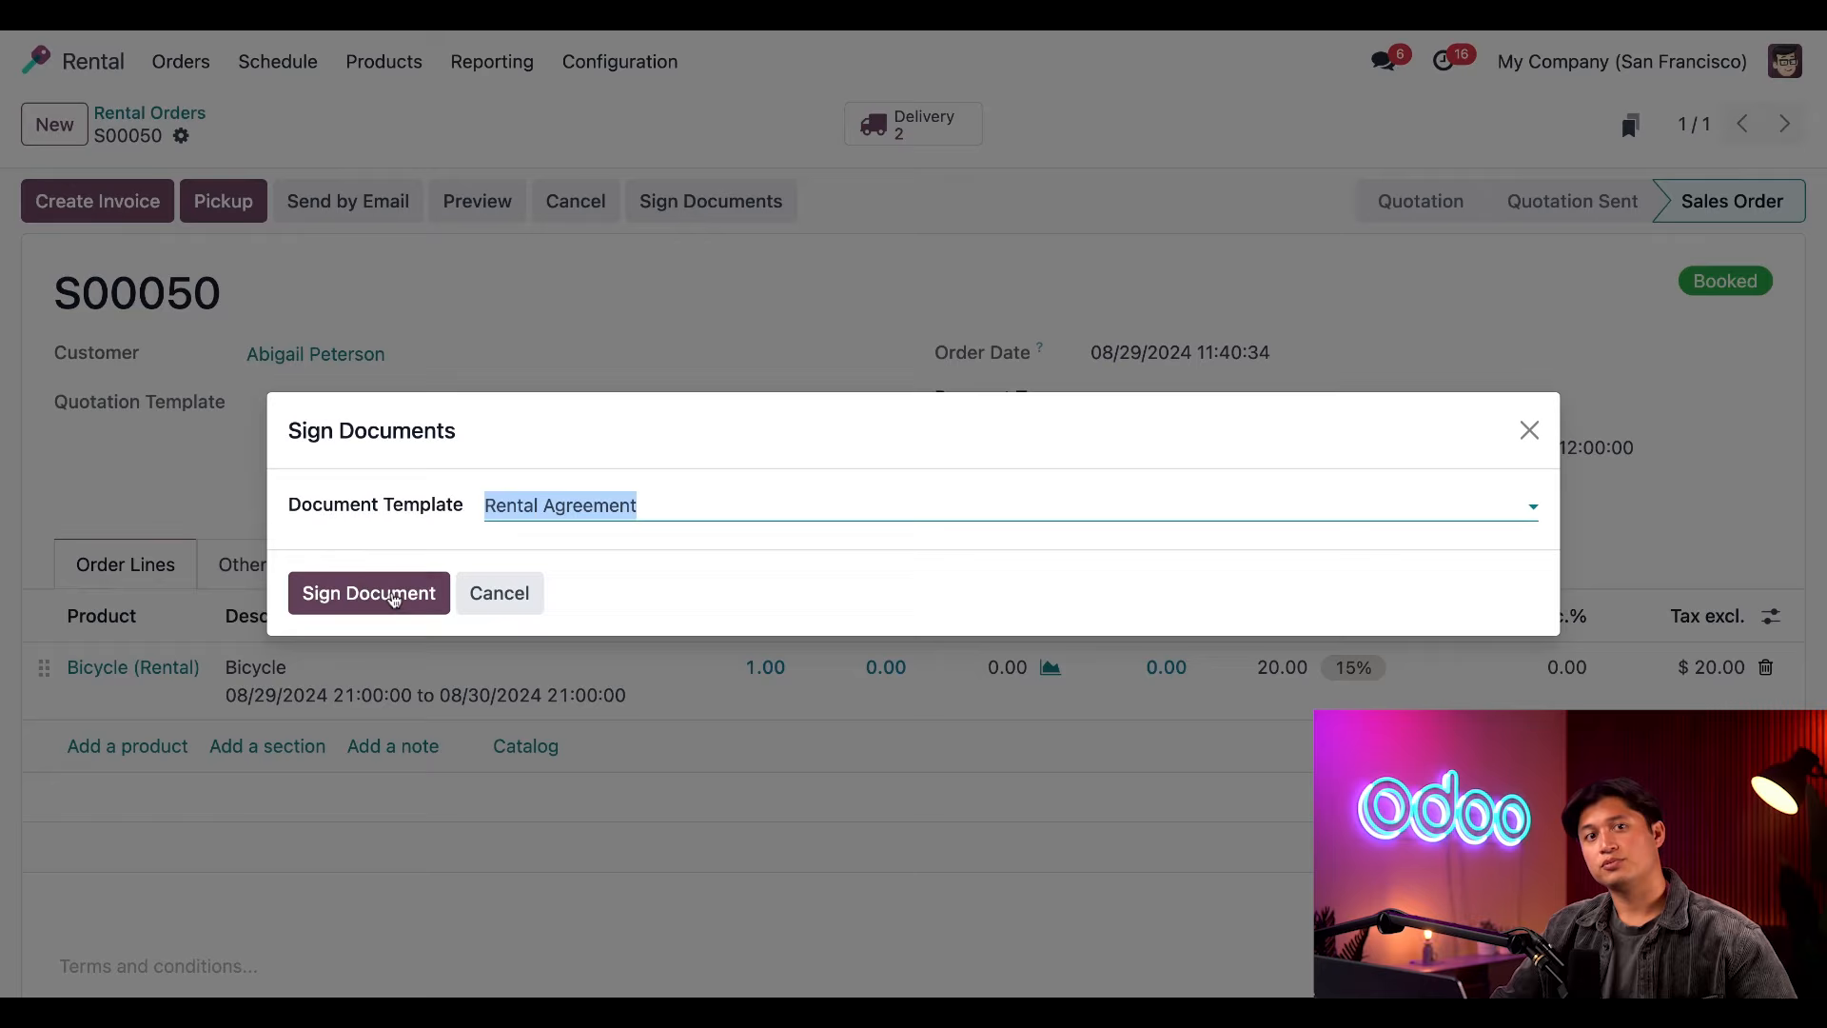
left_click(367, 592)
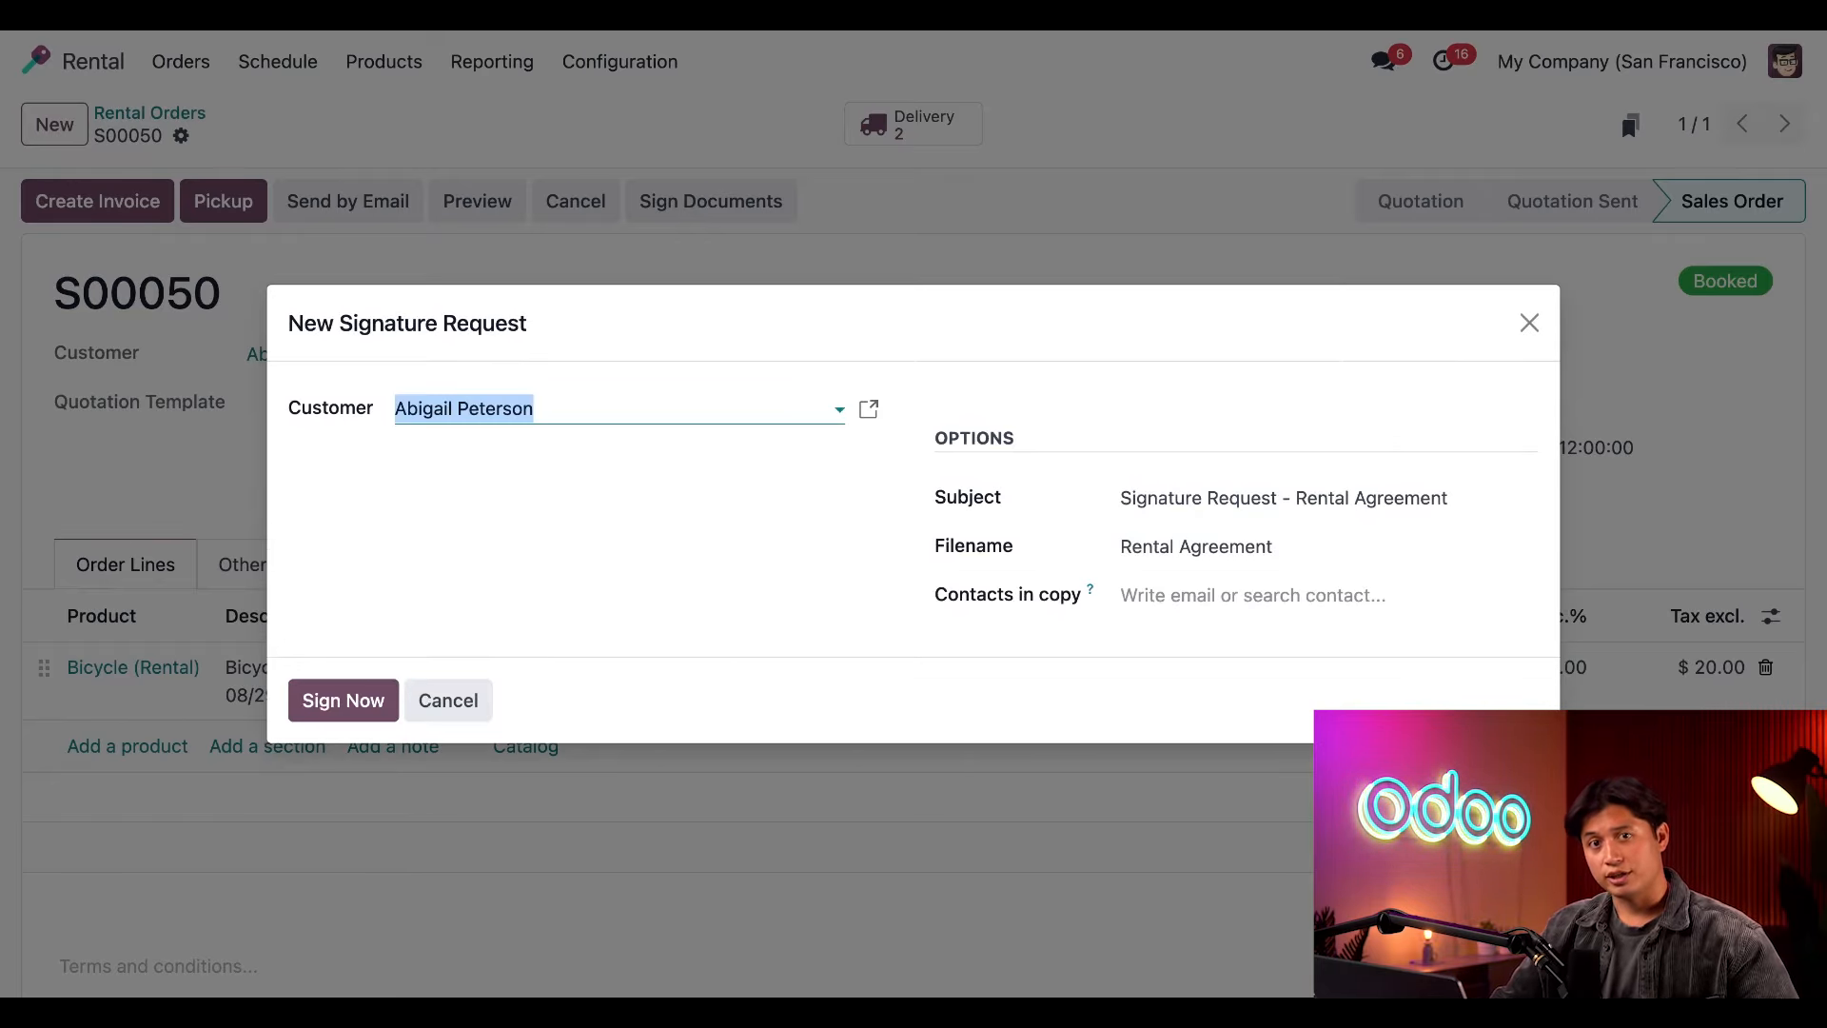
left_click(342, 700)
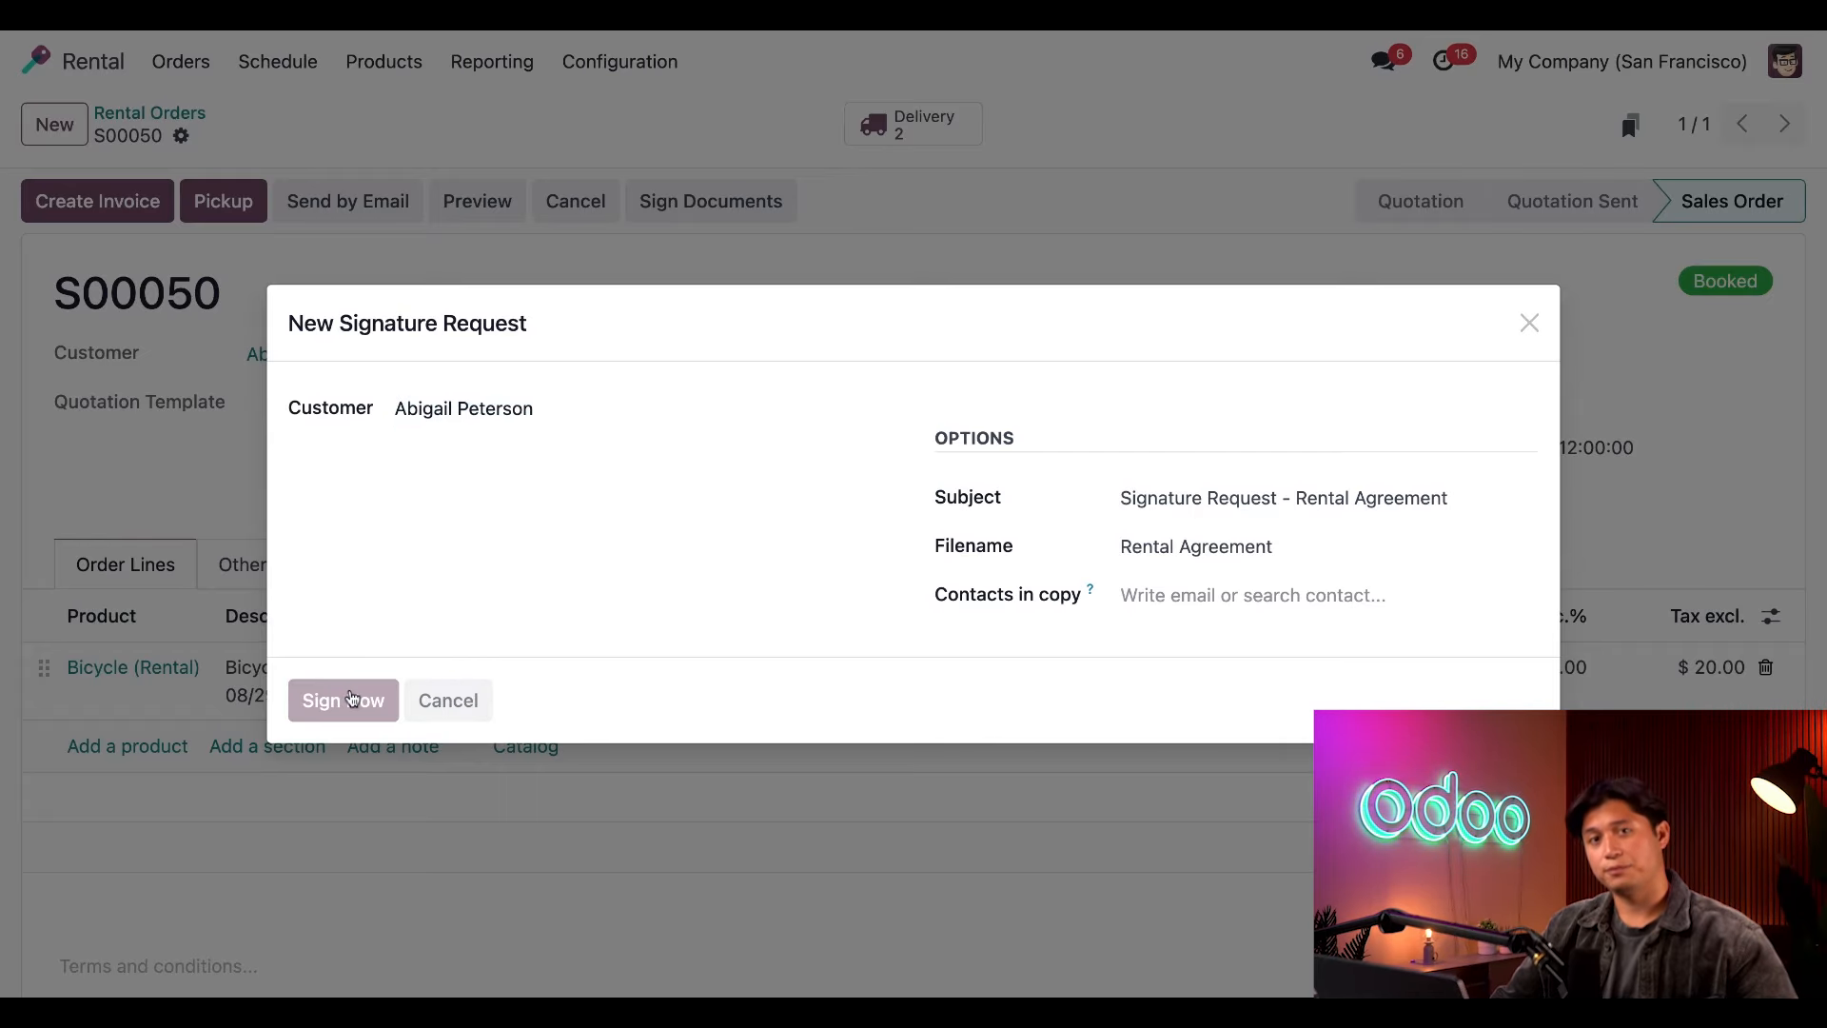
left_click(342, 700)
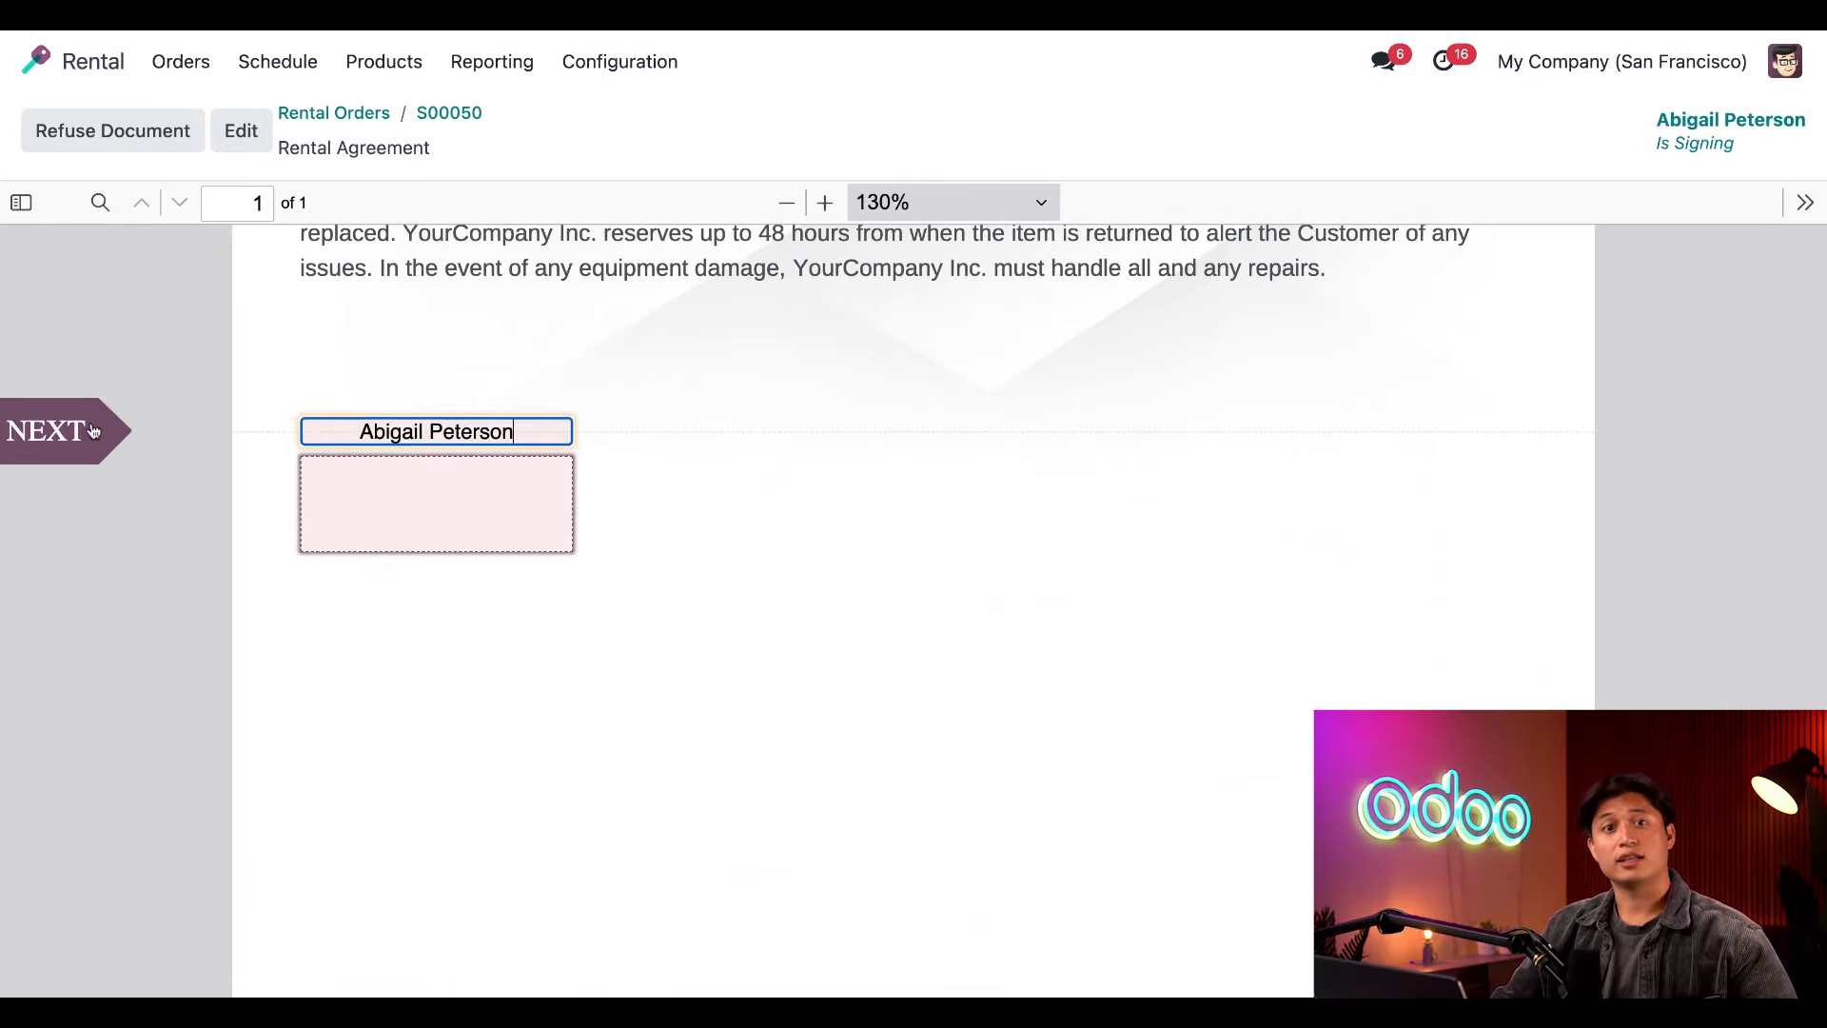
scroll("down", 3)
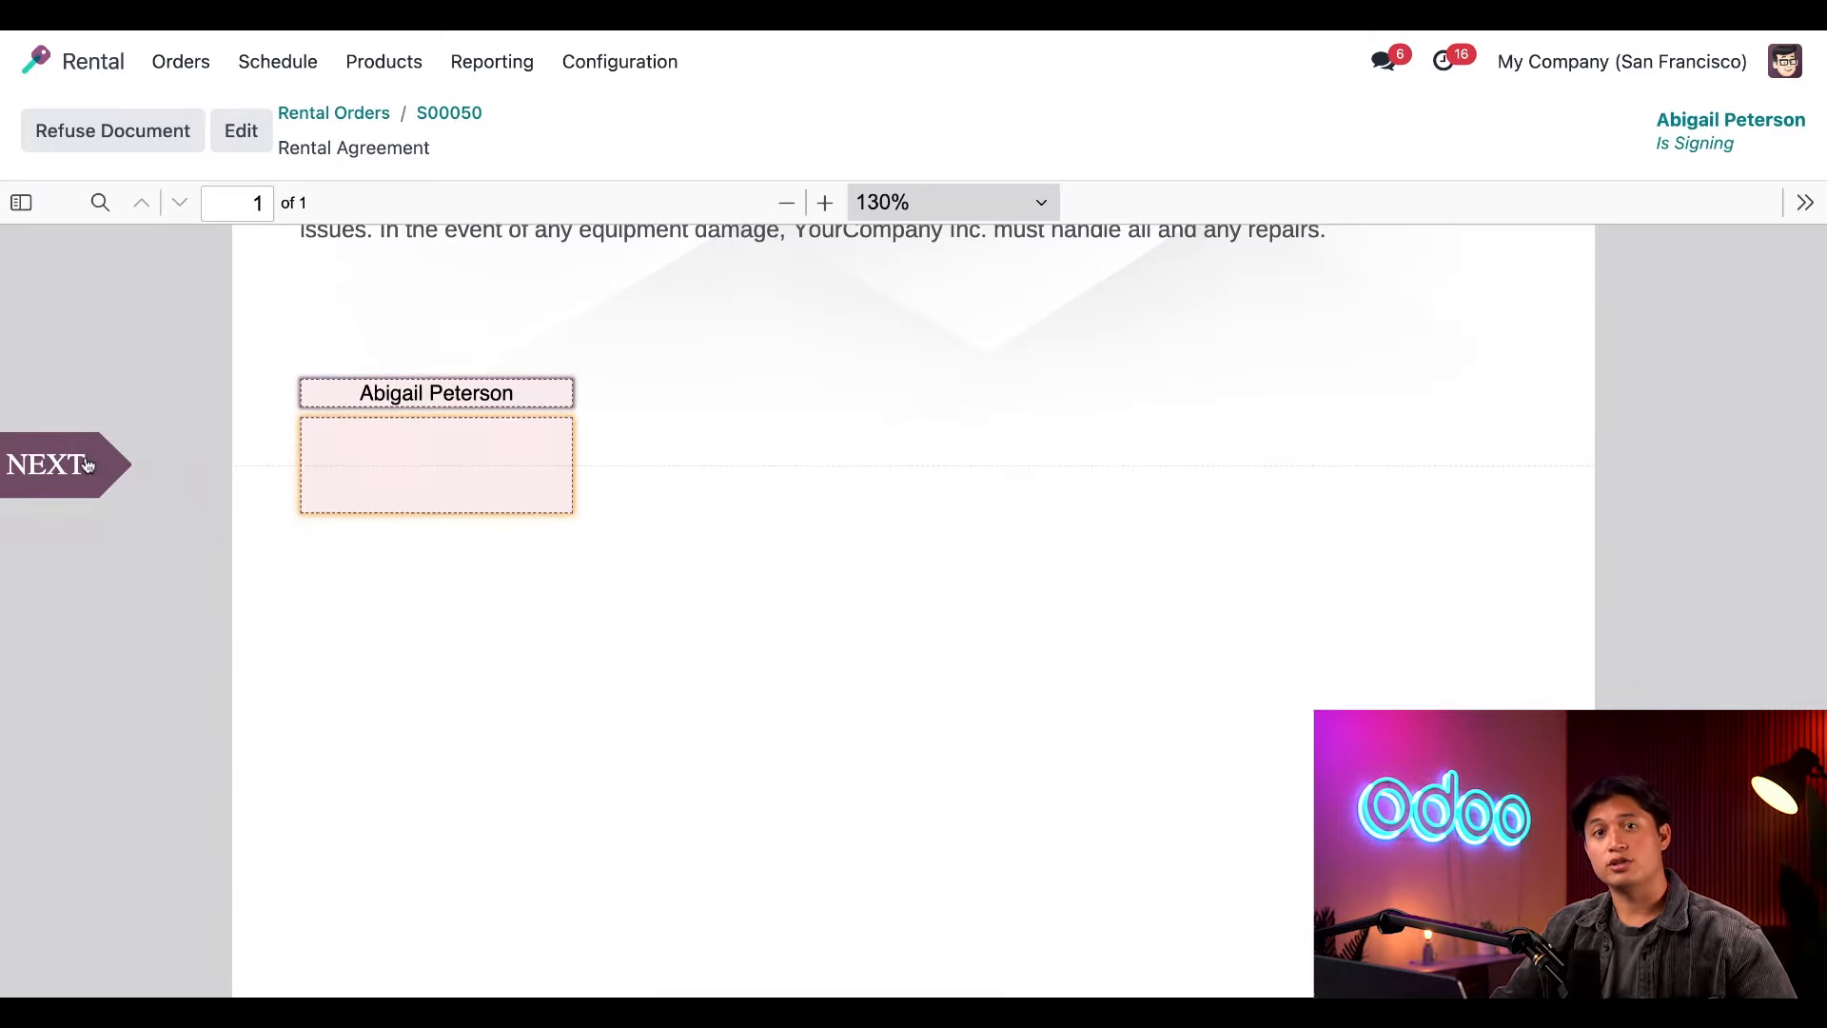
left_click(436, 462)
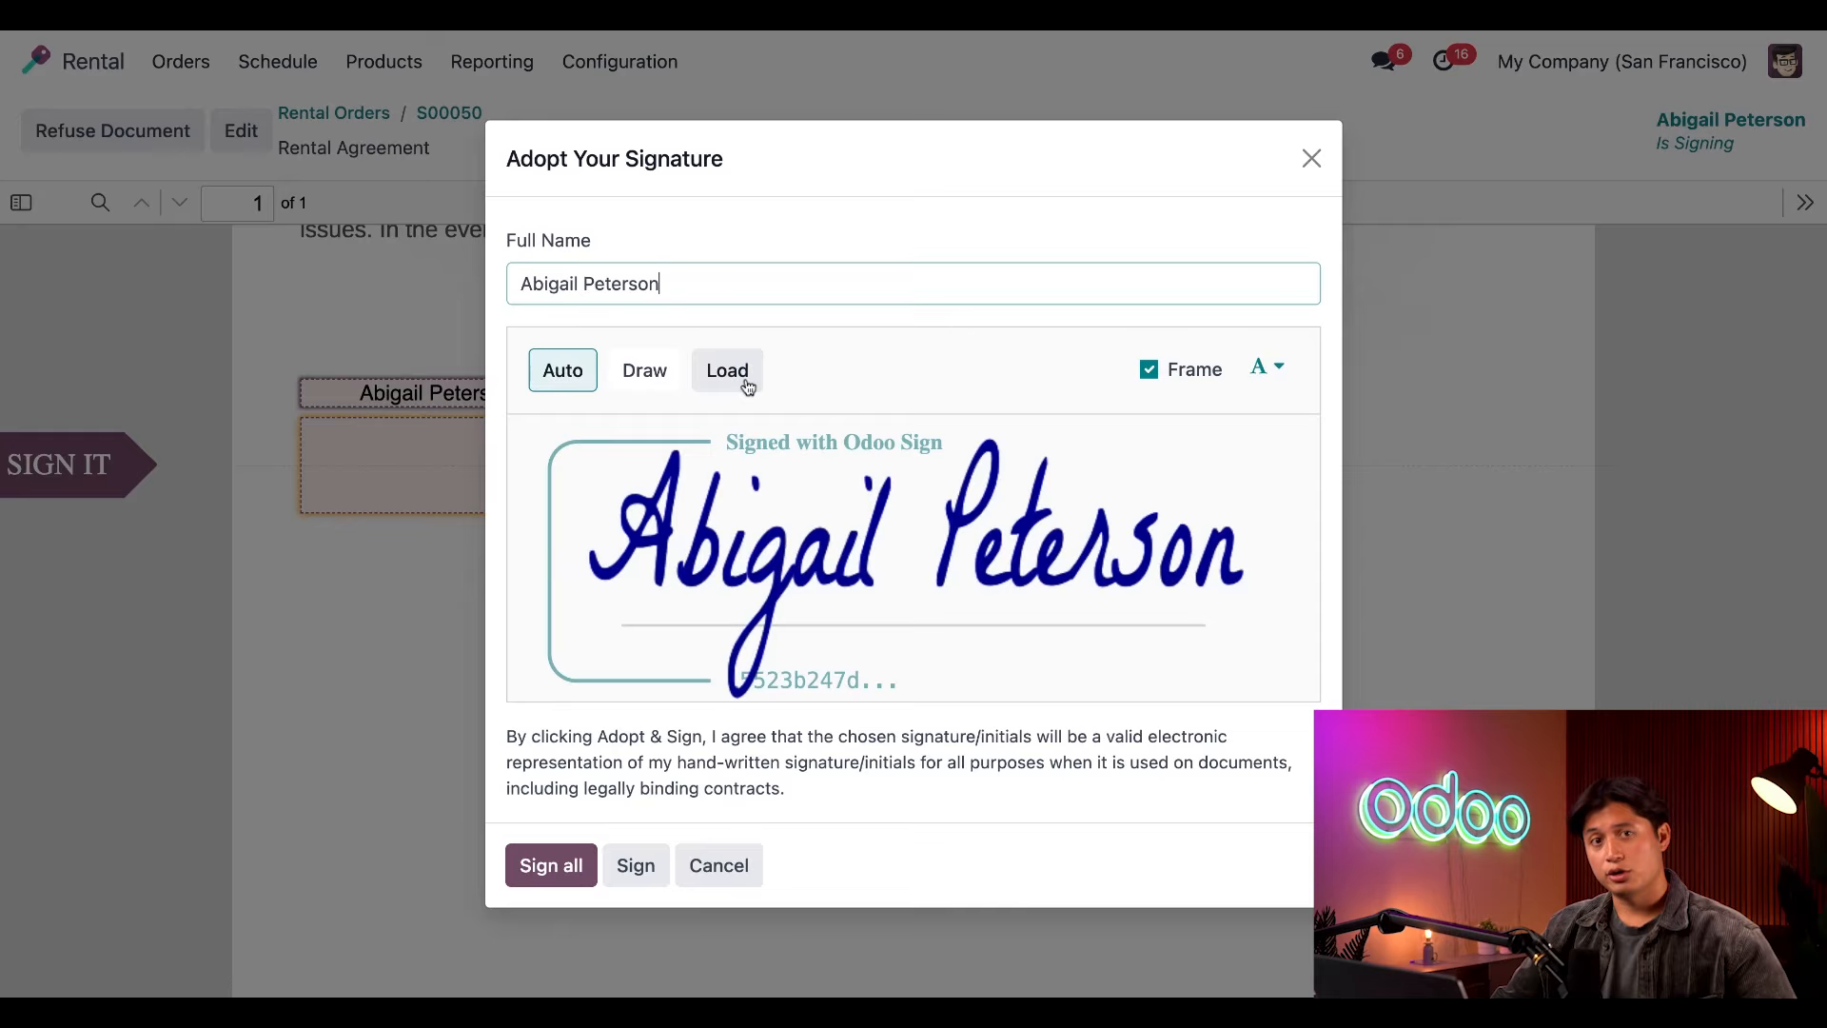
mouse_move(521, 495)
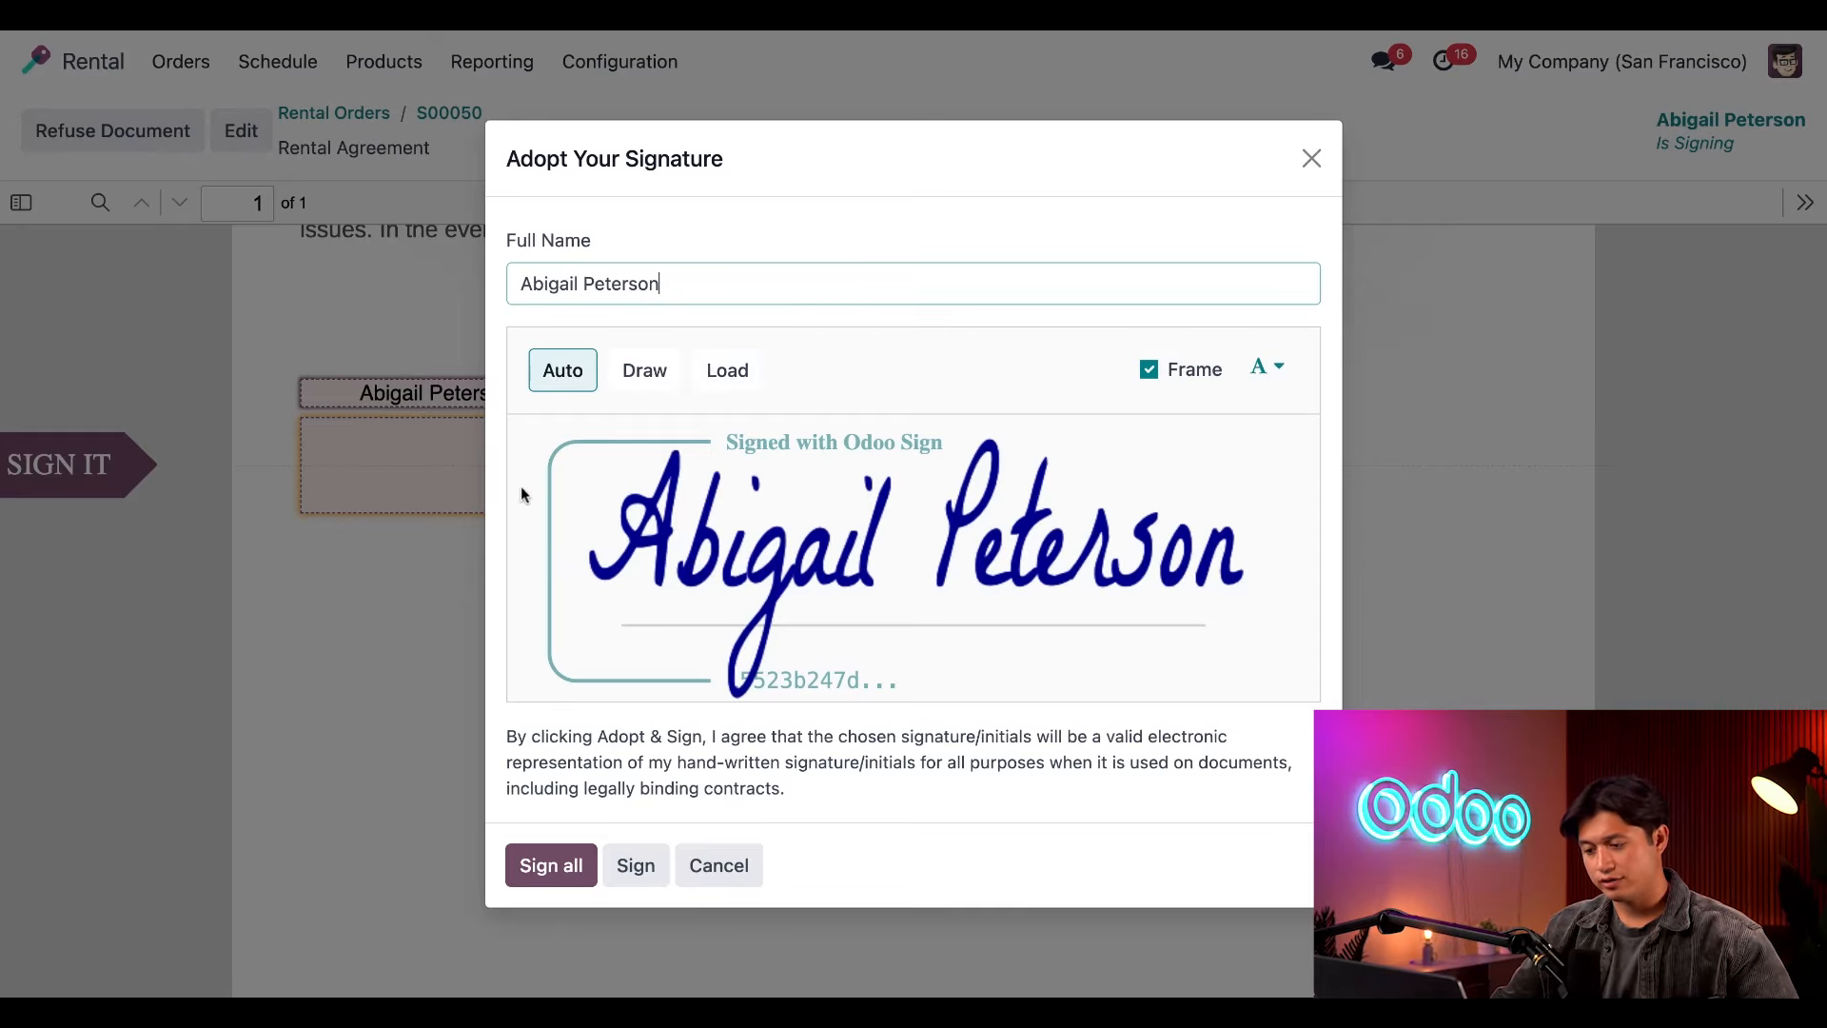
mouse_move(522, 495)
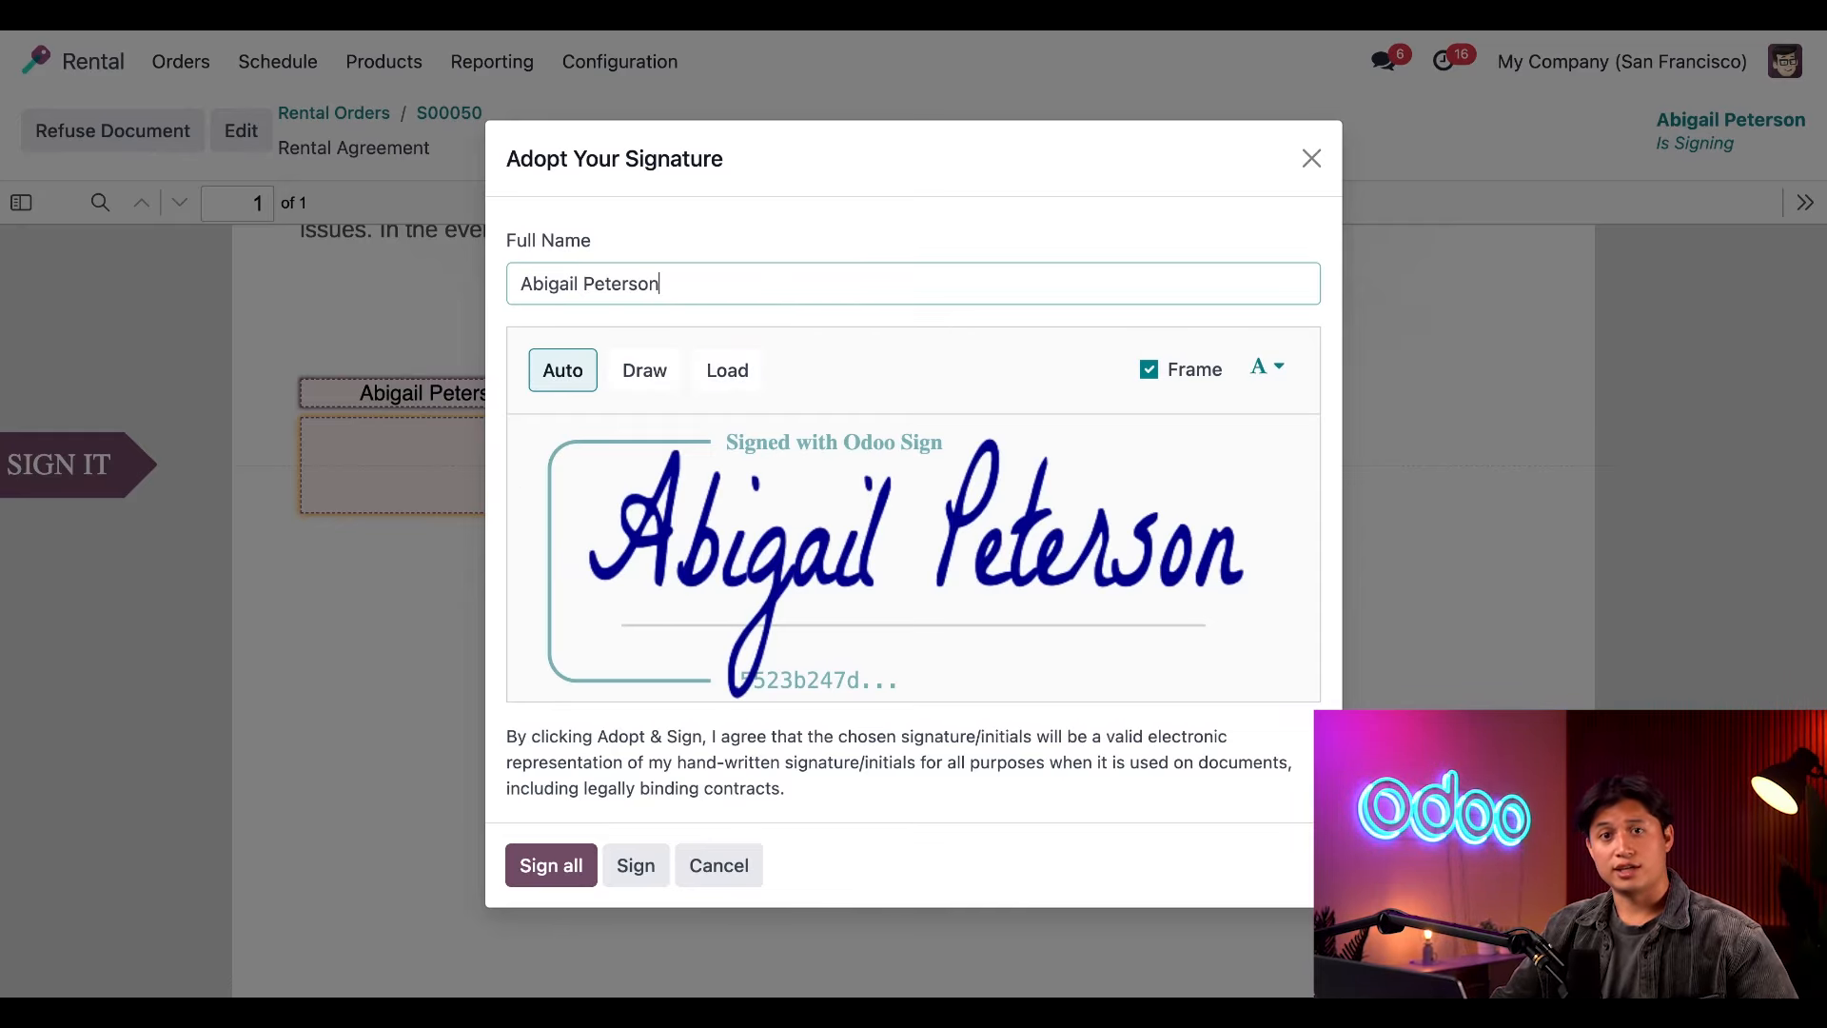
left_click(550, 864)
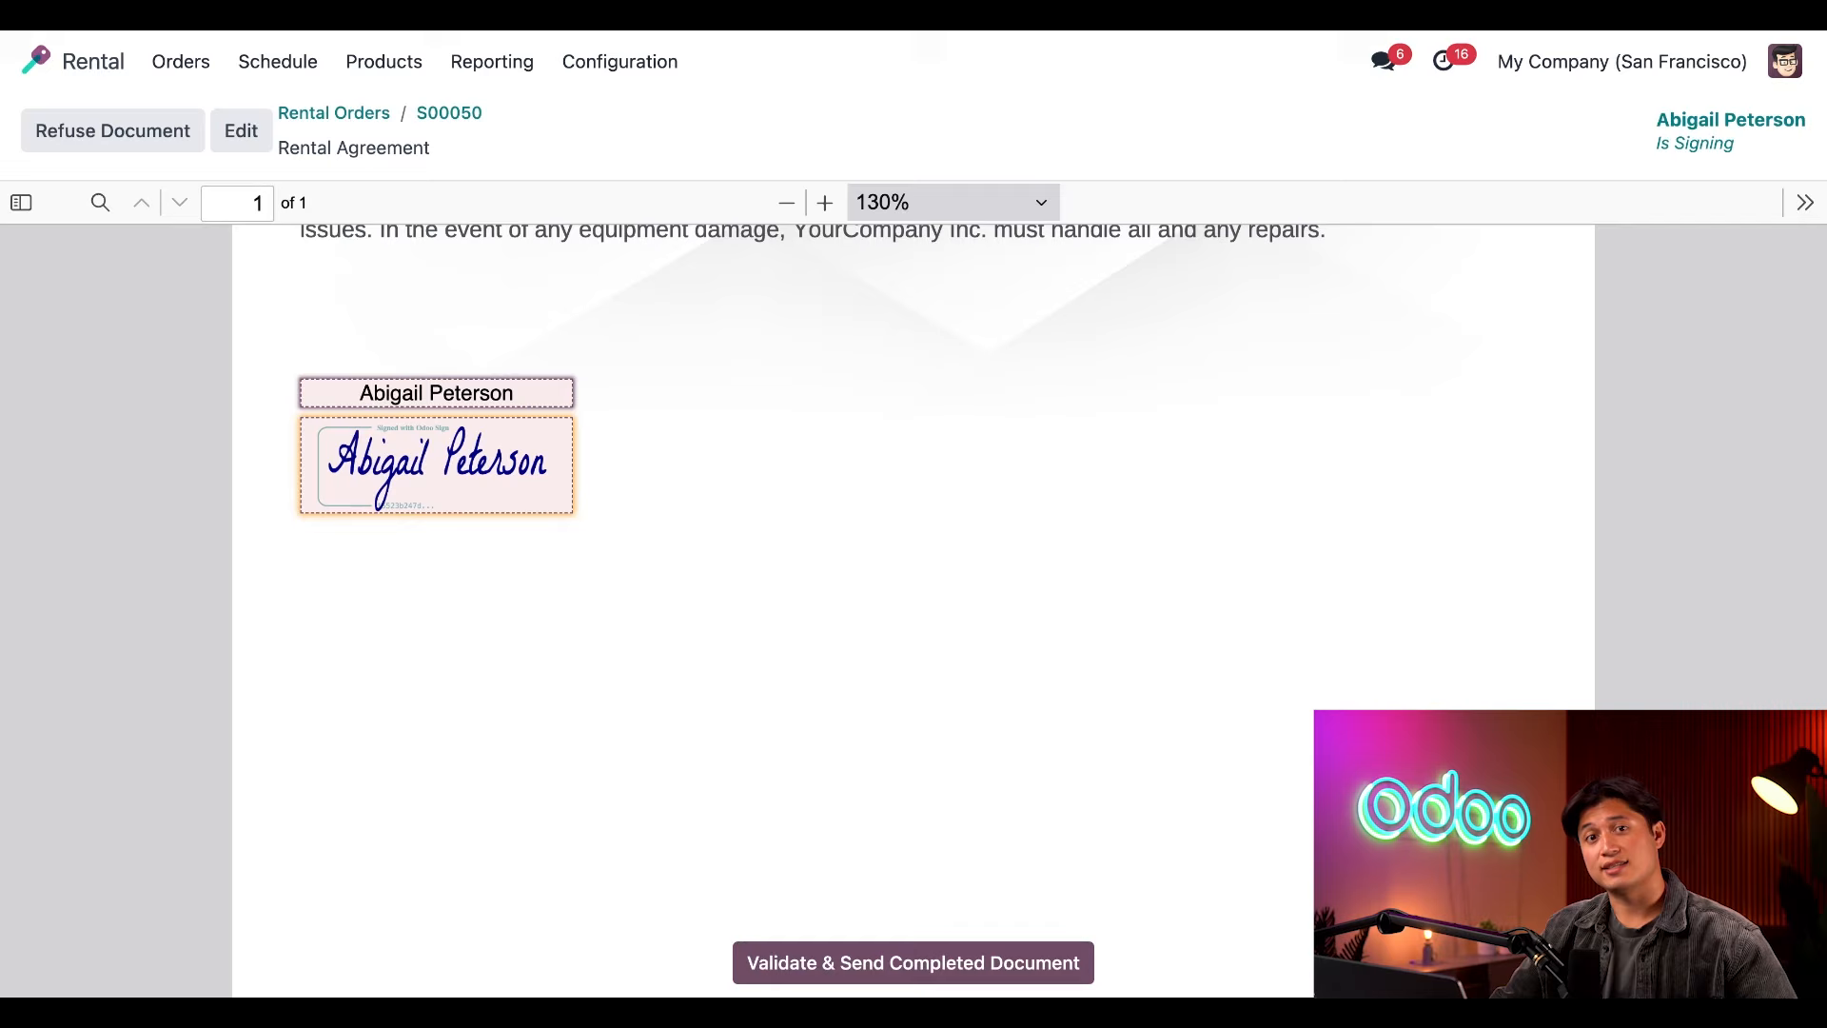
left_click(911, 961)
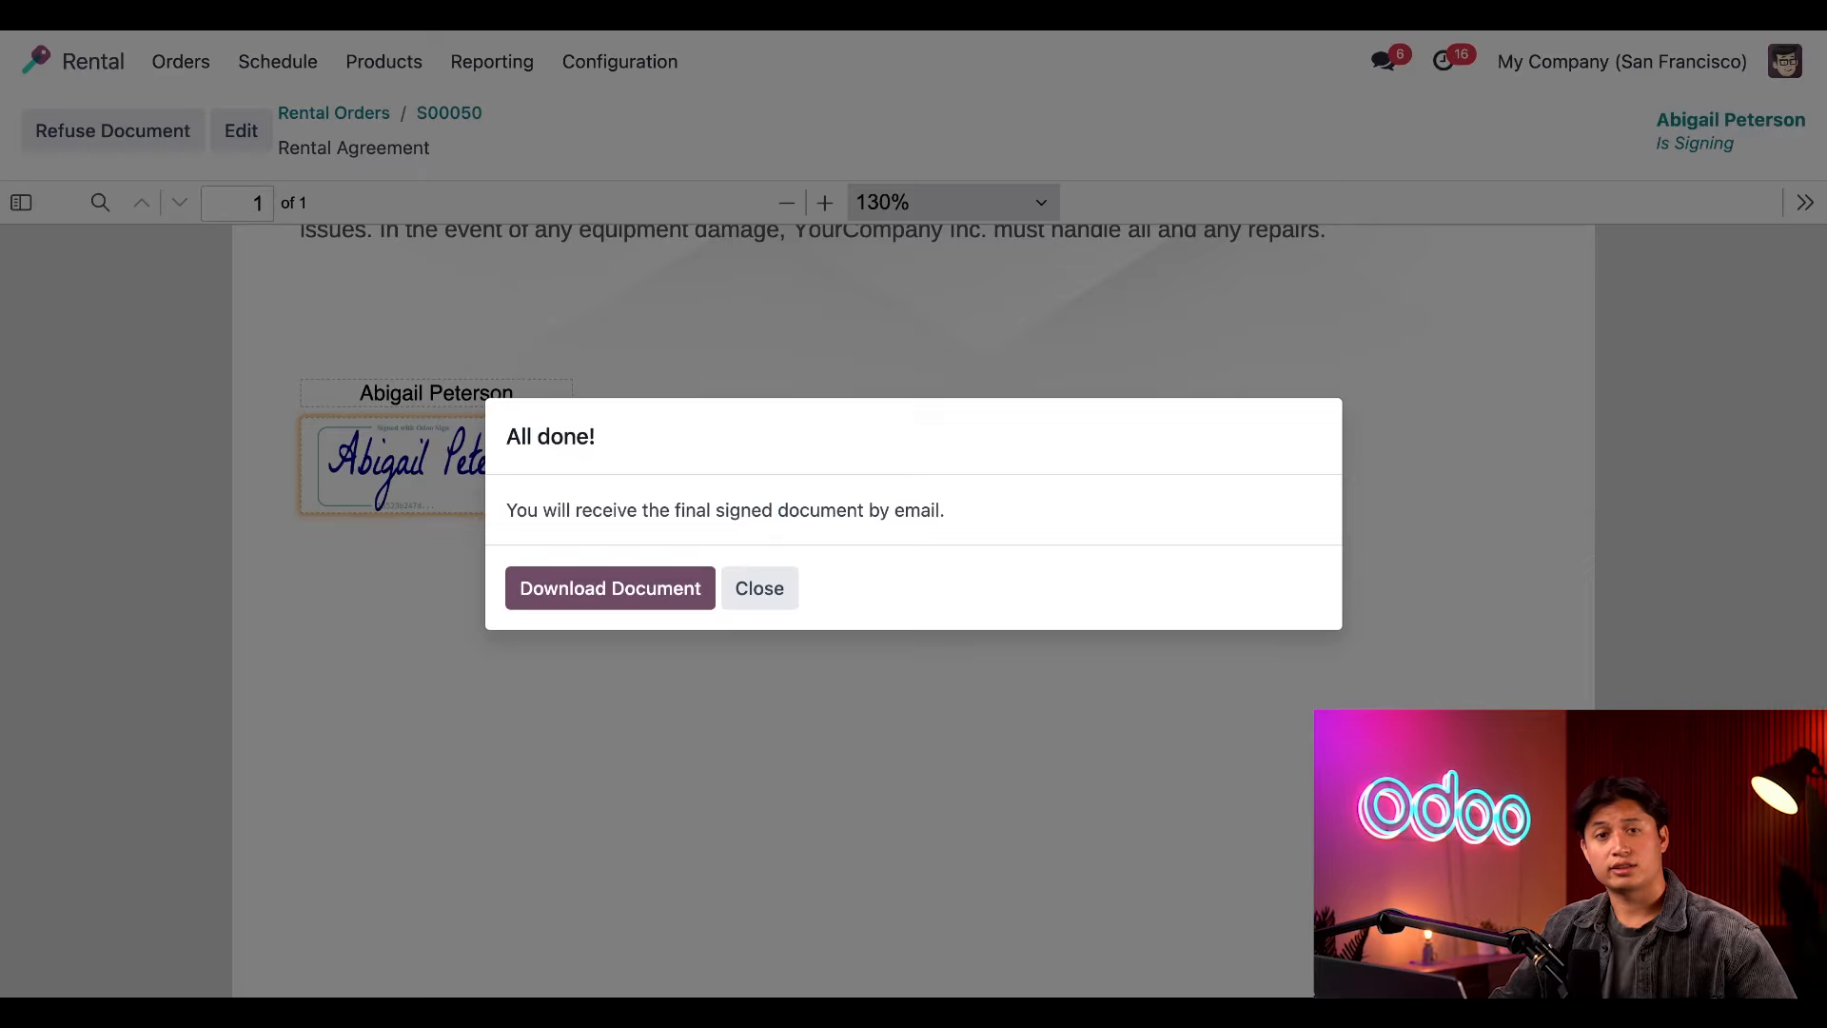
left_click(759, 588)
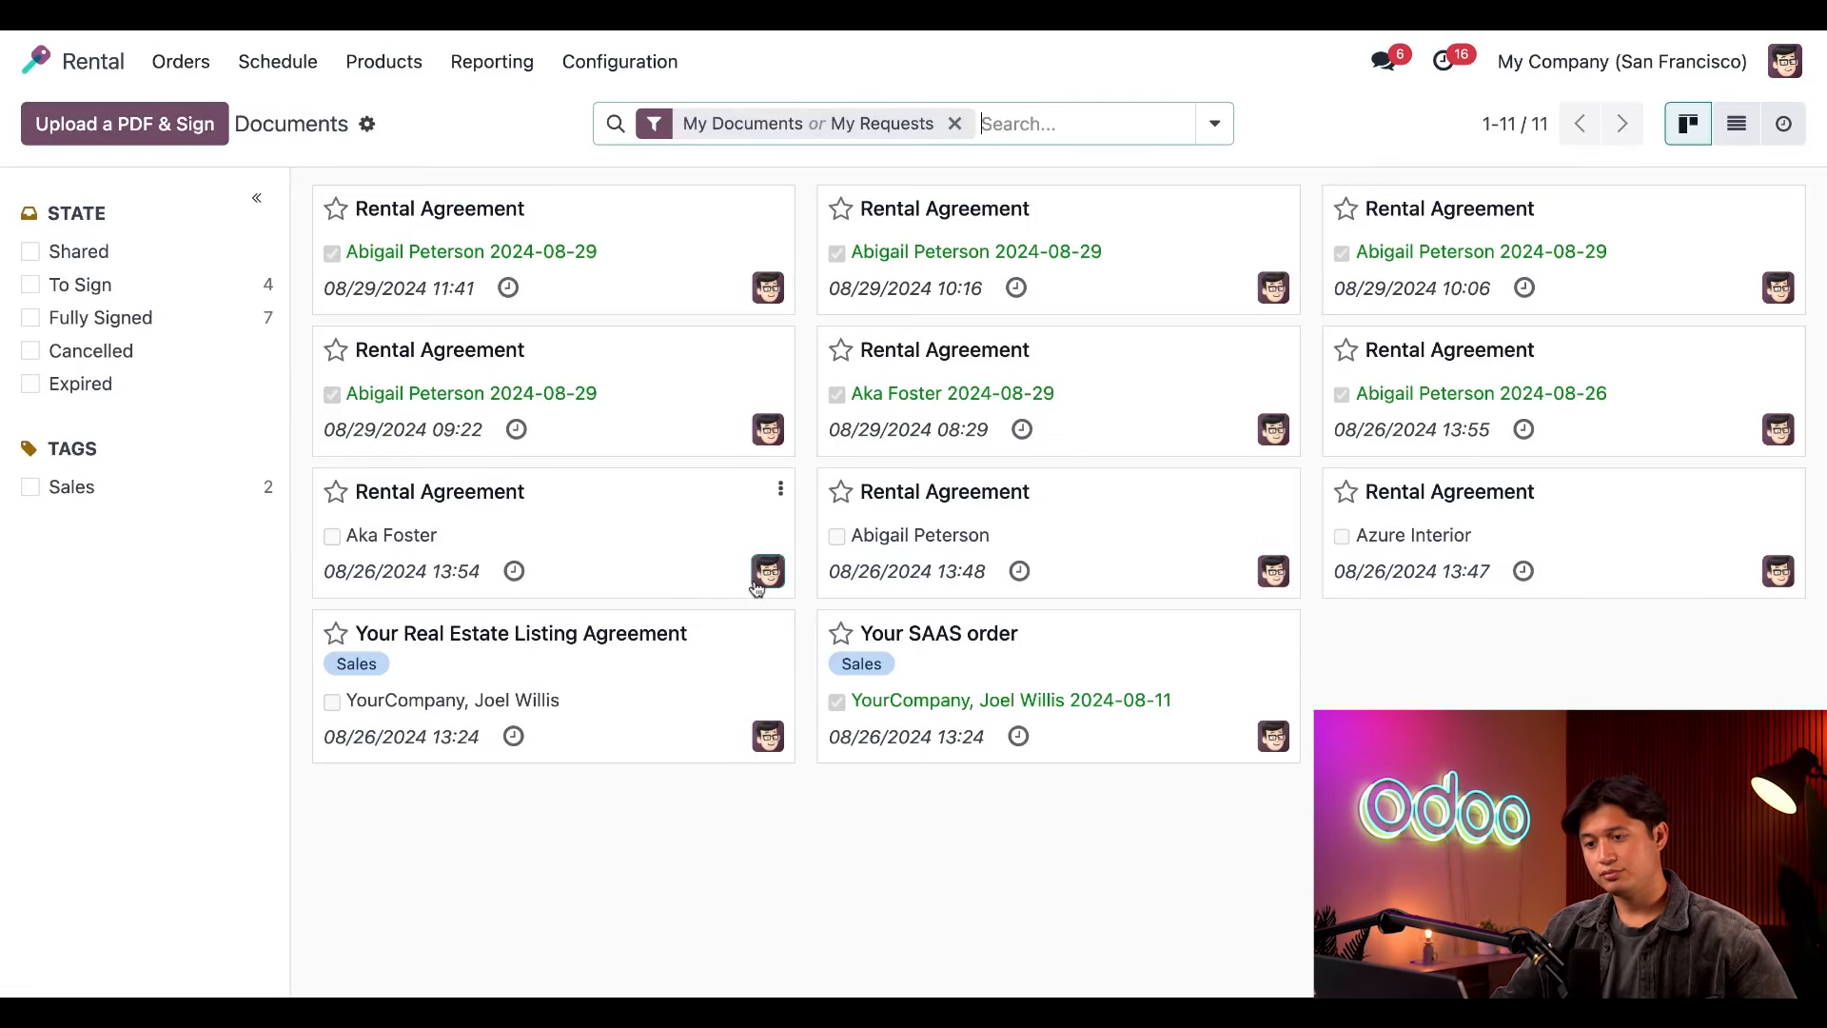
mouse_move(617, 835)
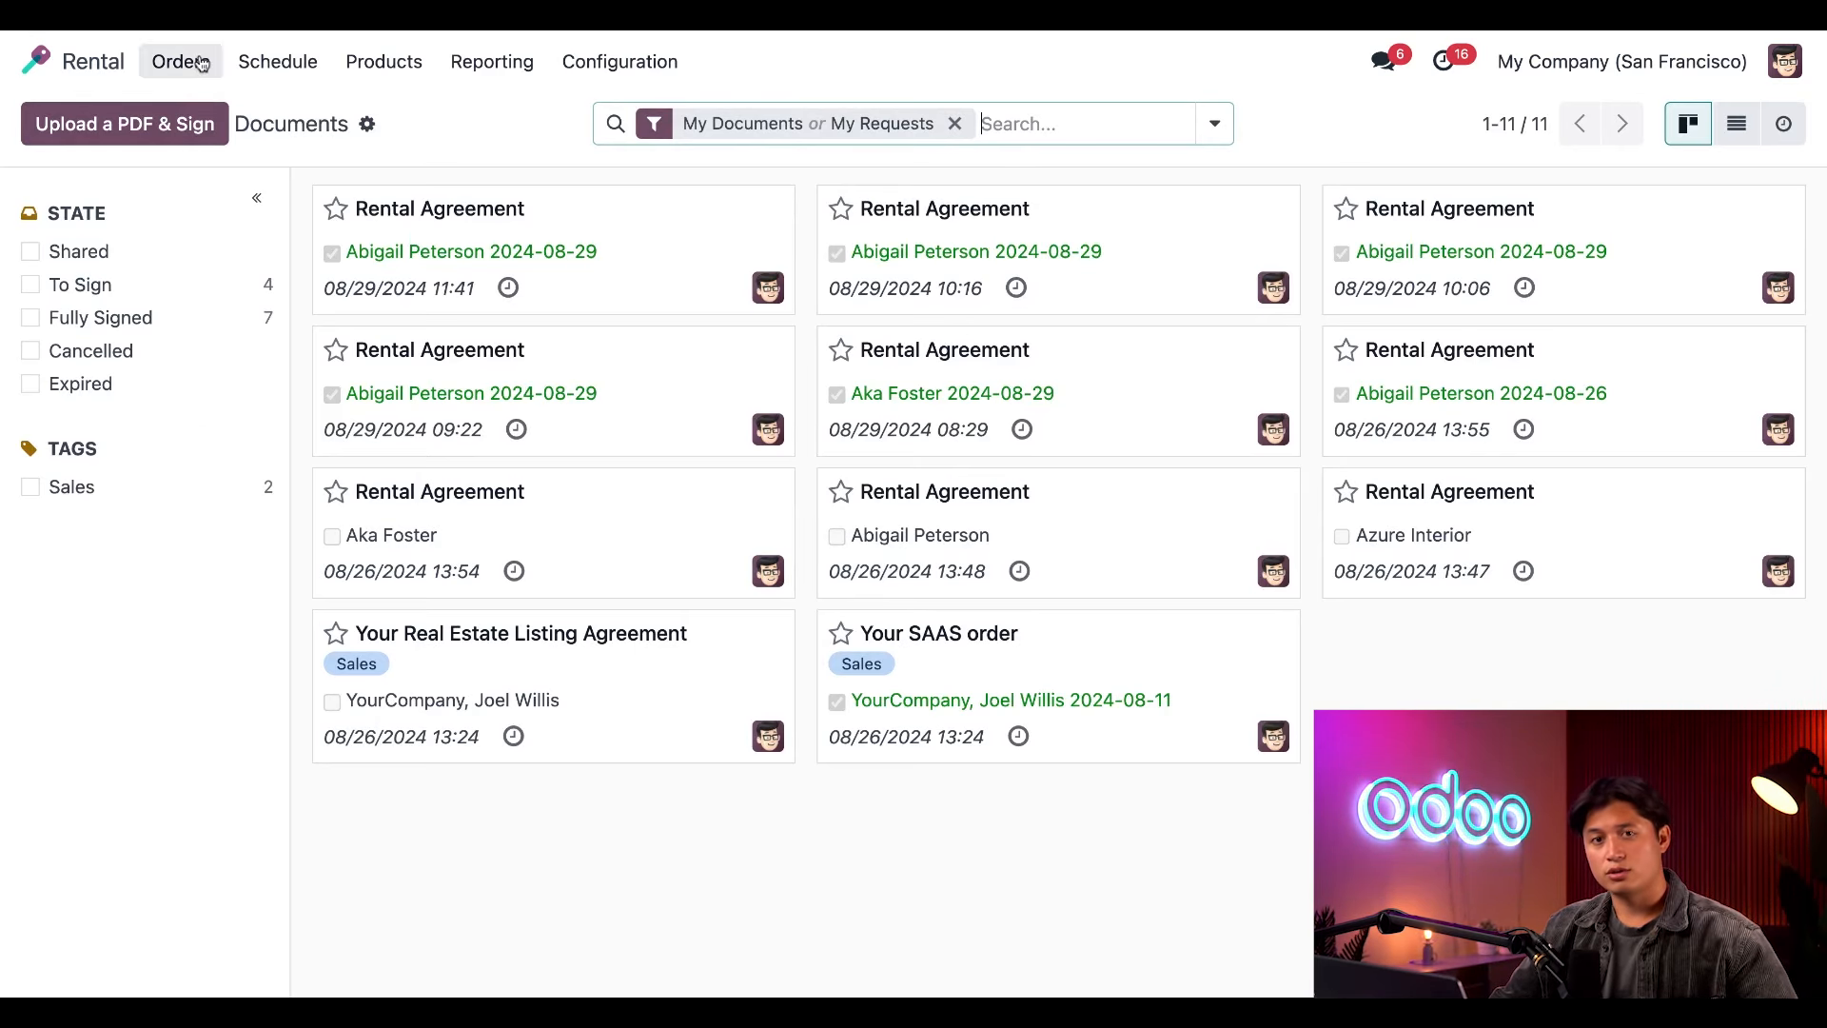
Reopen rental order S00050 and review the chatter note attaching the signed Rental Agreement.
left_click(180, 61)
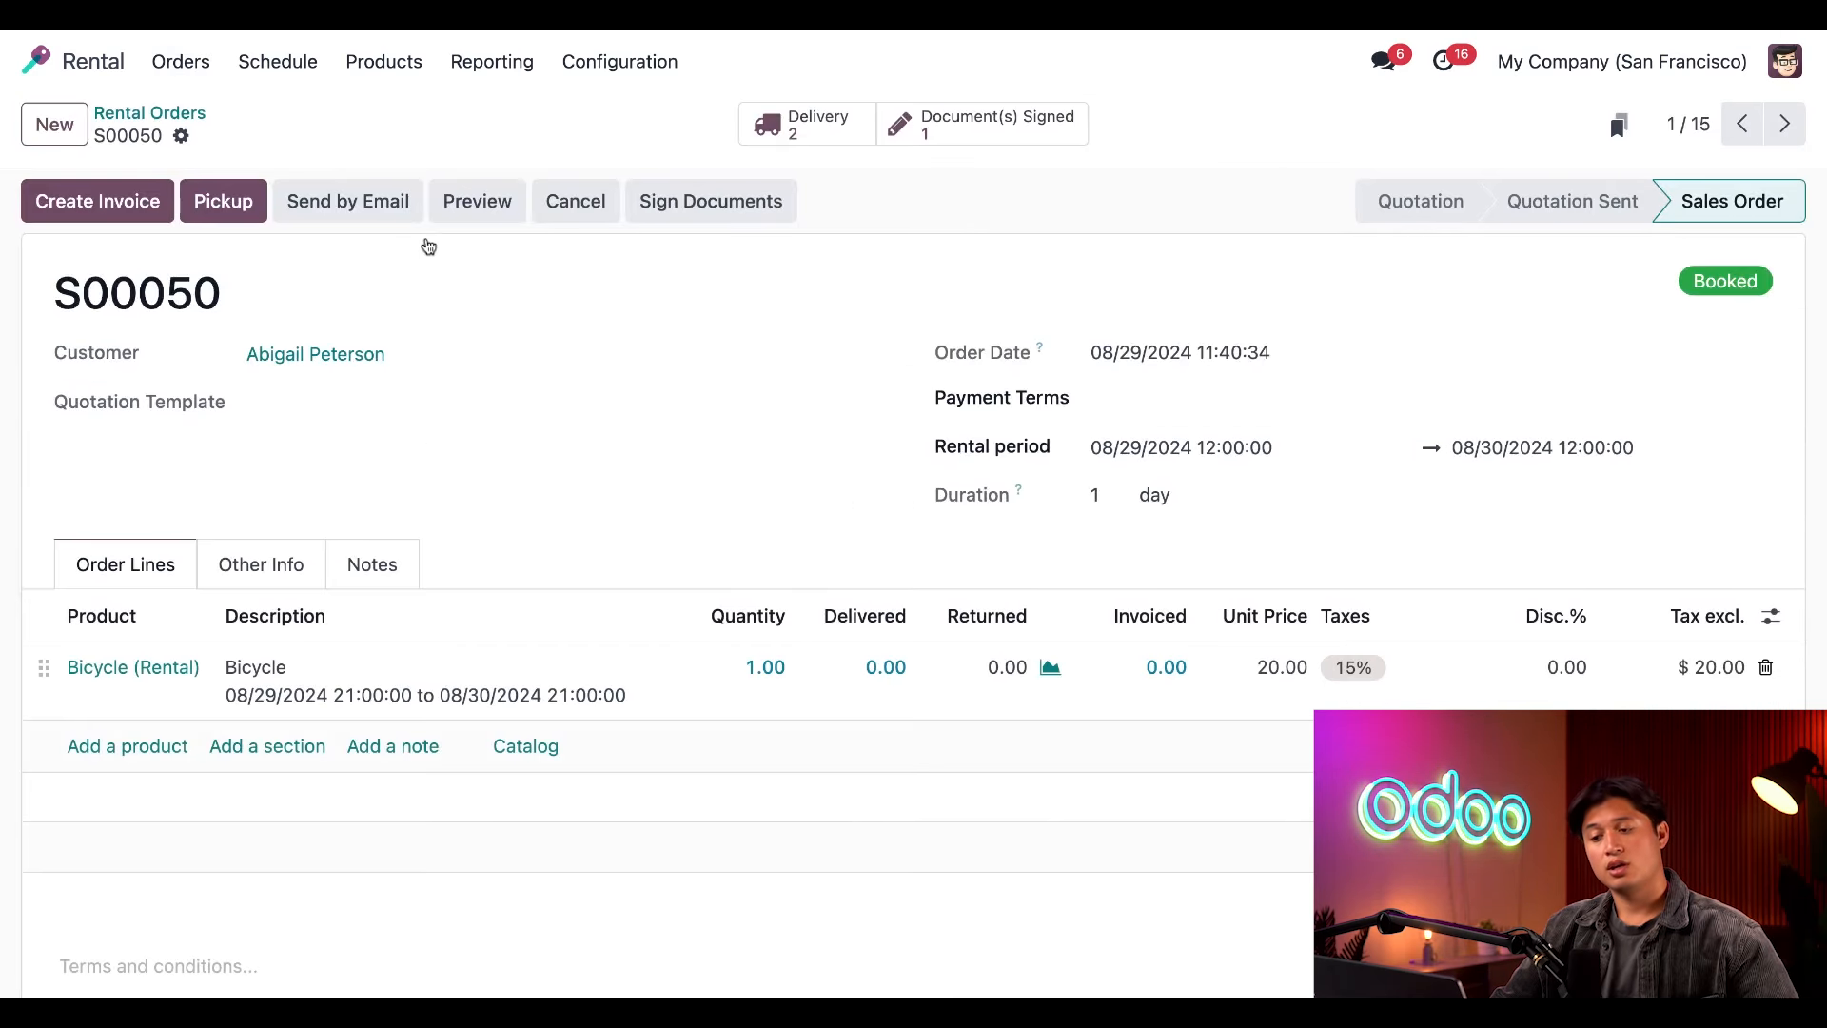
mouse_move(433, 255)
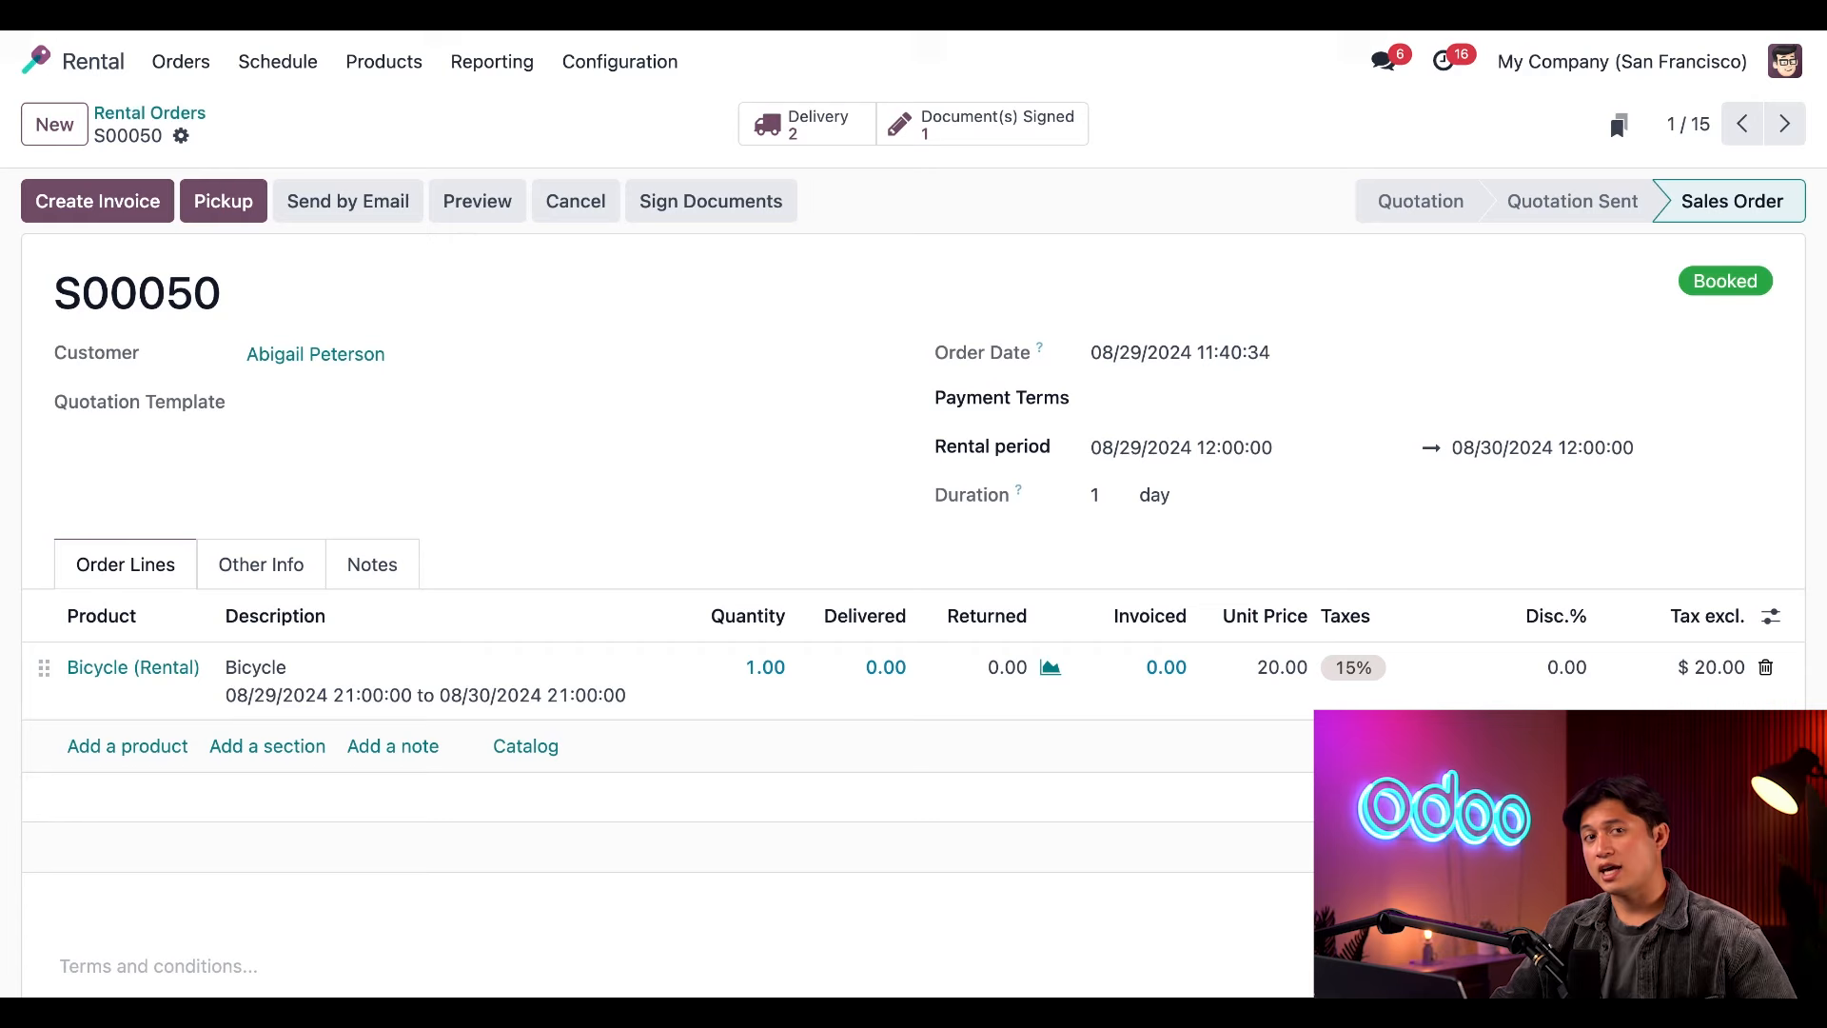
scroll("down", 3)
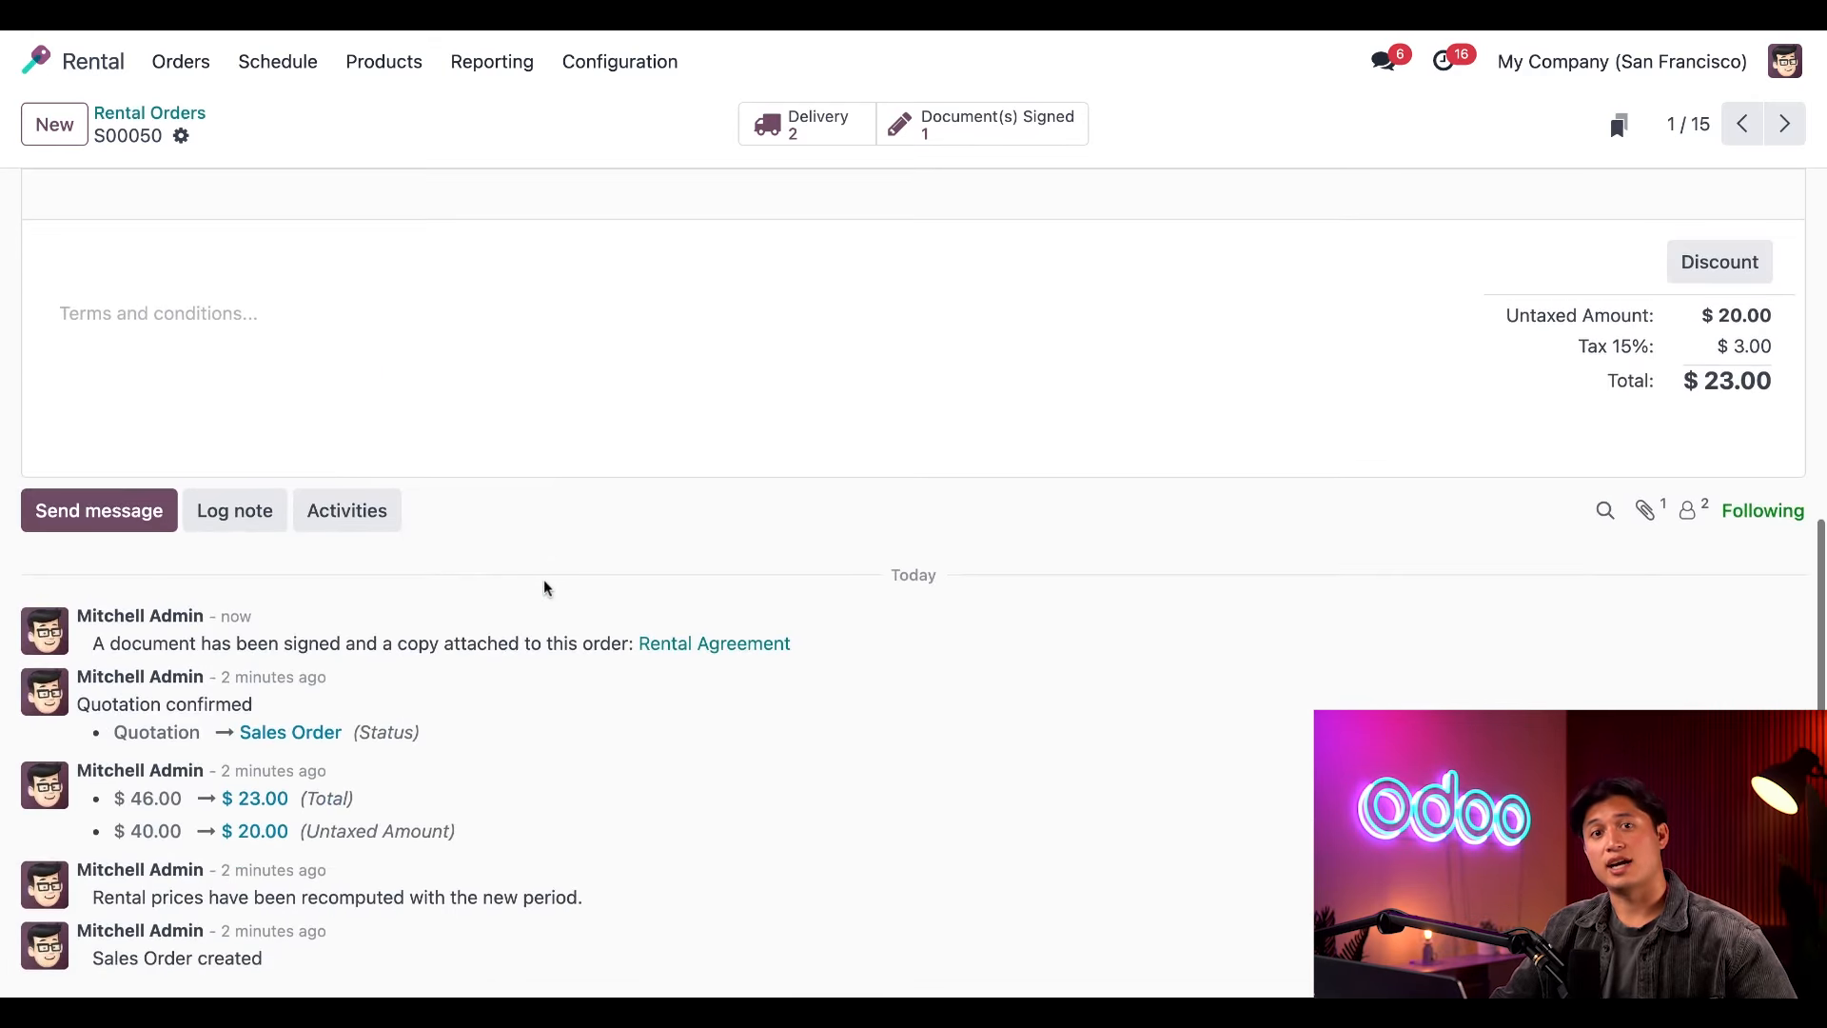
mouse_move(684, 664)
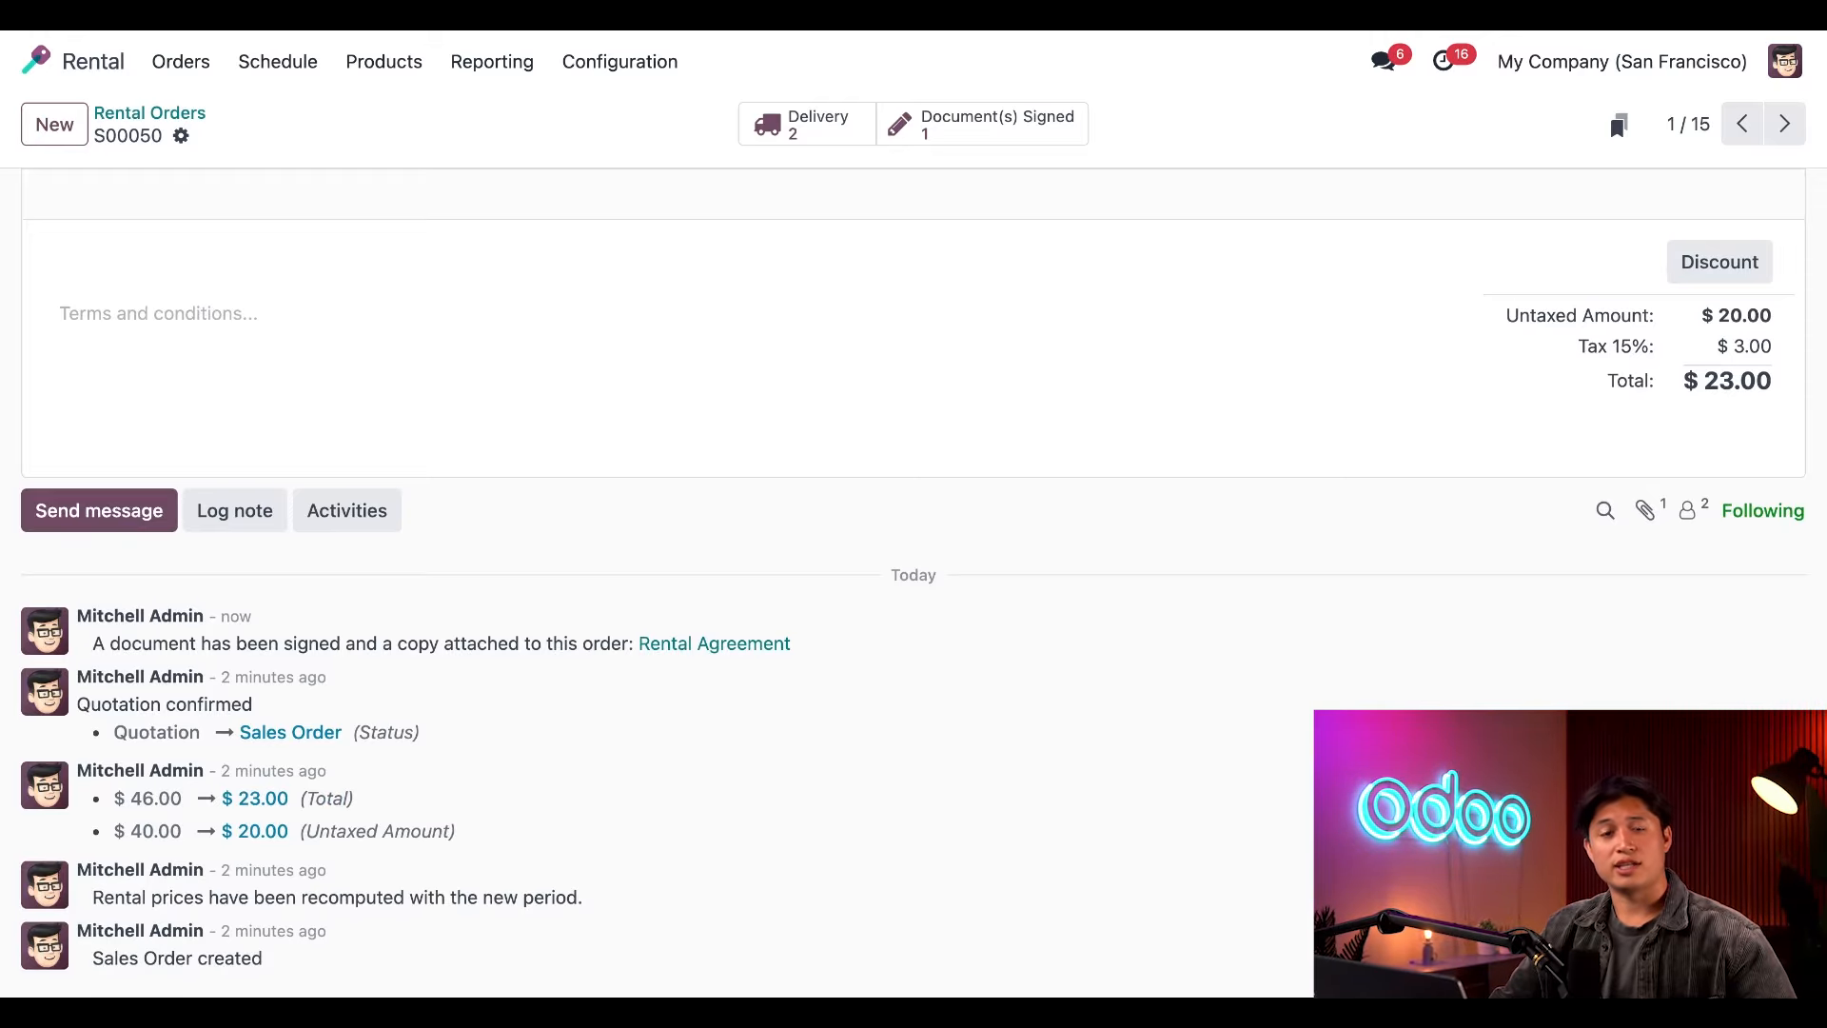
scroll("up", 3)
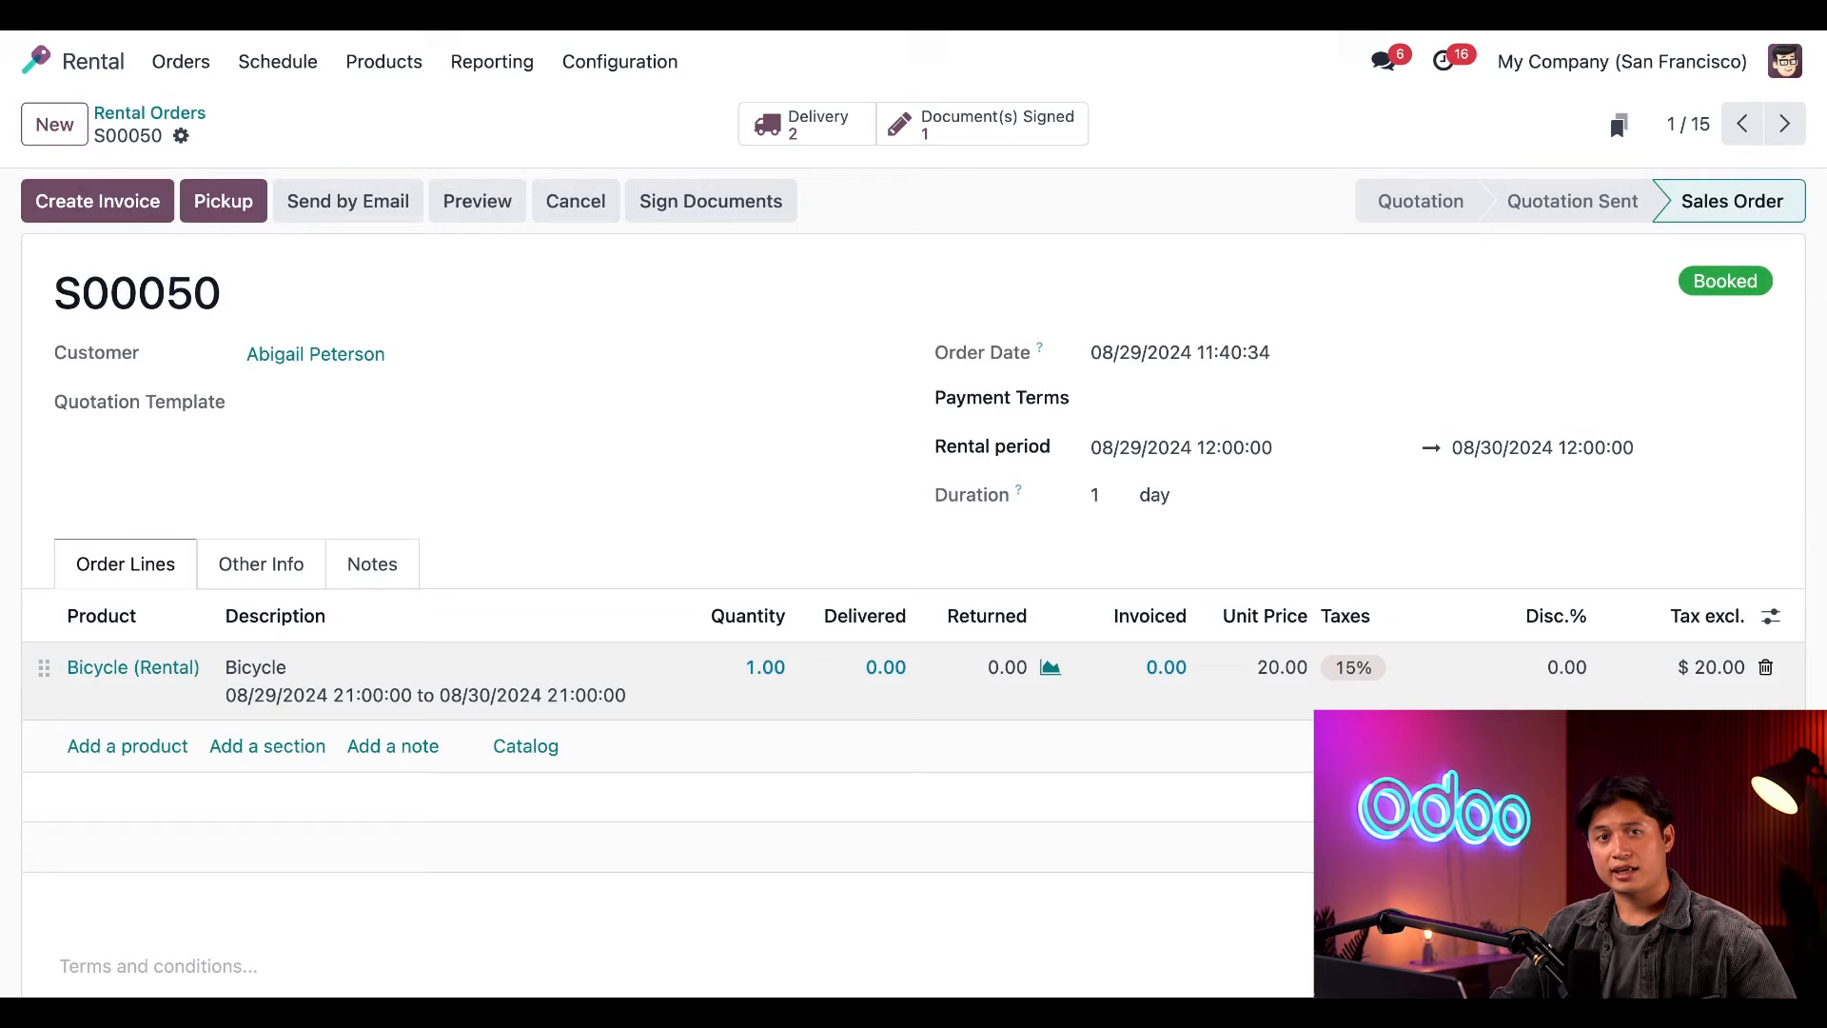
mouse_move(200, 236)
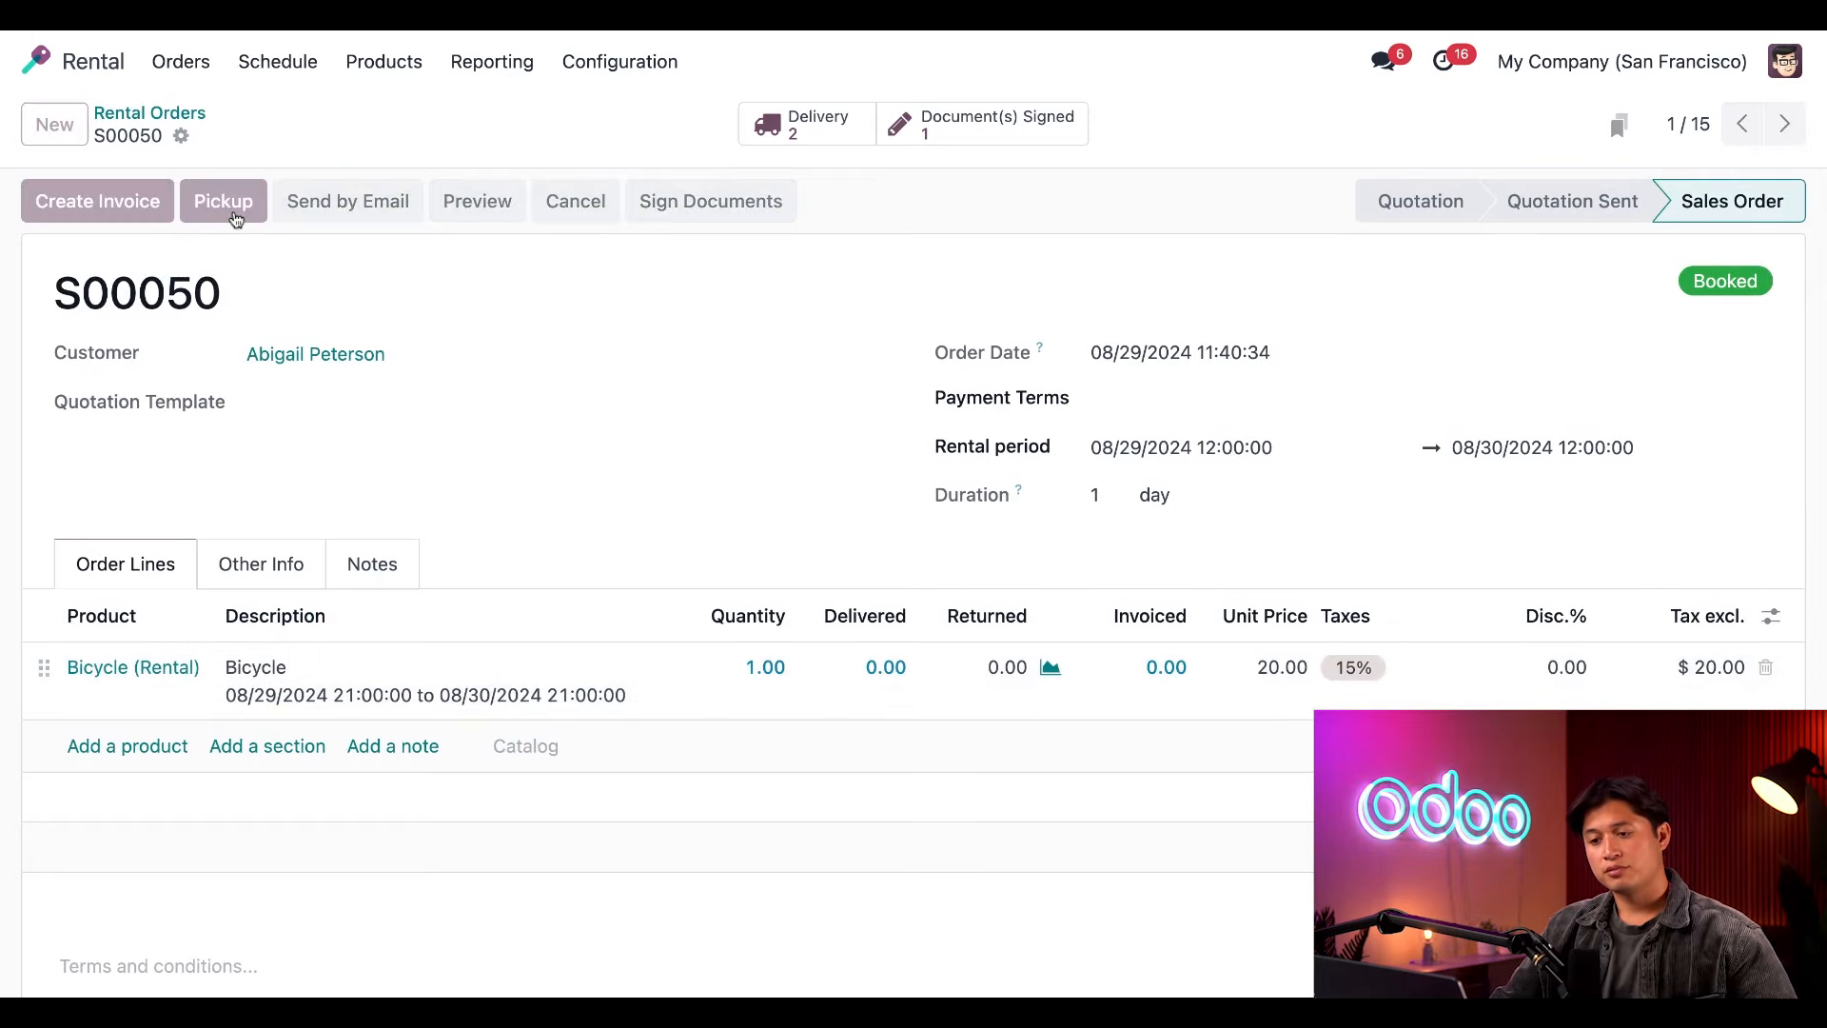
Validate pickup WH/OUT/00037 so S00050 shows Picked-up with 1.00 delivered.
left_click(222, 199)
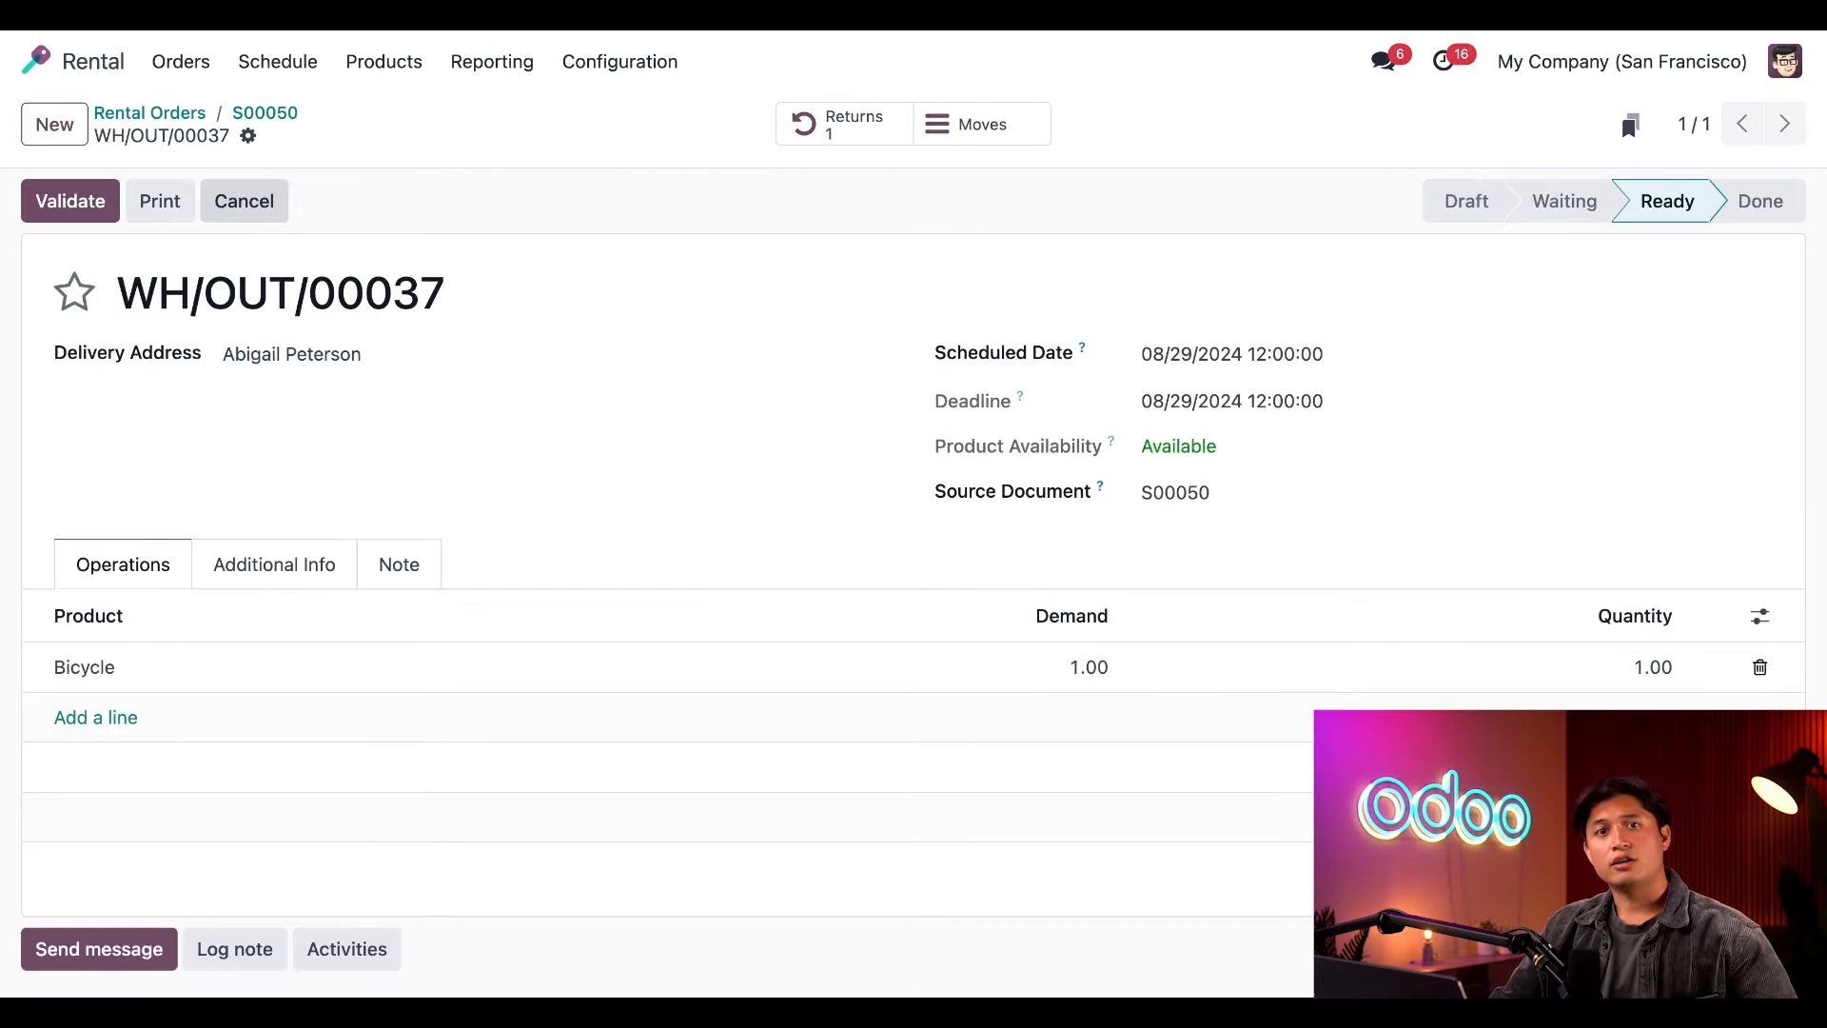
mouse_move(227, 251)
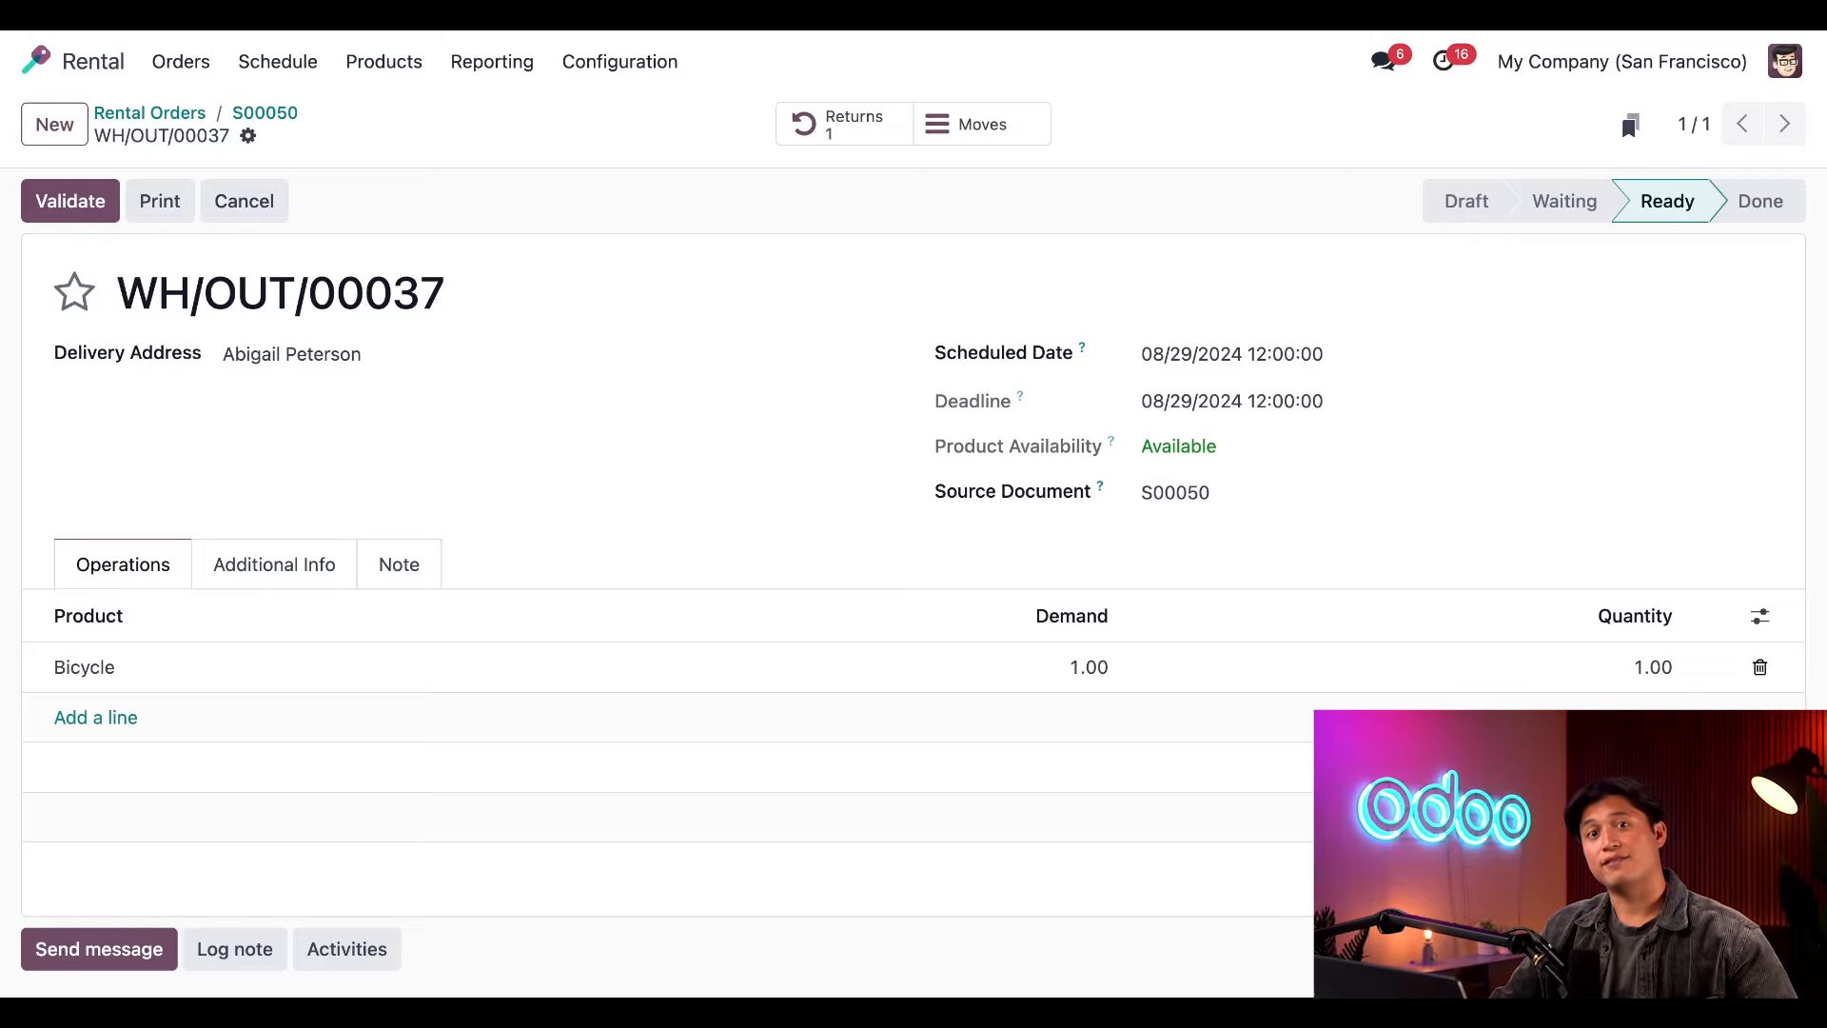
left_click(70, 199)
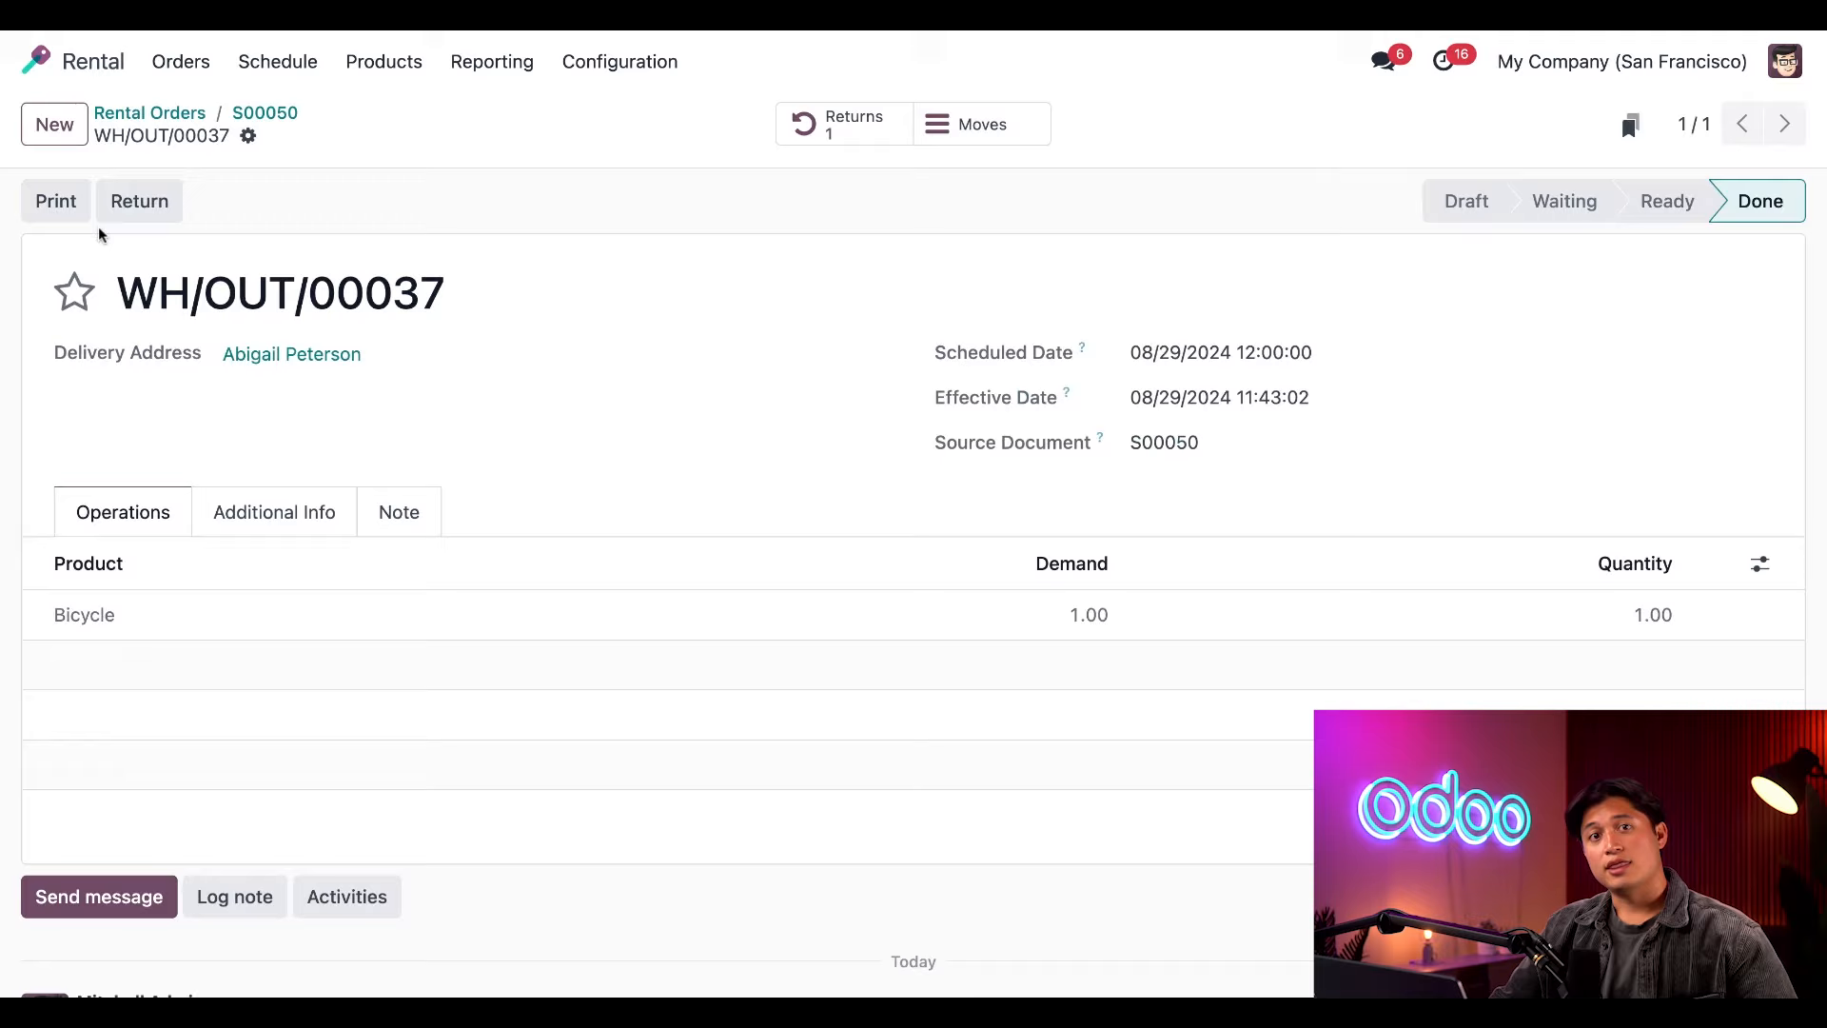
mouse_move(147, 253)
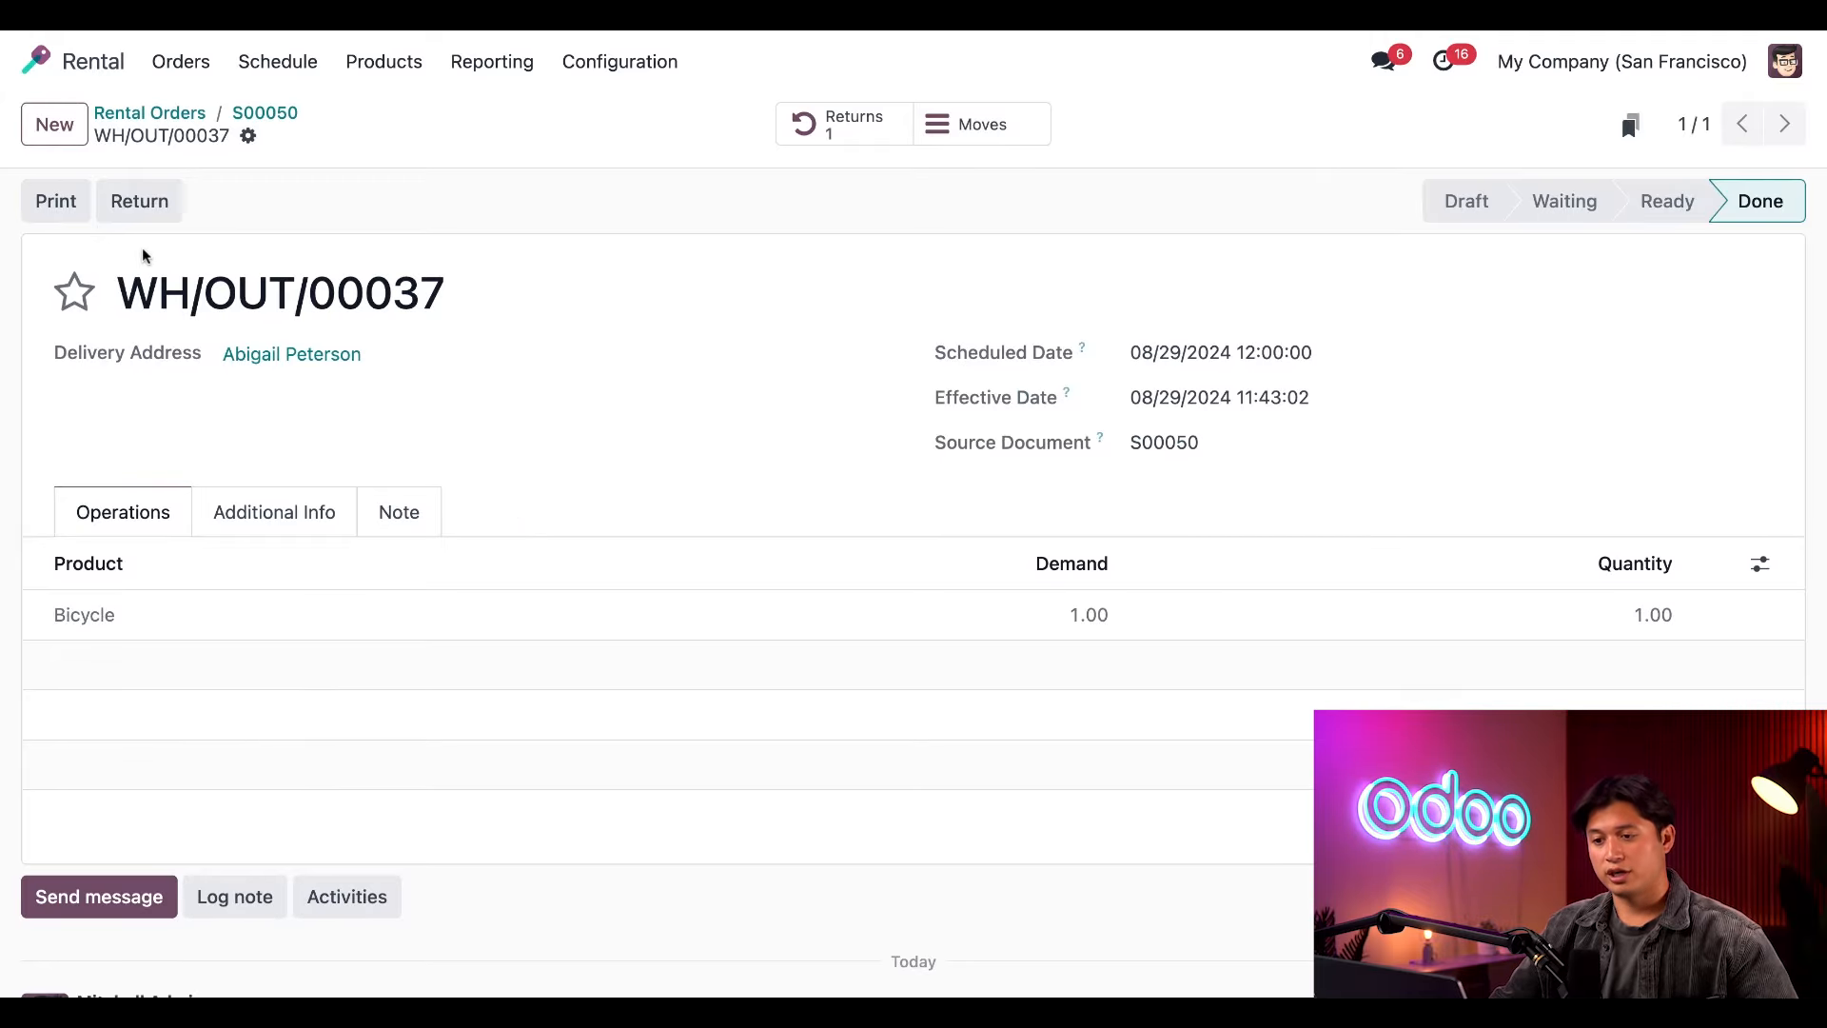
left_click(265, 112)
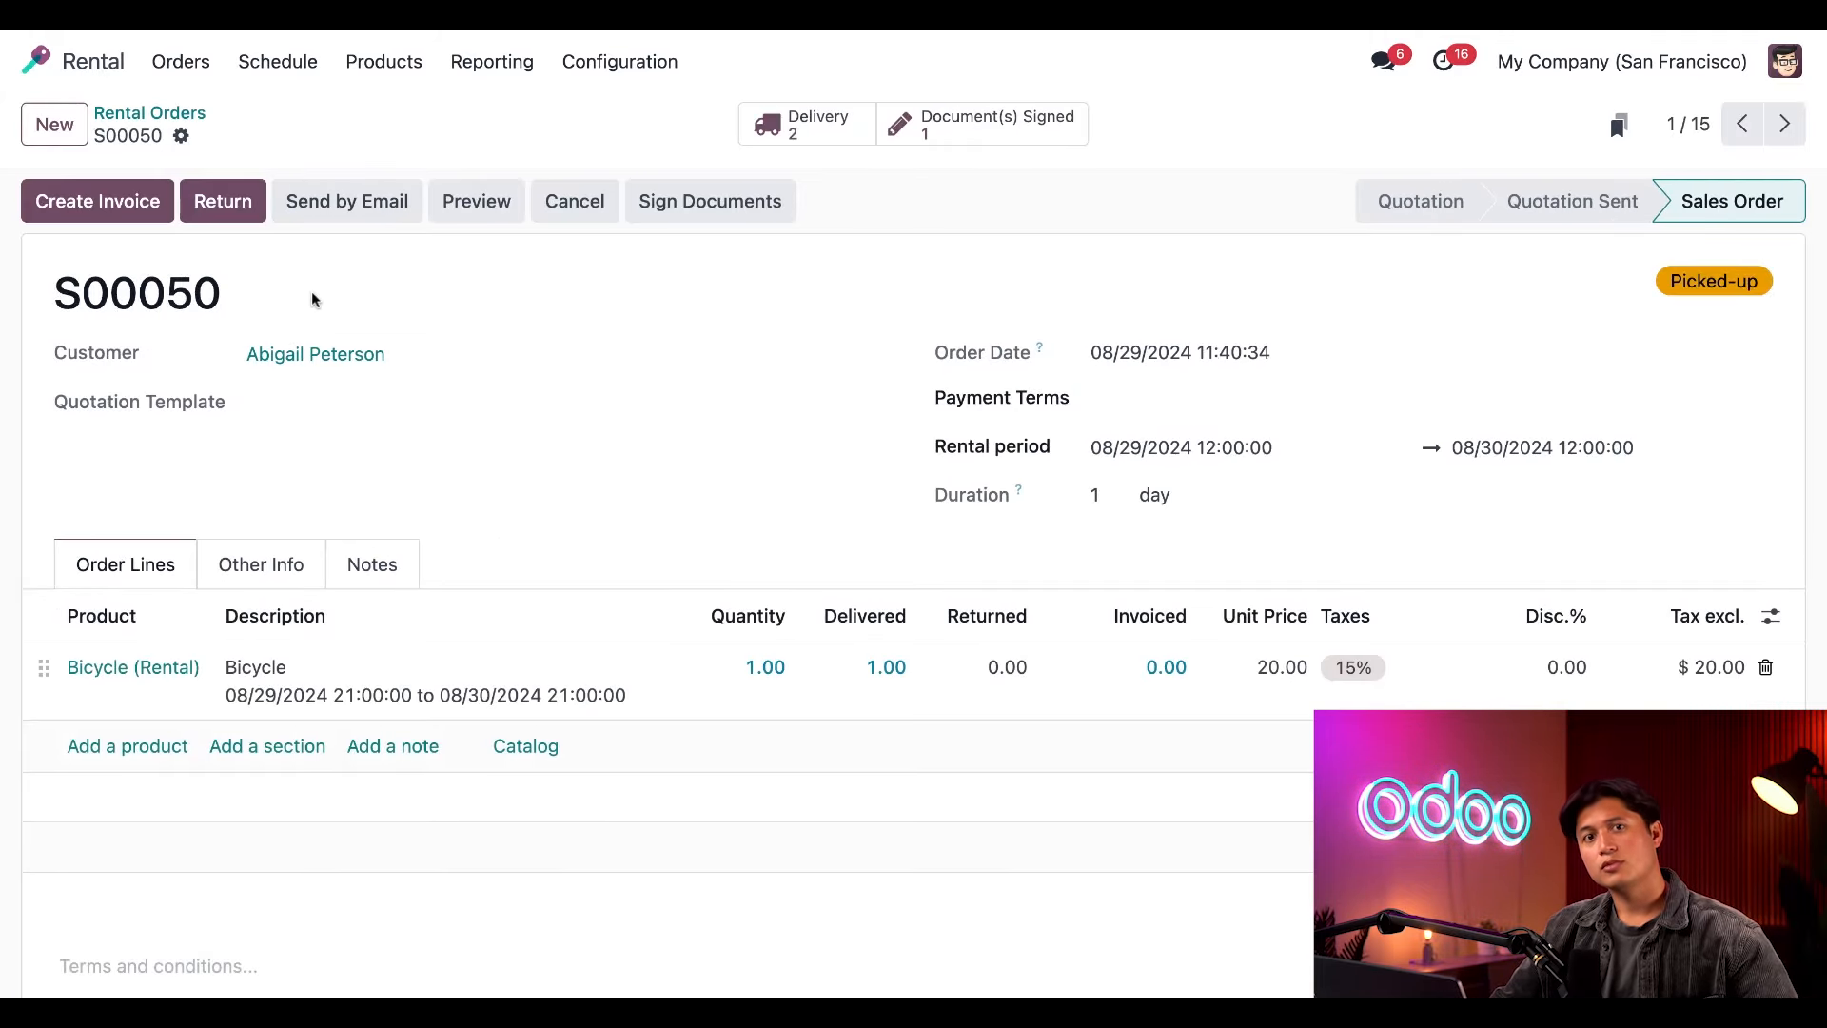
mouse_move(375, 408)
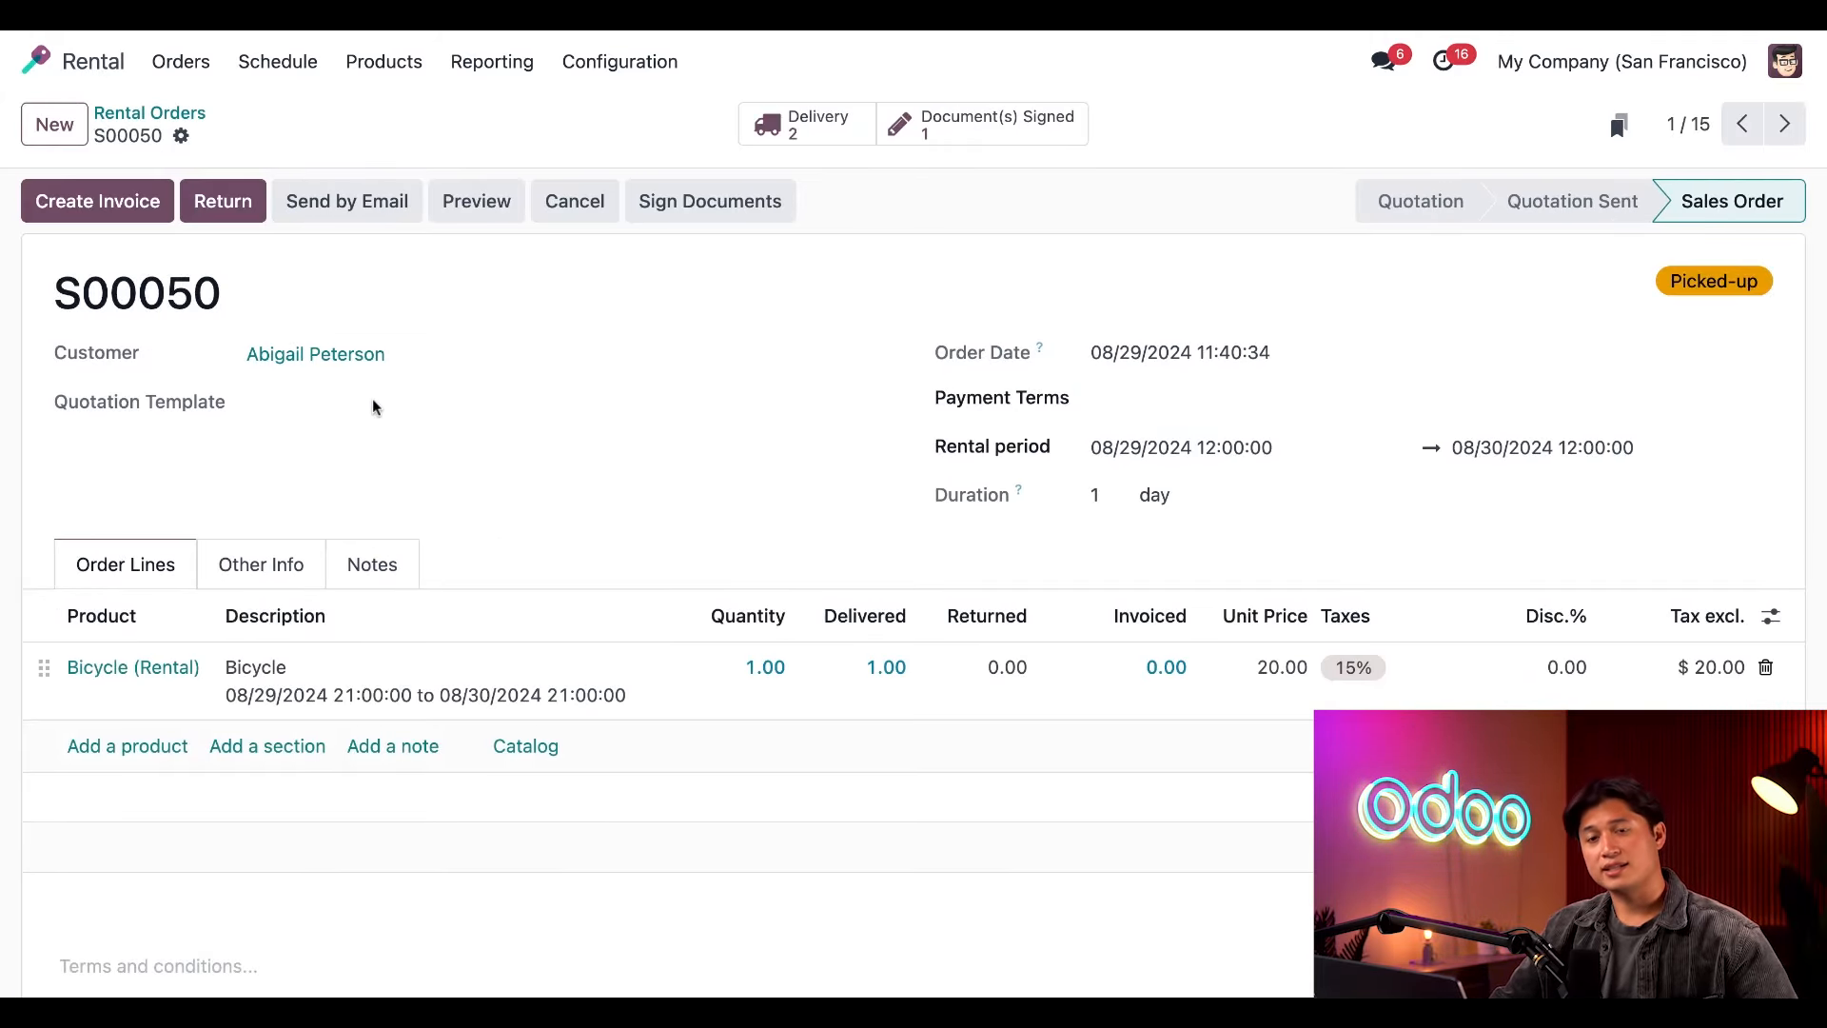
mouse_move(1729, 325)
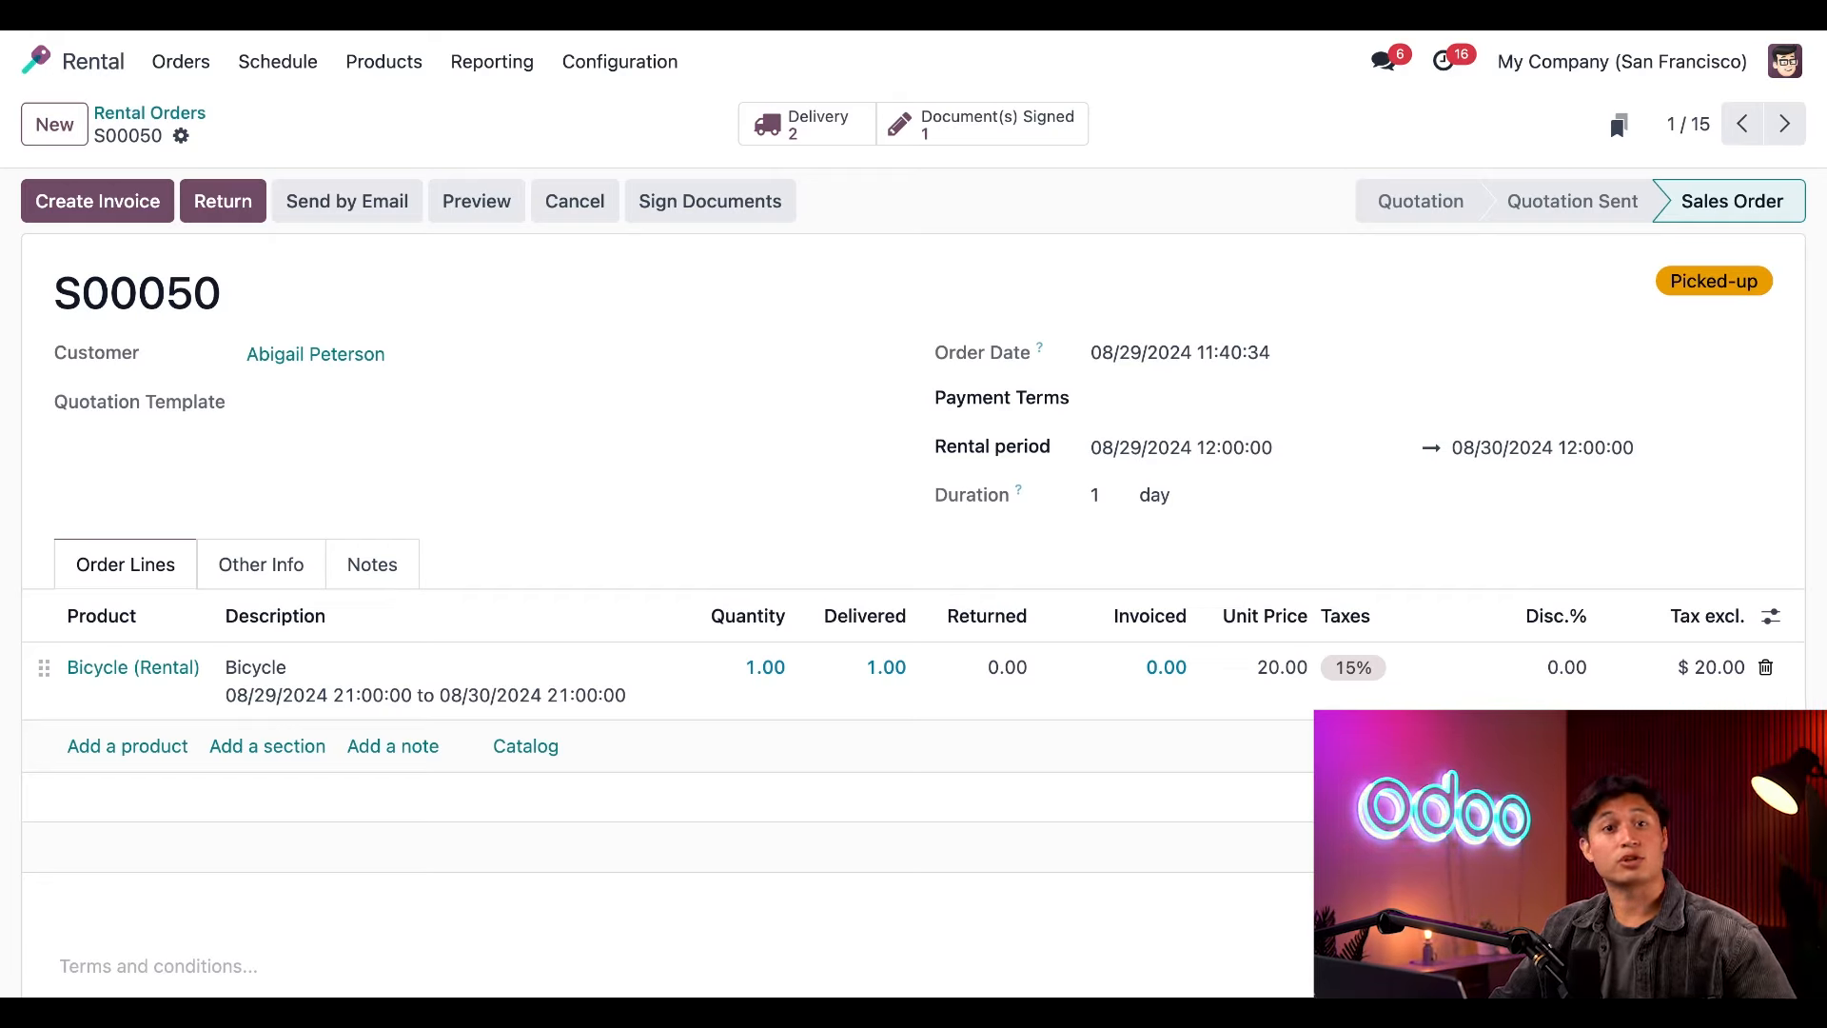
mouse_move(346, 200)
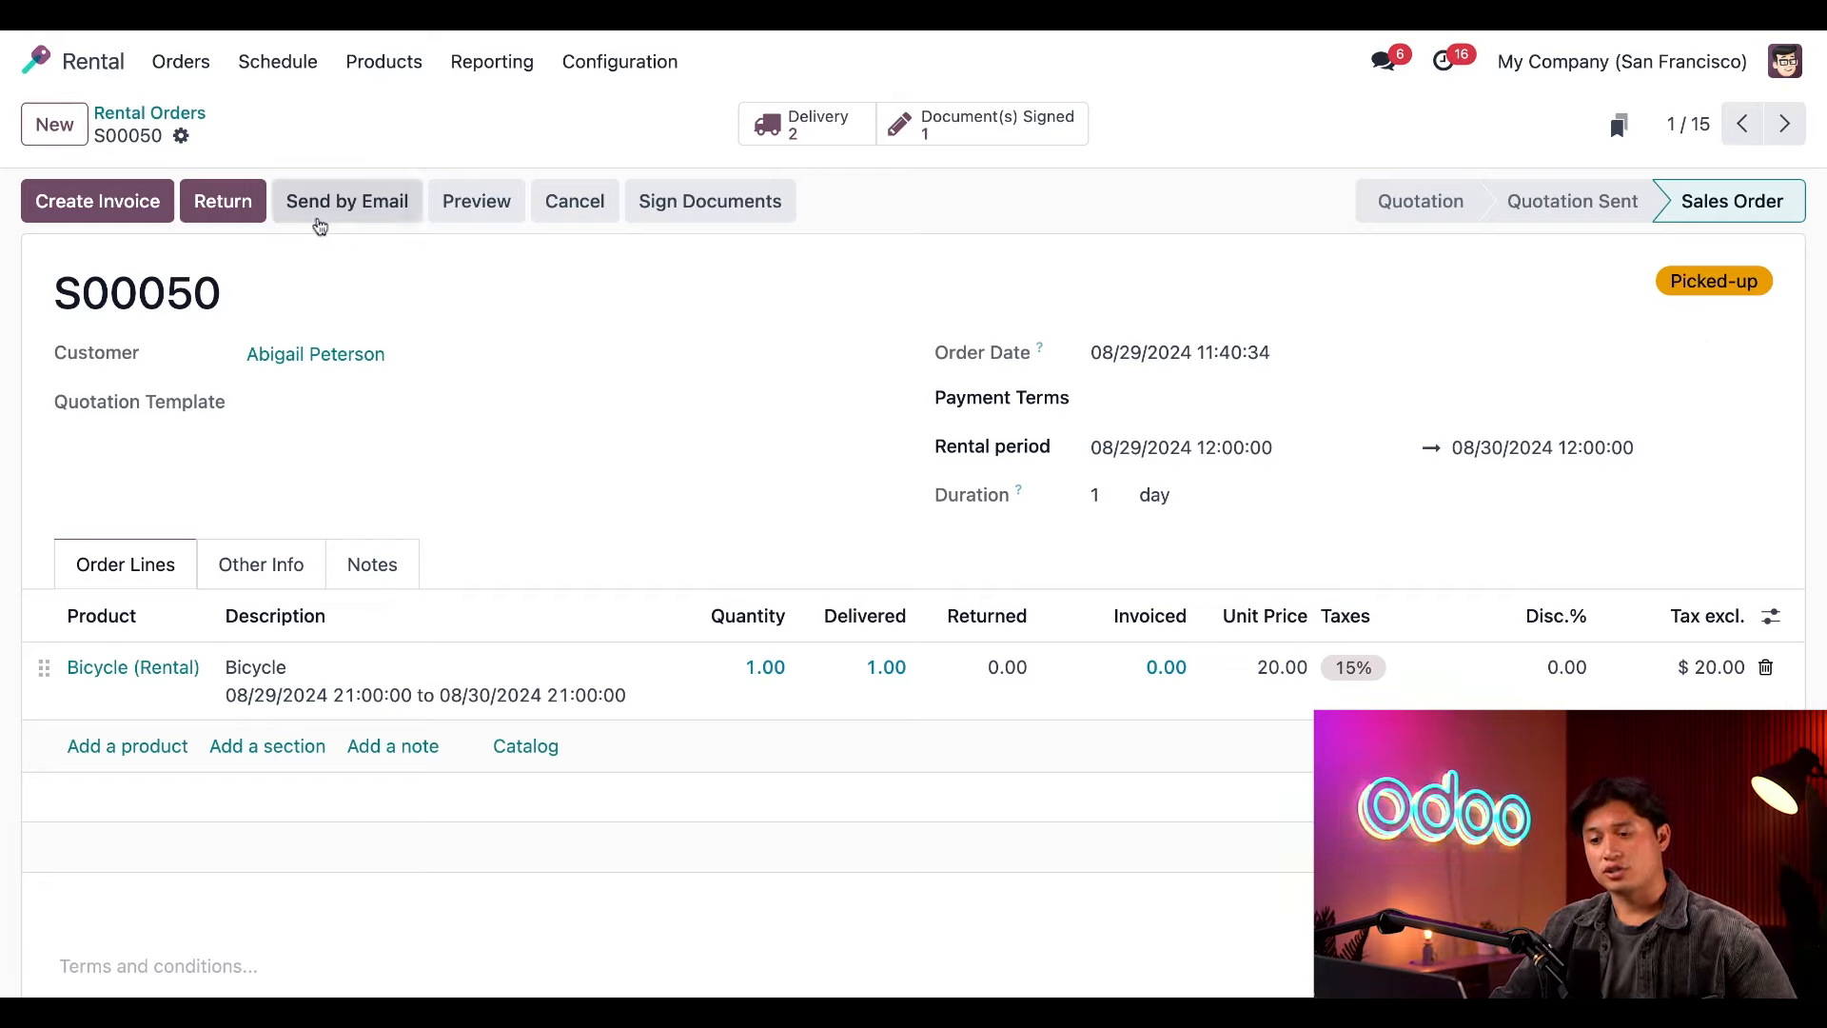
mouse_move(223, 200)
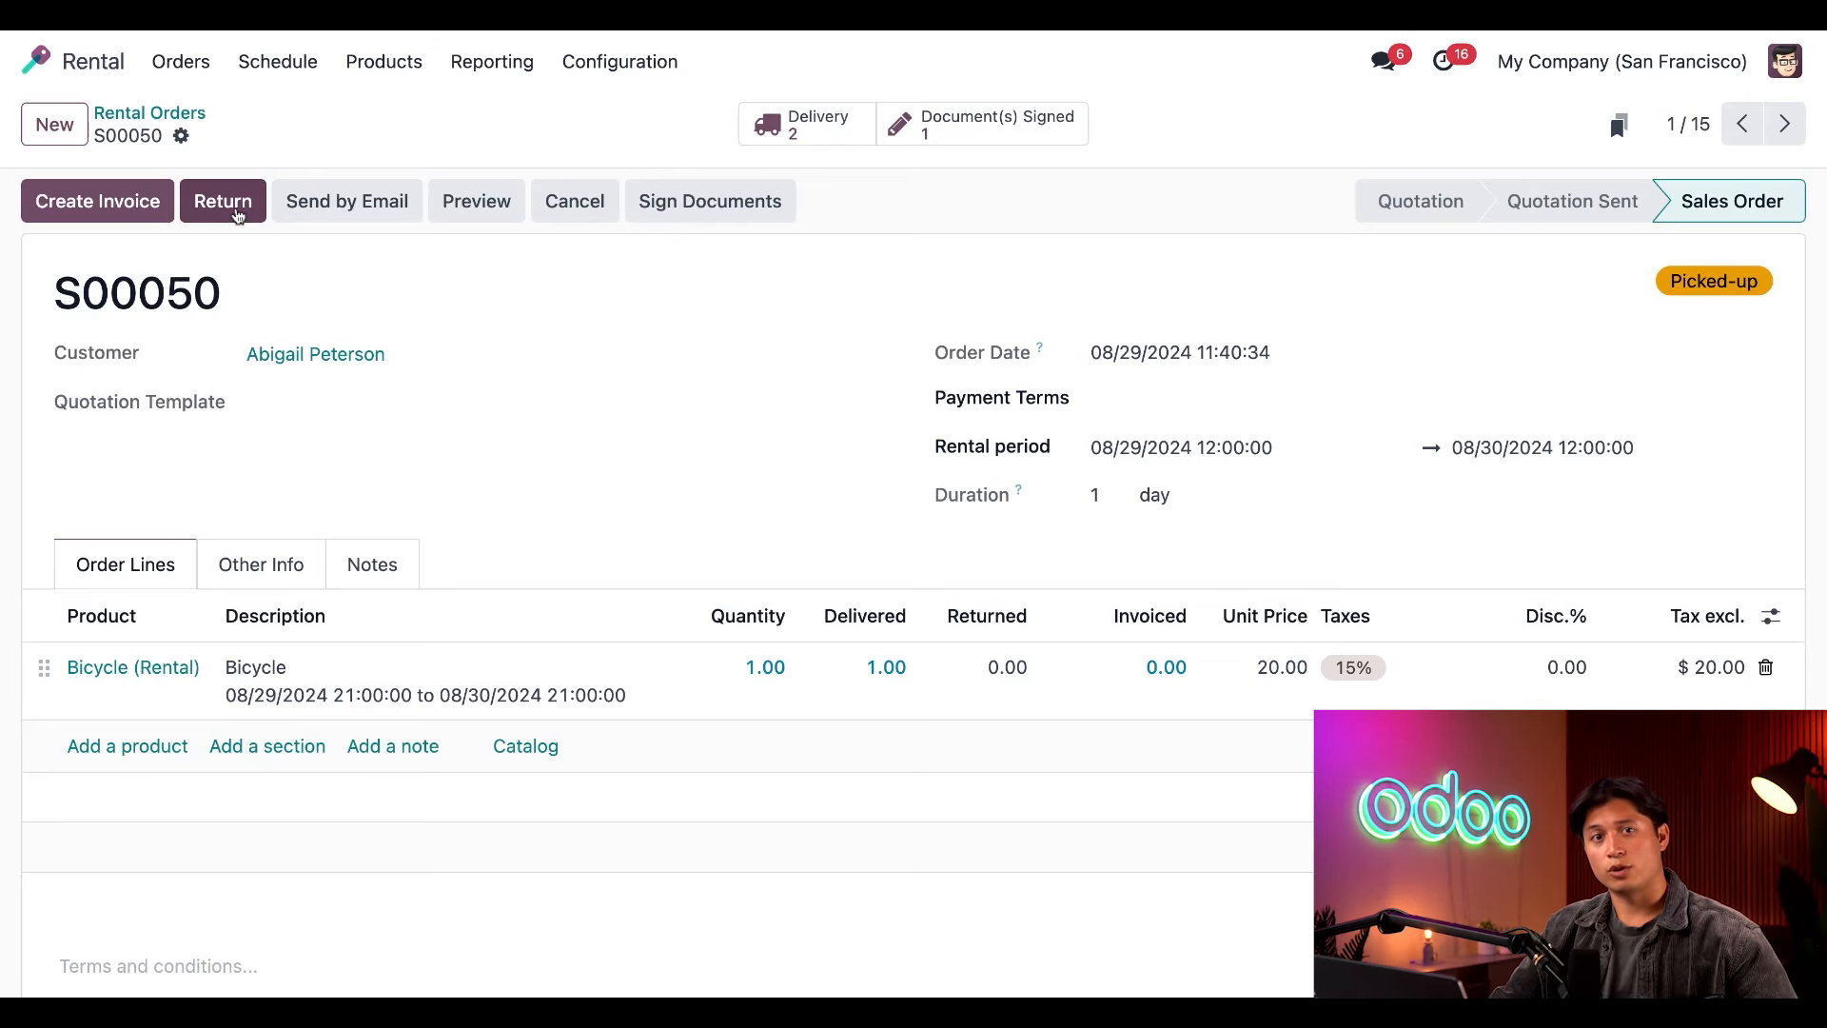
Validate return WH/IN/00015 so S00050 shows Returned with 1.00 returned.
left_click(223, 200)
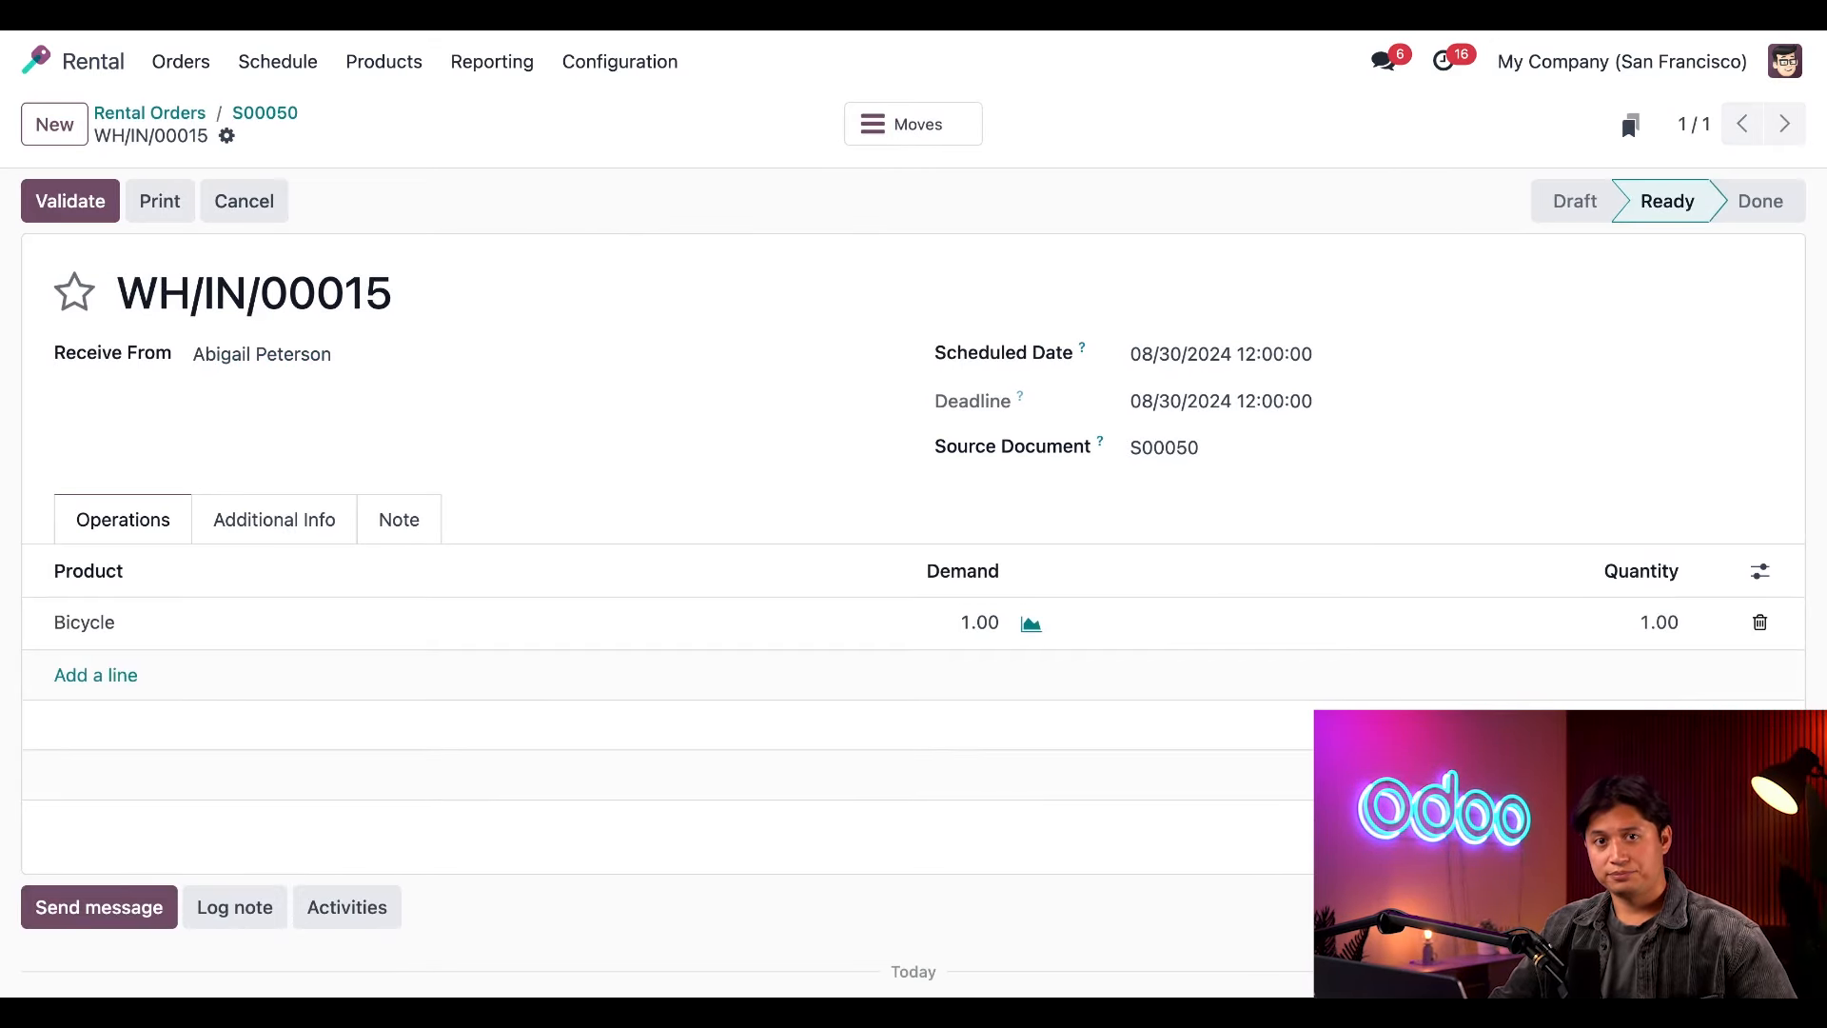
left_click(71, 199)
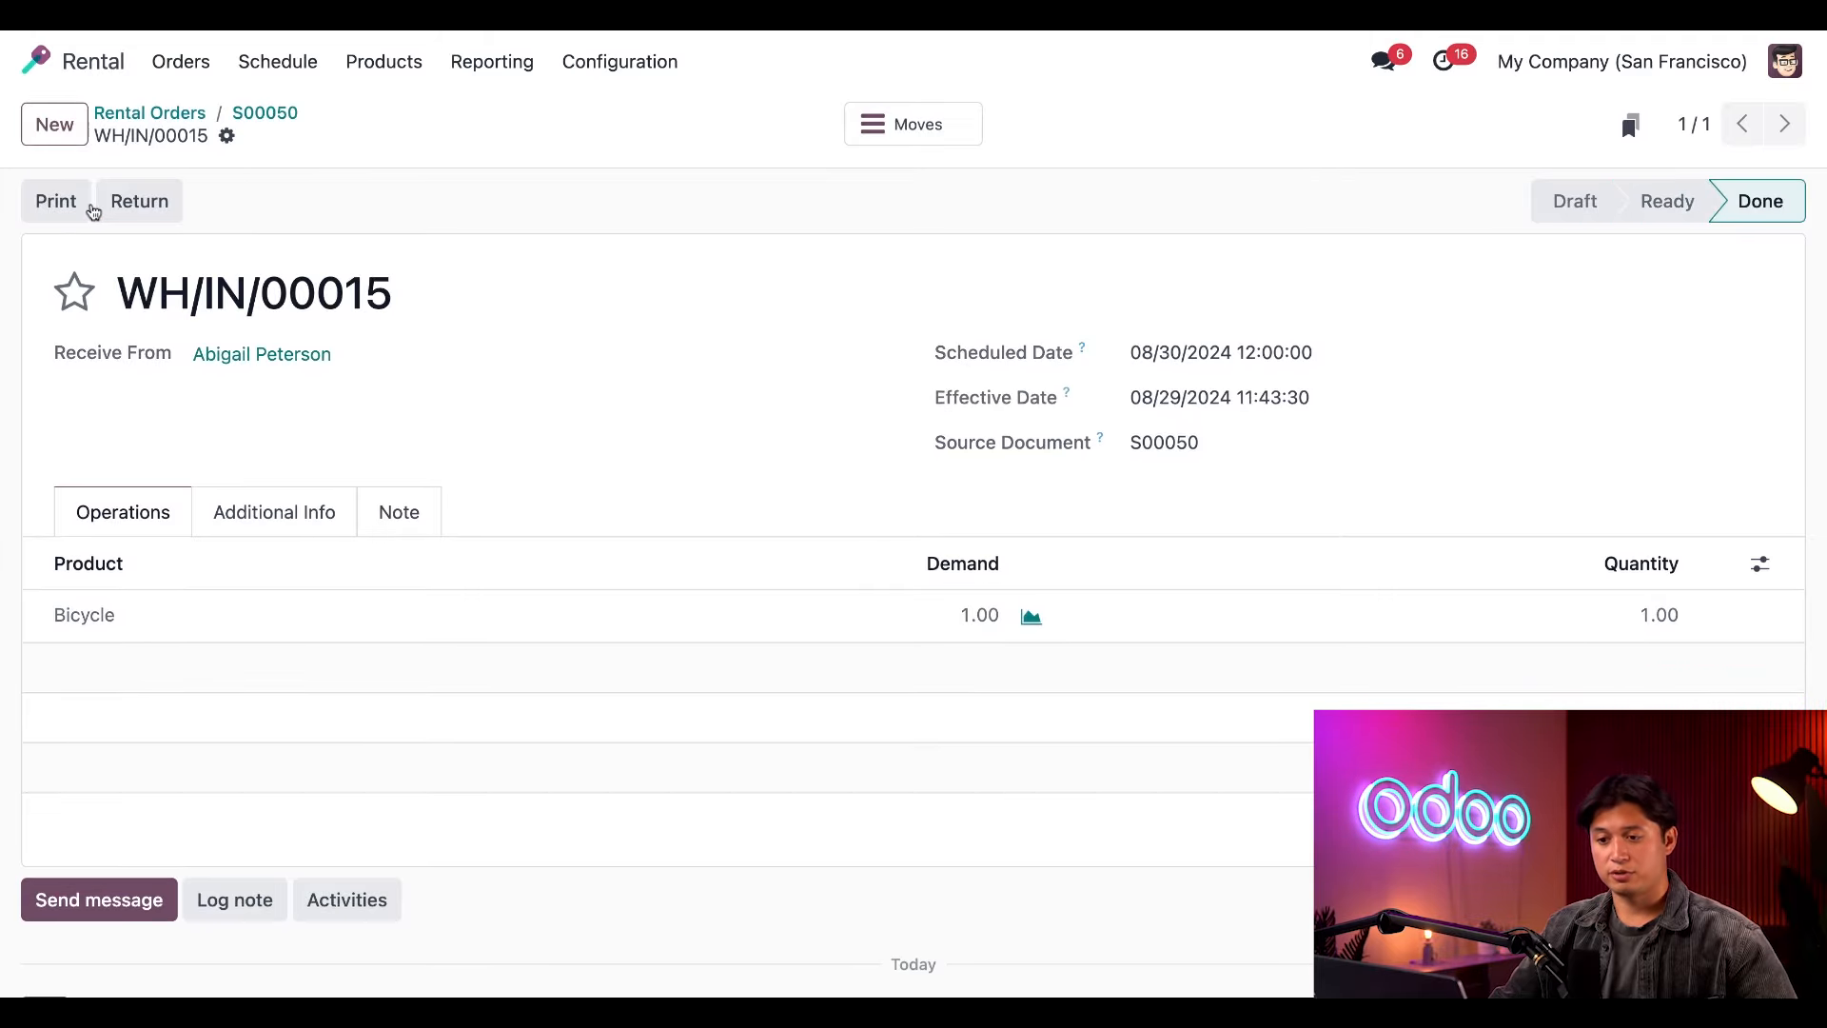
mouse_move(253, 126)
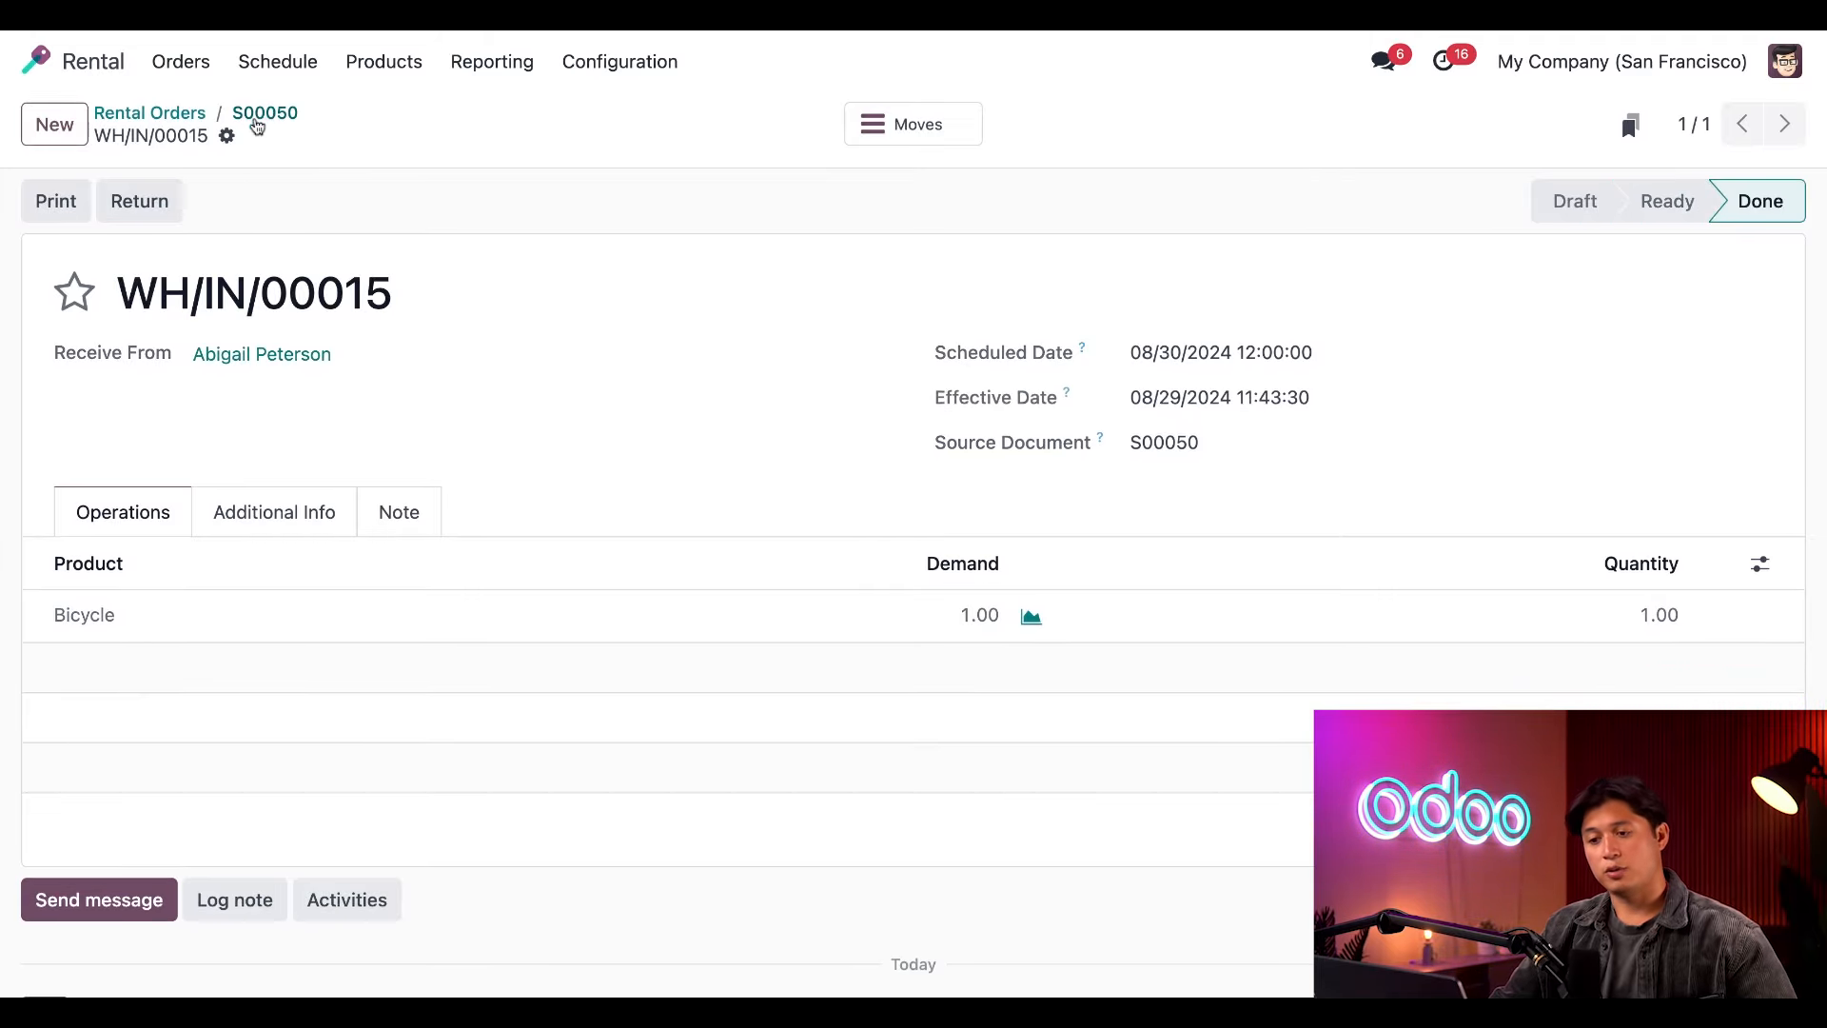
left_click(265, 112)
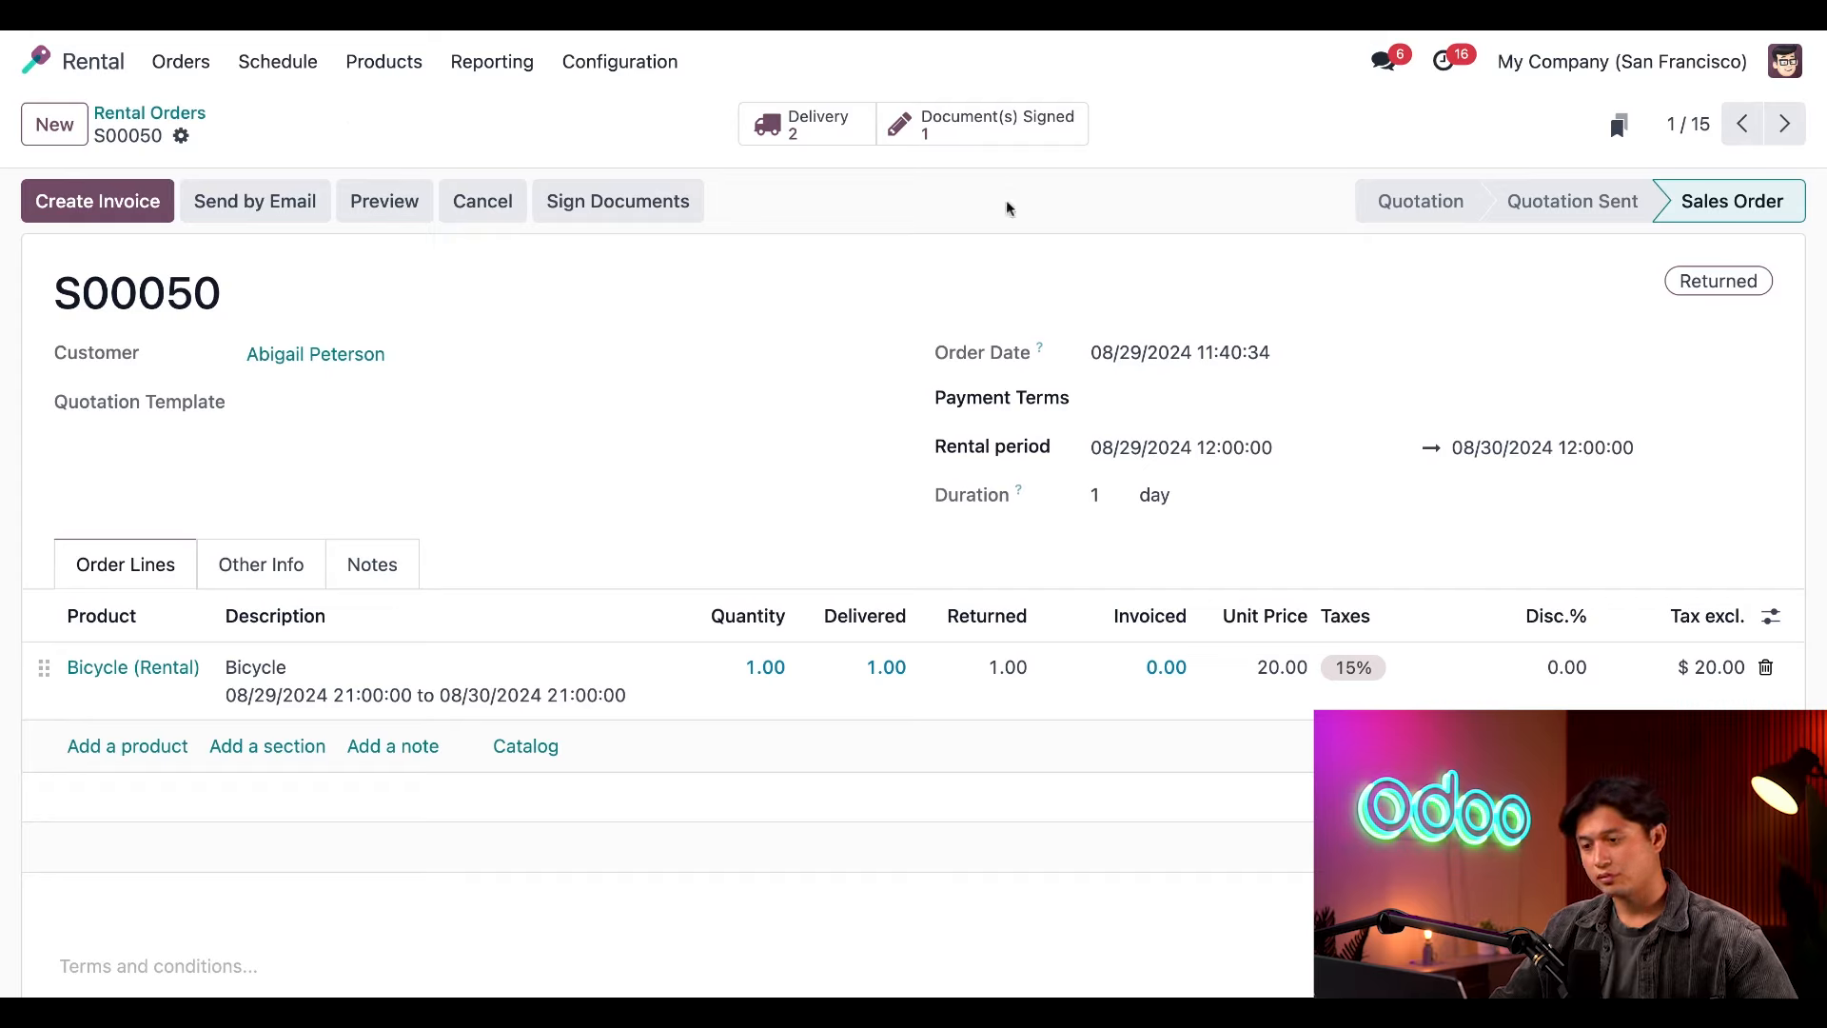
mouse_move(1727, 309)
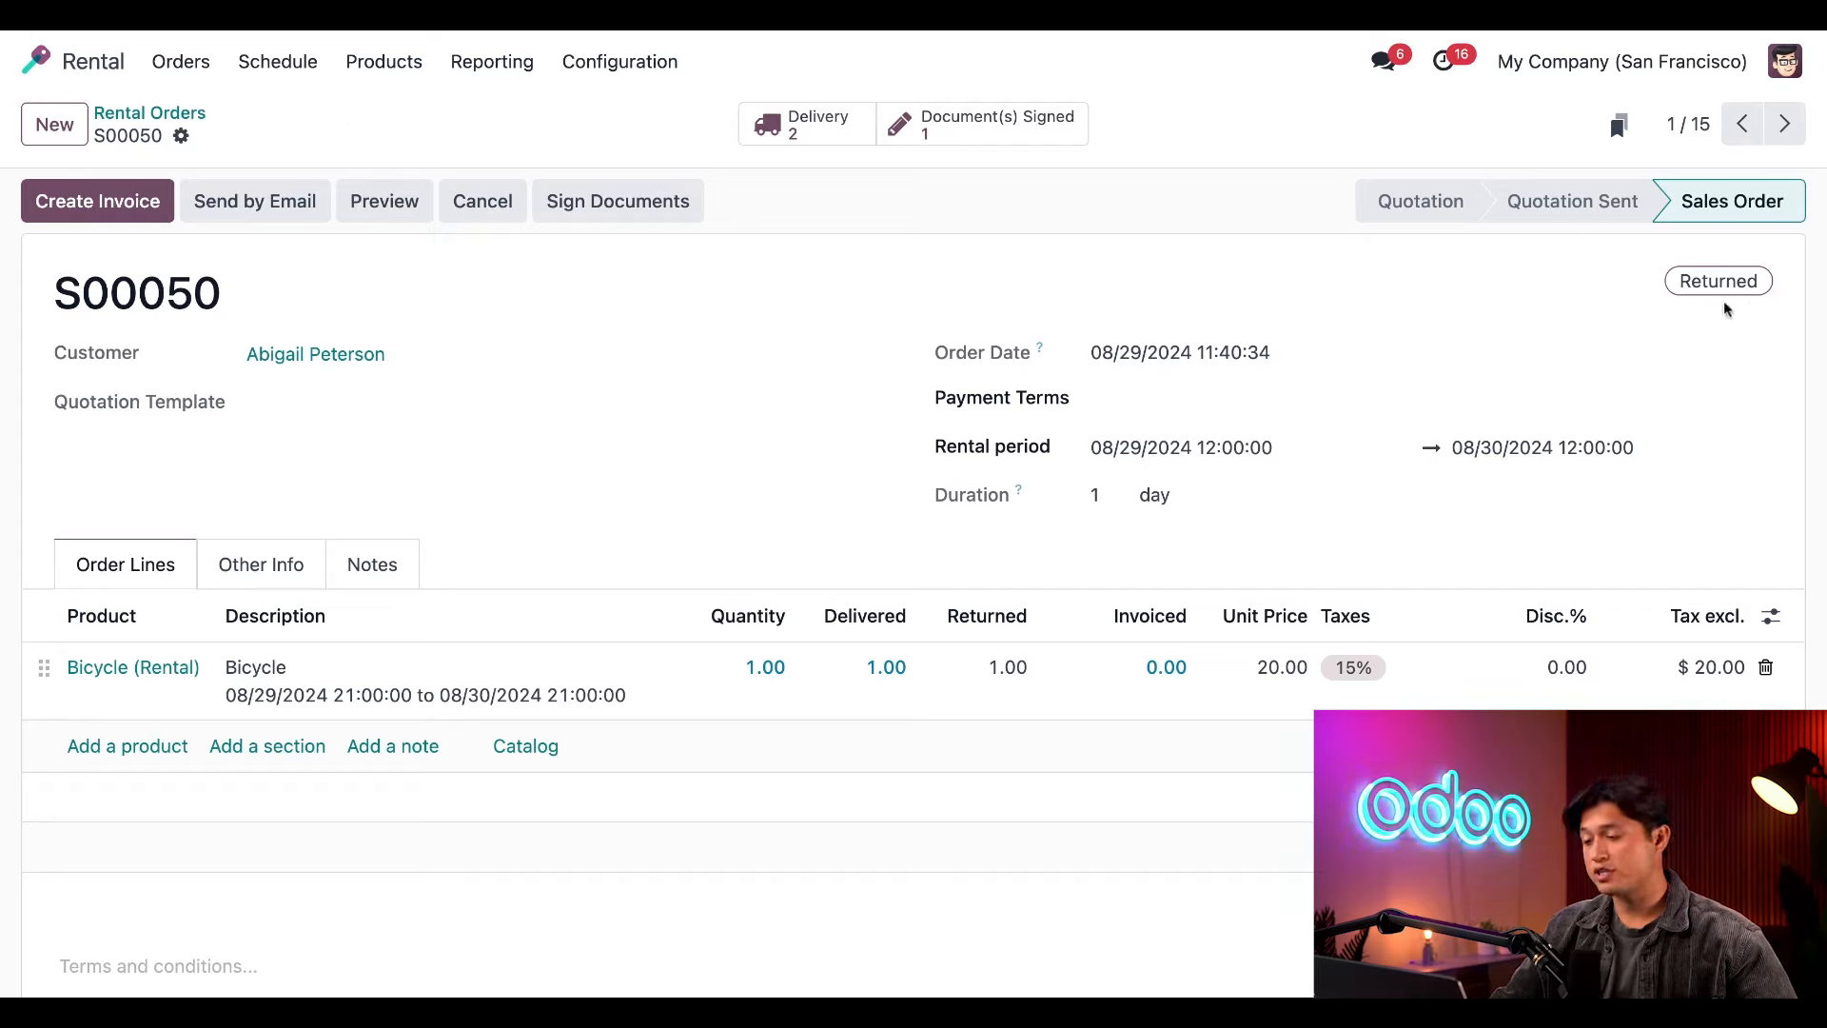